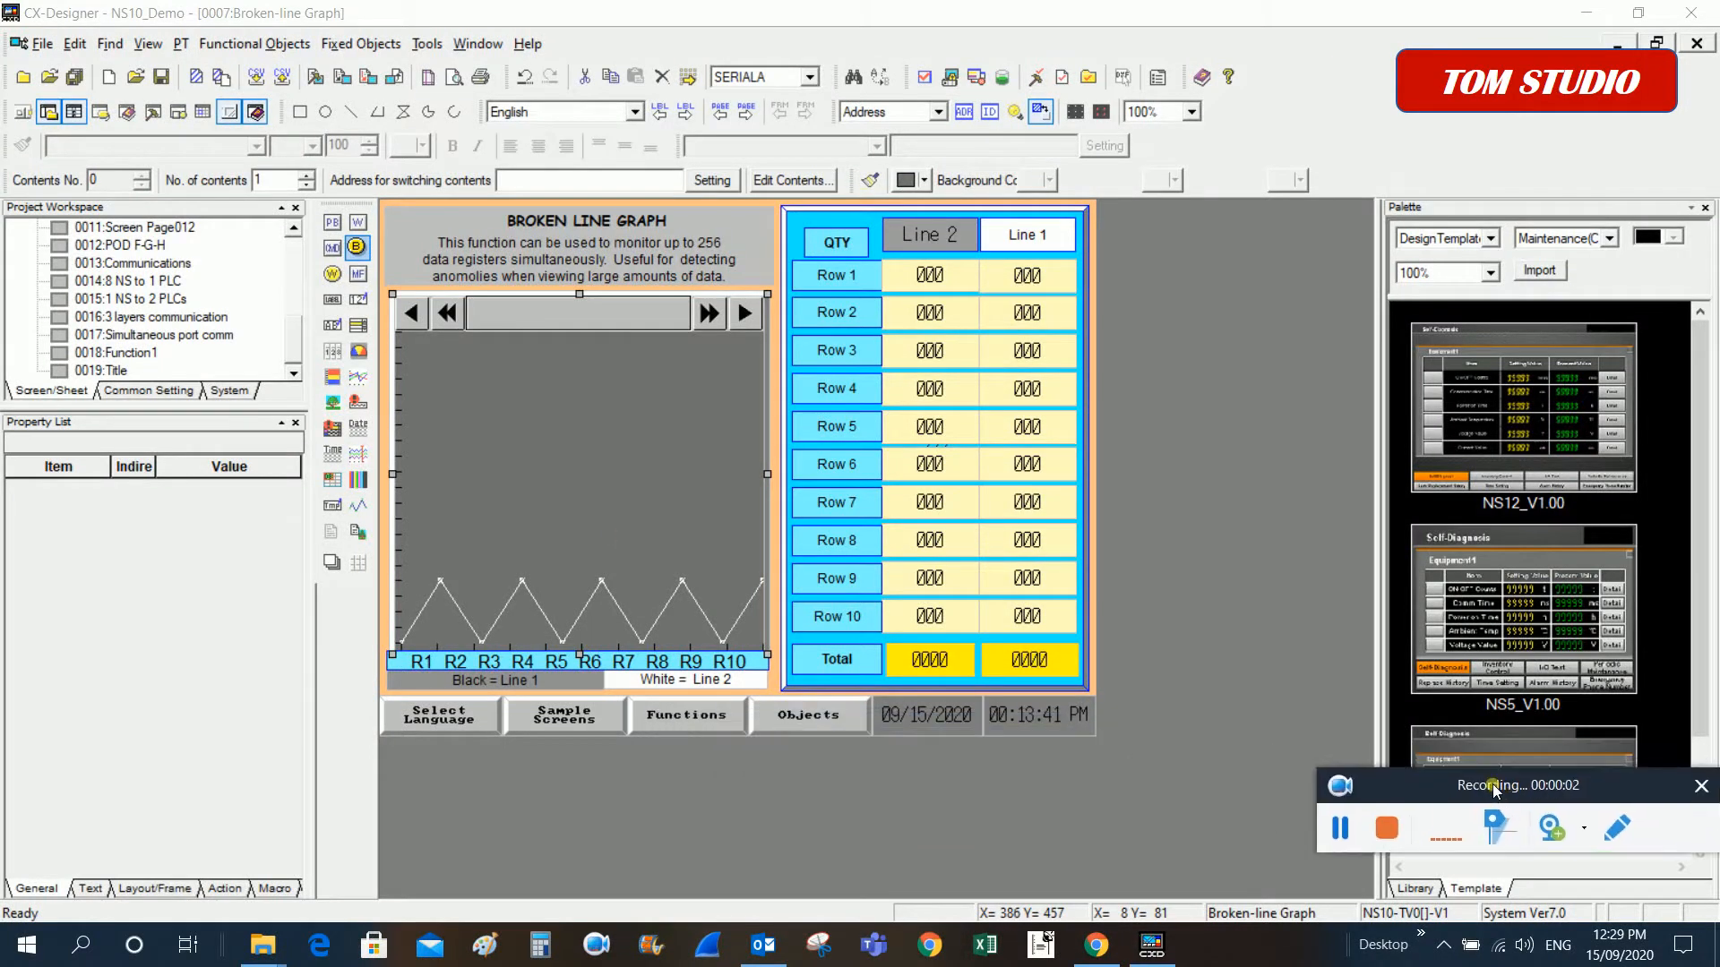
# Open the BLG0002 graph properties, showing 20 vertical and 10 horizontal scale divisions
pyautogui.click(1339, 828)
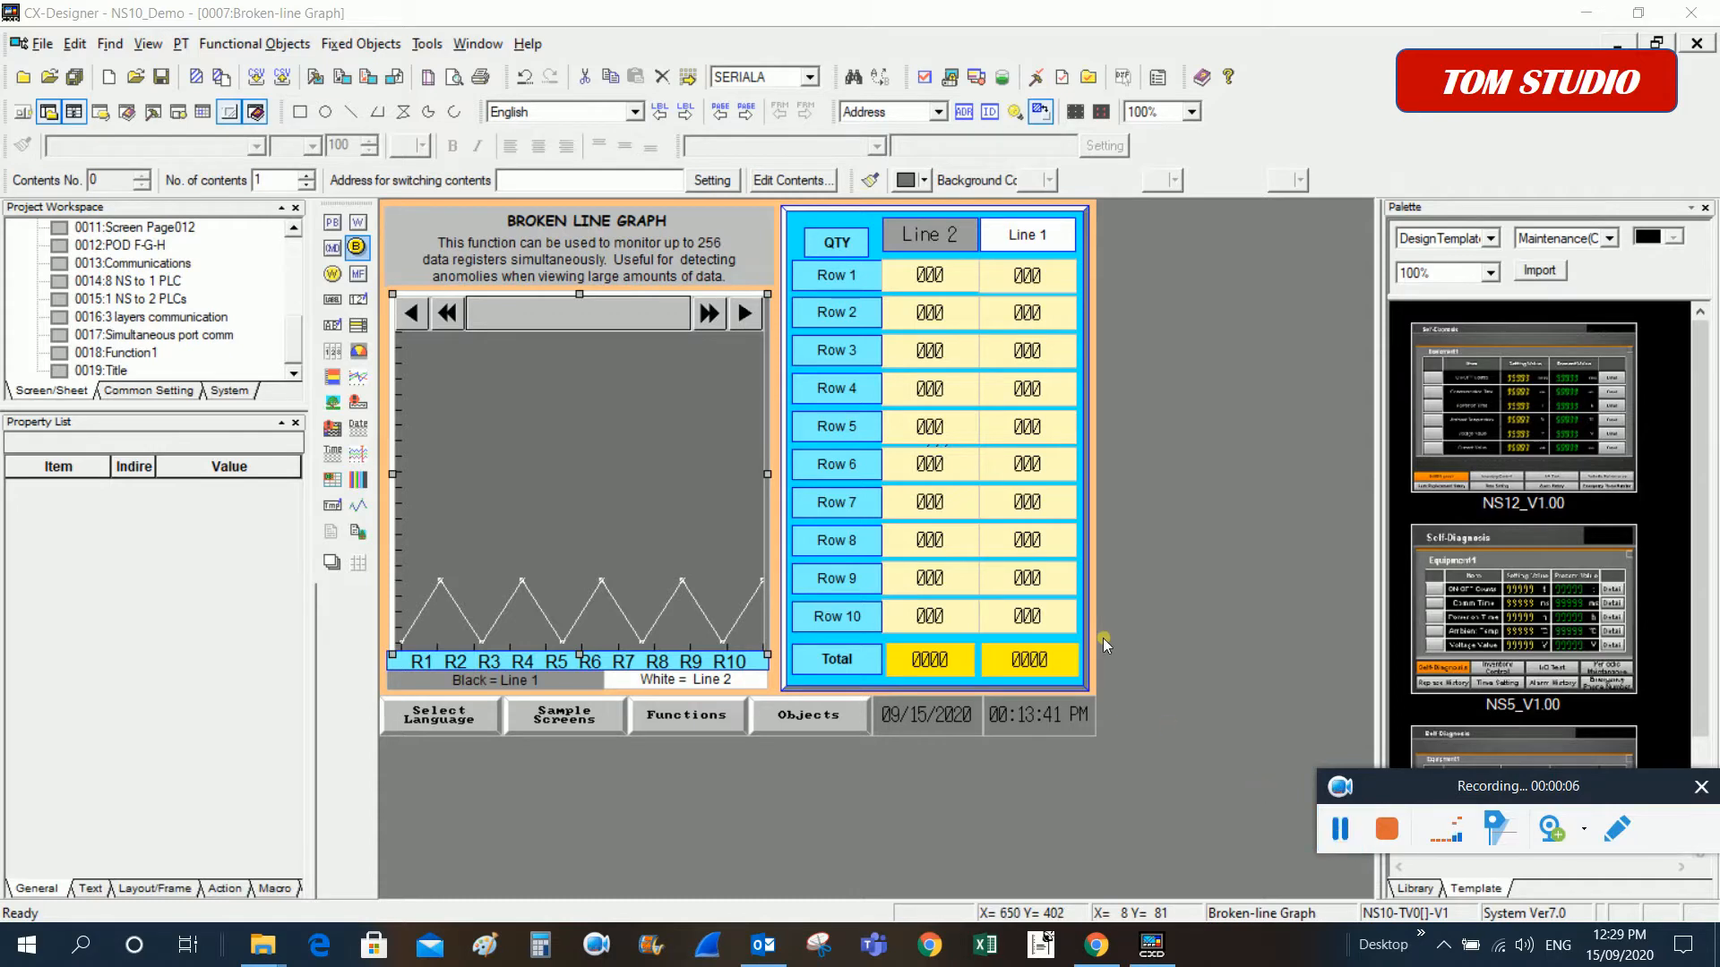
pyautogui.moveTo(689, 472)
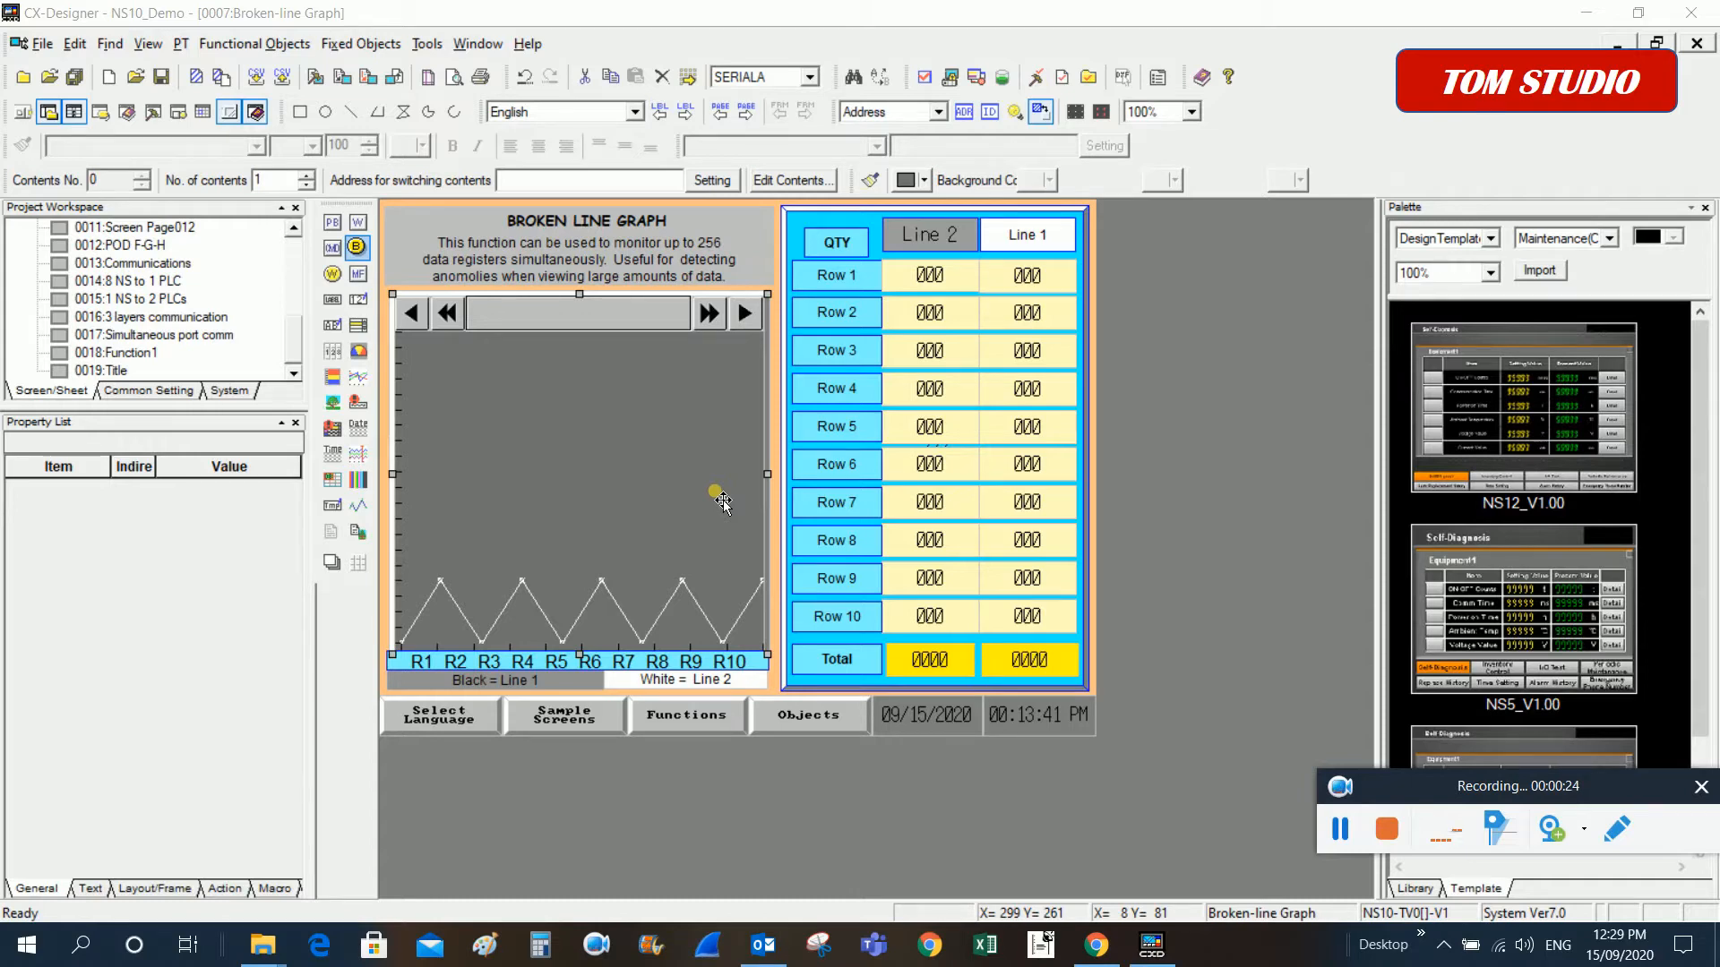
pyautogui.moveTo(713, 503)
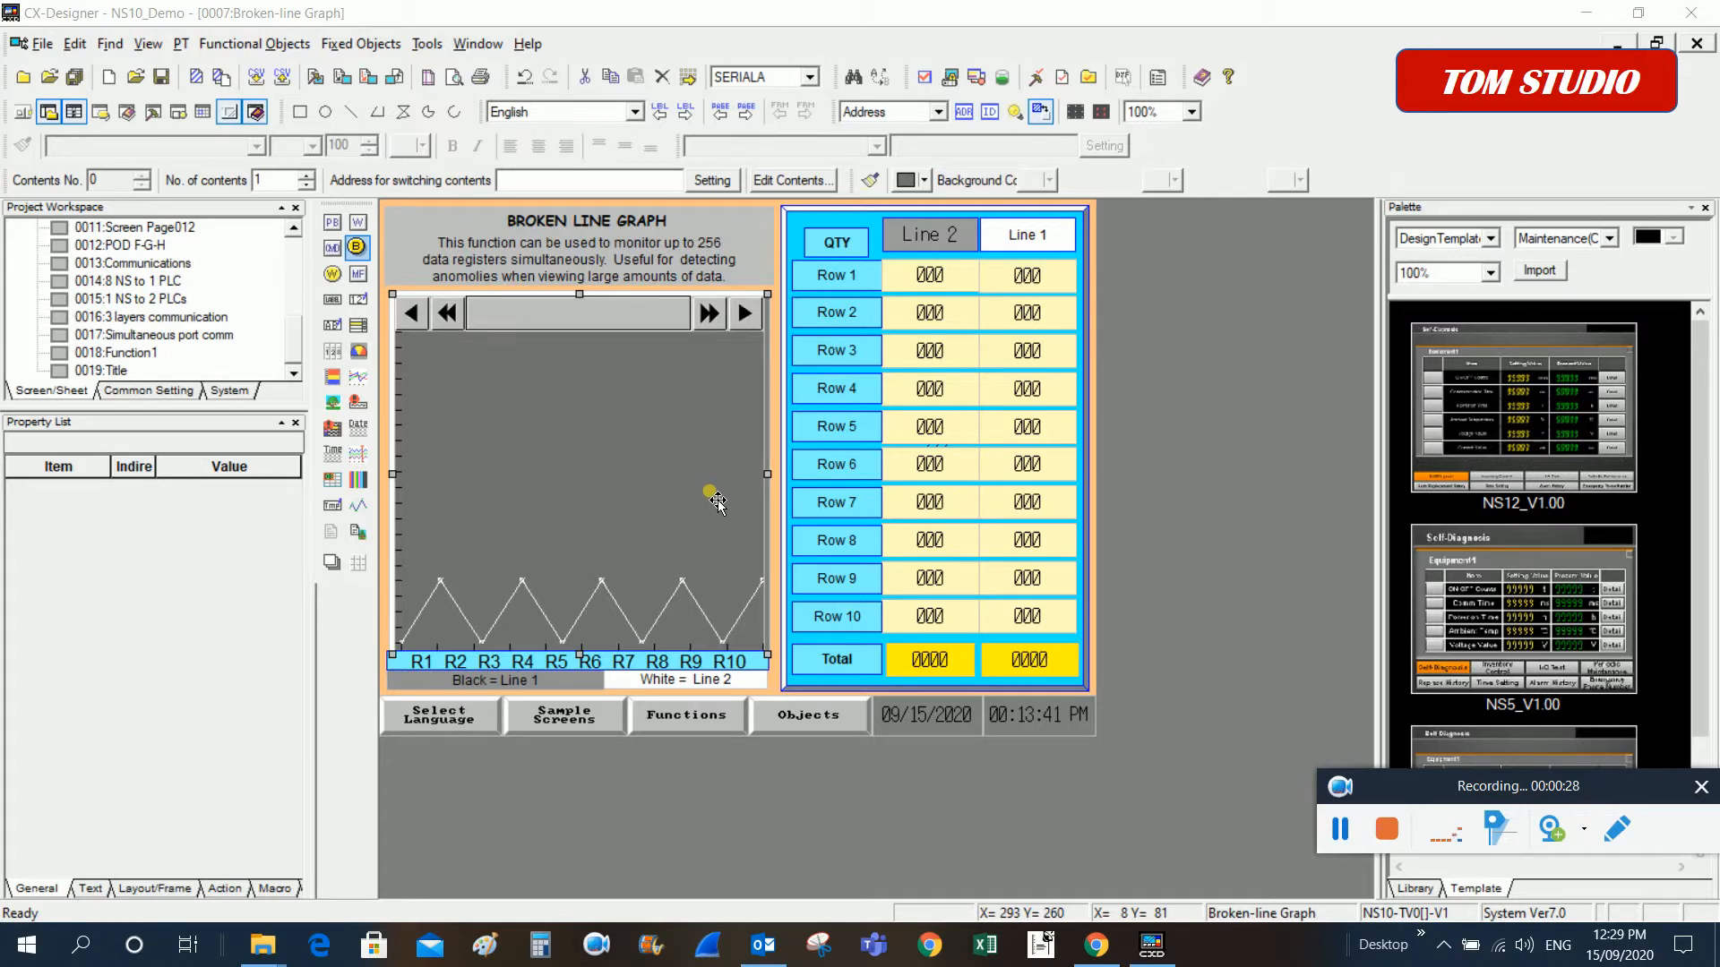
pyautogui.moveTo(685, 483)
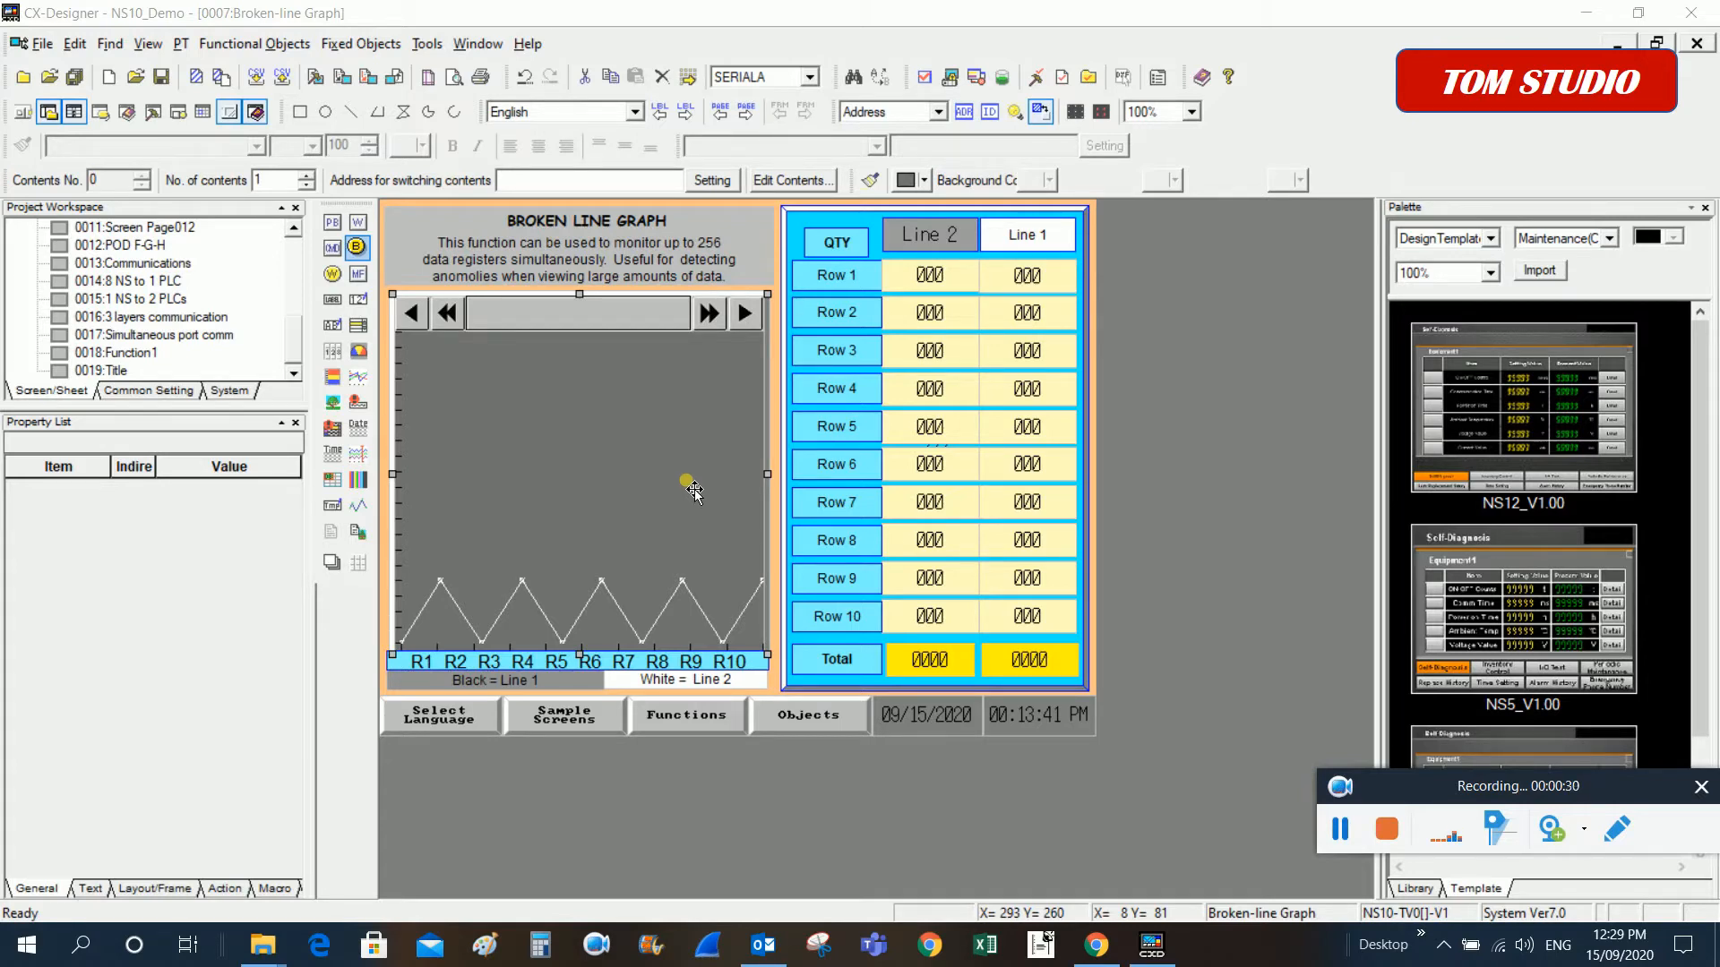
pyautogui.moveTo(620, 499)
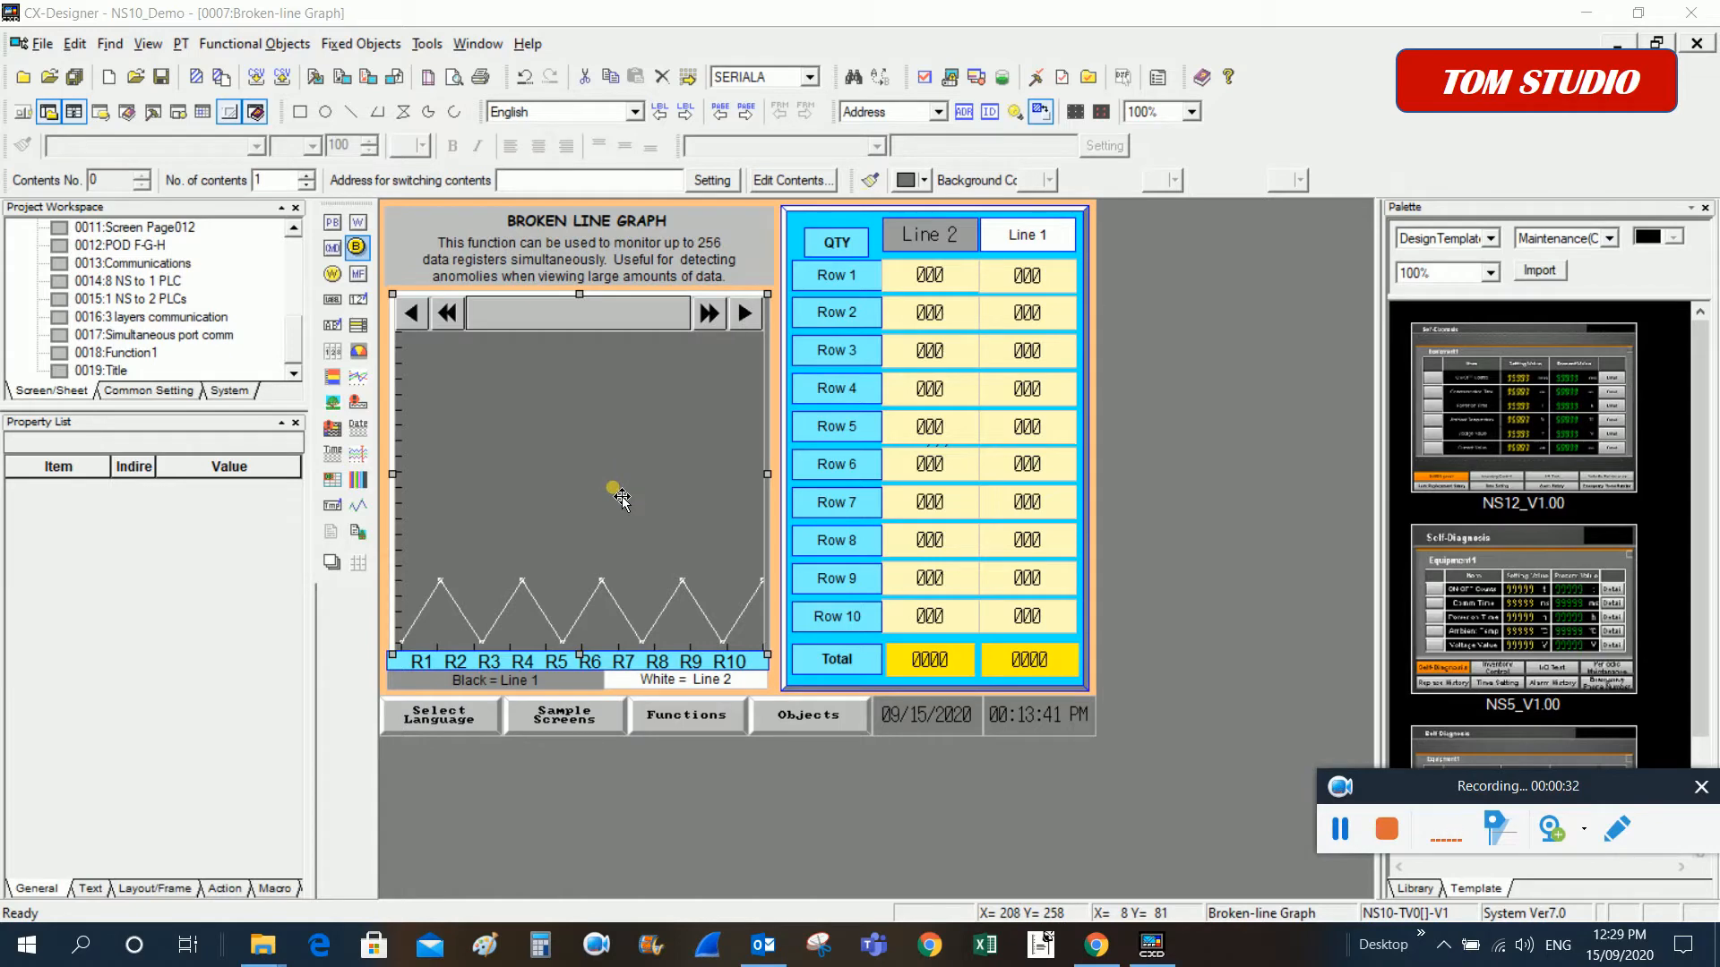
pyautogui.moveTo(734, 567)
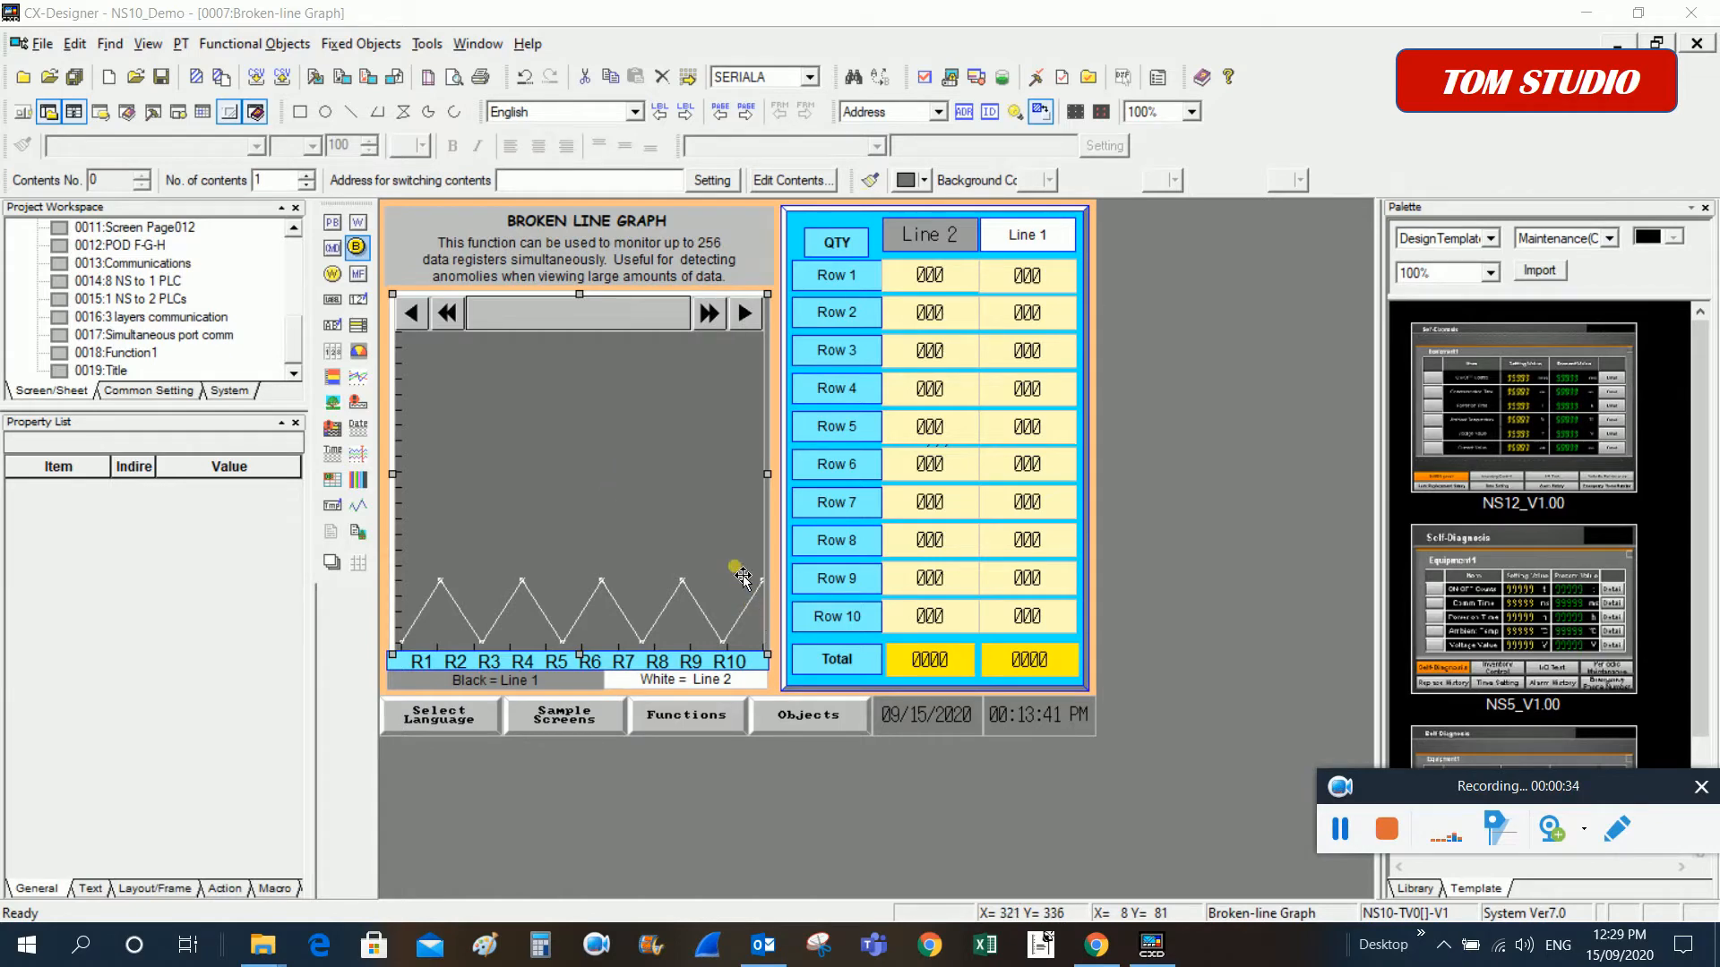
pyautogui.moveTo(641, 439)
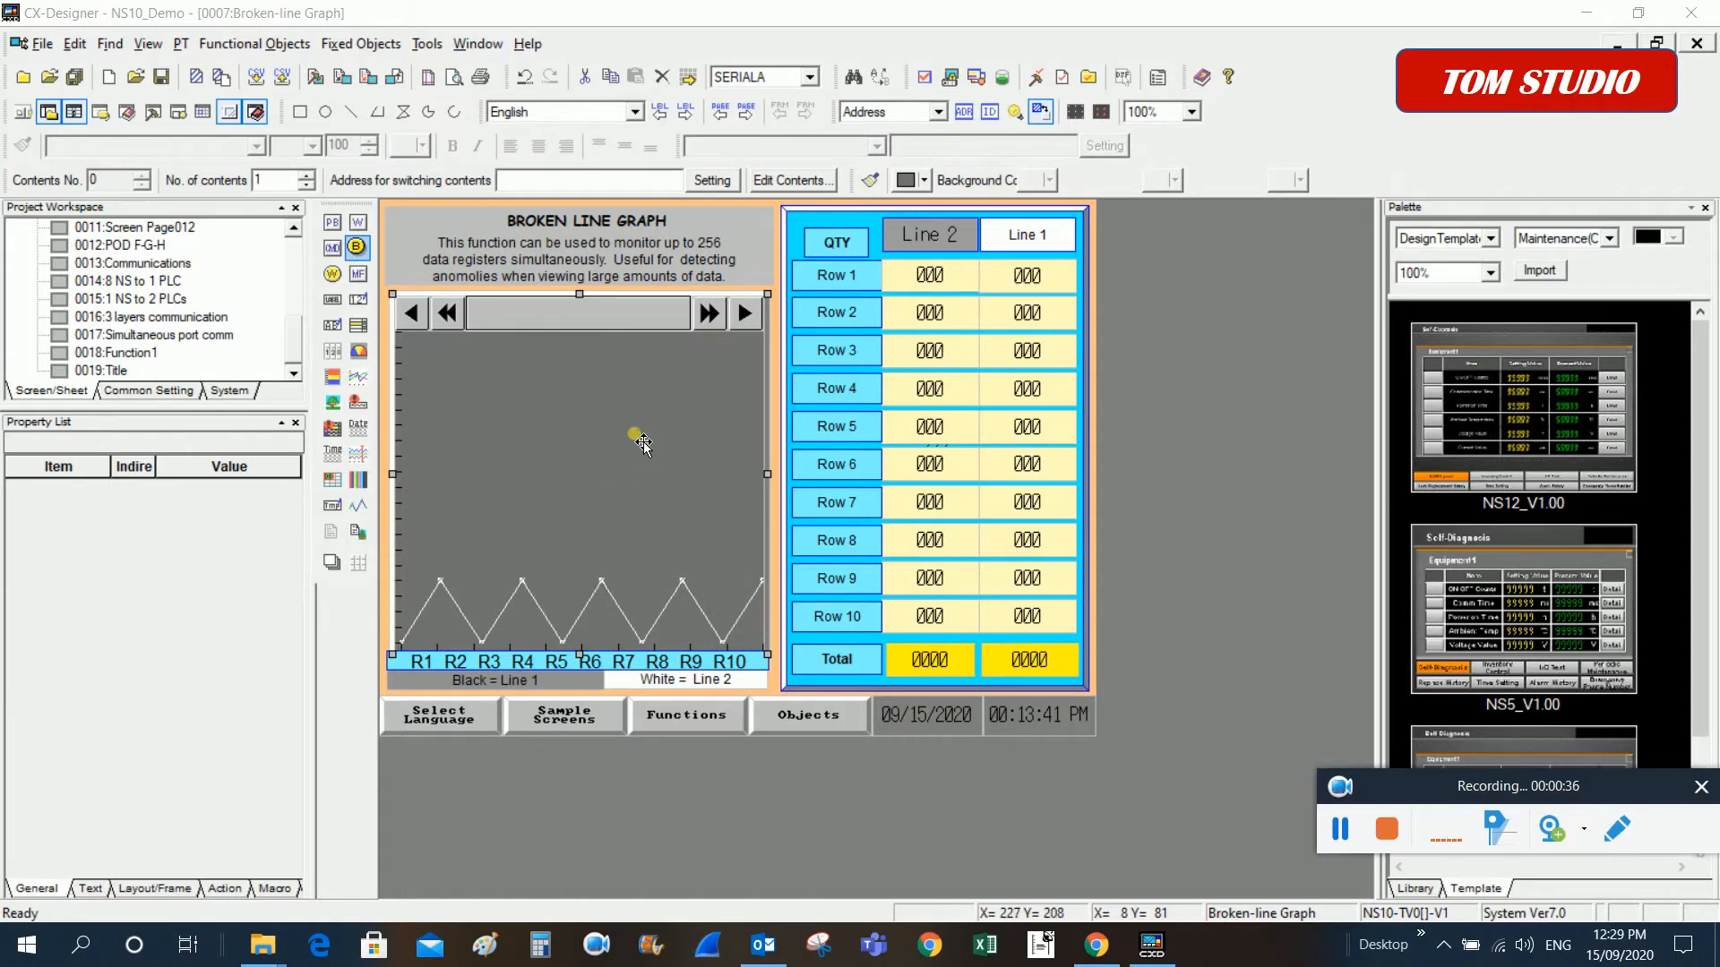
pyautogui.doubleClick(645, 446)
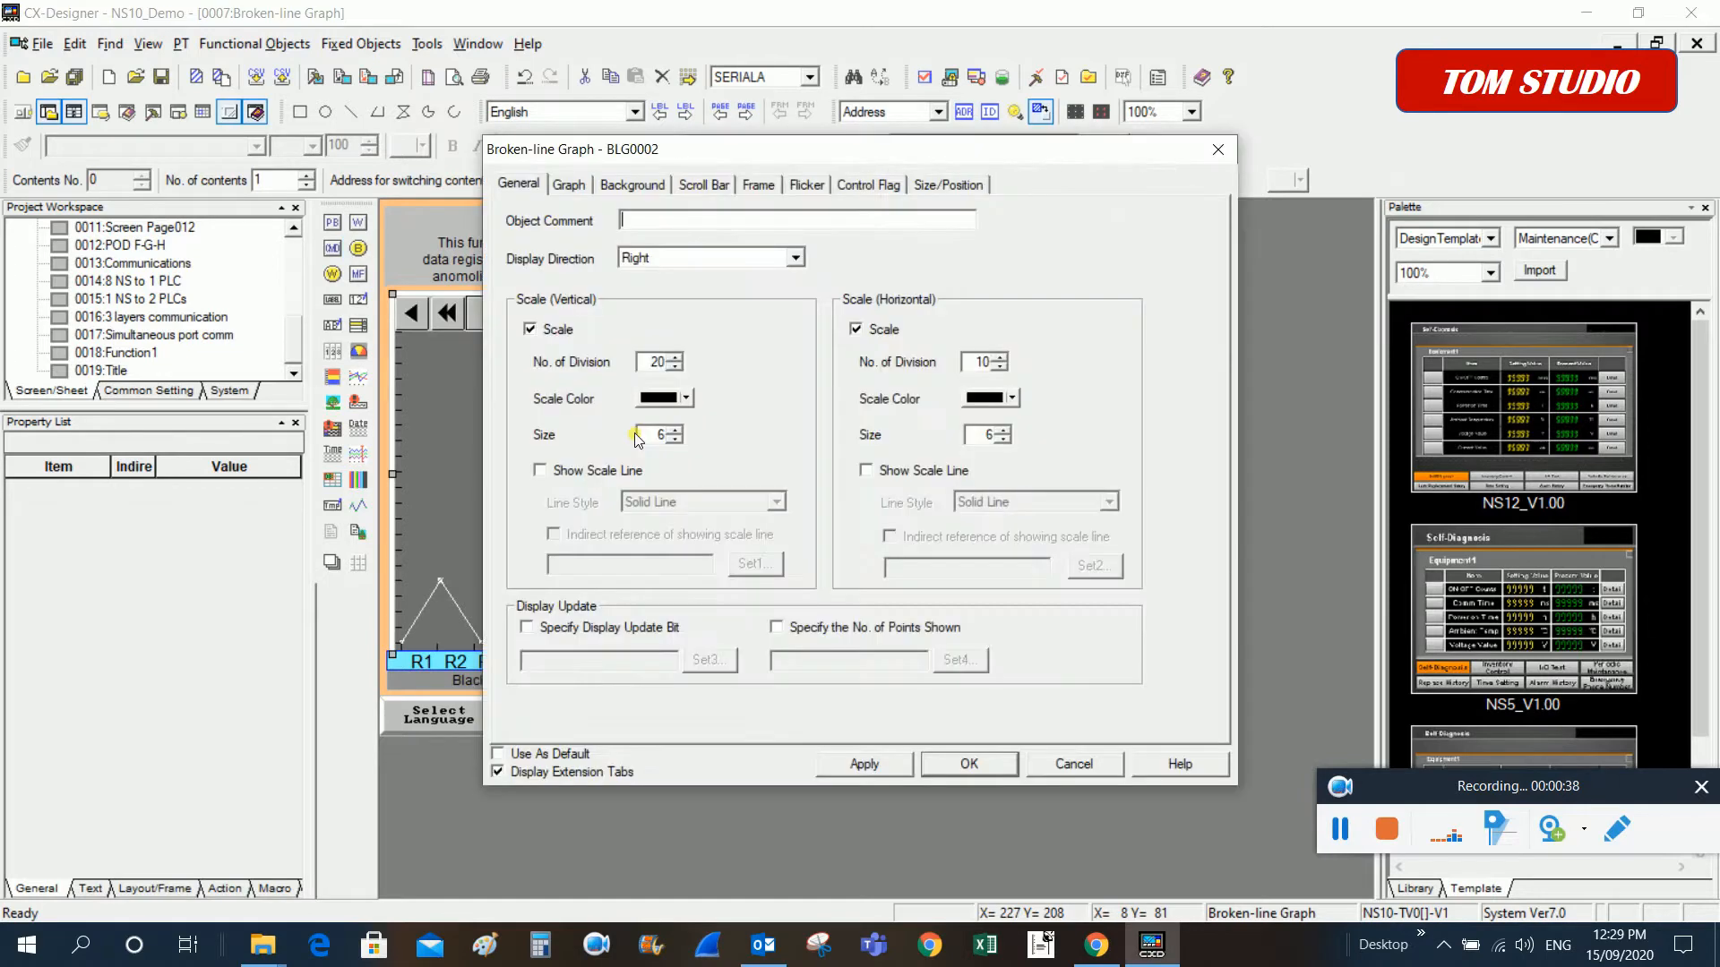
pyautogui.moveTo(640, 418)
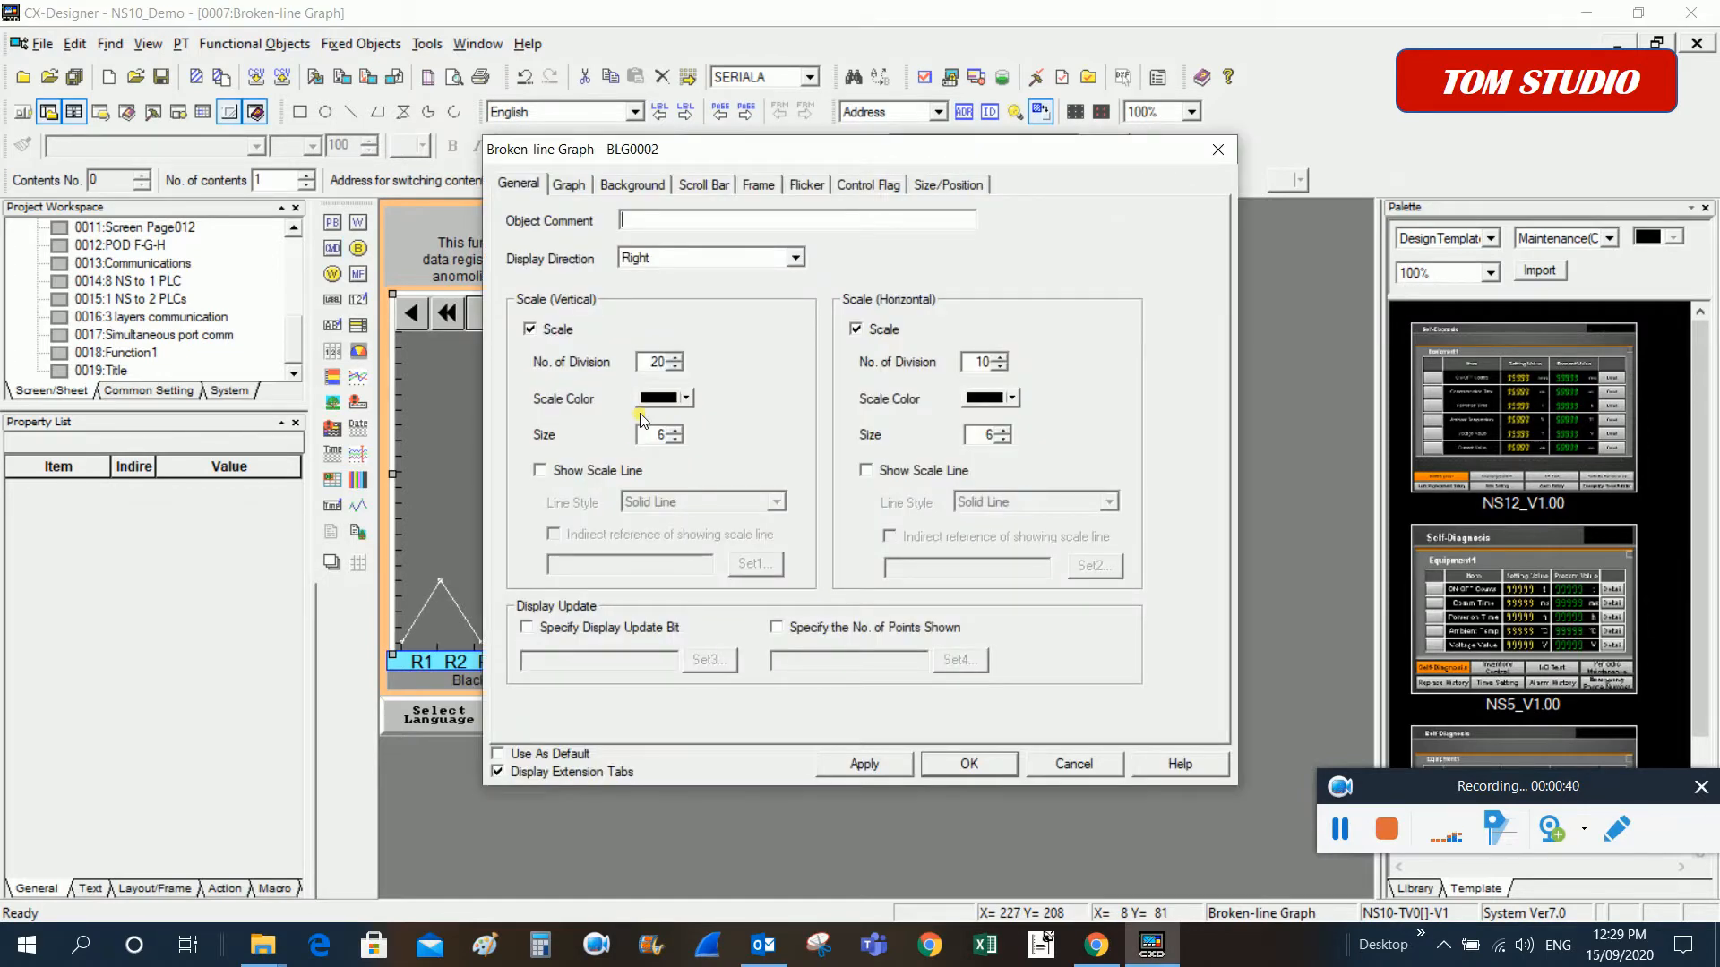
pyautogui.moveTo(620, 522)
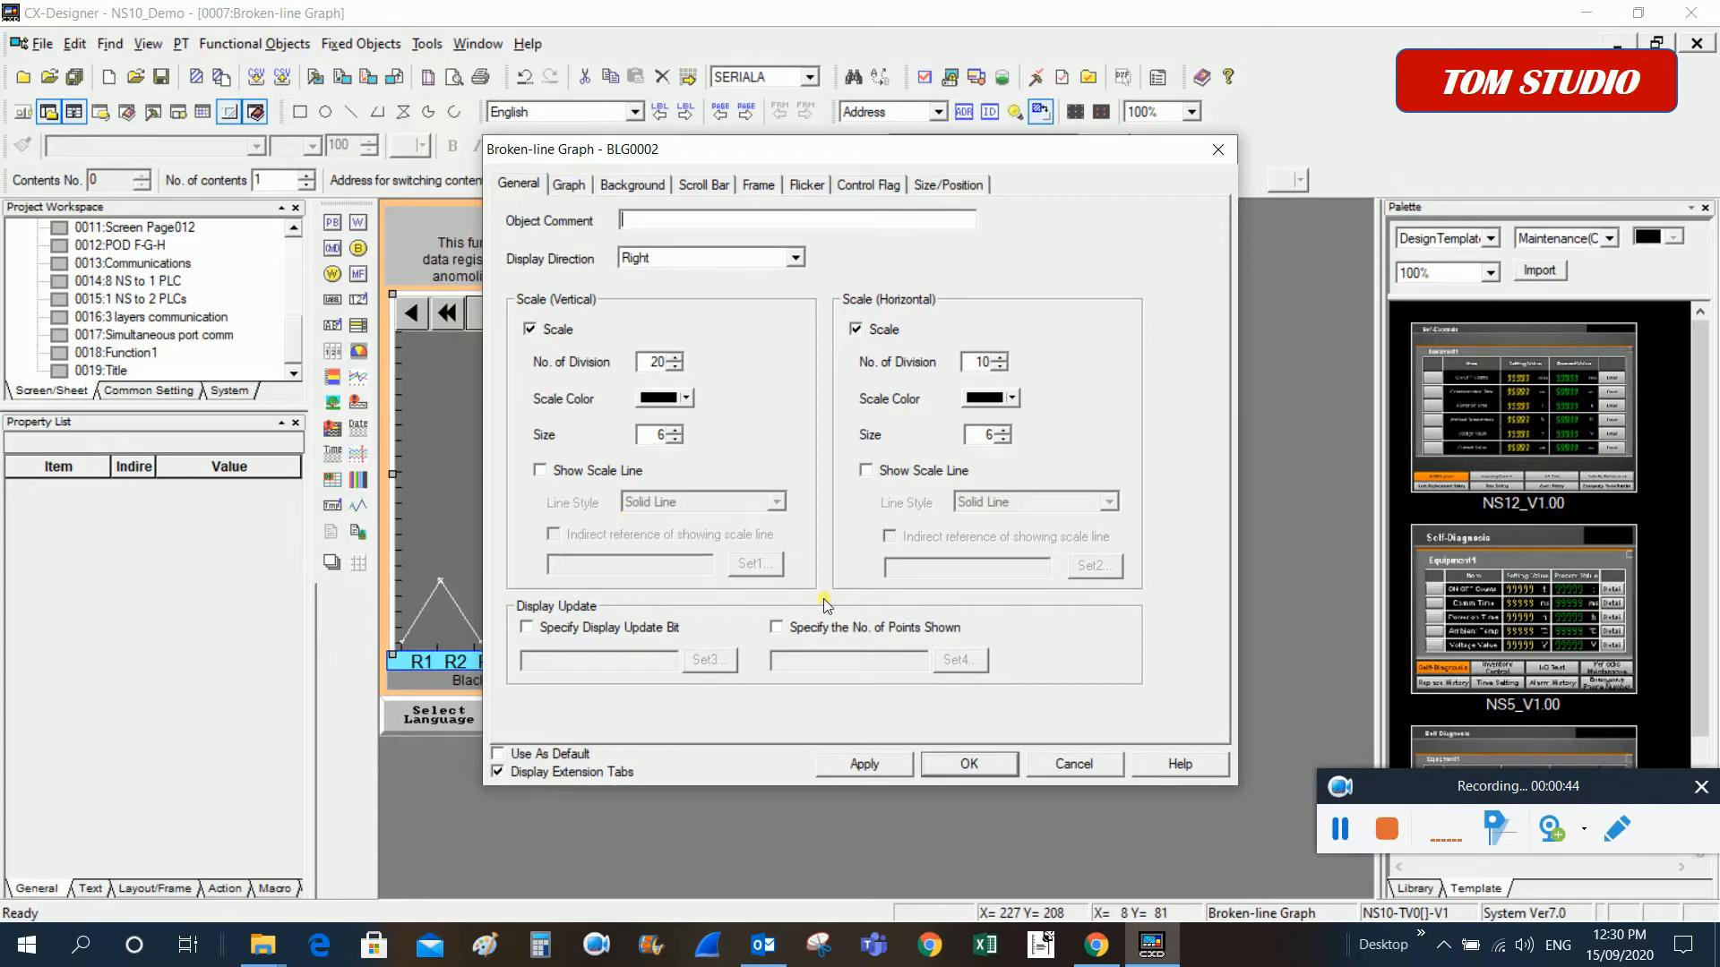
pyautogui.moveTo(612, 436)
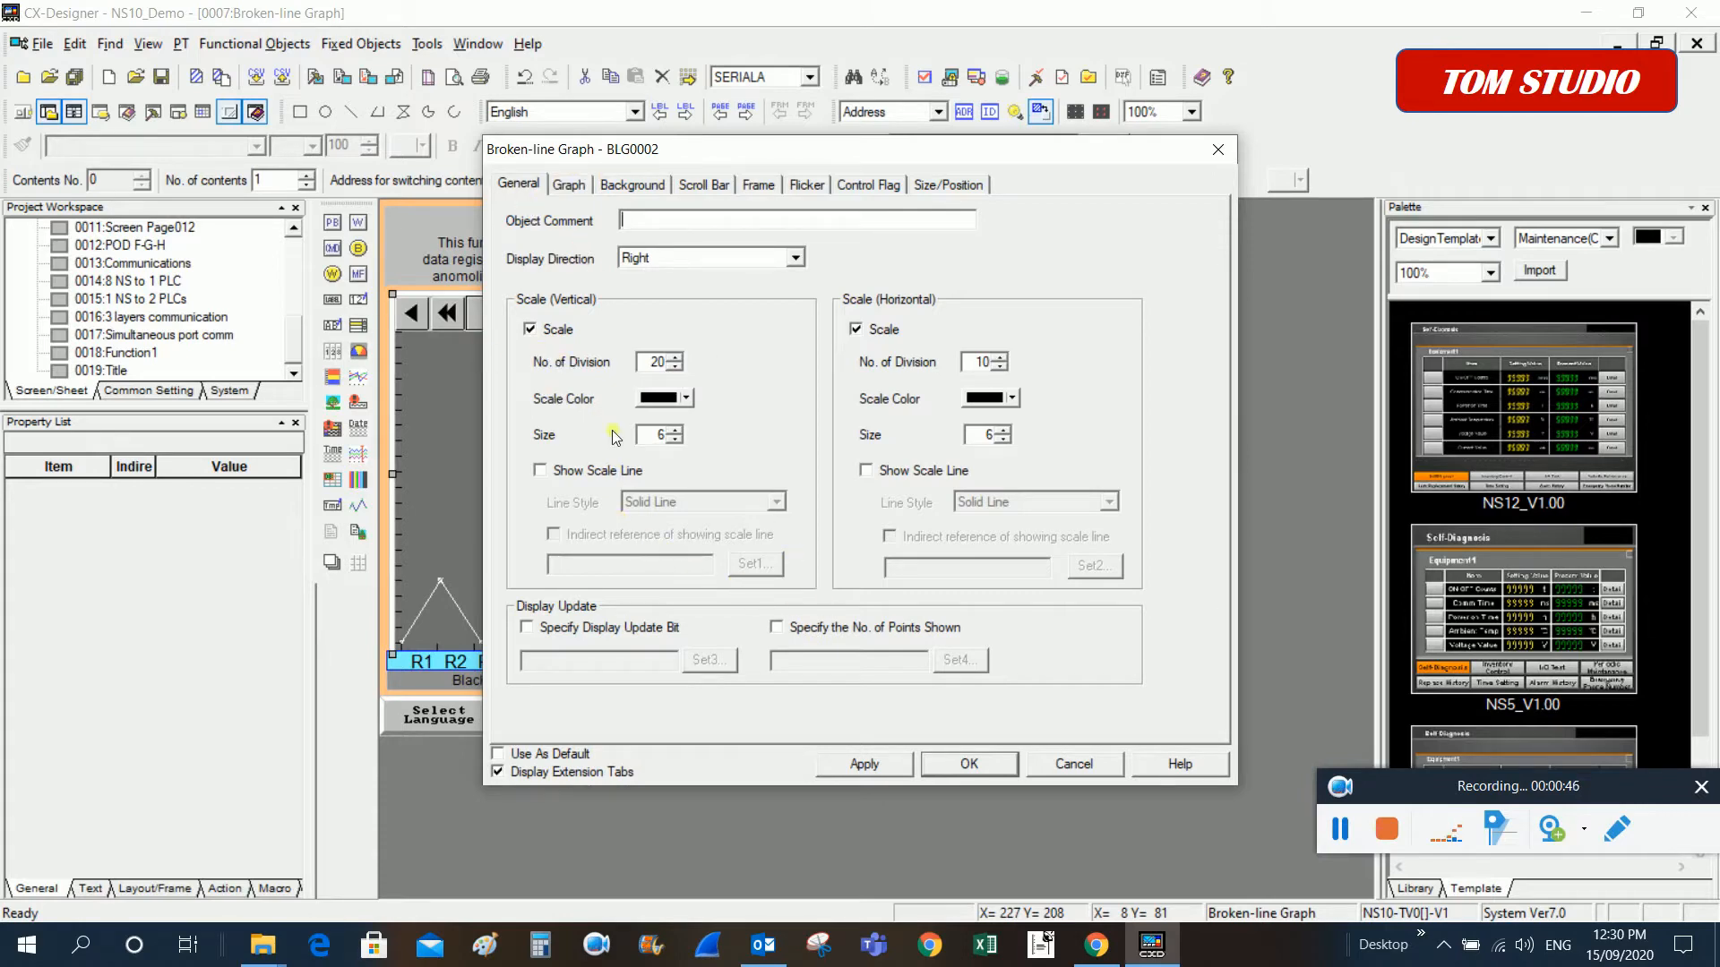
pyautogui.moveTo(539, 348)
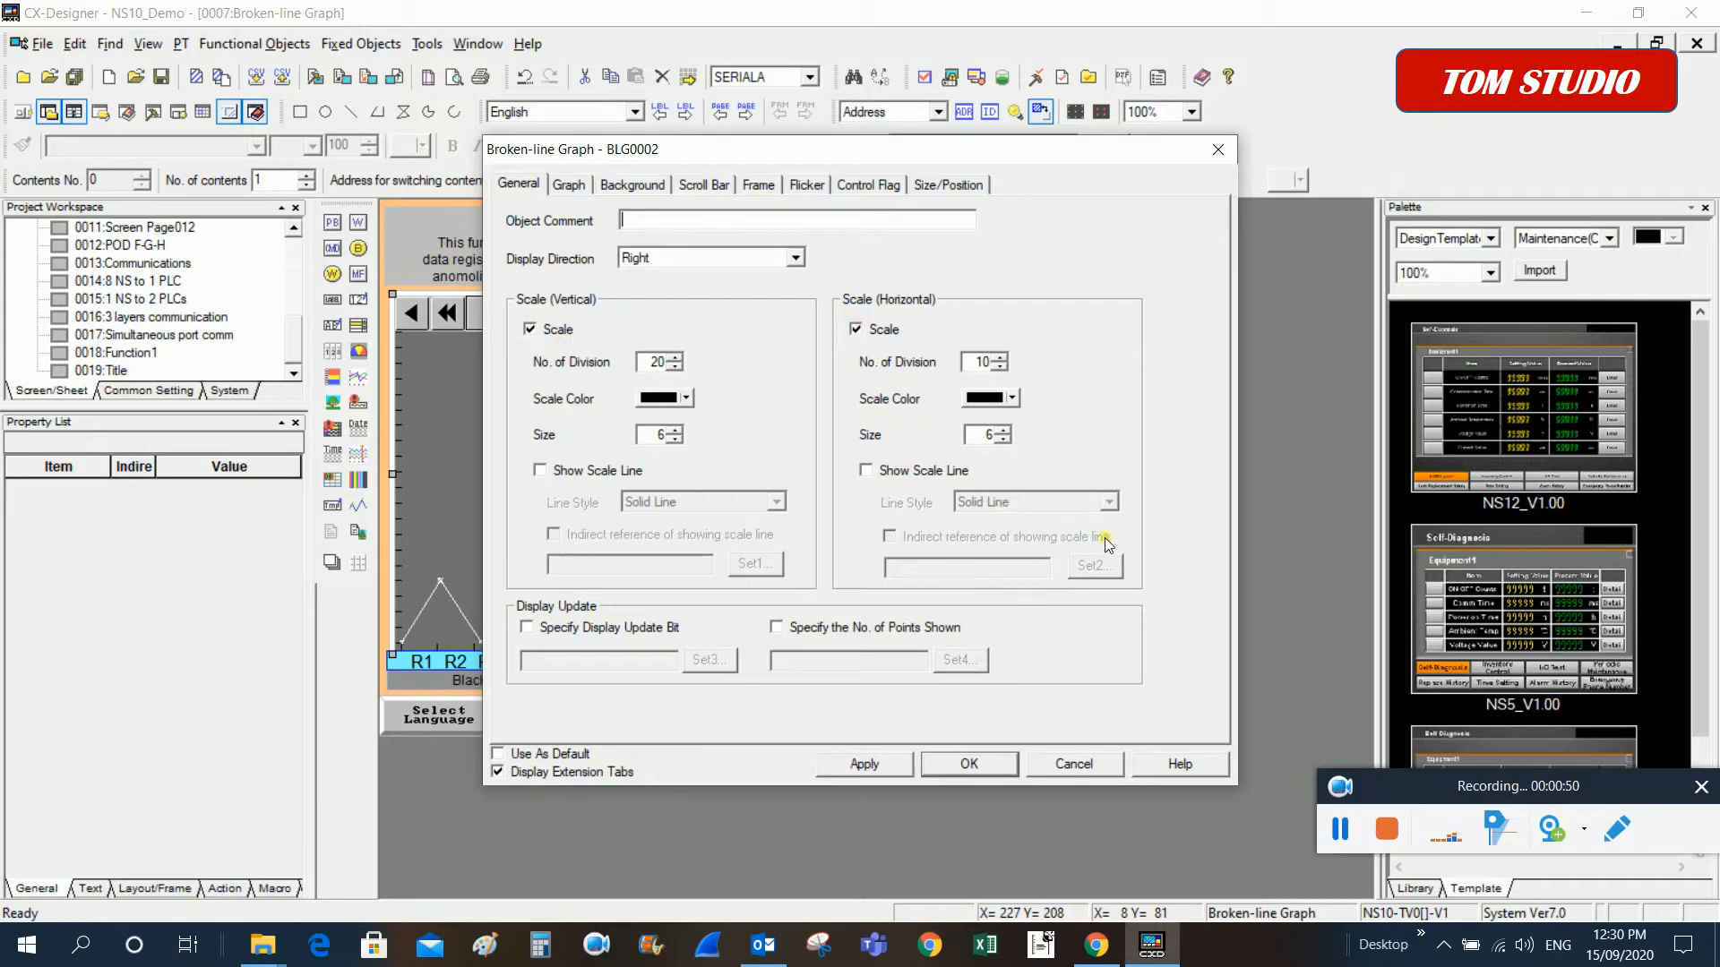
pyautogui.moveTo(1045, 332)
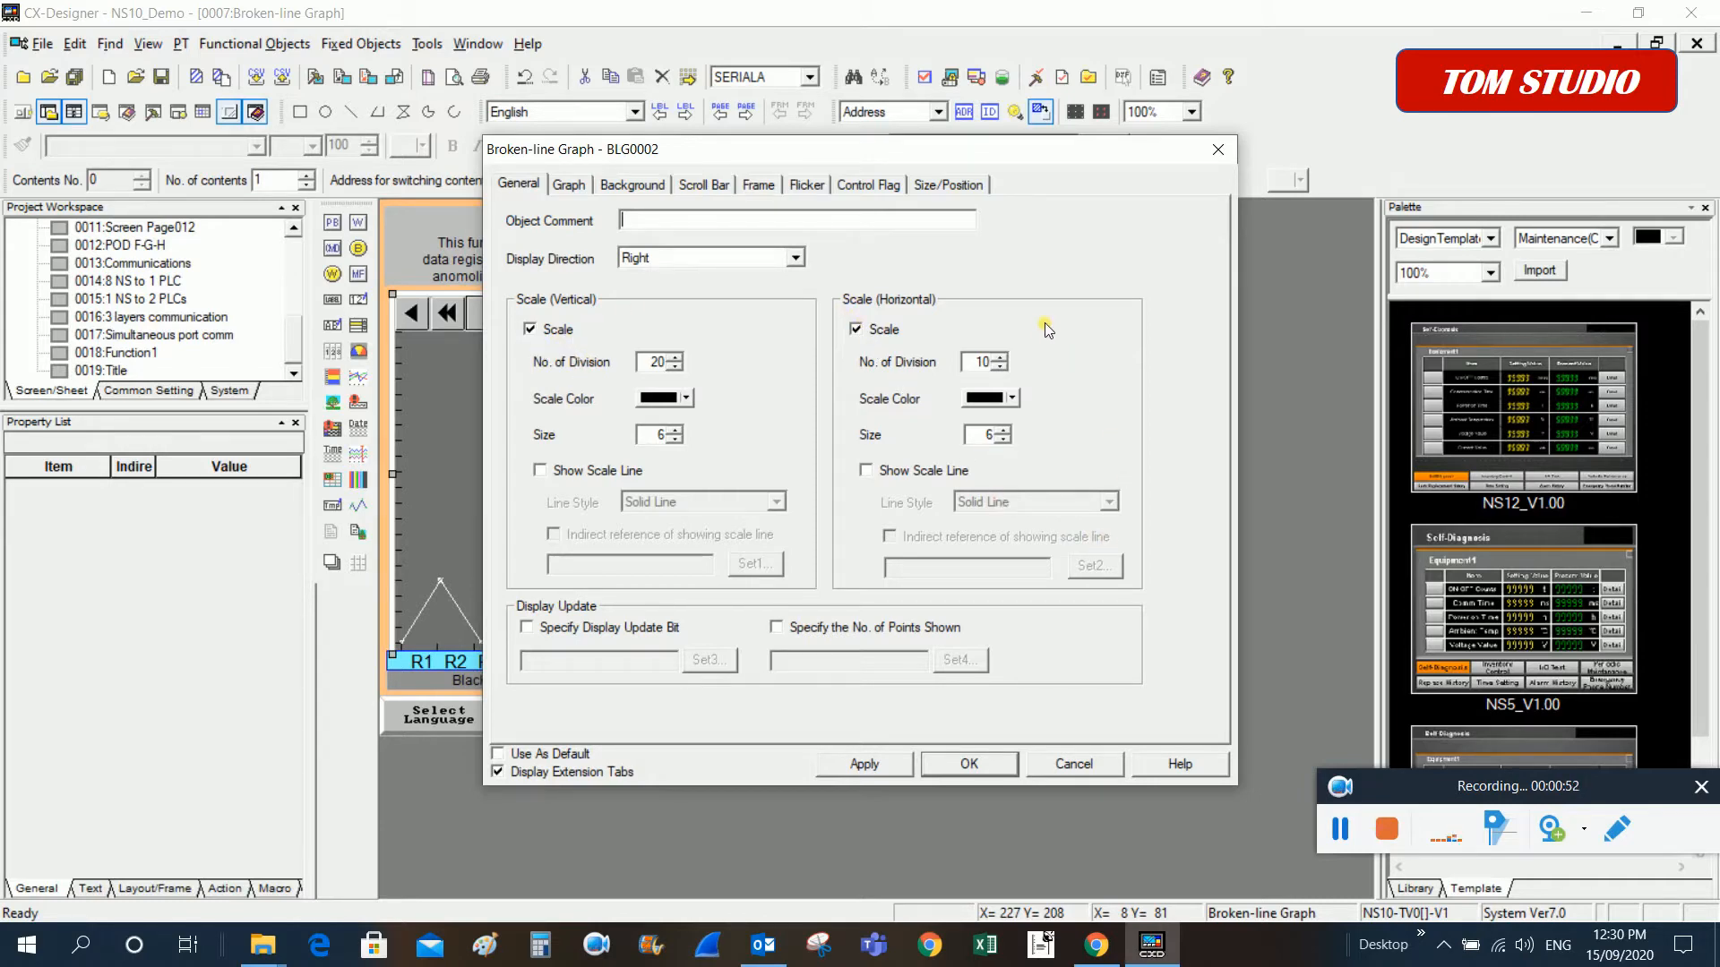
pyautogui.moveTo(932, 579)
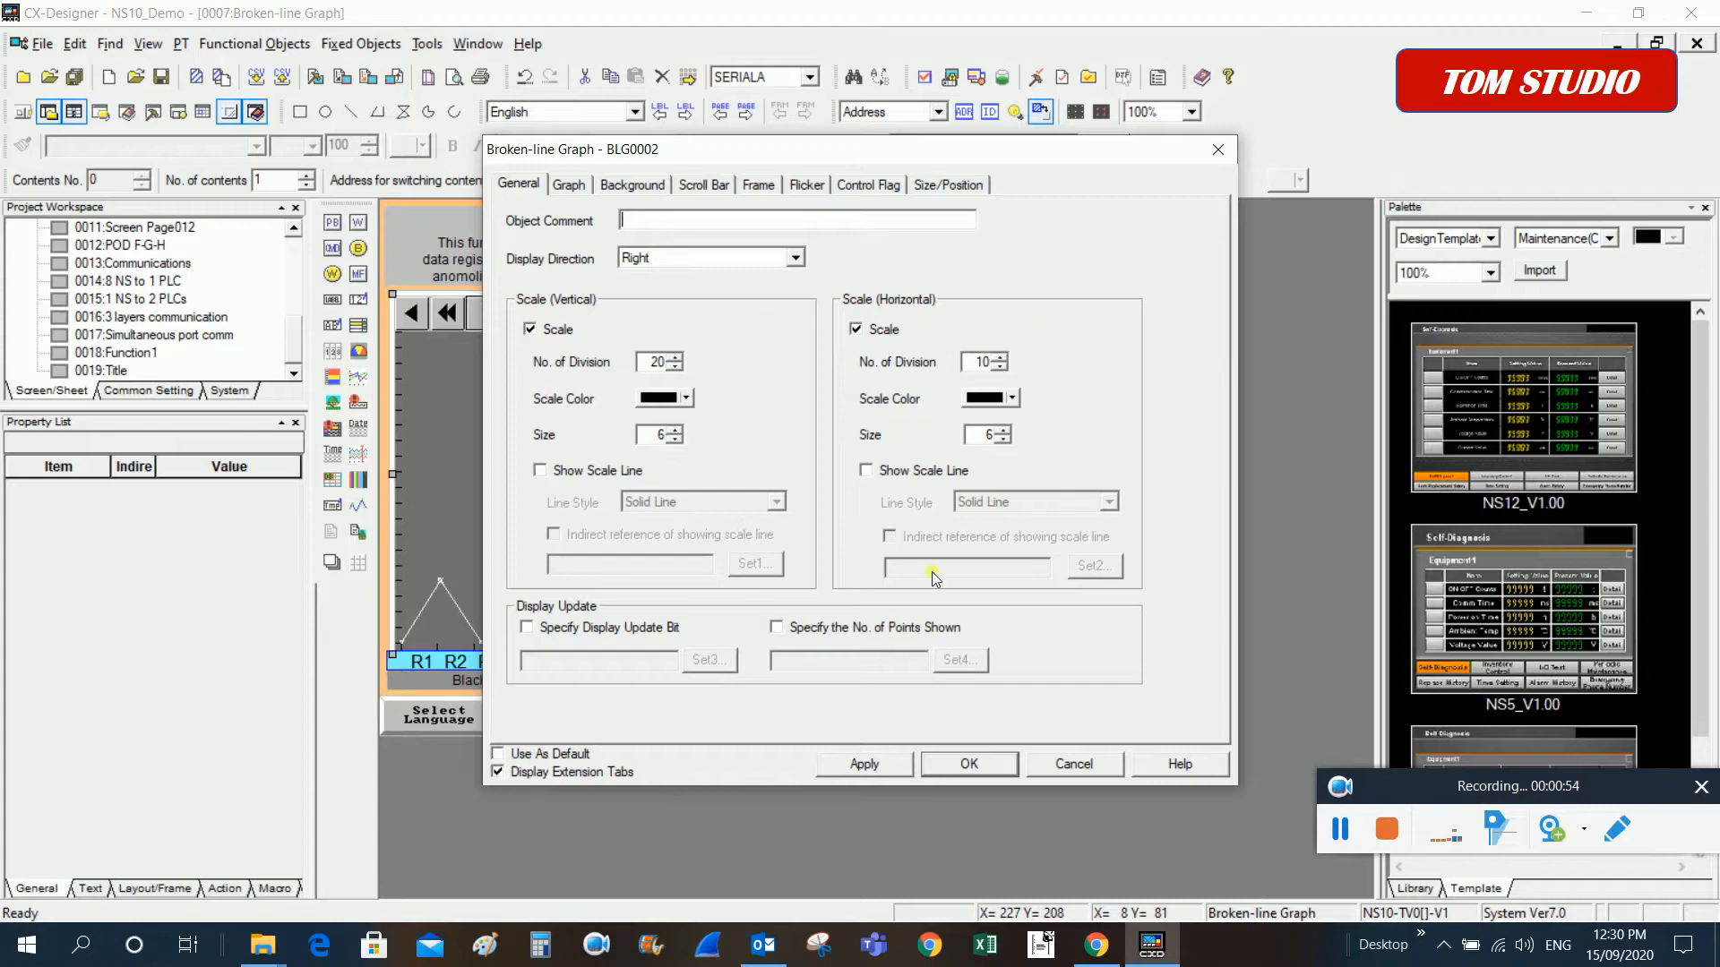
pyautogui.moveTo(1111, 535)
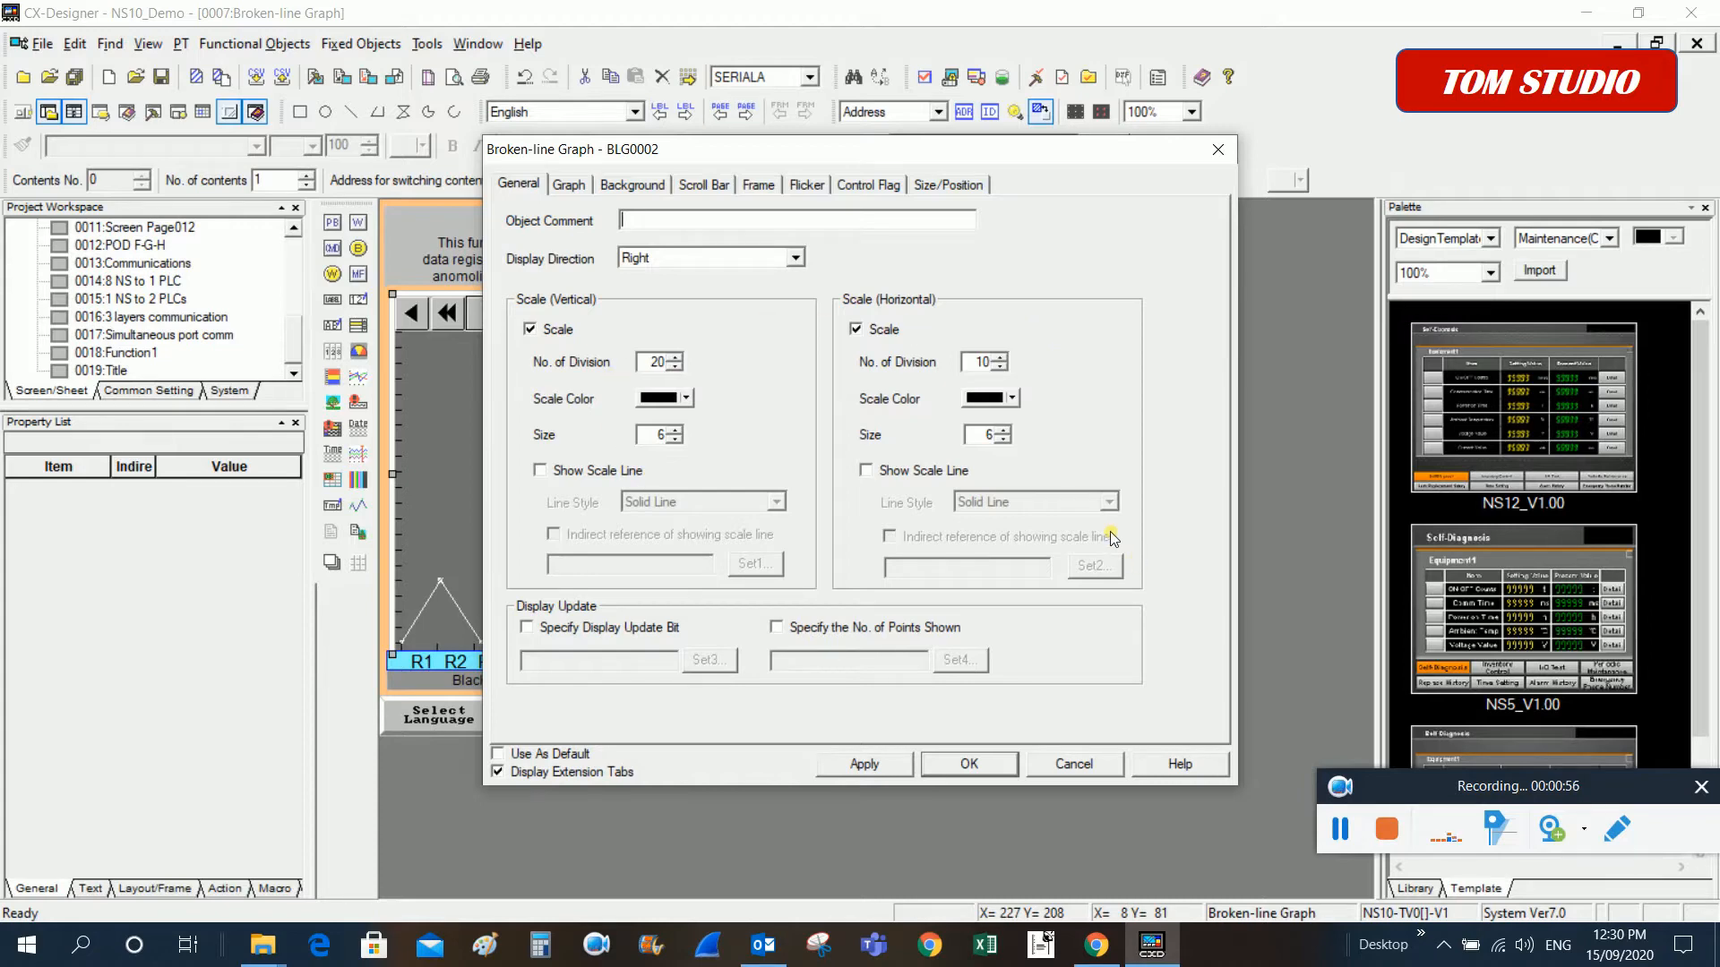
pyautogui.moveTo(932, 404)
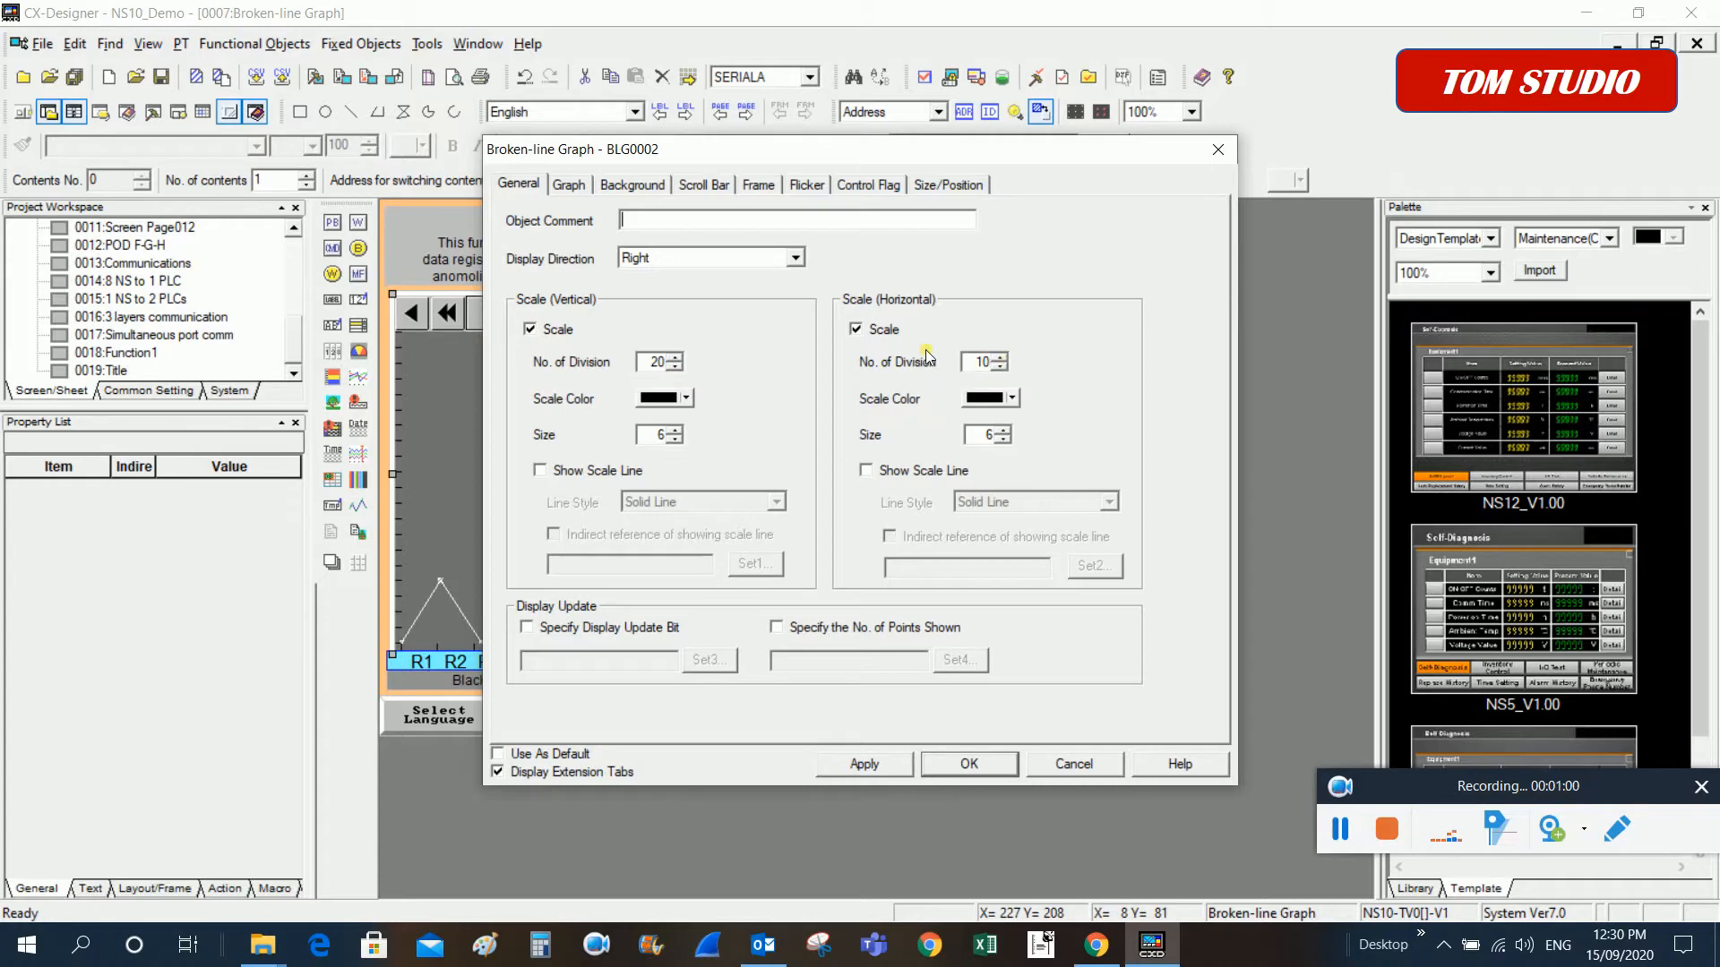
pyautogui.moveTo(723, 478)
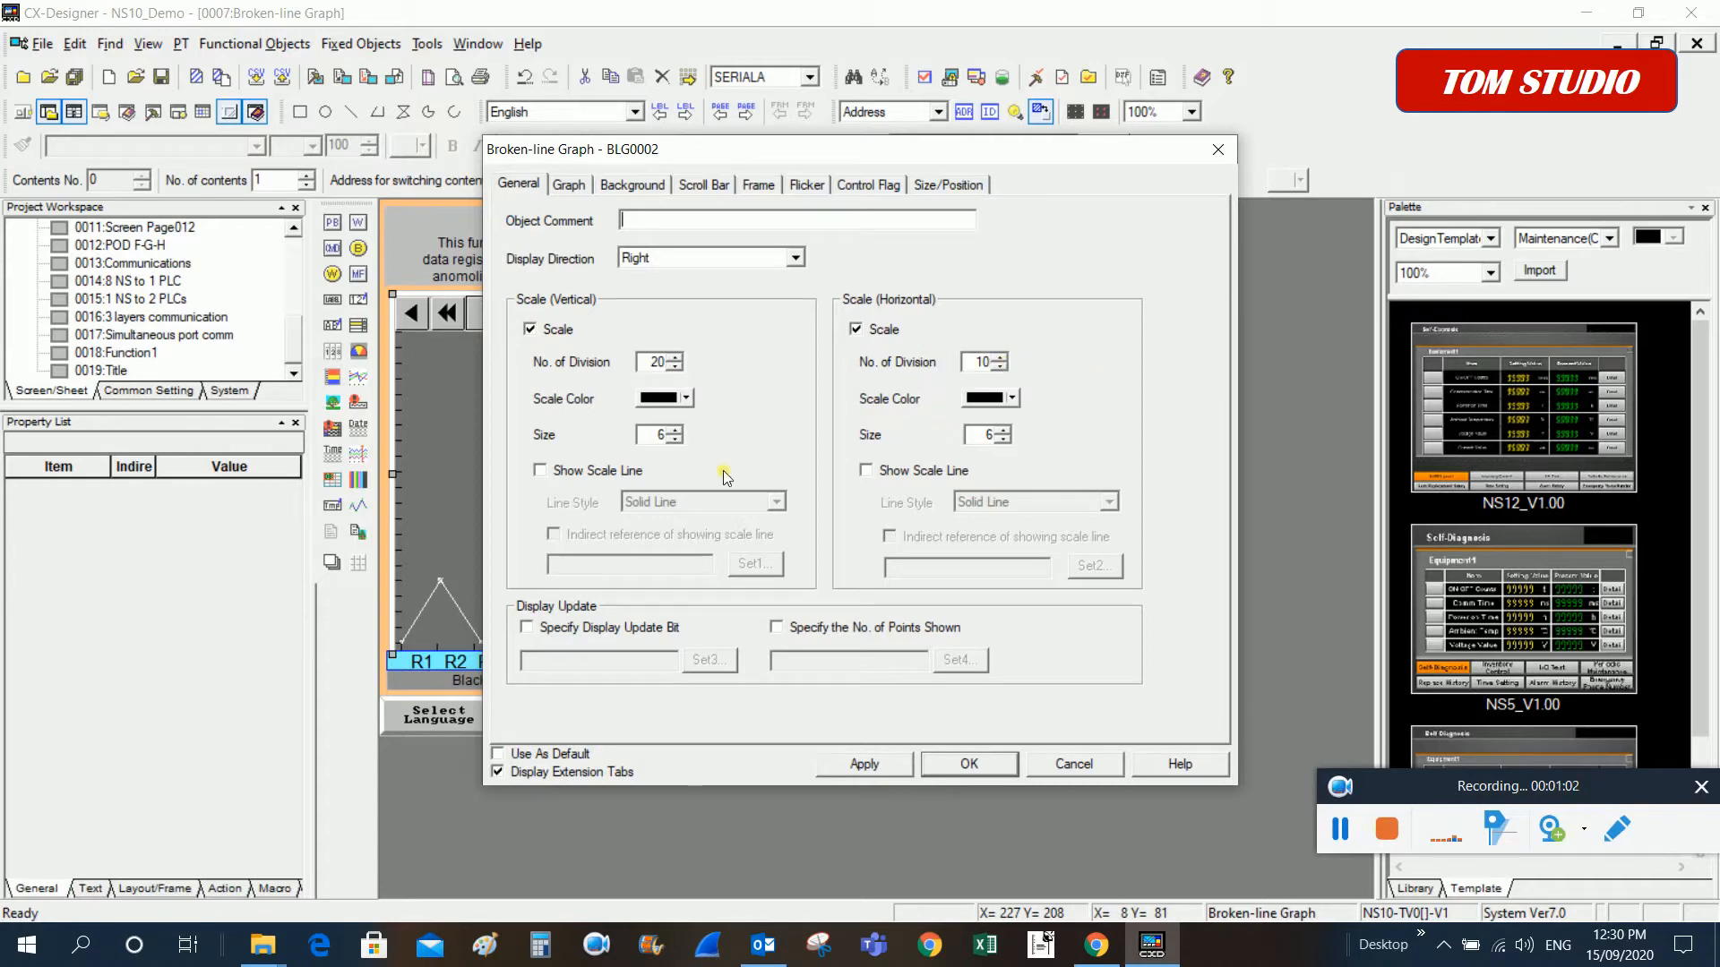
pyautogui.moveTo(1007, 587)
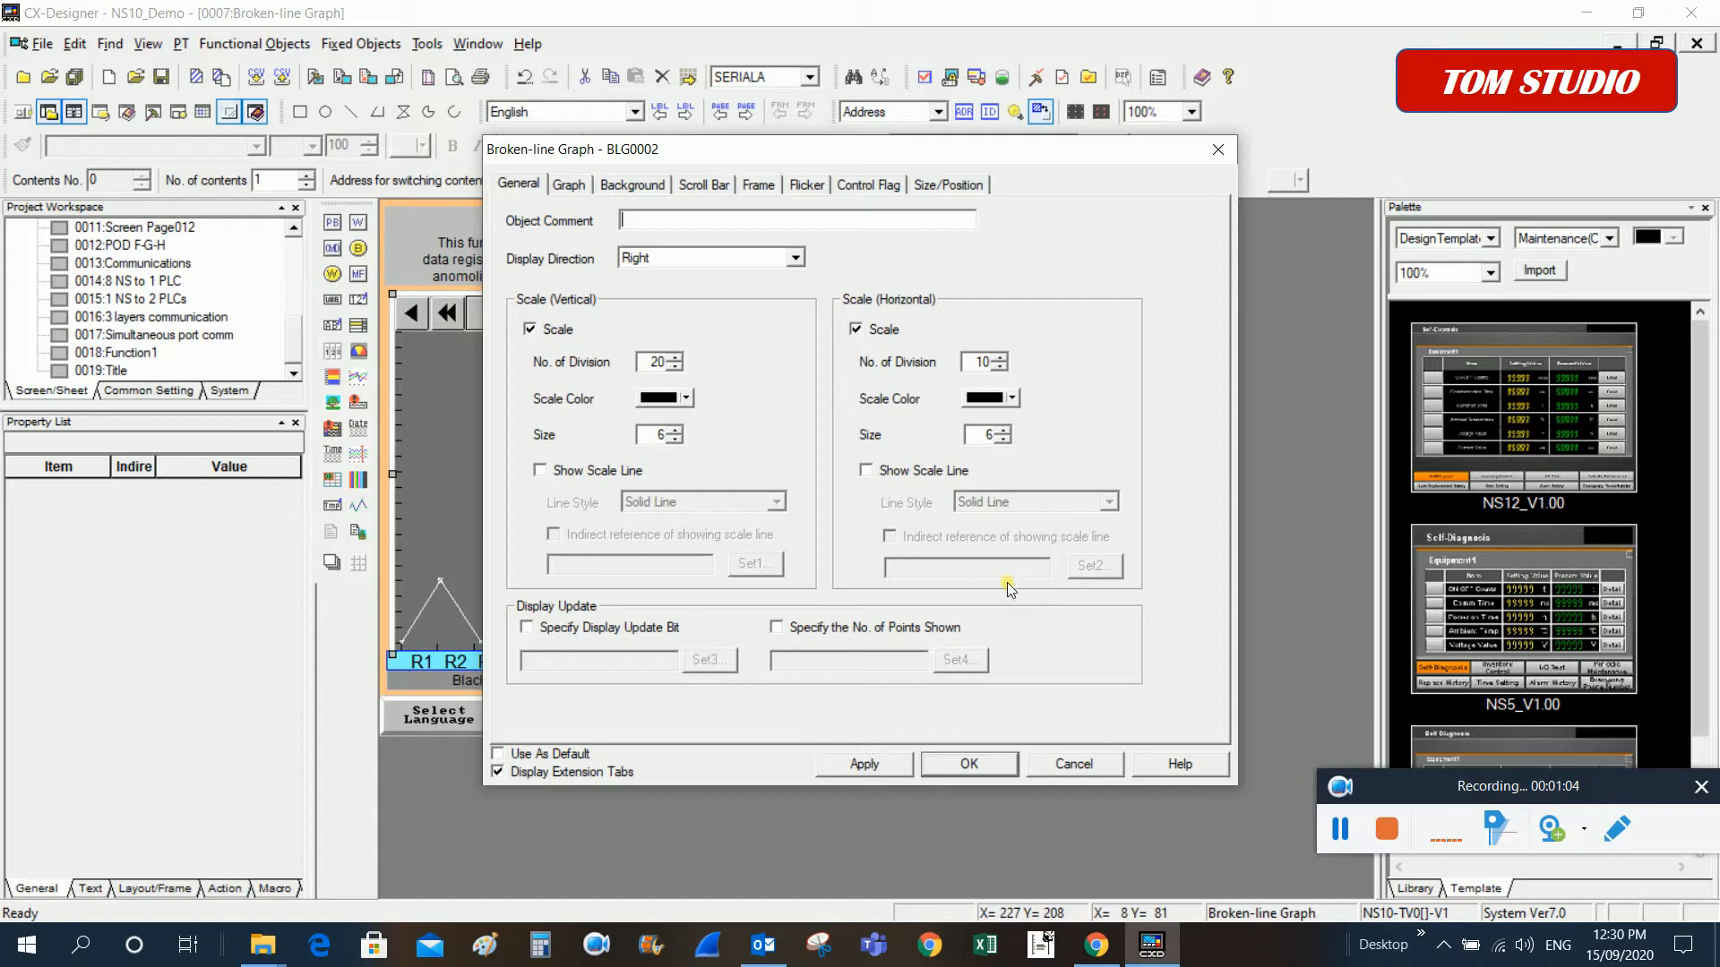
pyautogui.moveTo(1093, 459)
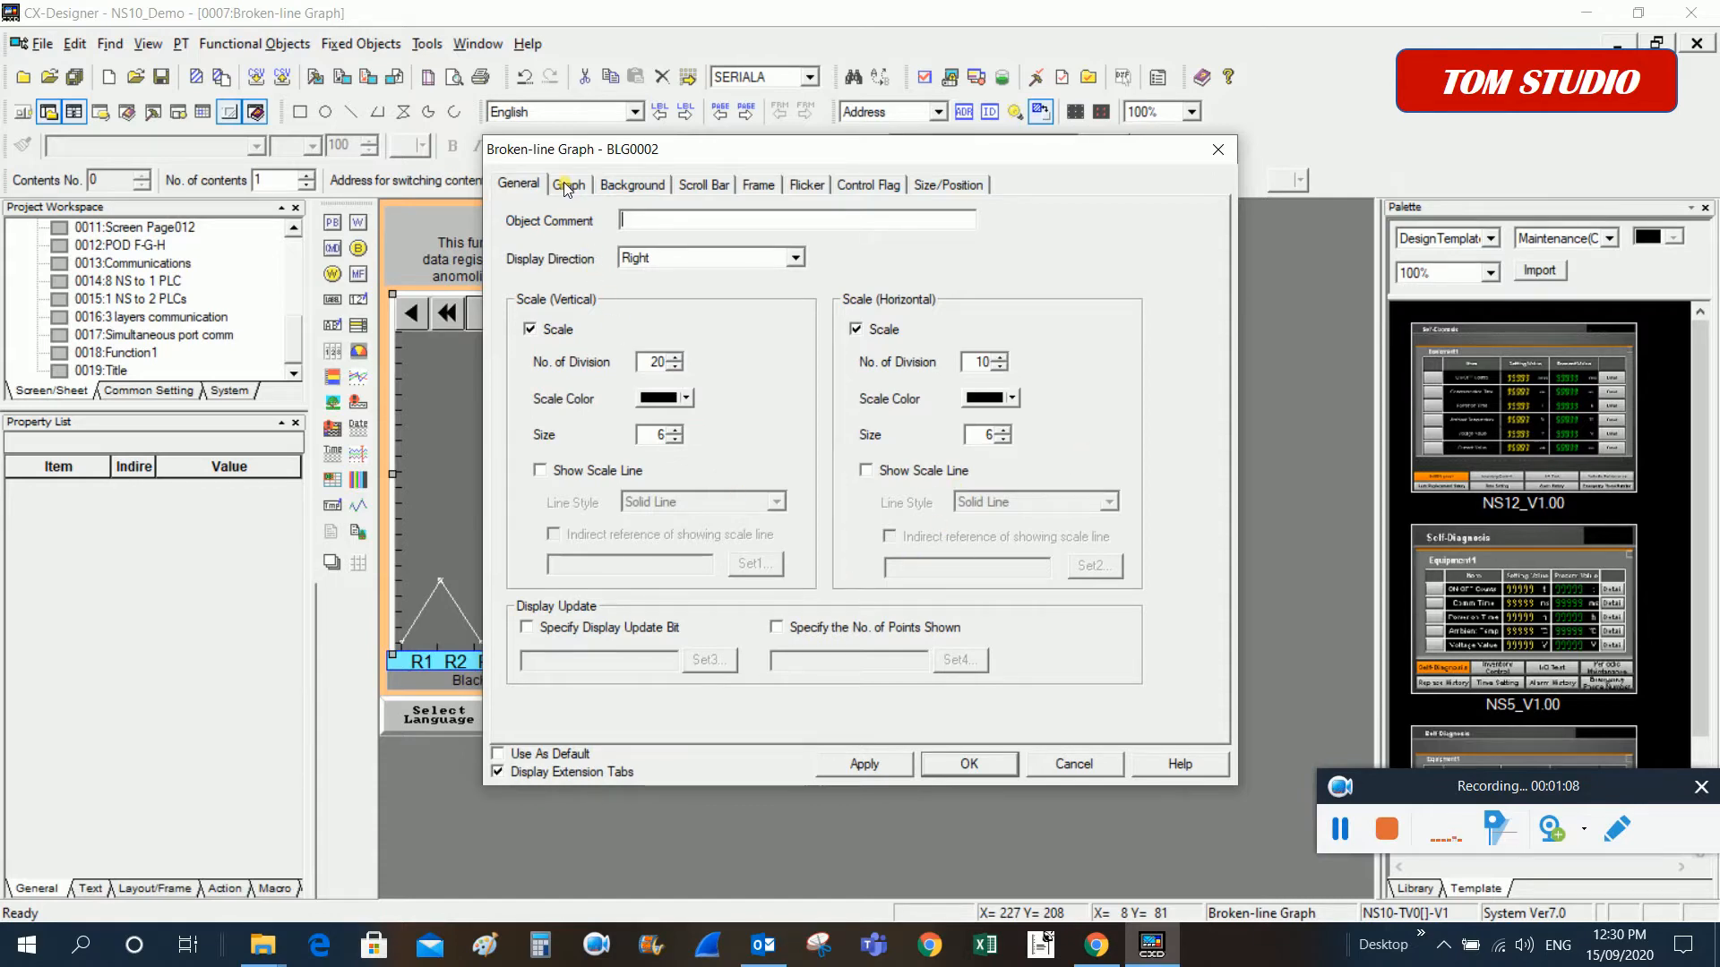
# On the Graph tab, select the DM00550 line and set display points to indirect reference
pyautogui.click(568, 184)
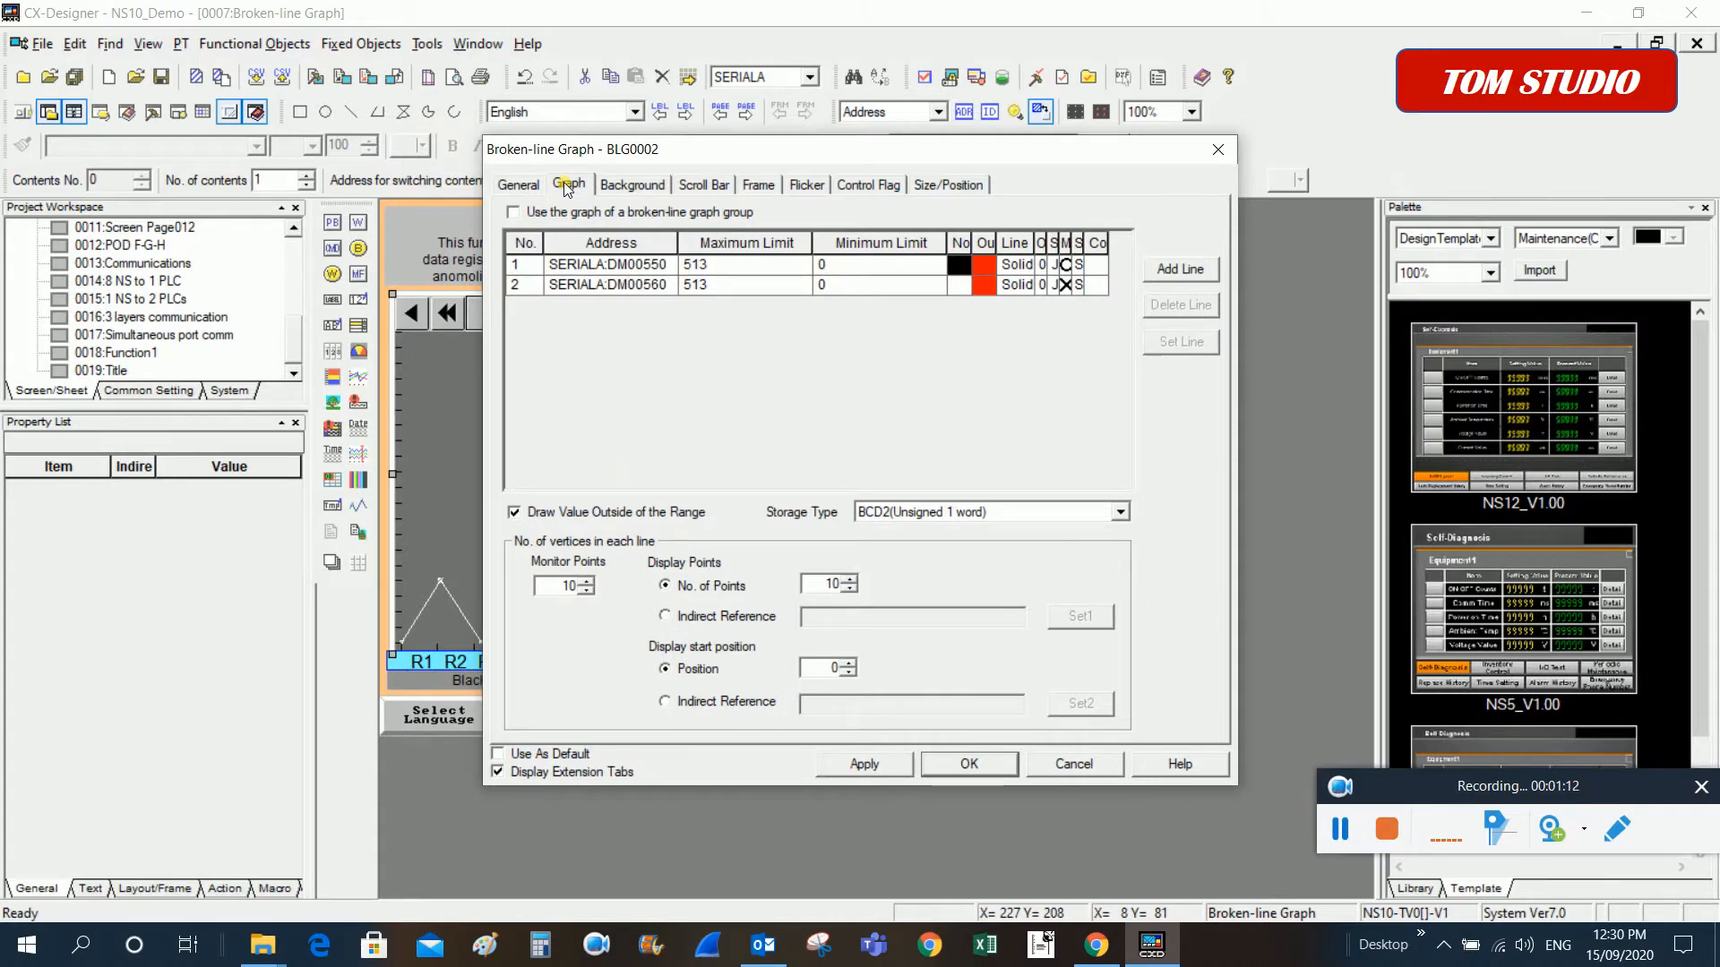
pyautogui.moveTo(717, 399)
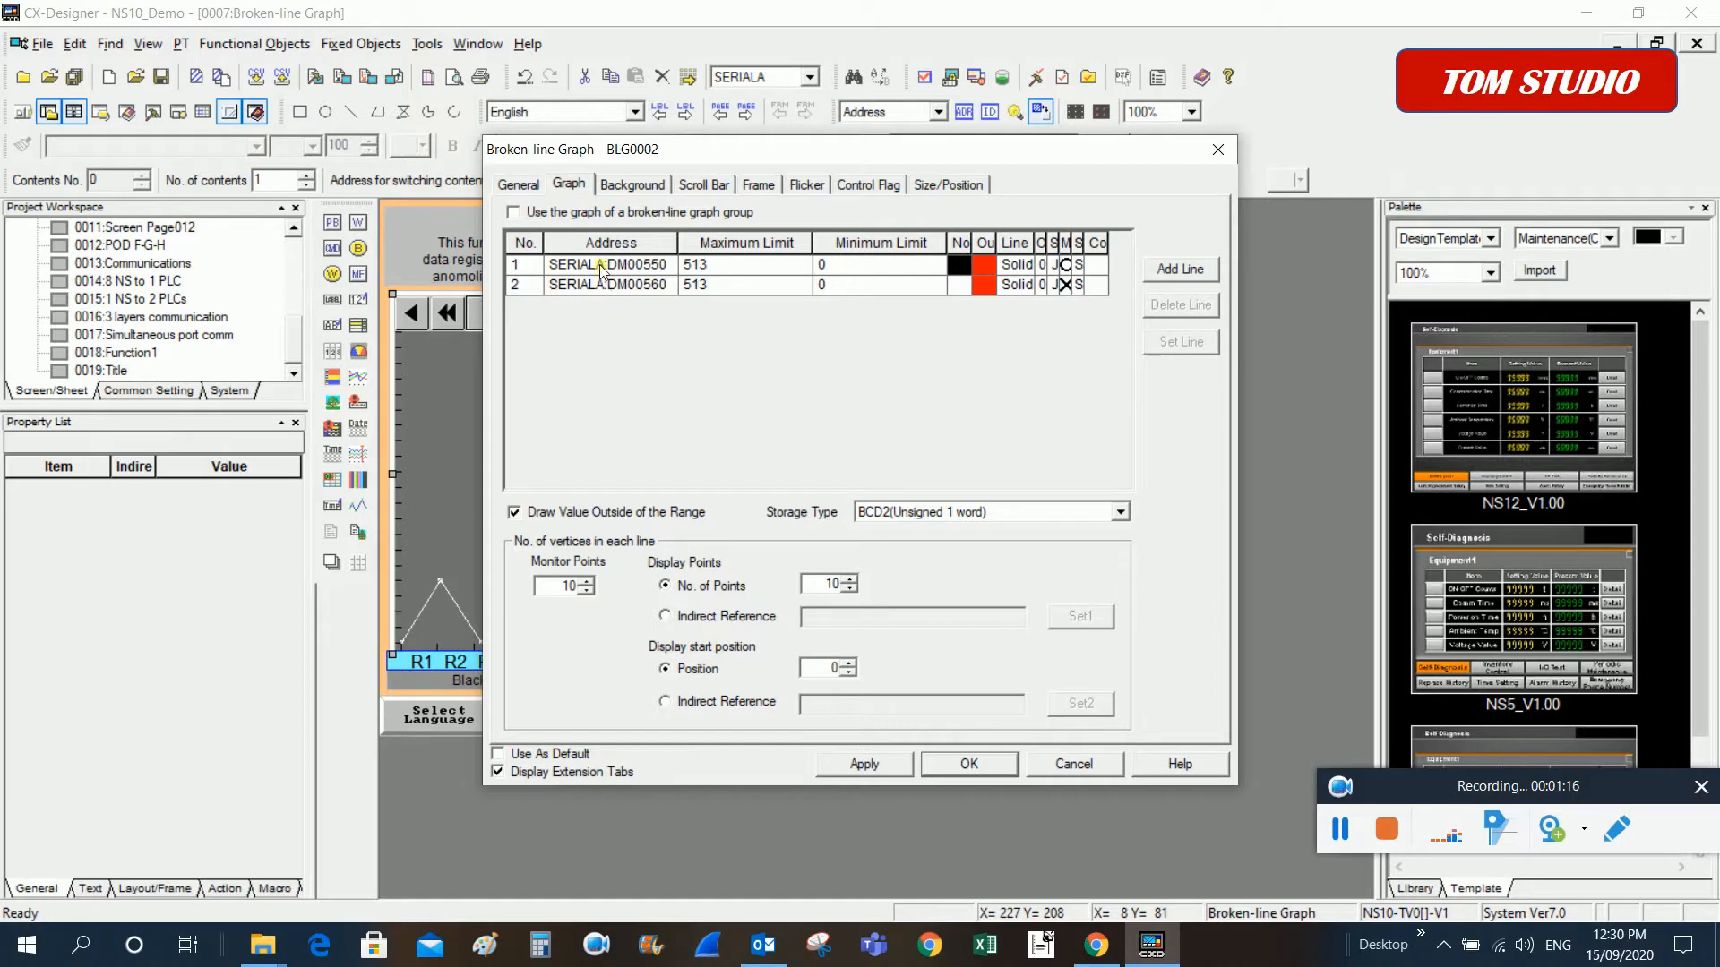
pyautogui.click(609, 265)
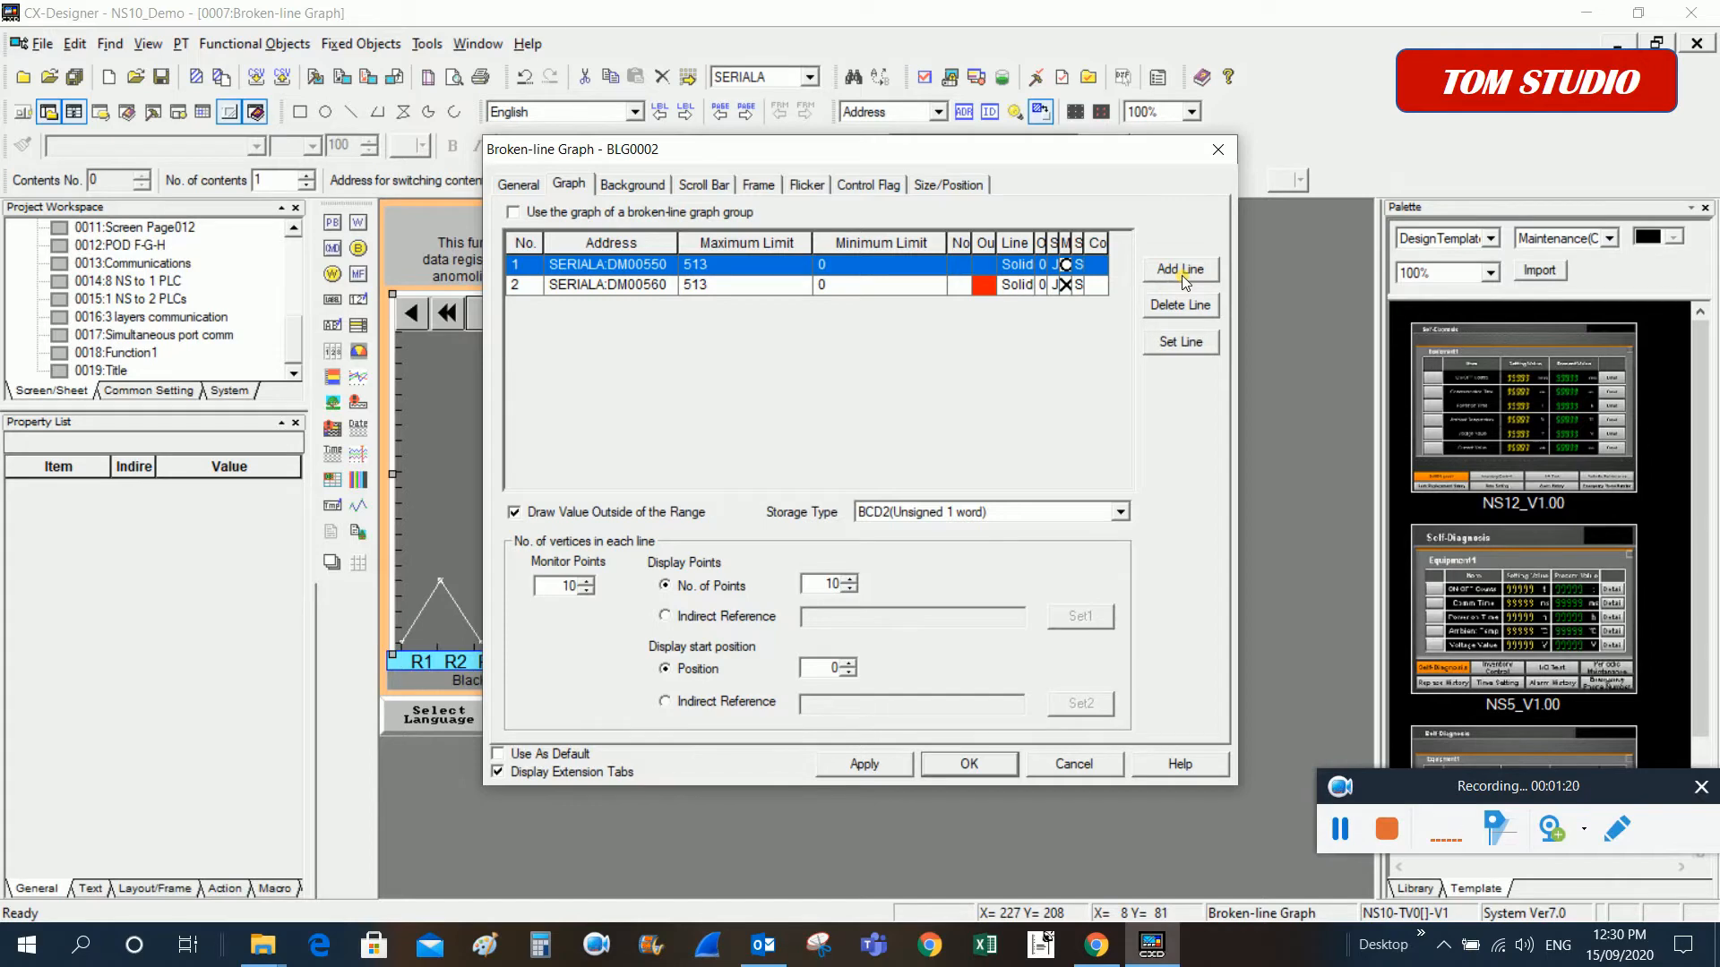
pyautogui.moveTo(958, 404)
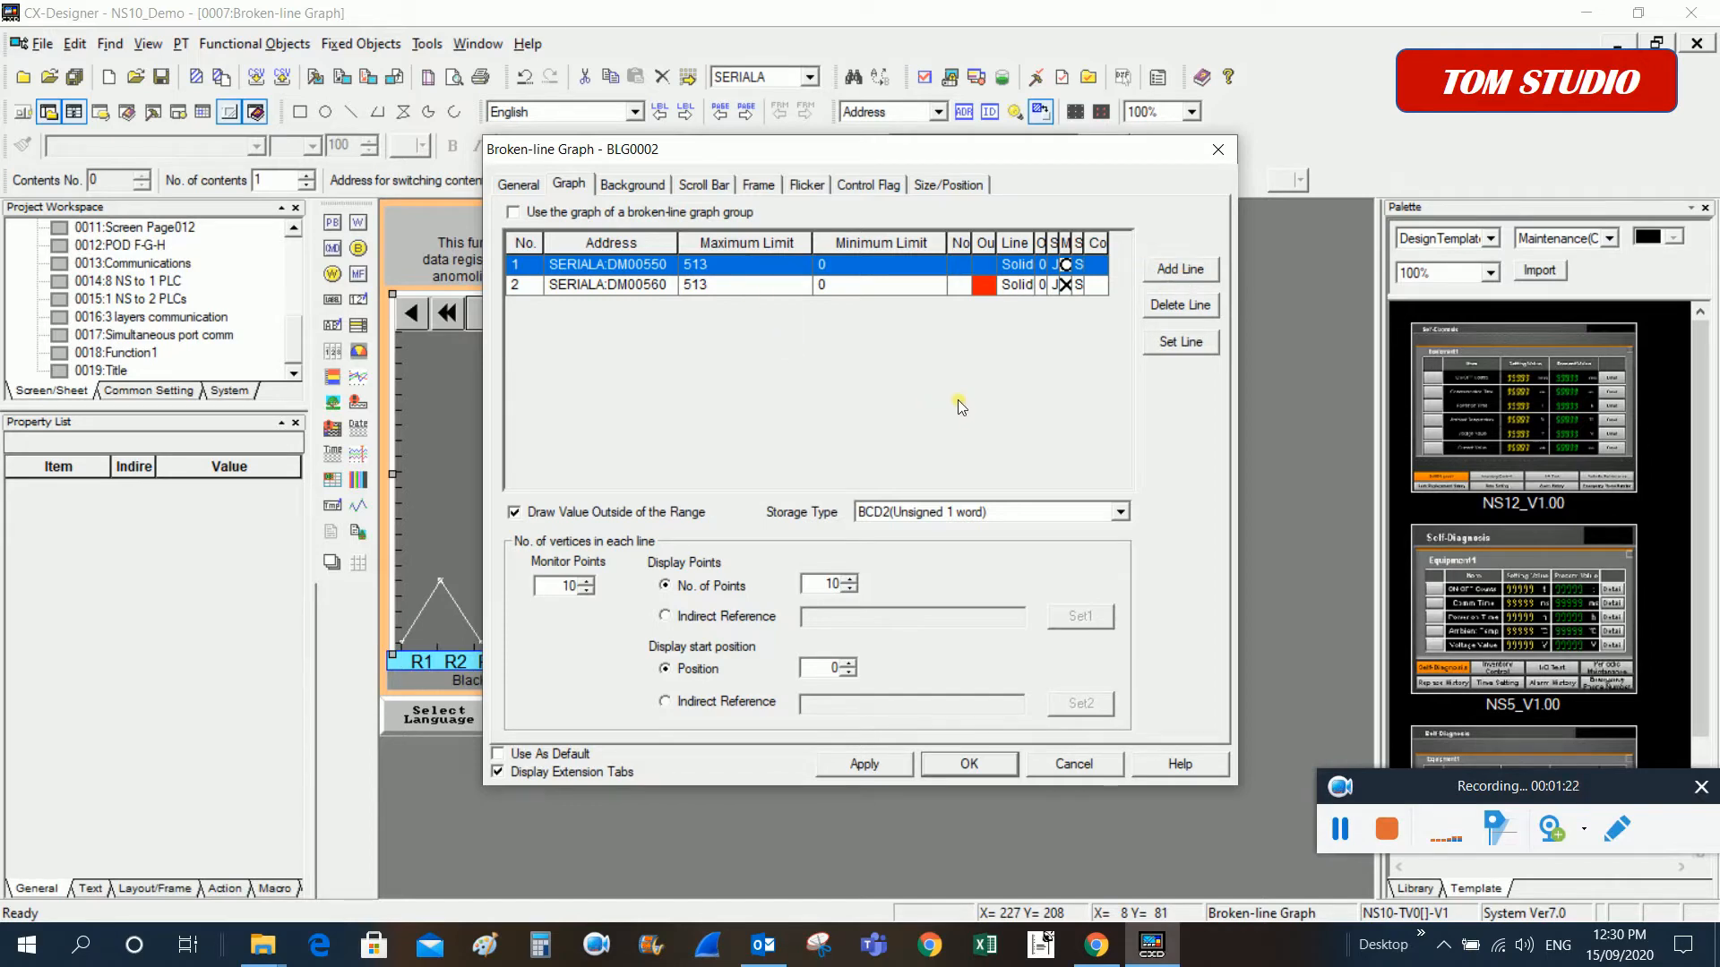
pyautogui.moveTo(968, 400)
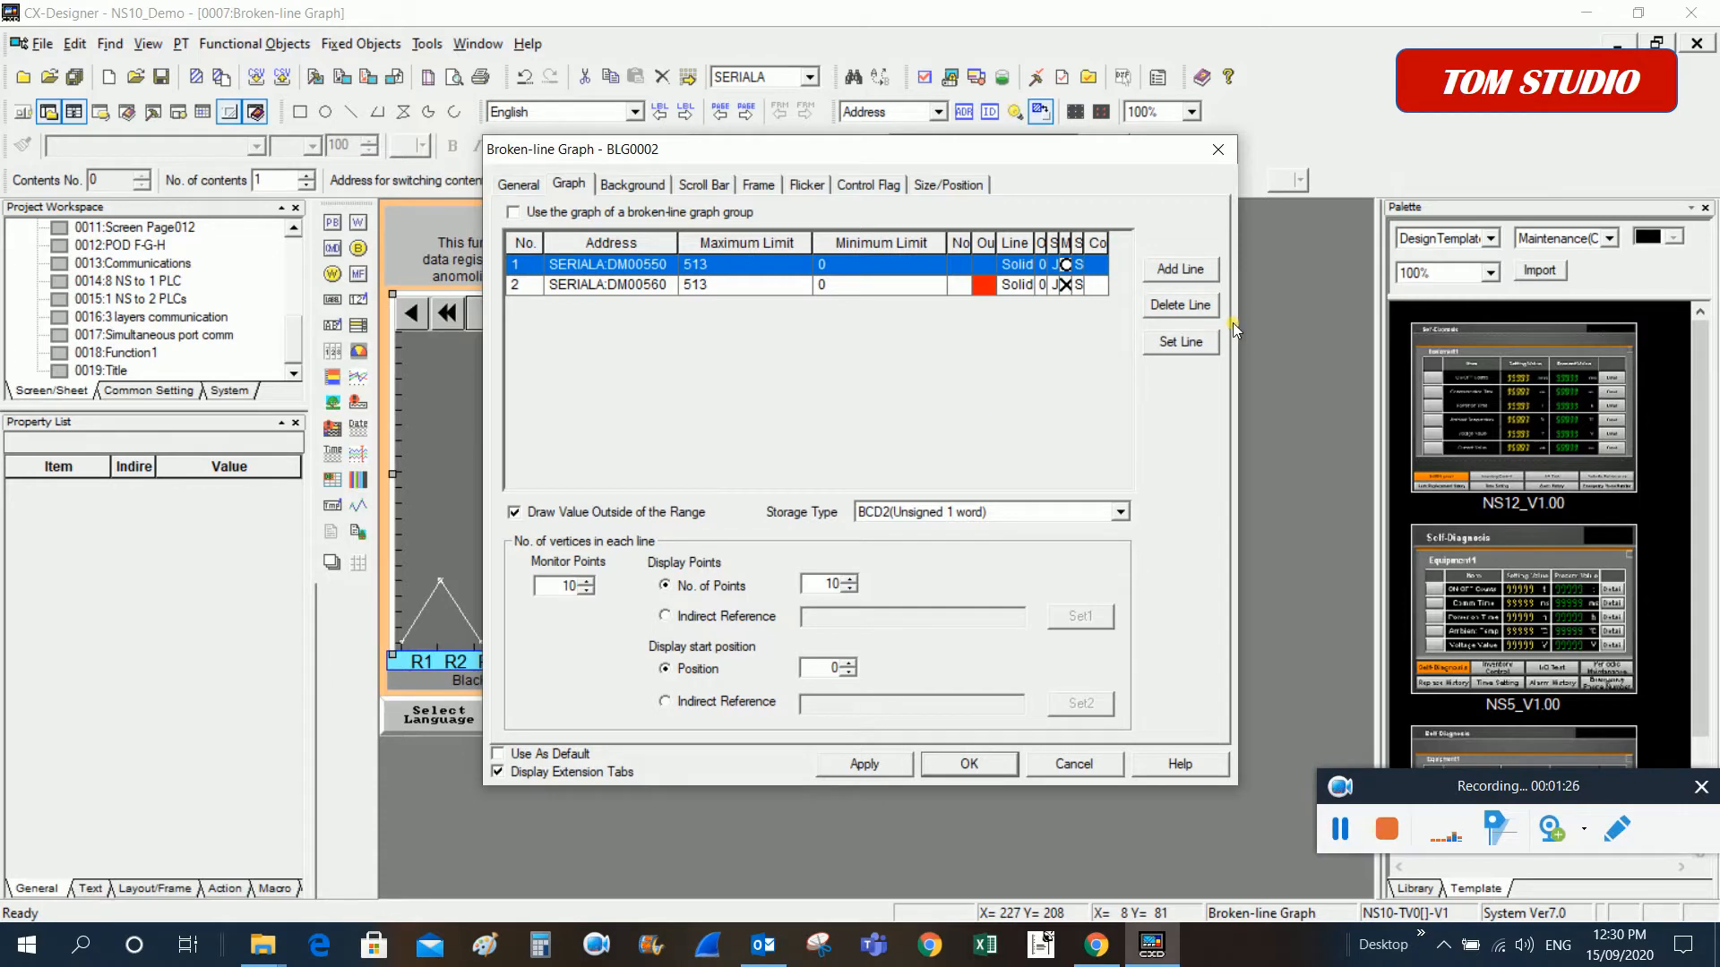
pyautogui.moveTo(1234, 290)
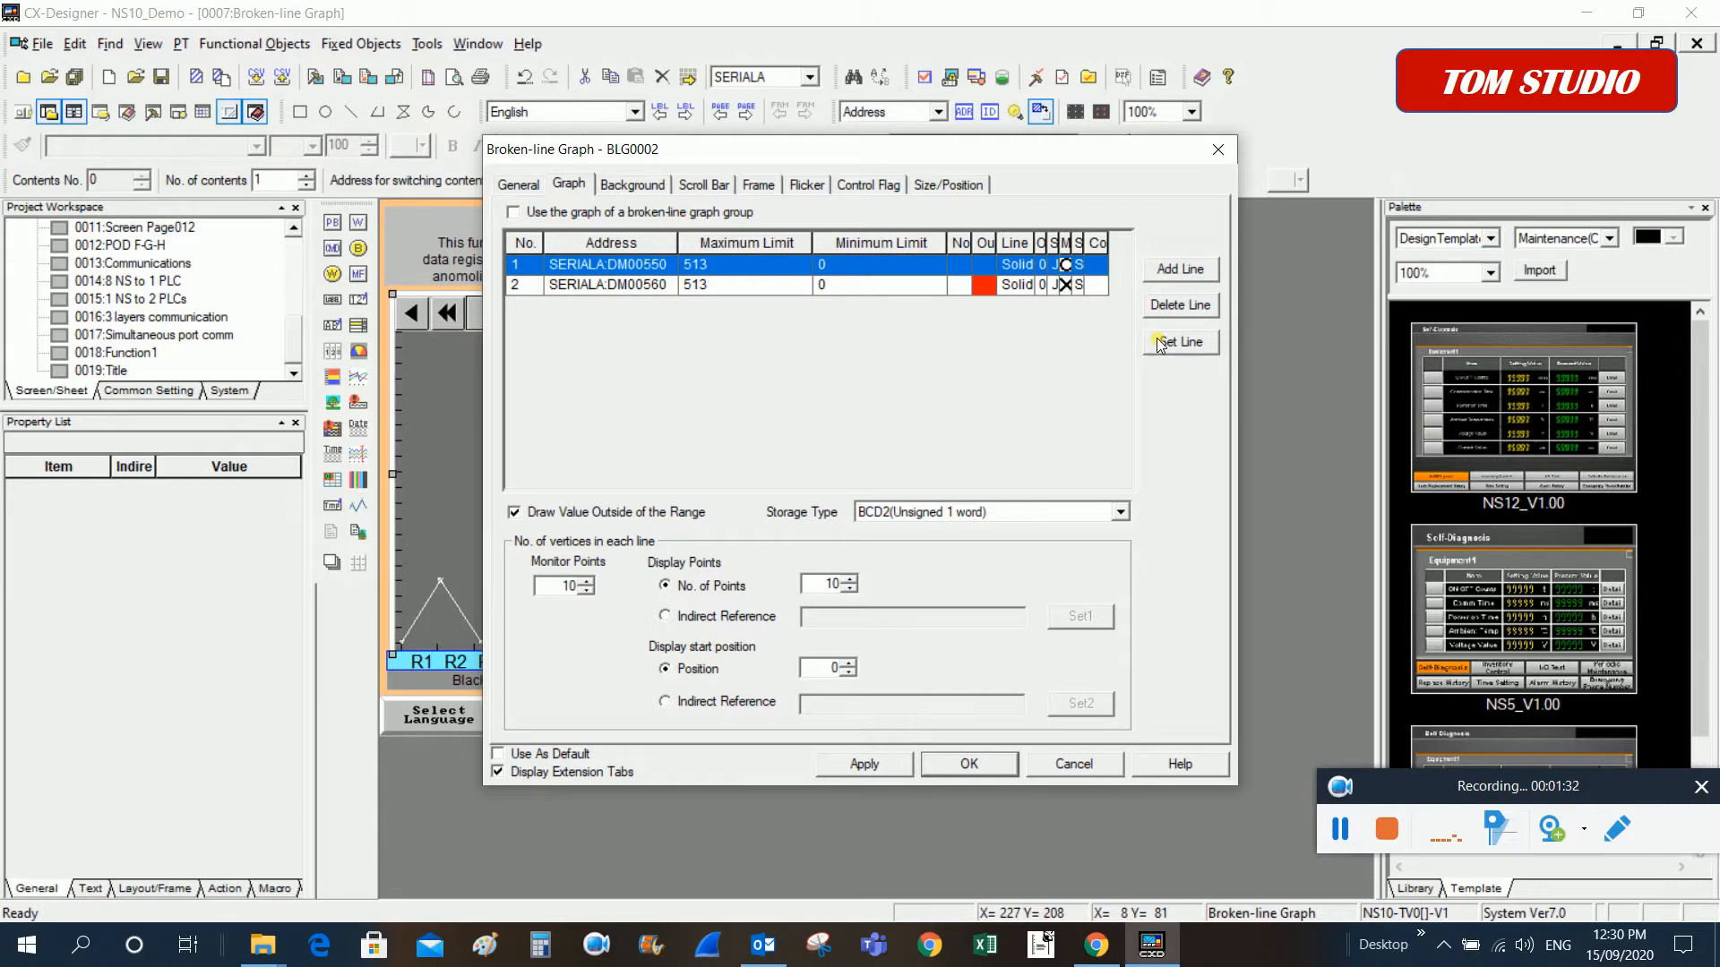
pyautogui.moveTo(1135, 459)
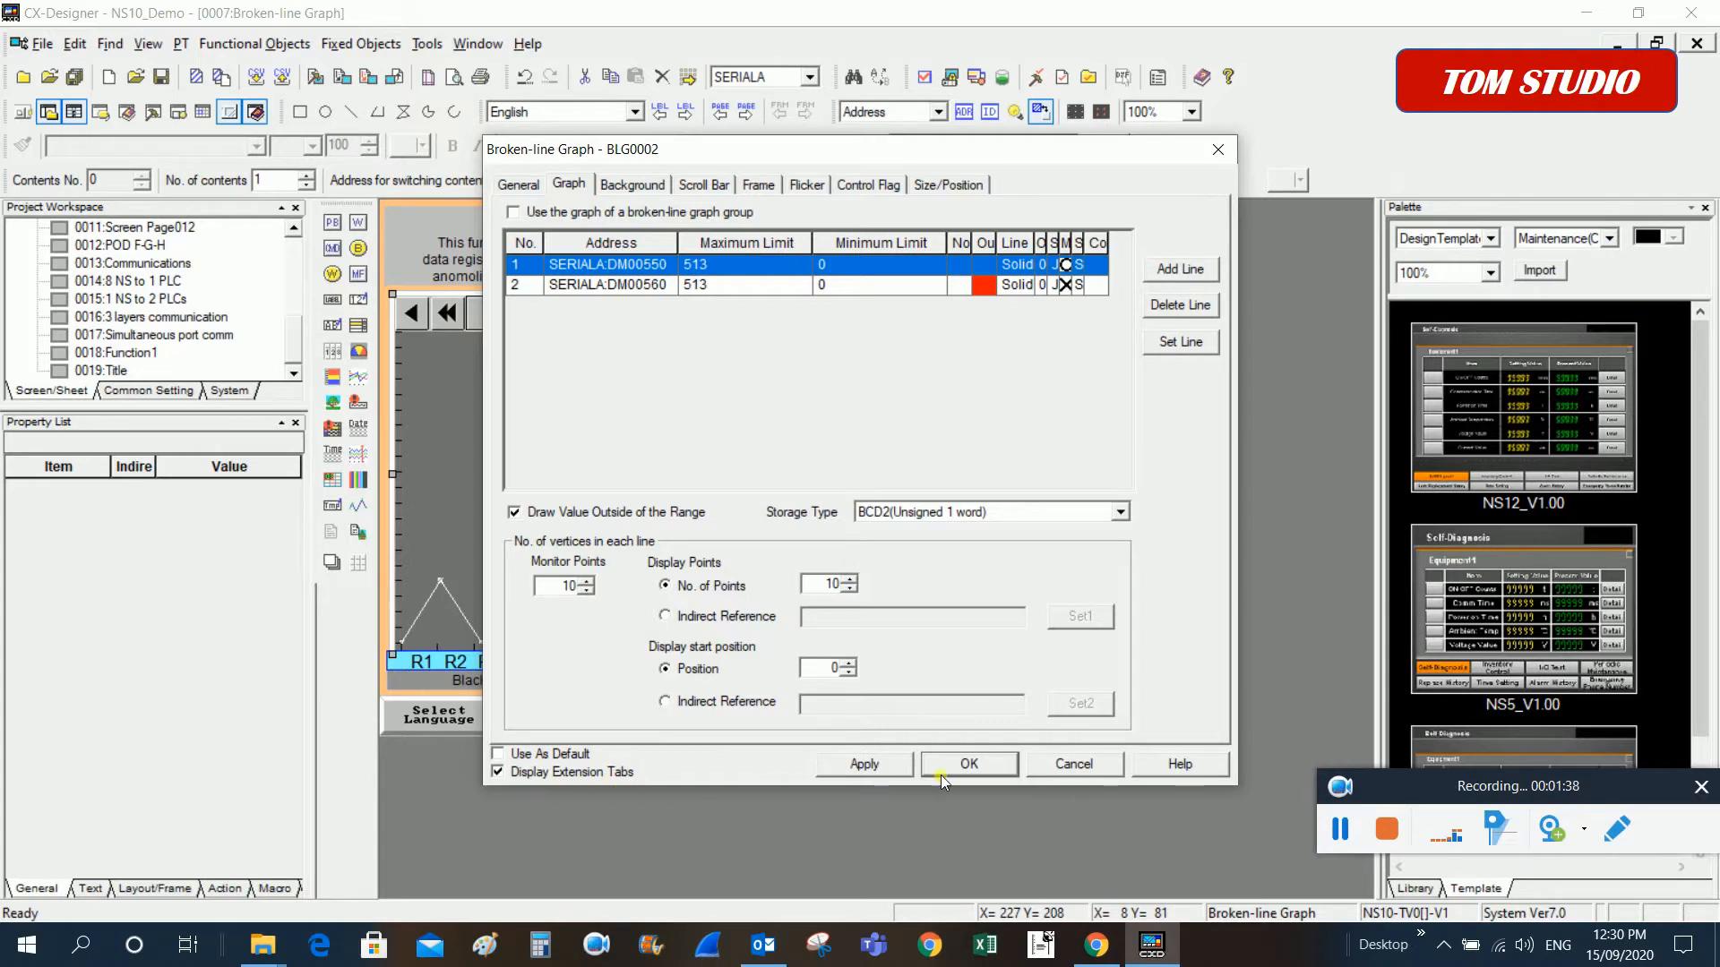
pyautogui.moveTo(1014, 705)
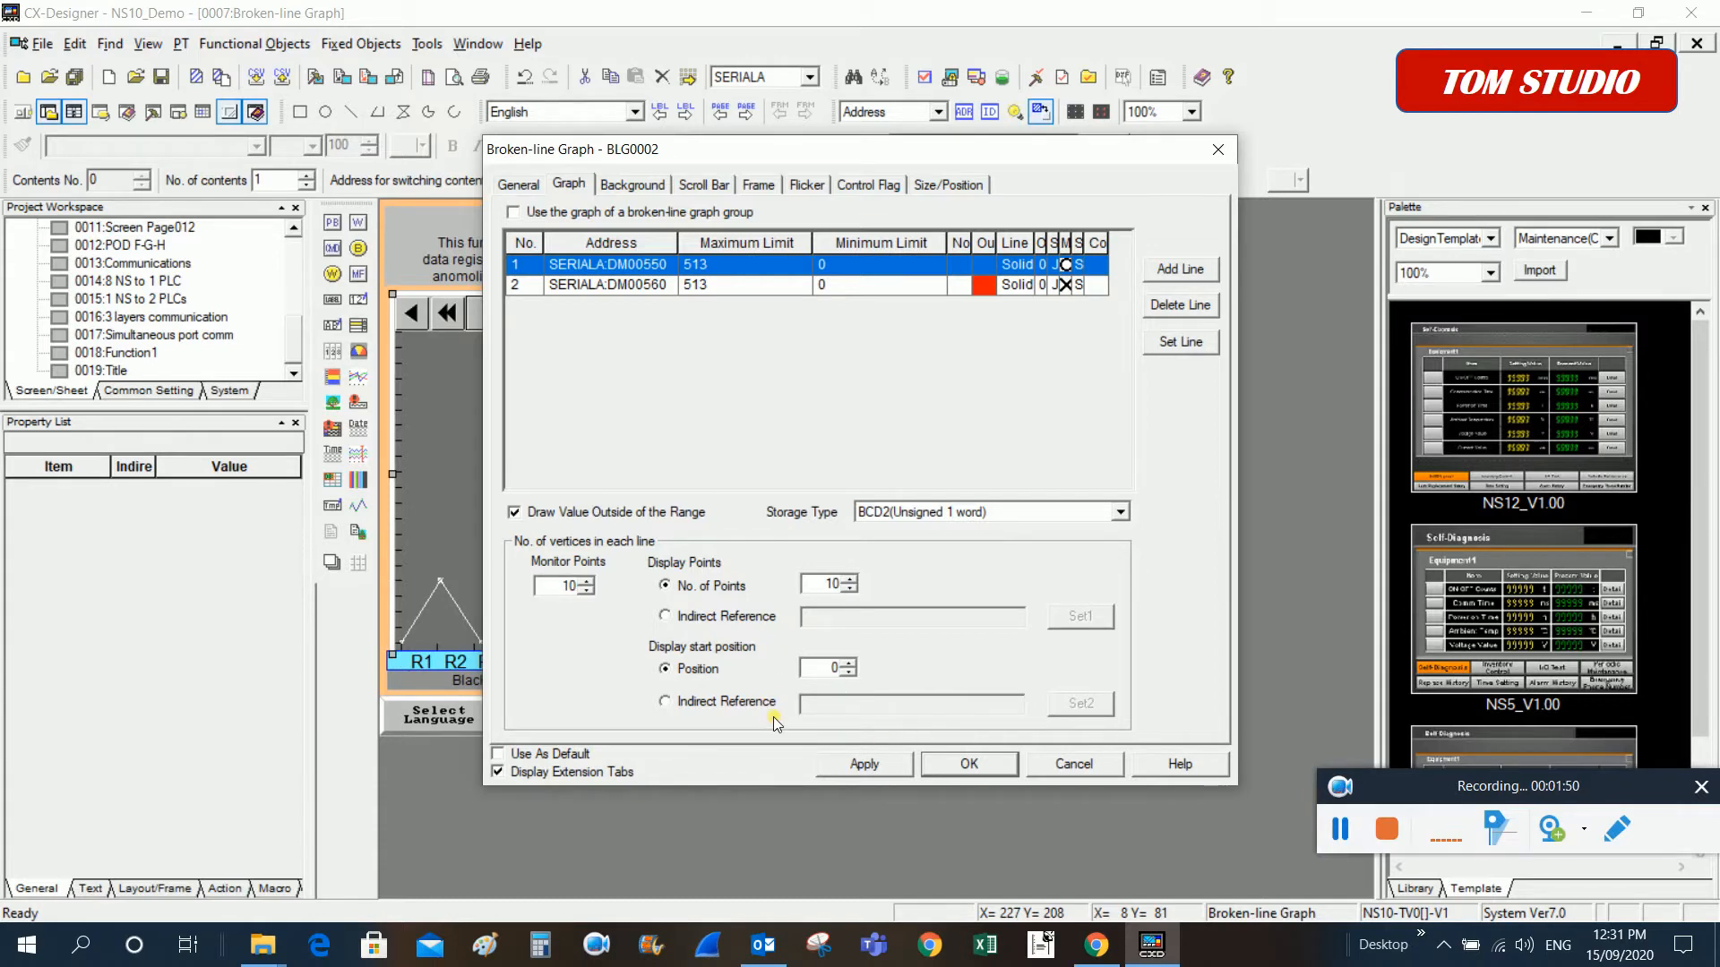
pyautogui.moveTo(669, 645)
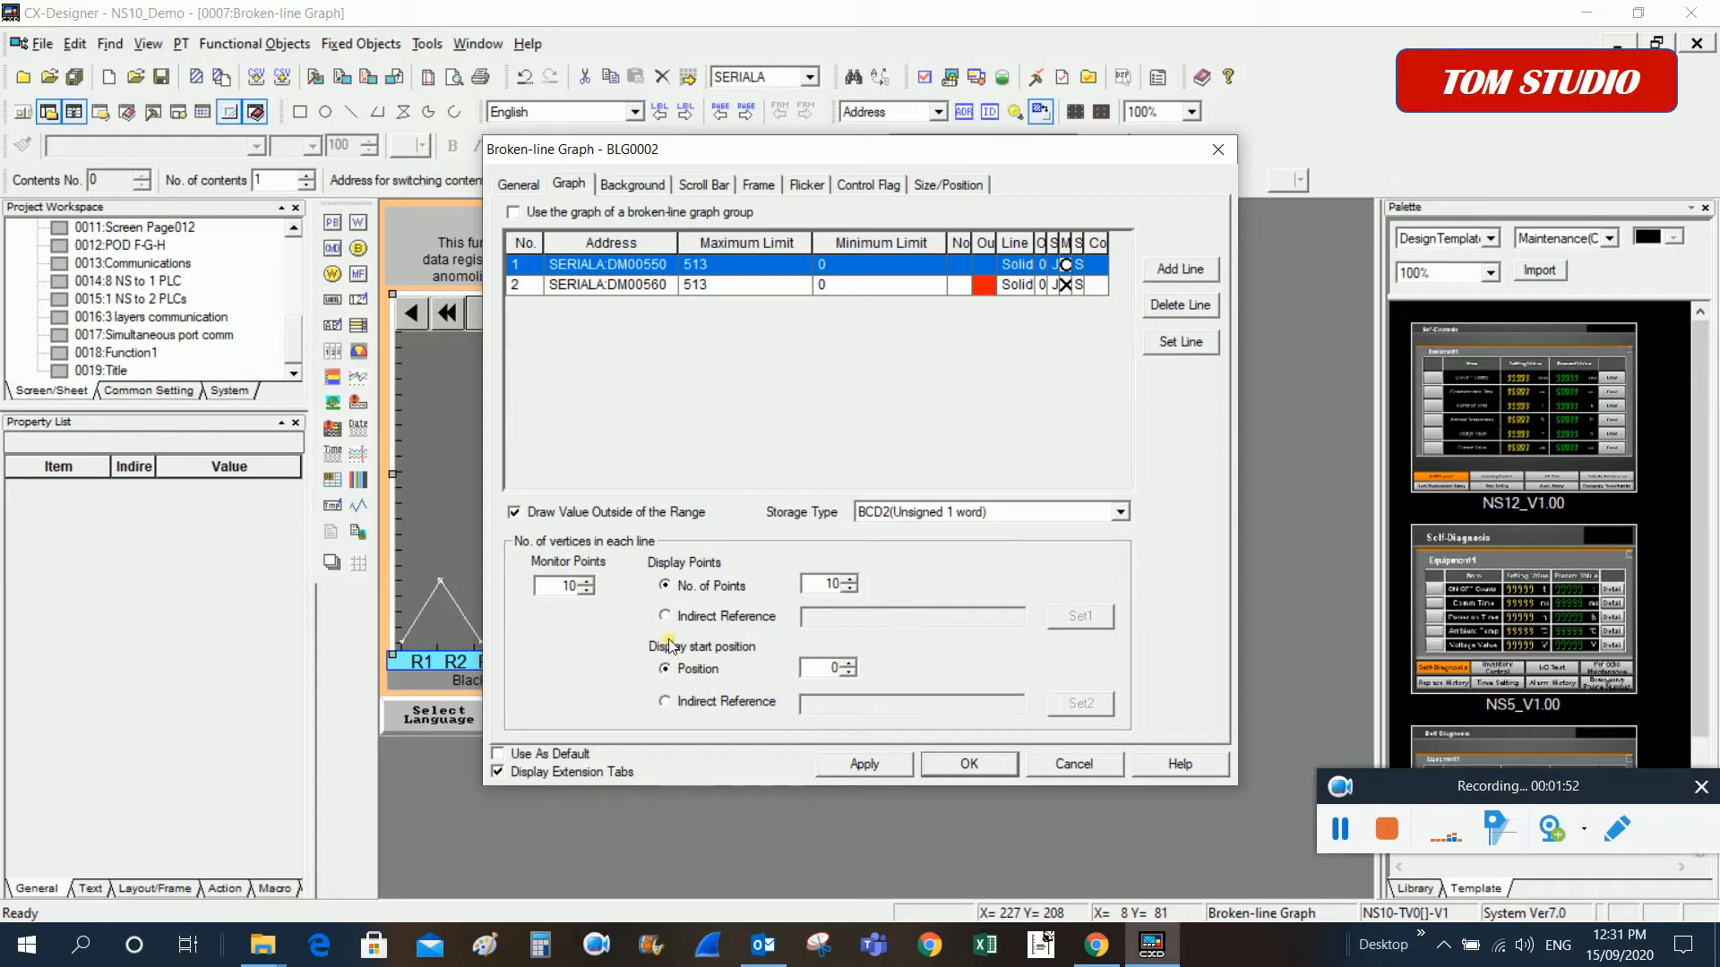
pyautogui.click(665, 615)
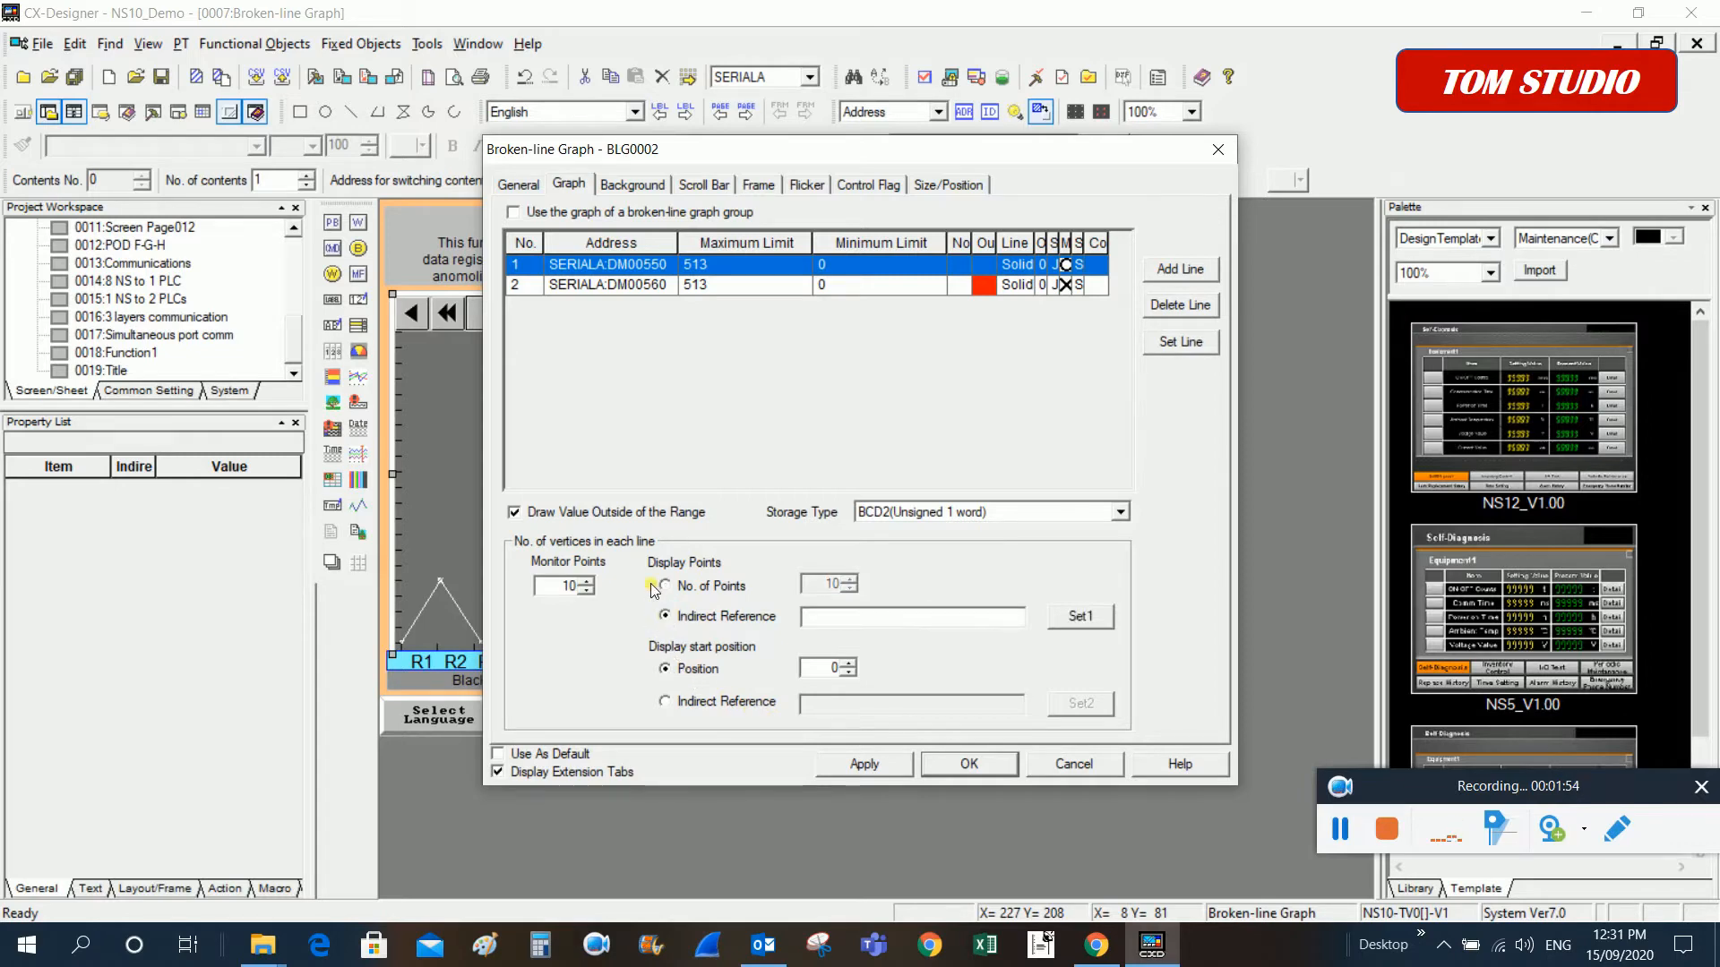
pyautogui.click(665, 615)
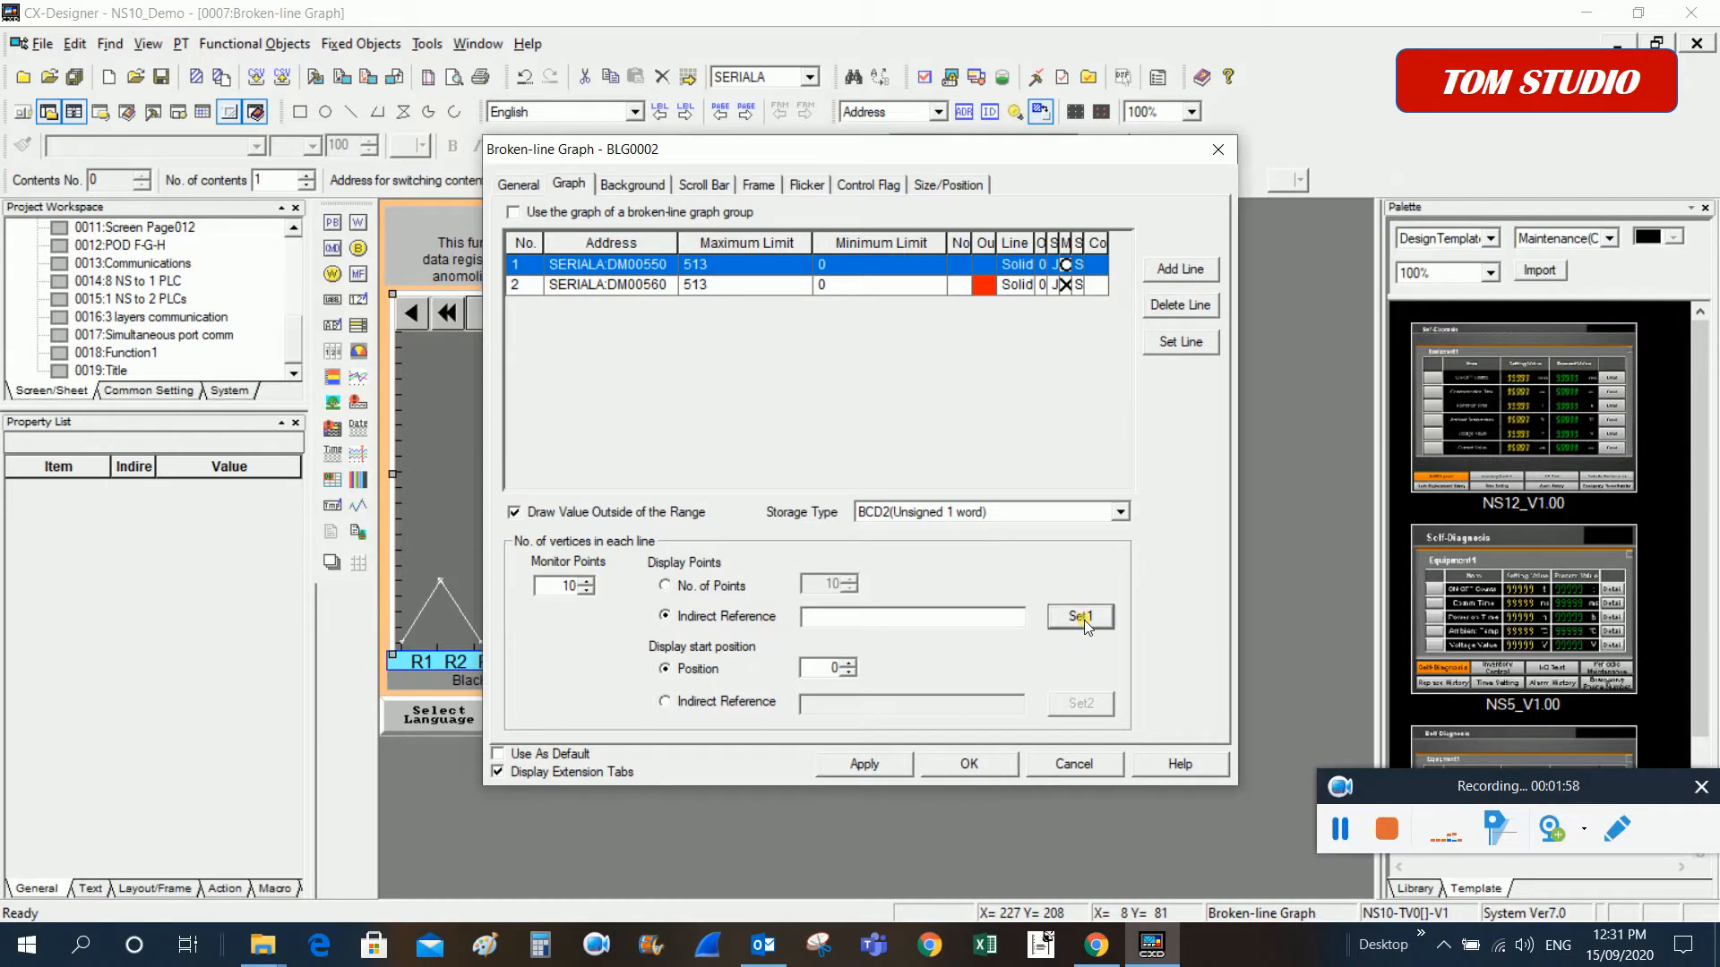
# Open Address Setting for the indirect display points and check the Area list, keeping CIO
pyautogui.click(1078, 615)
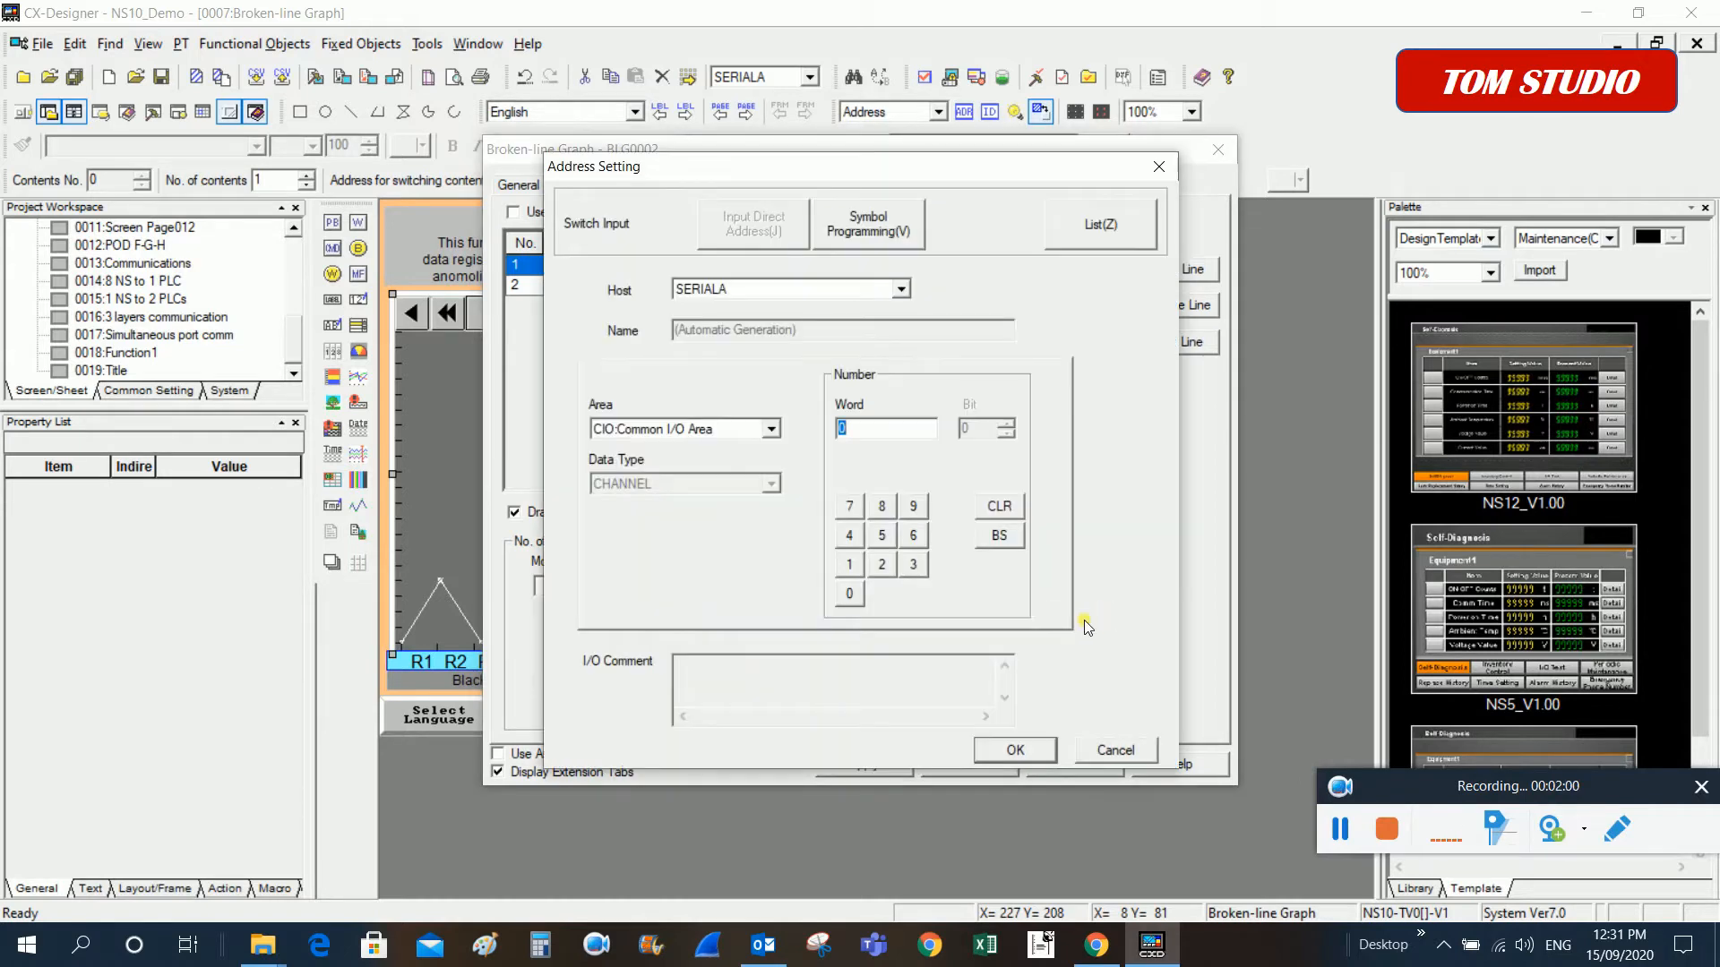
pyautogui.moveTo(833, 729)
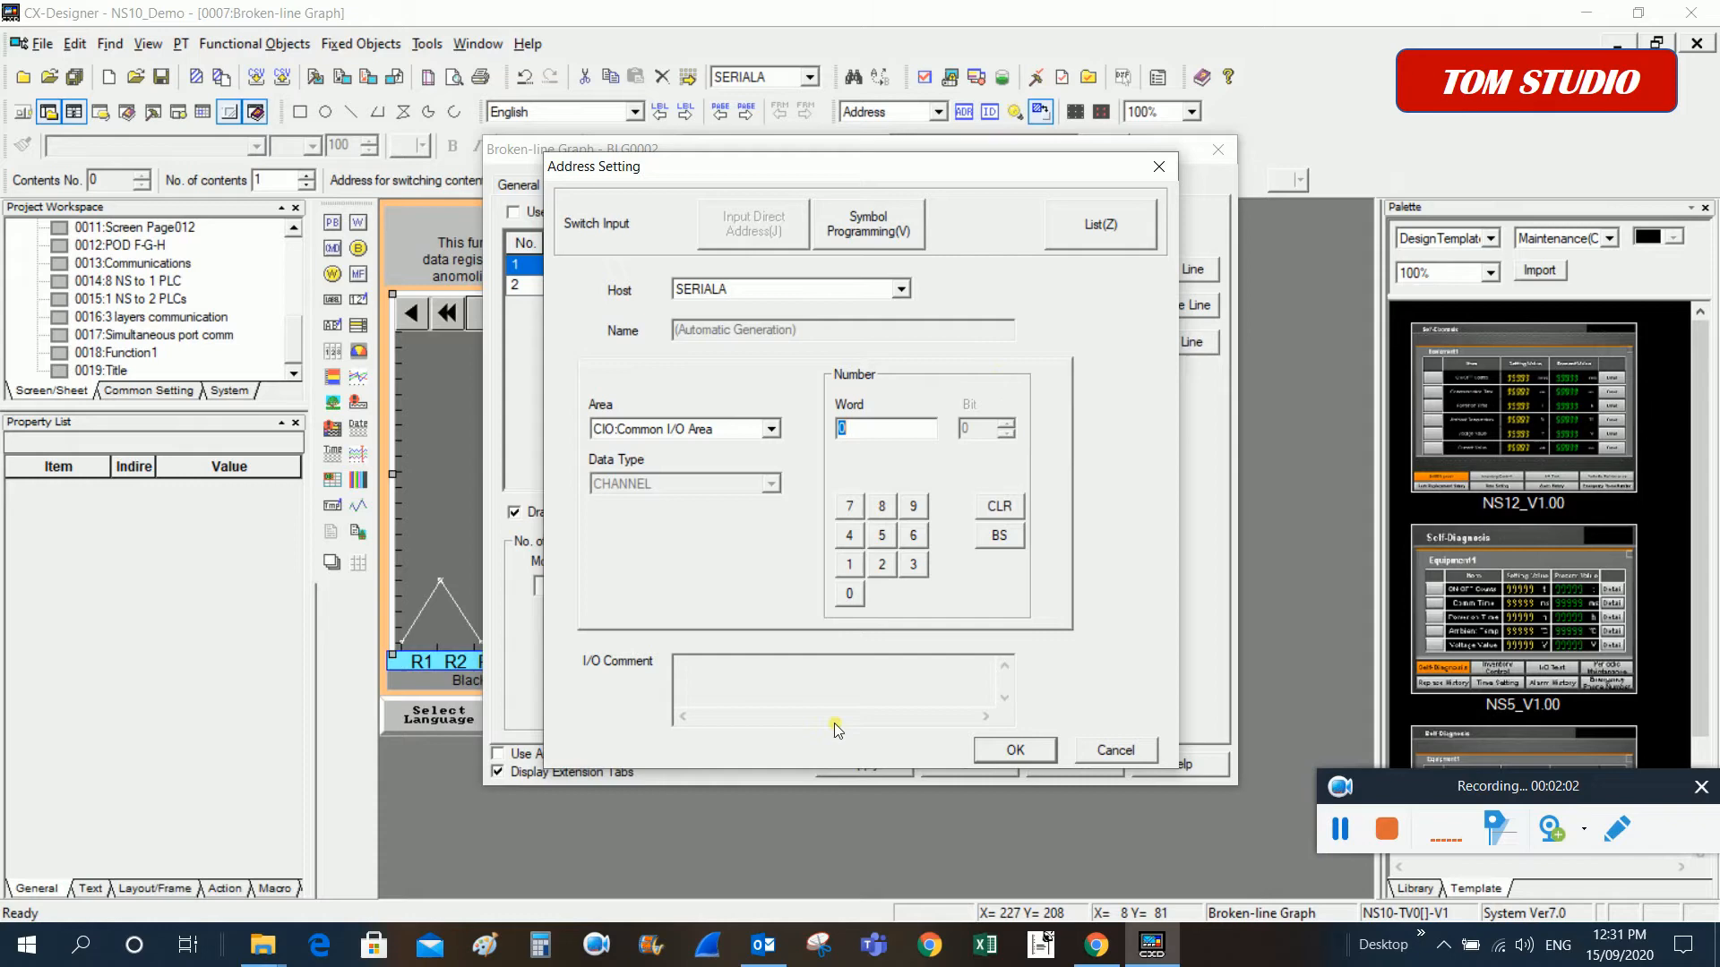
pyautogui.moveTo(1083, 549)
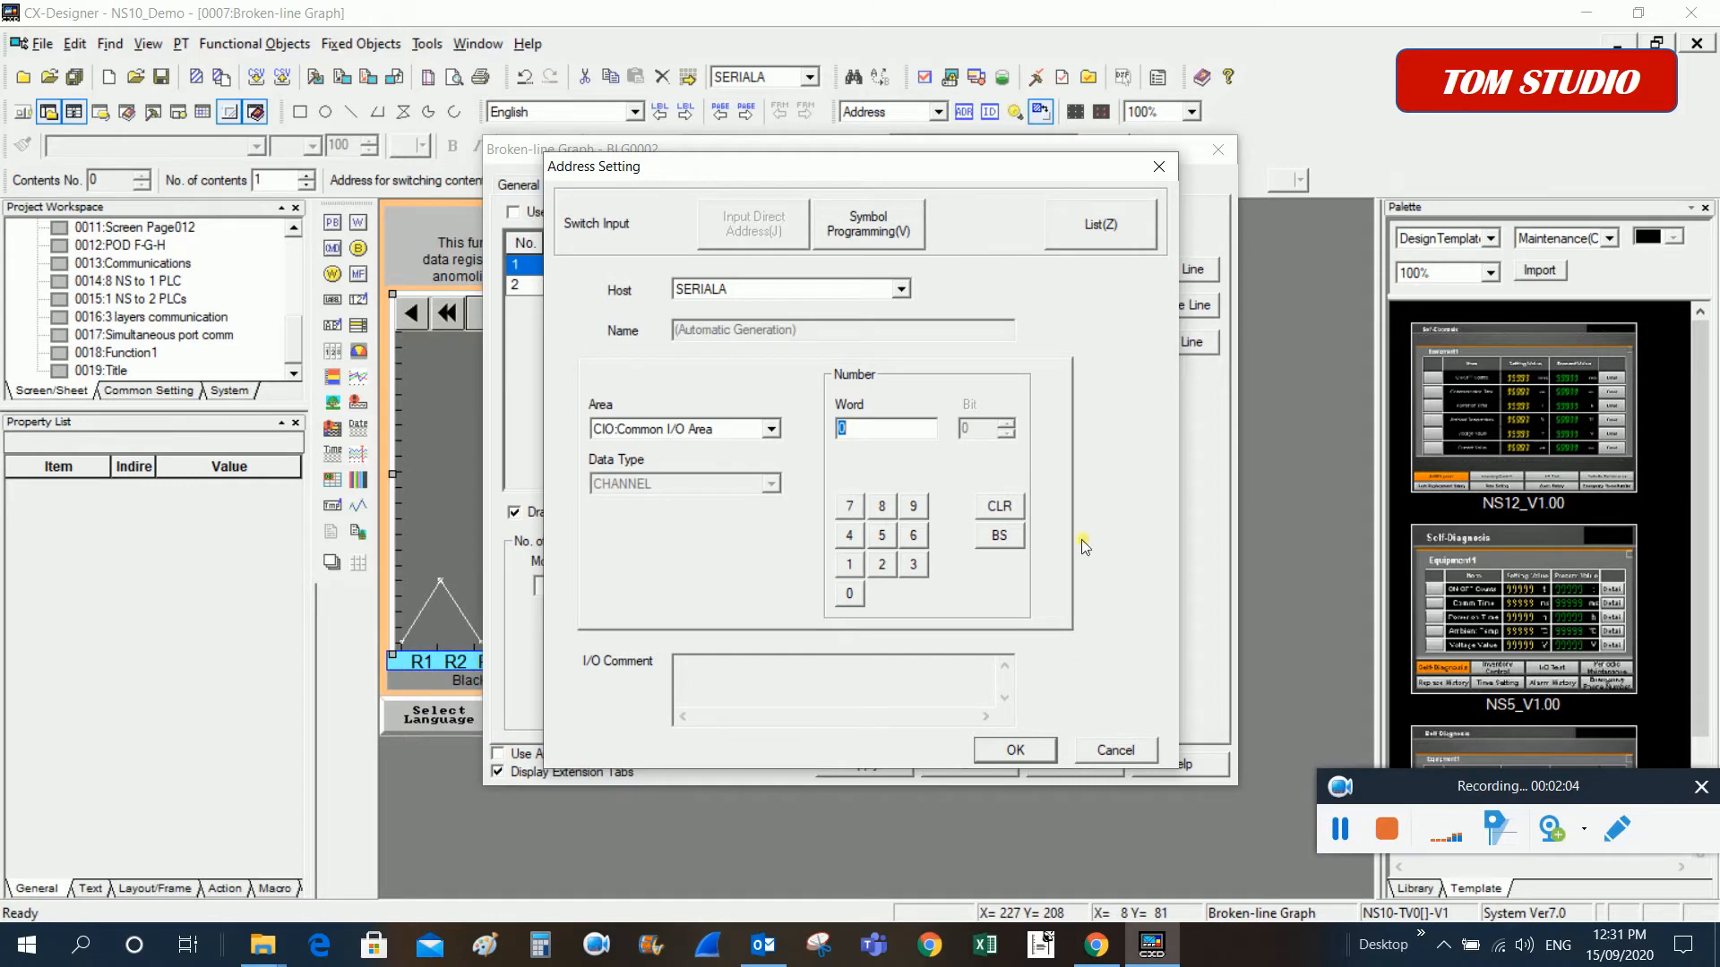
pyautogui.click(771, 429)
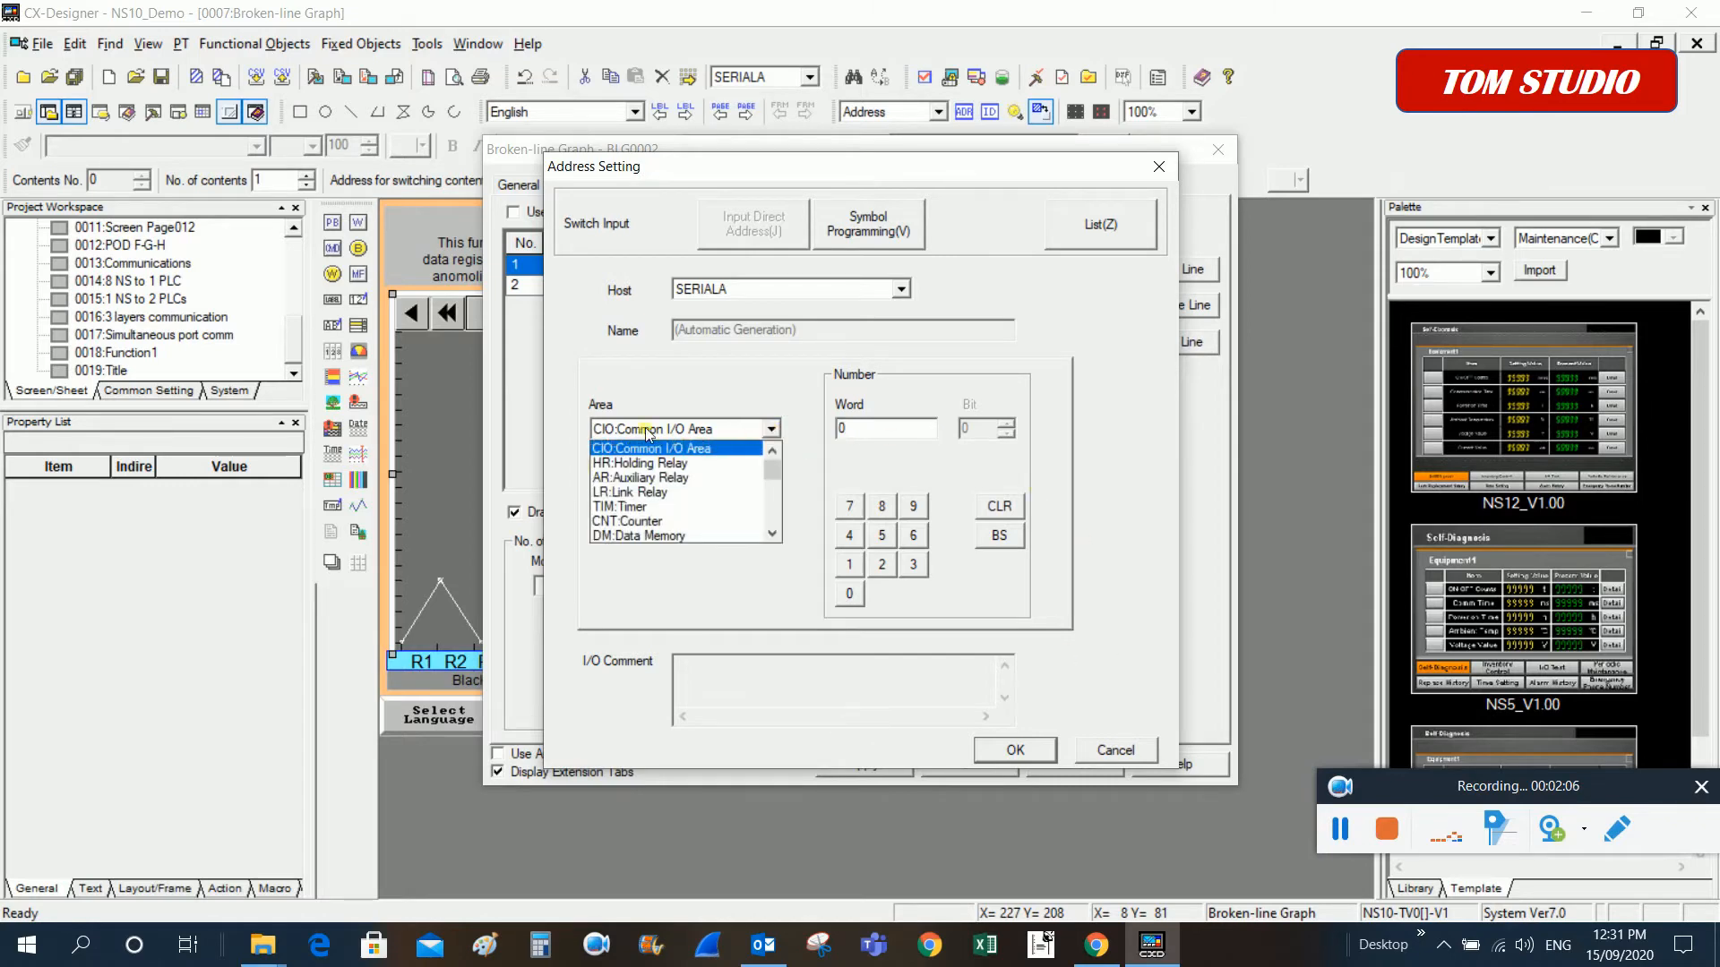
pyautogui.click(648, 448)
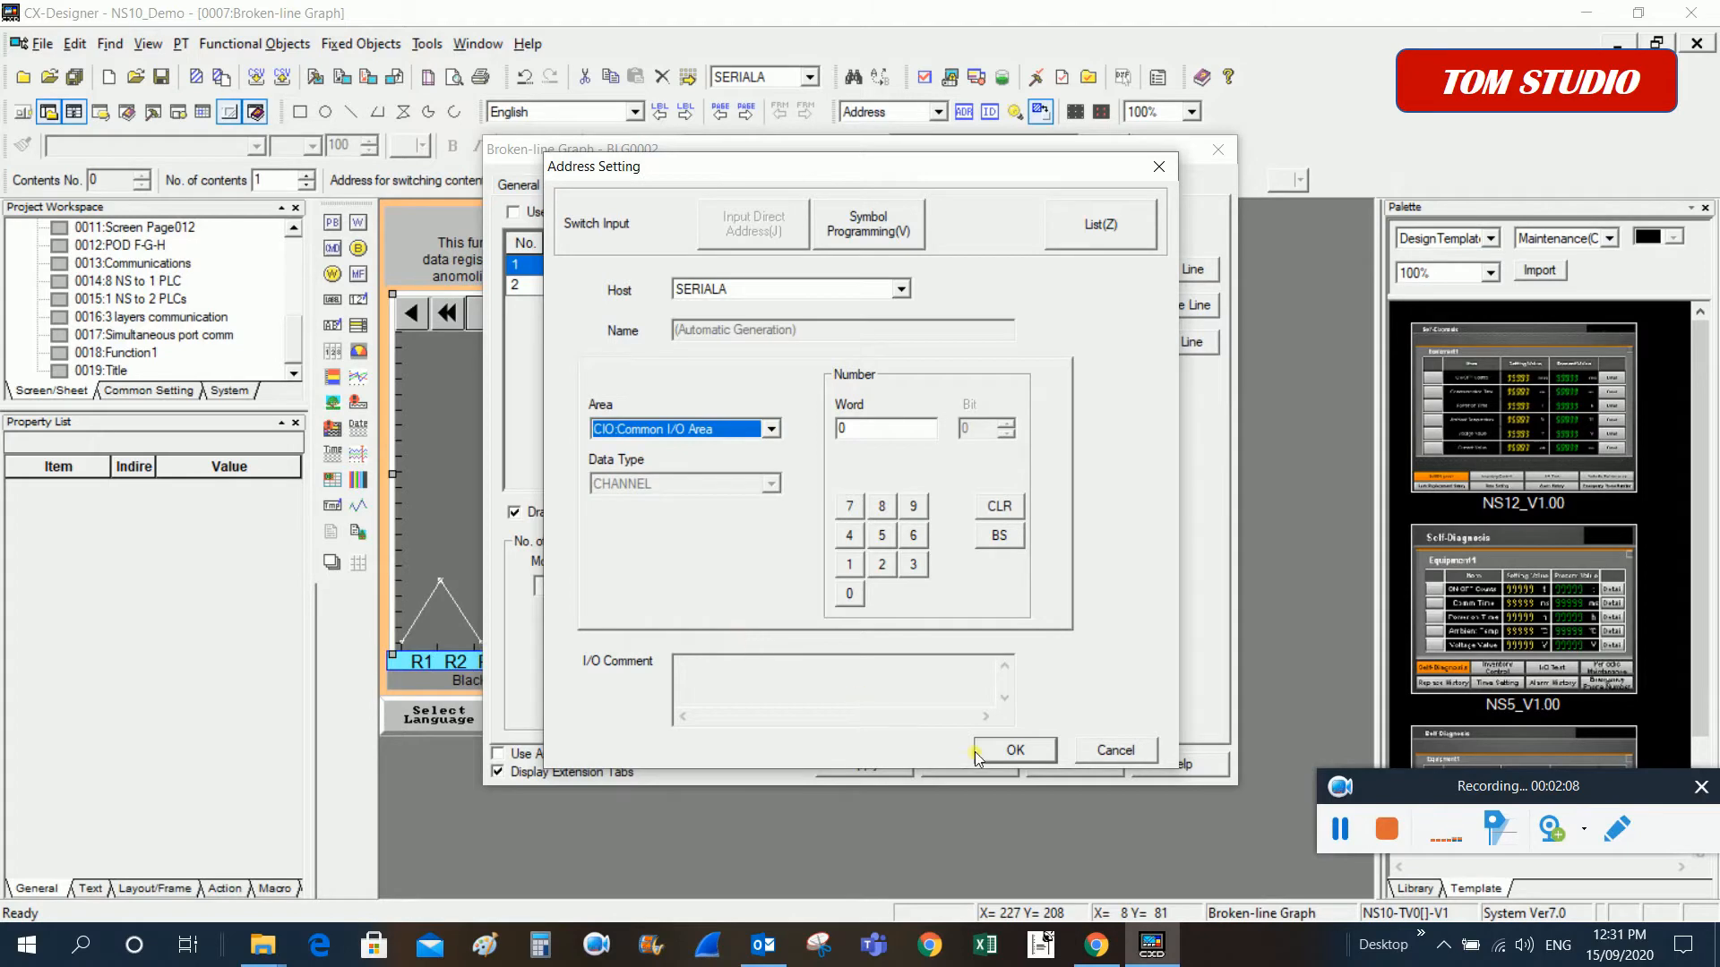
# Cancel Address Setting and switch display points to a fixed count of 10
pyautogui.click(1012, 748)
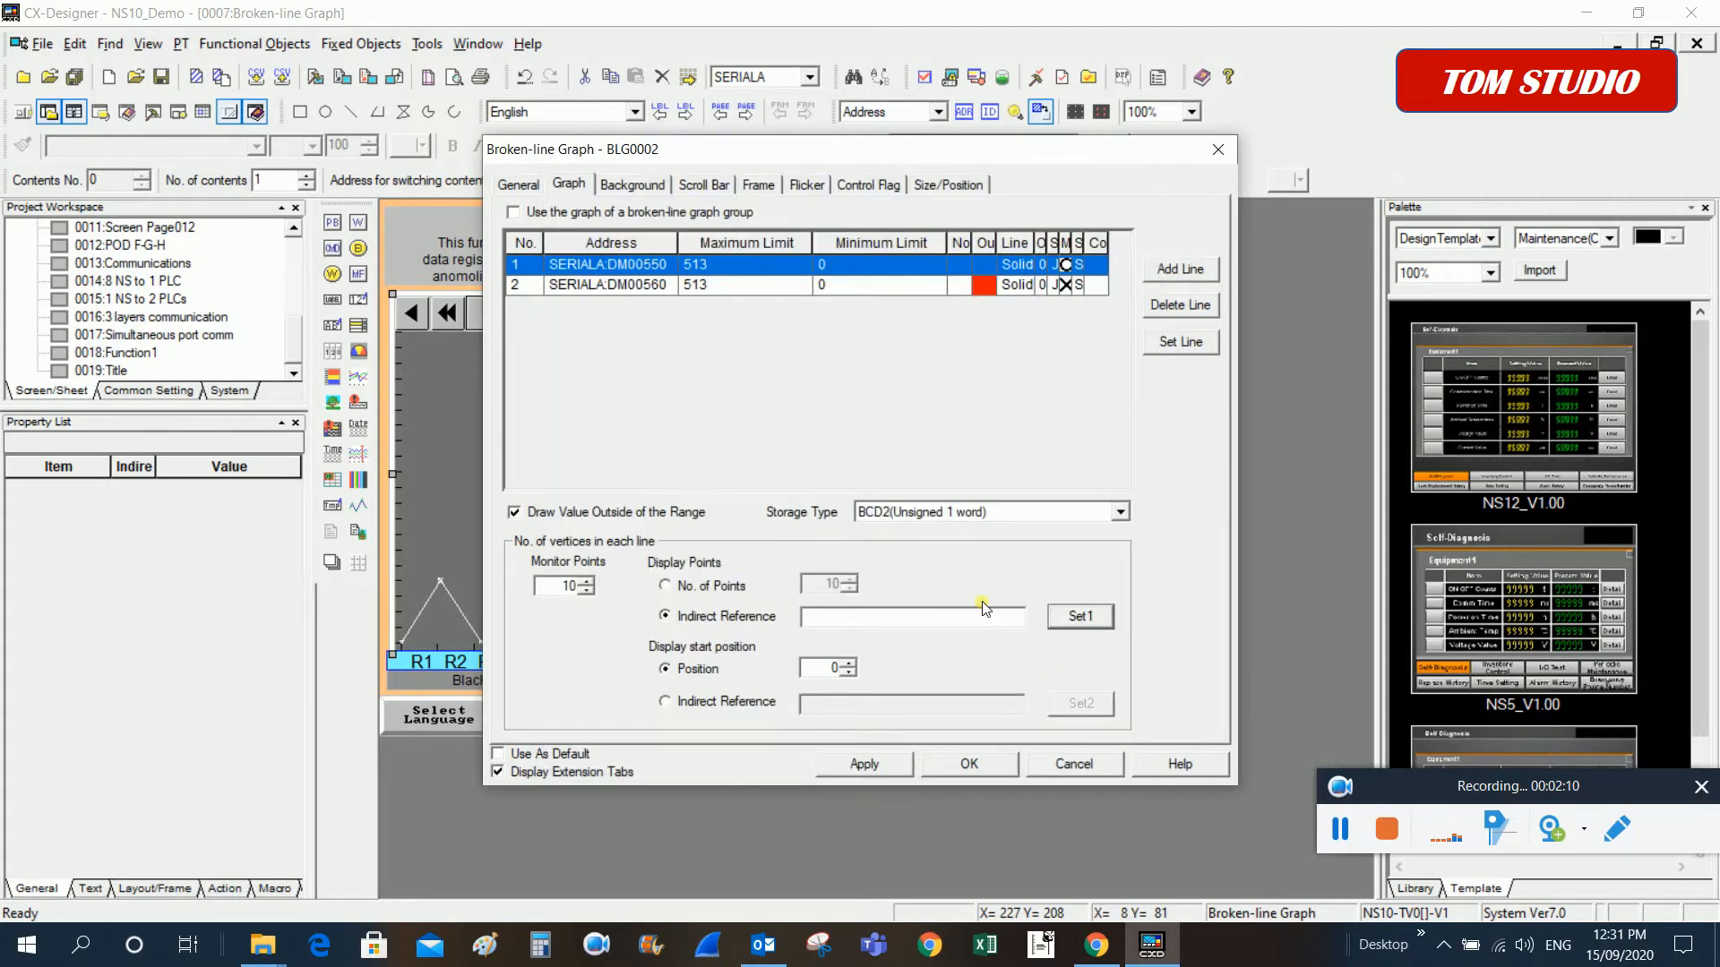
pyautogui.moveTo(933, 702)
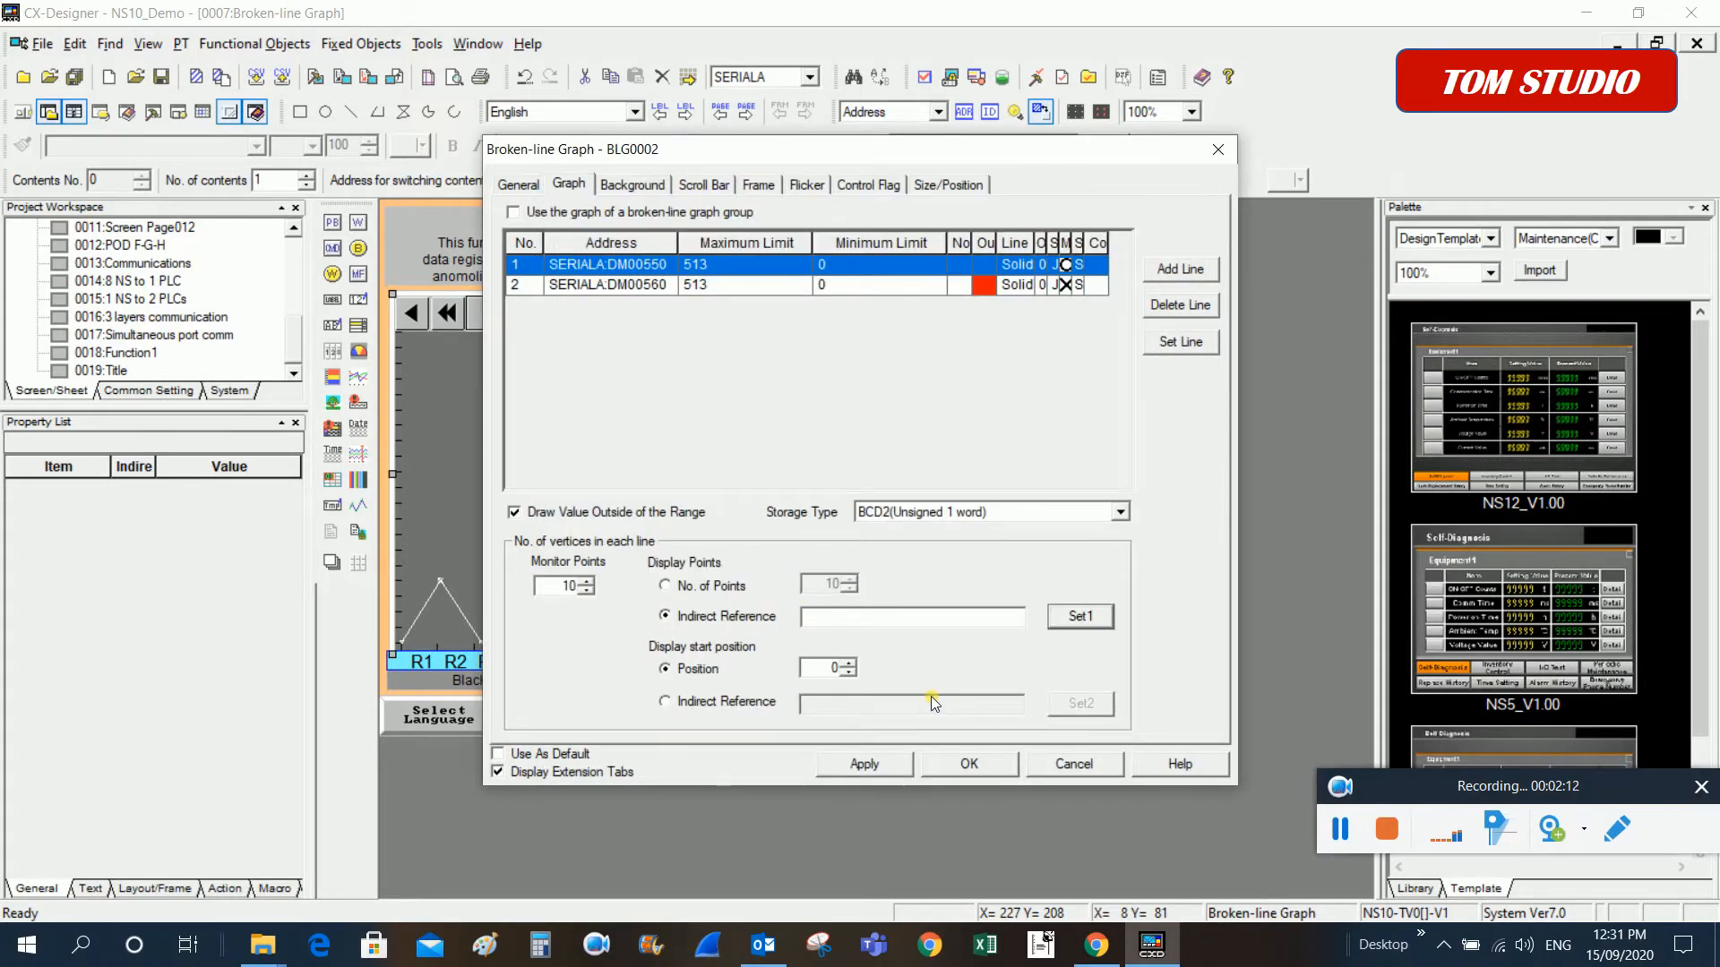
pyautogui.click(664, 585)
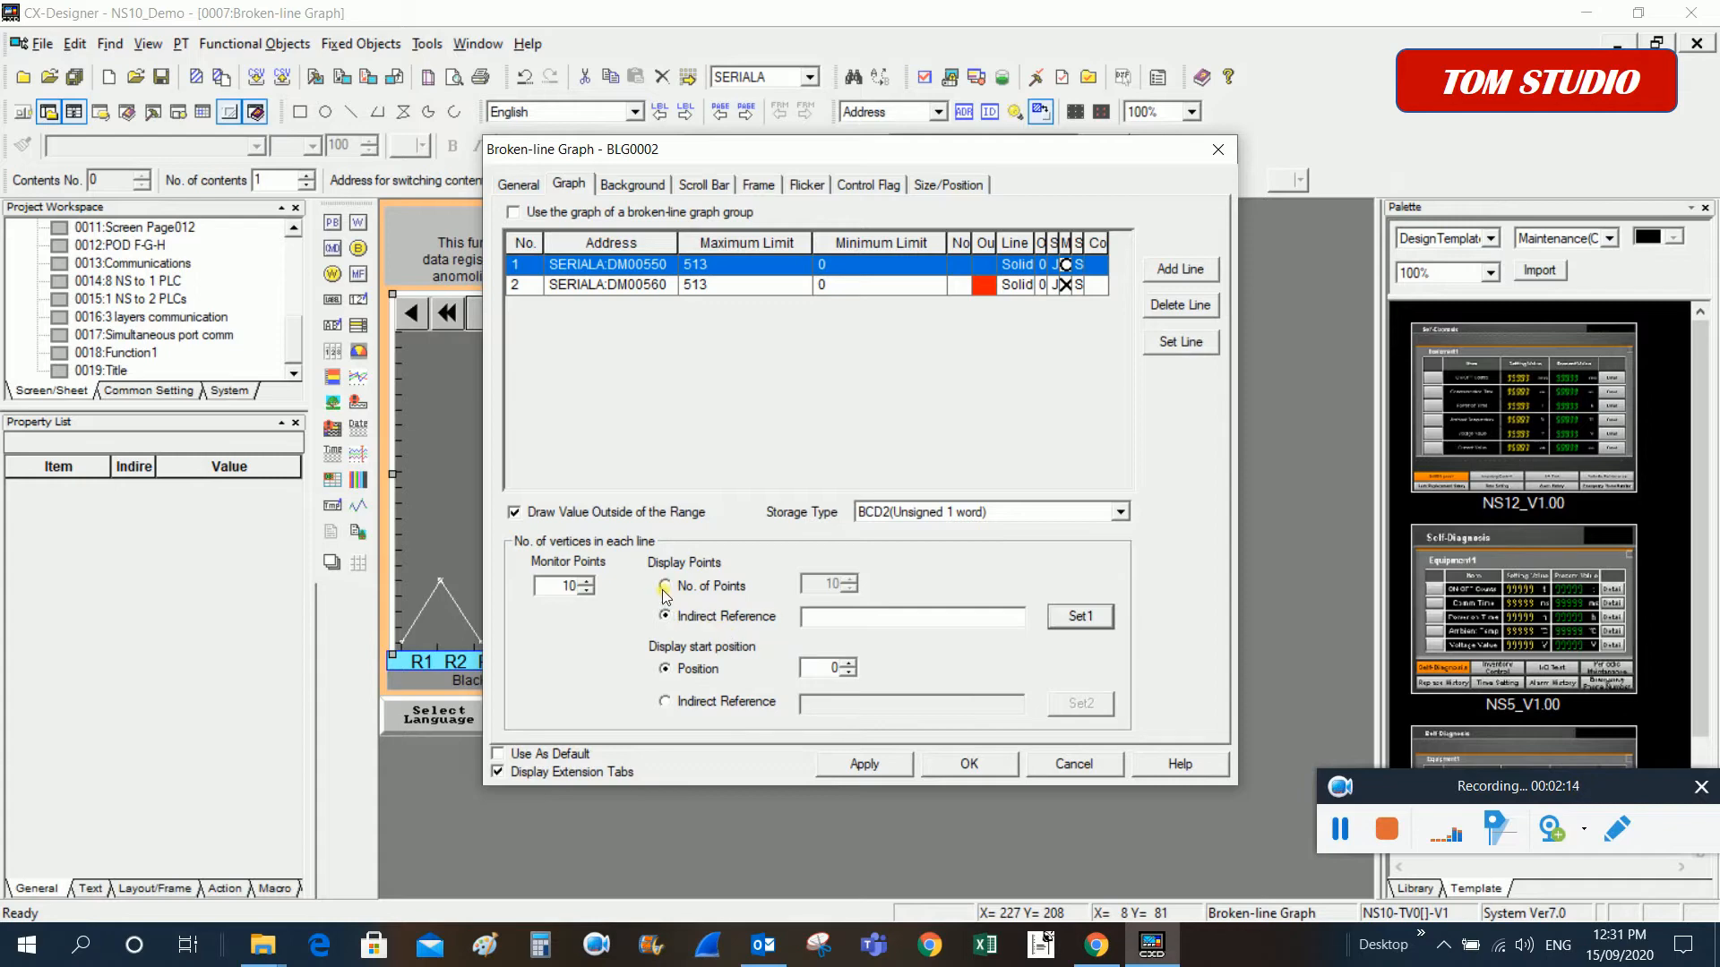
pyautogui.click(665, 586)
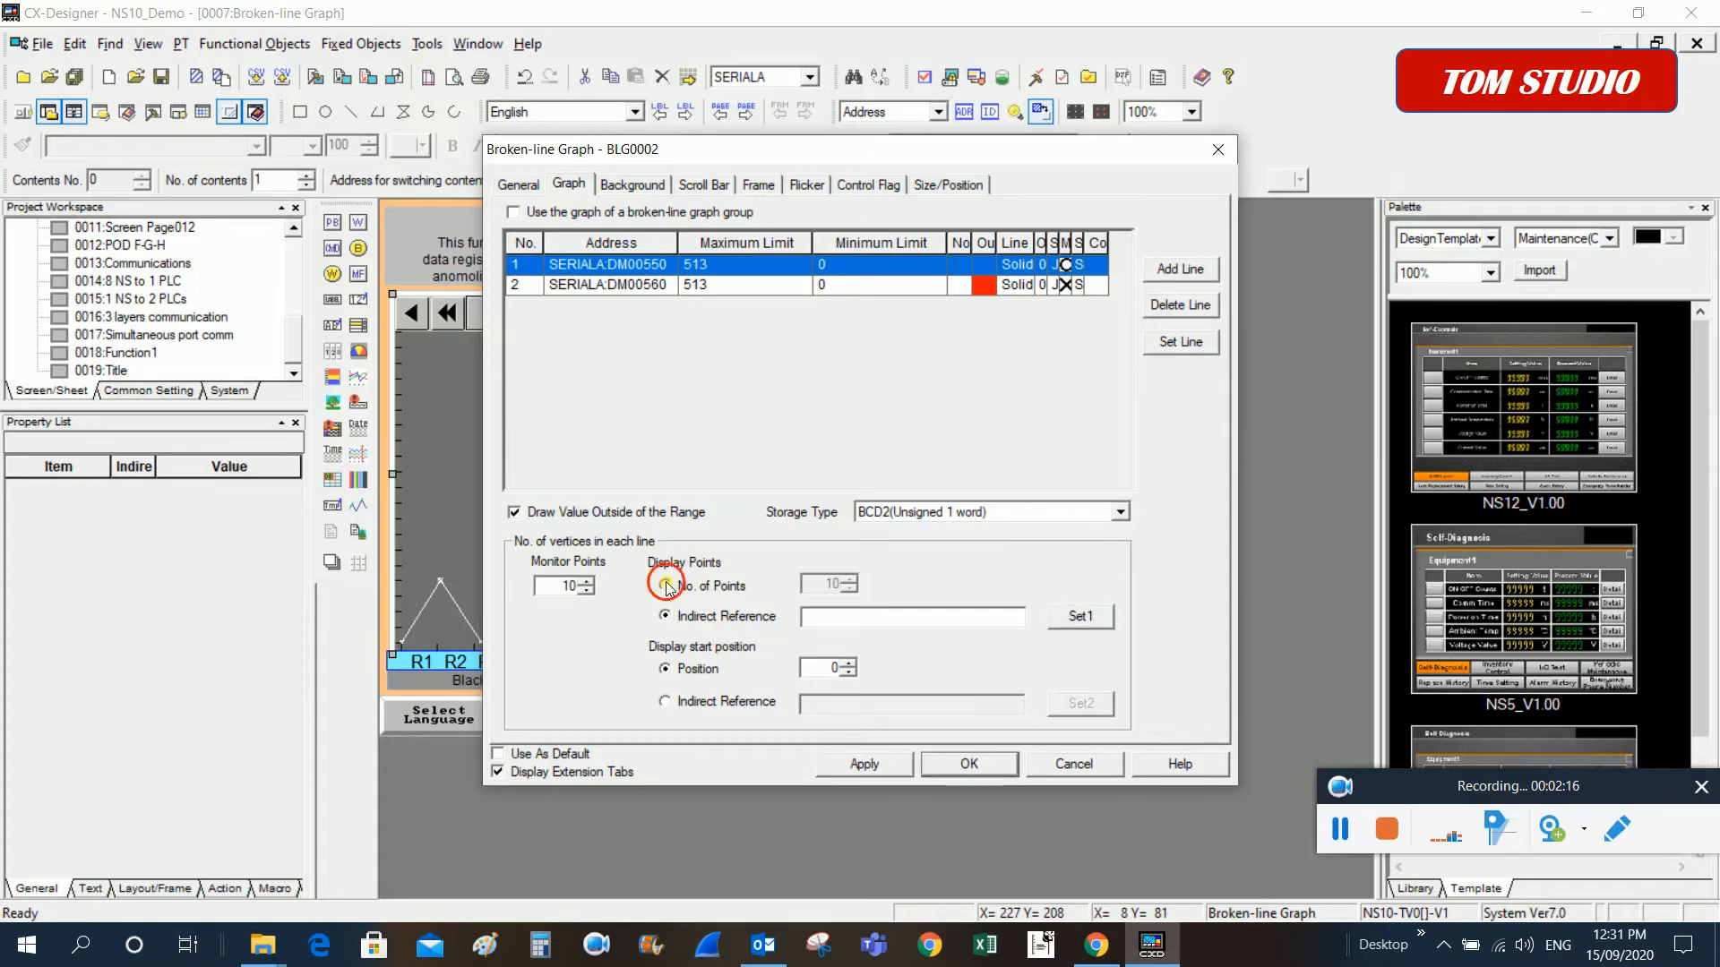
pyautogui.click(665, 586)
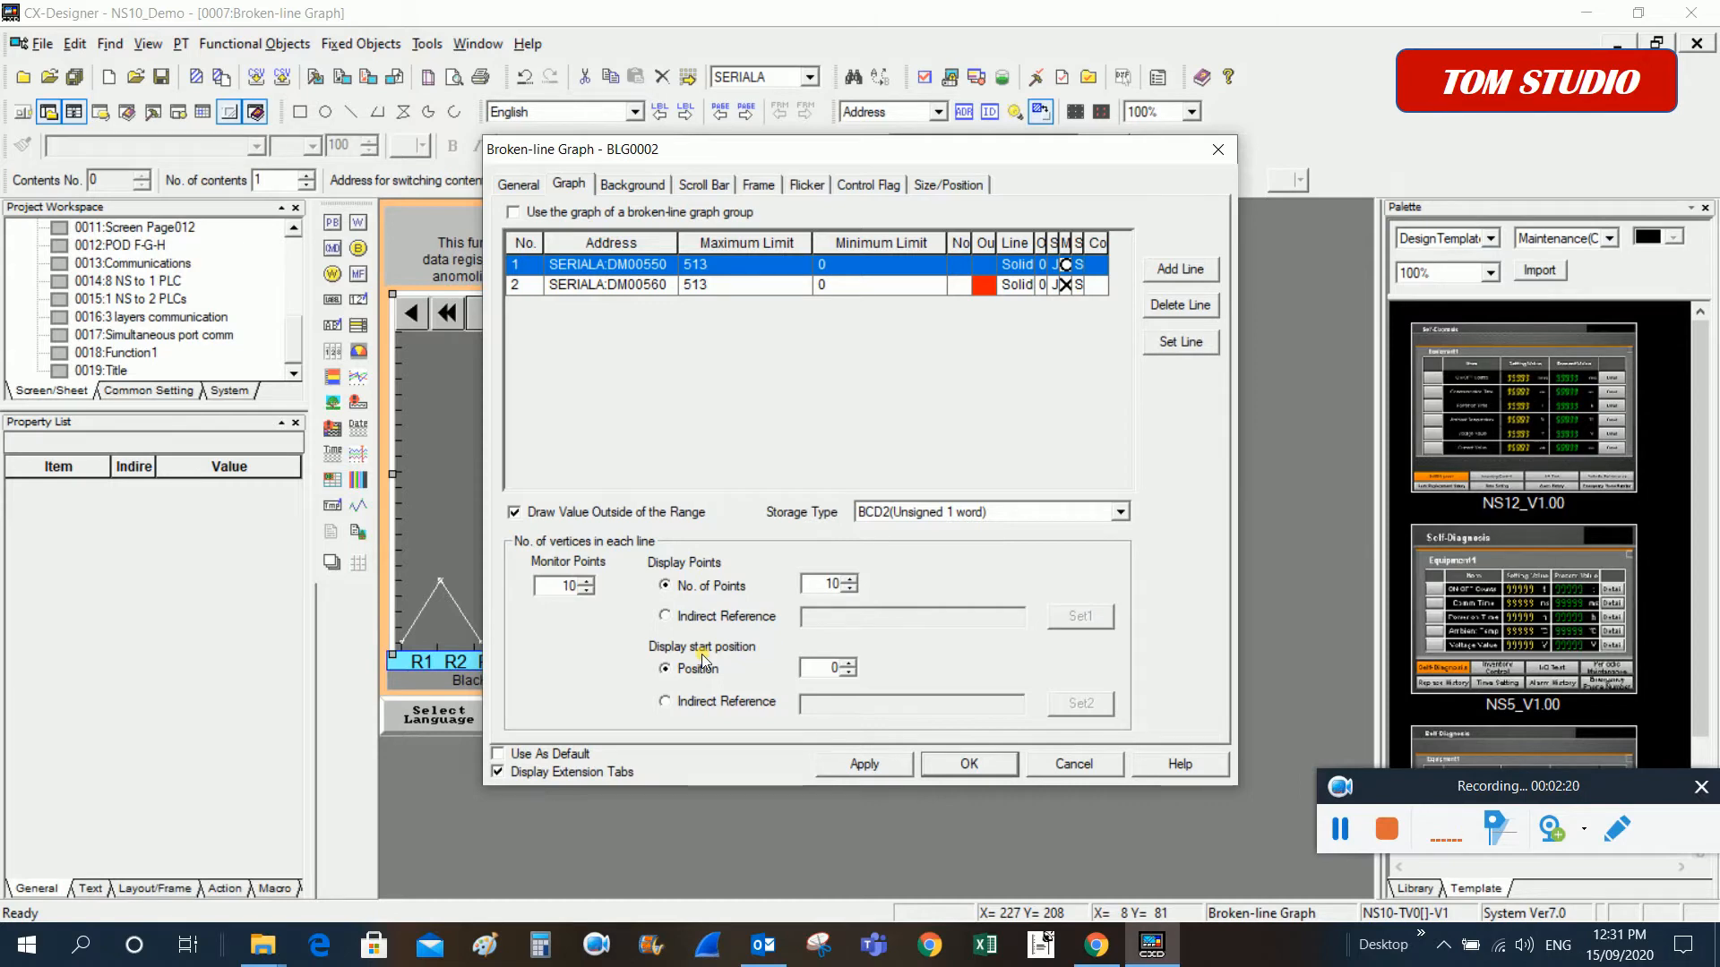
pyautogui.moveTo(837, 165)
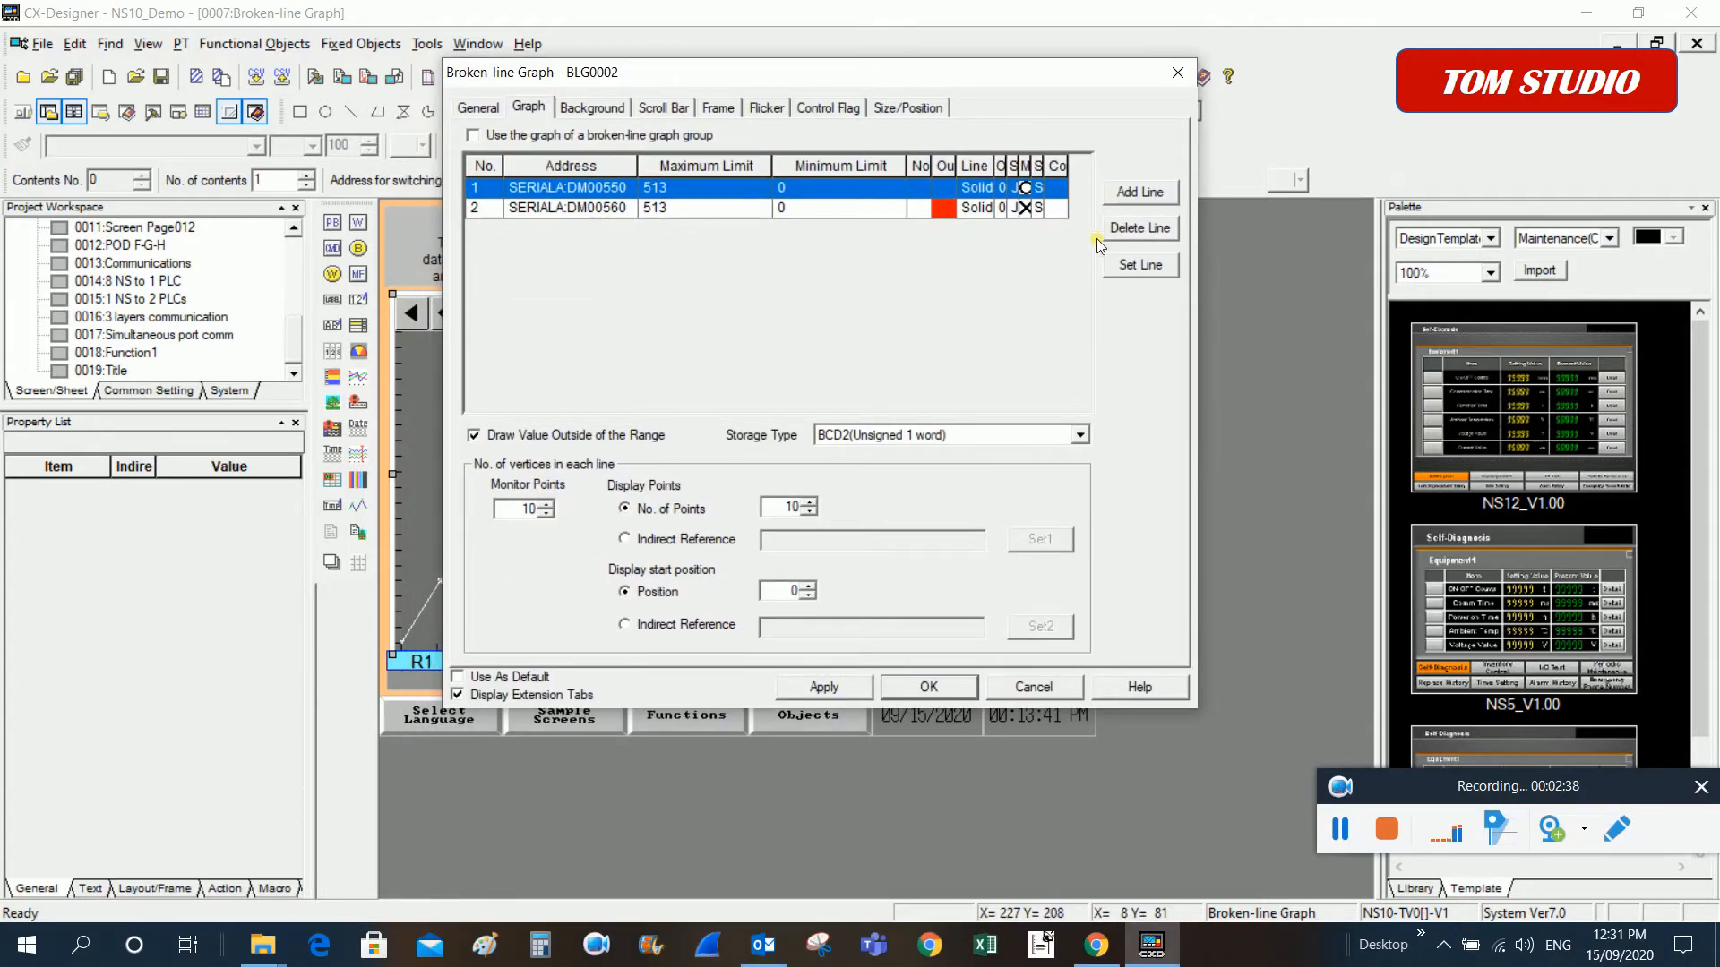
pyautogui.moveTo(991, 252)
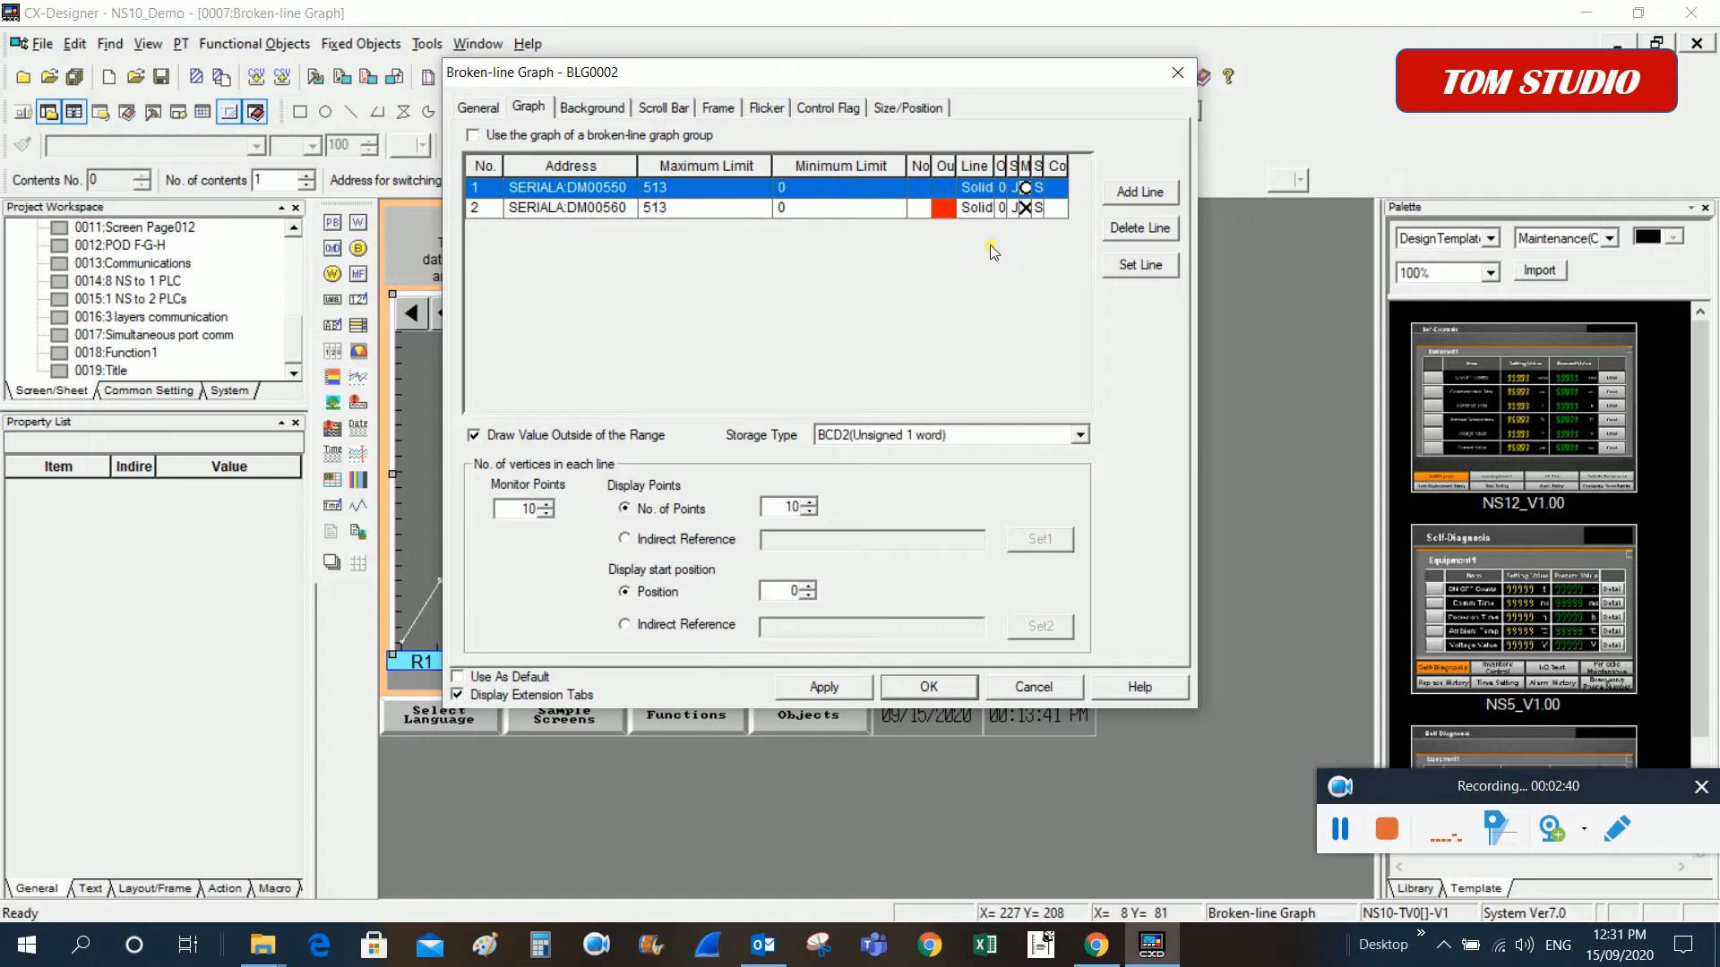
pyautogui.moveTo(866, 225)
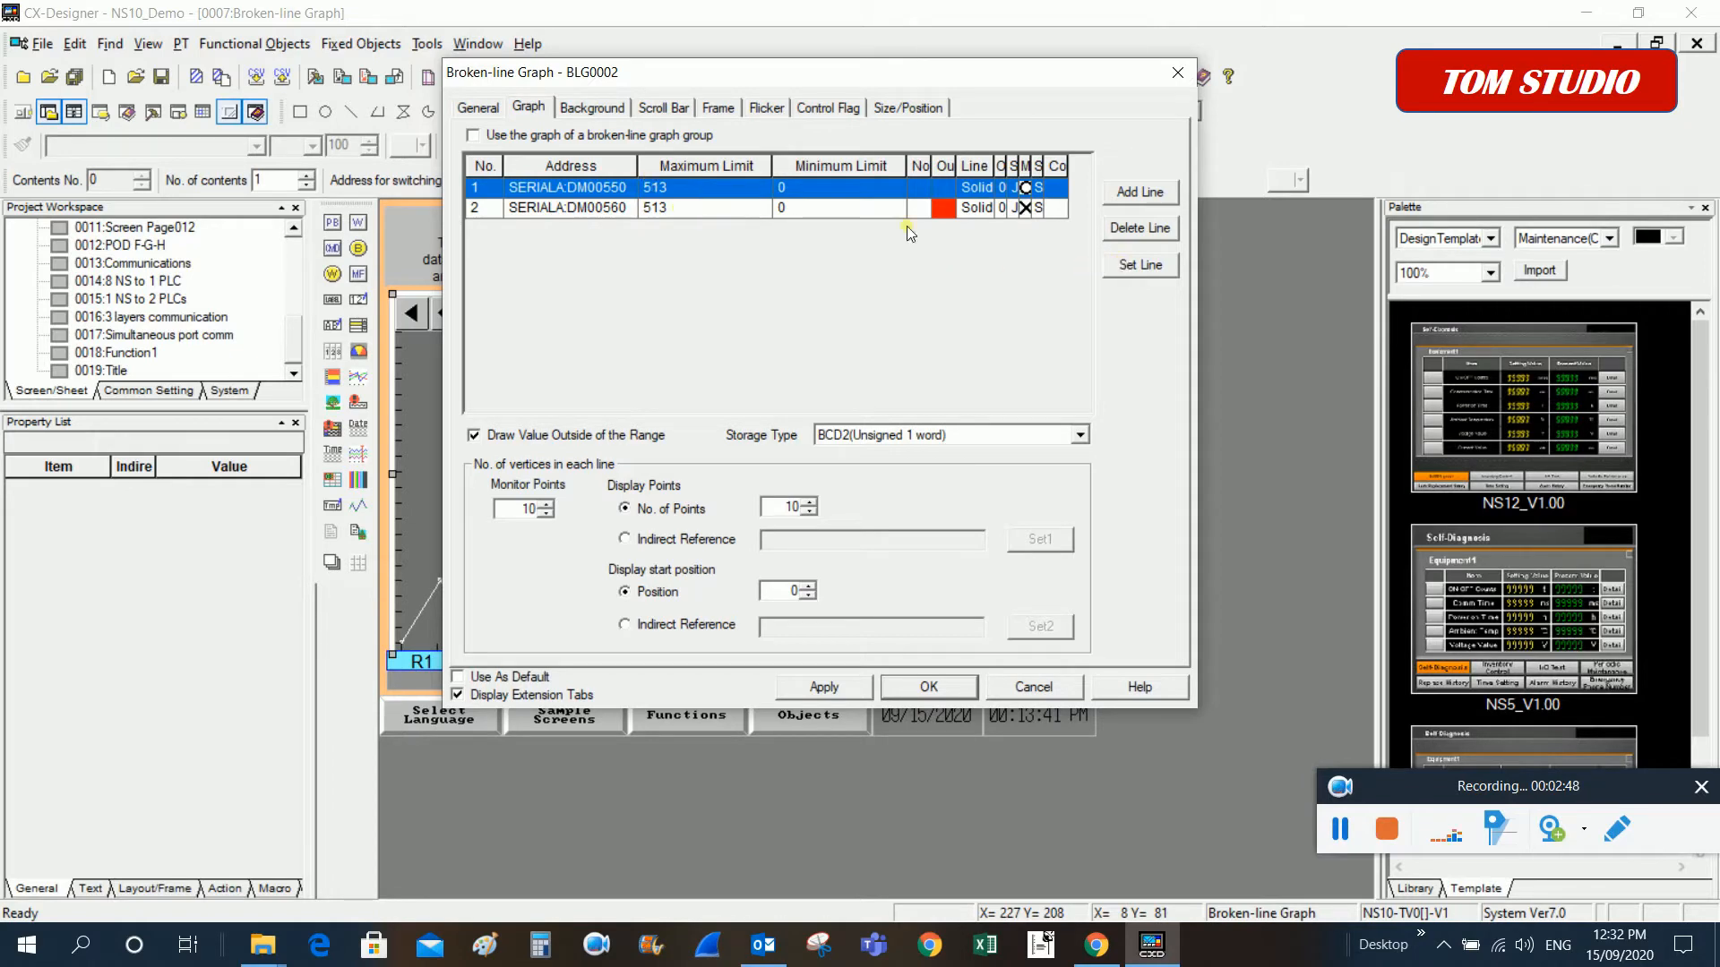
# Open Line Setting for line 1 at SERIALA:DM00550, max 513, min 0
pyautogui.click(1139, 264)
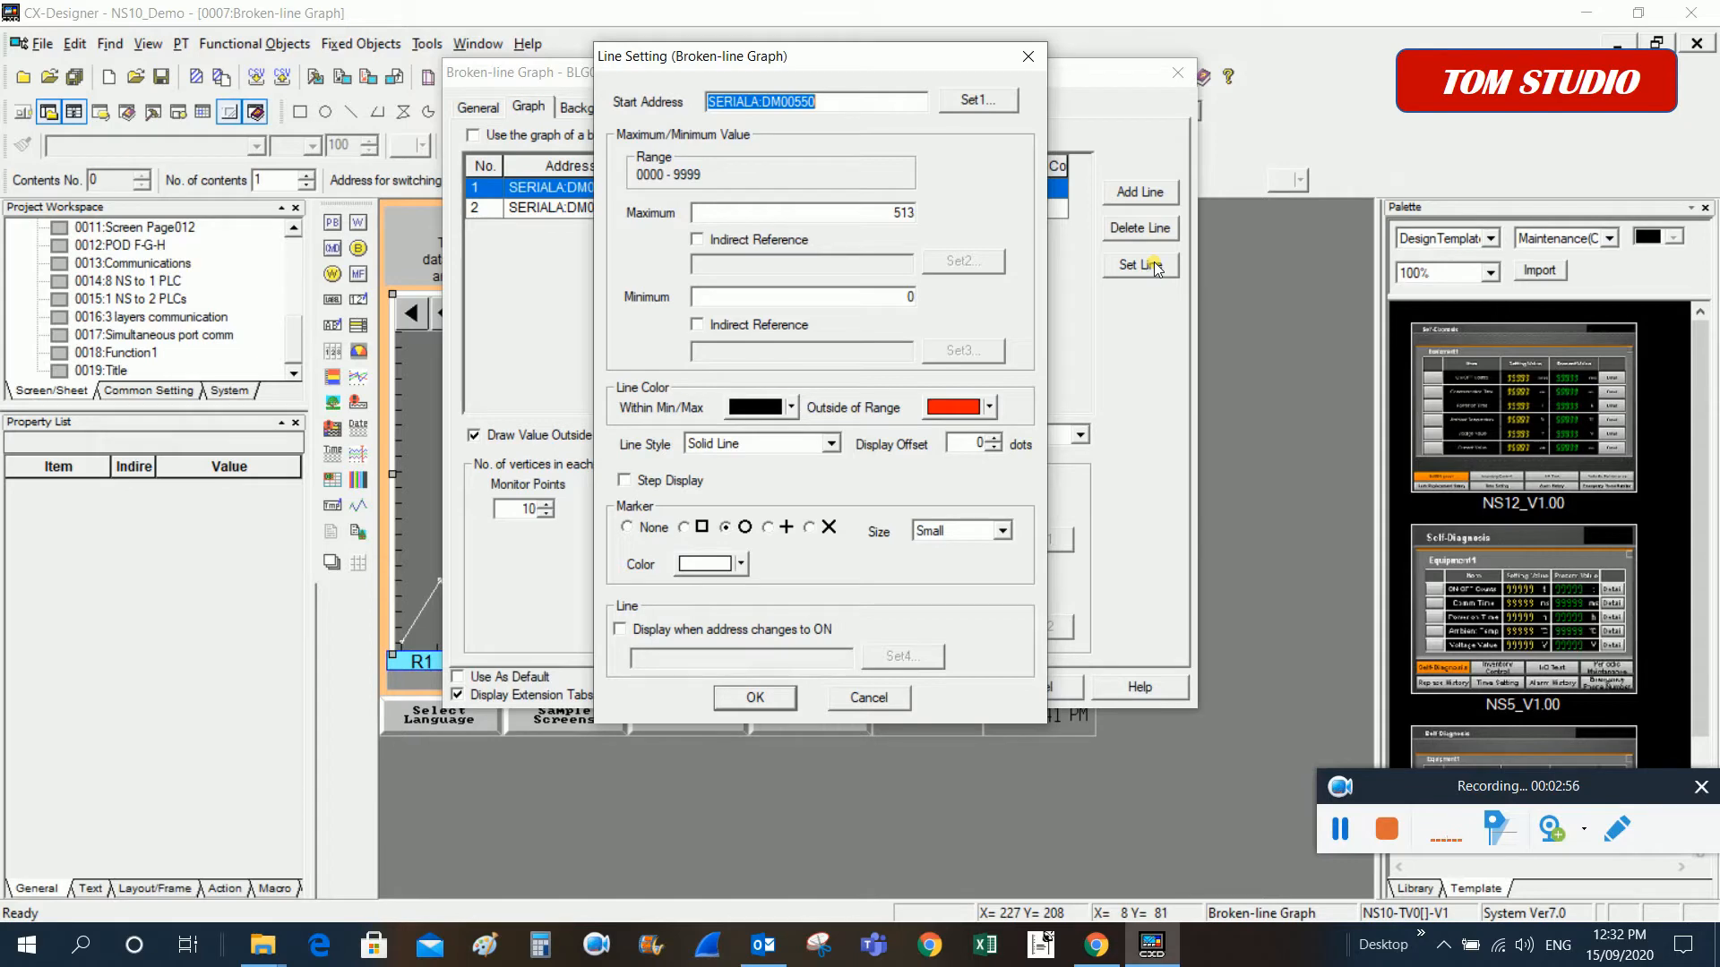
pyautogui.moveTo(842, 778)
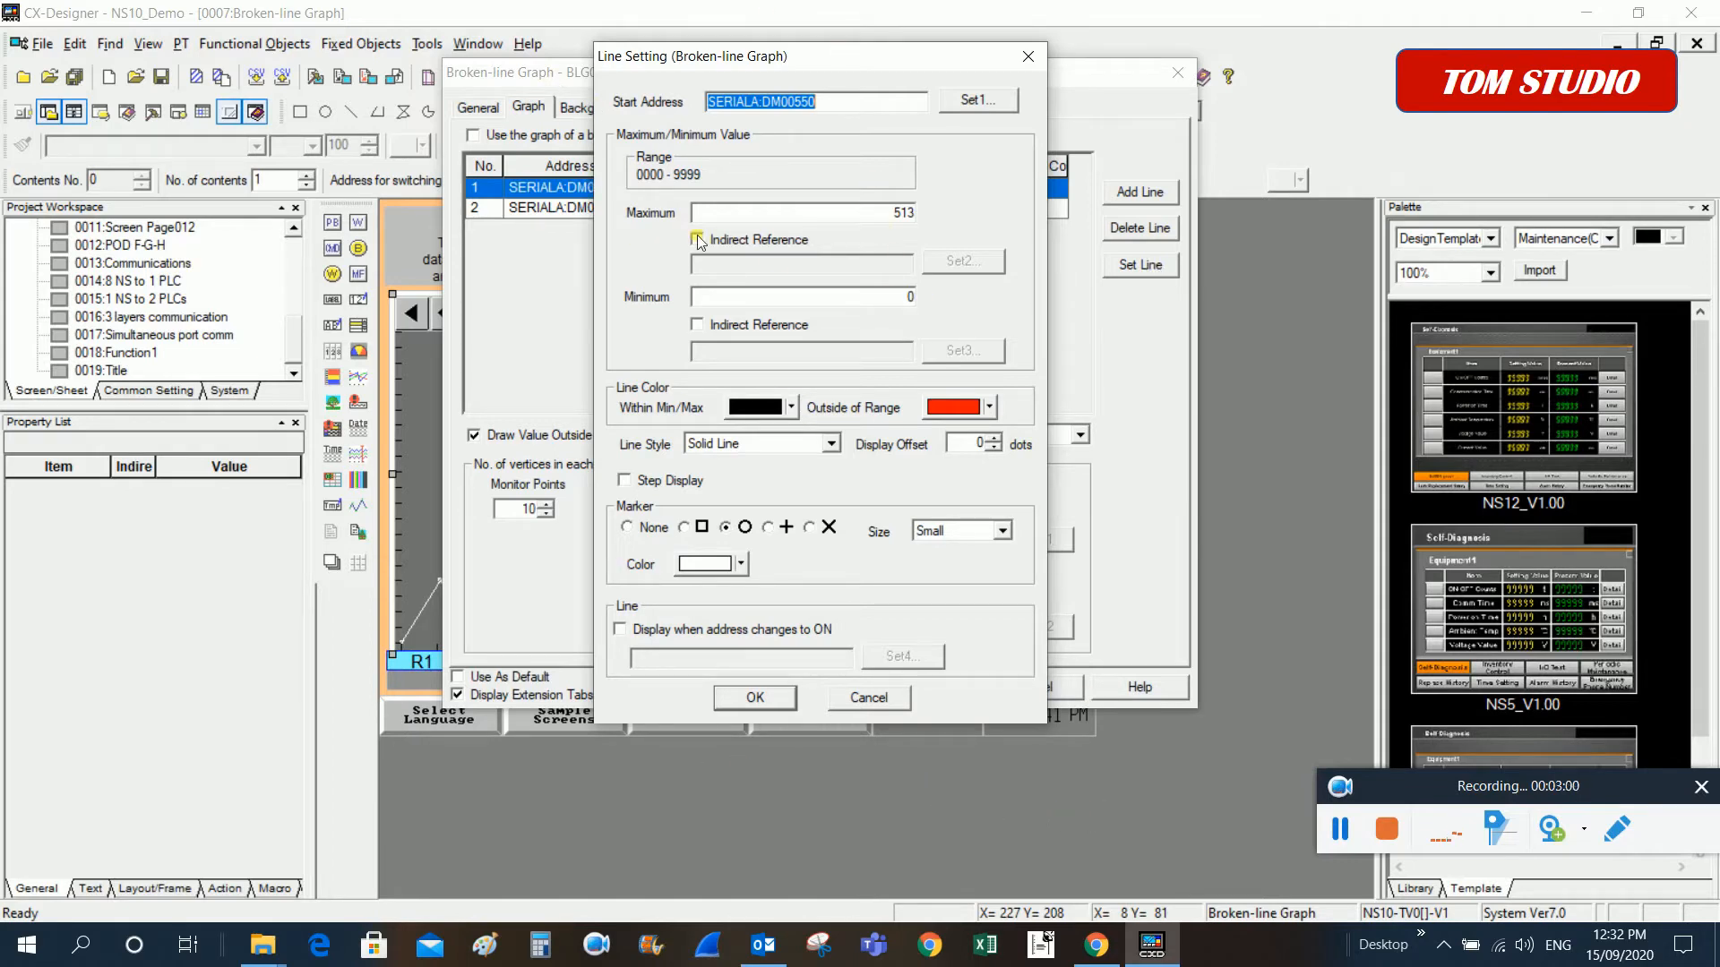
pyautogui.moveTo(850, 640)
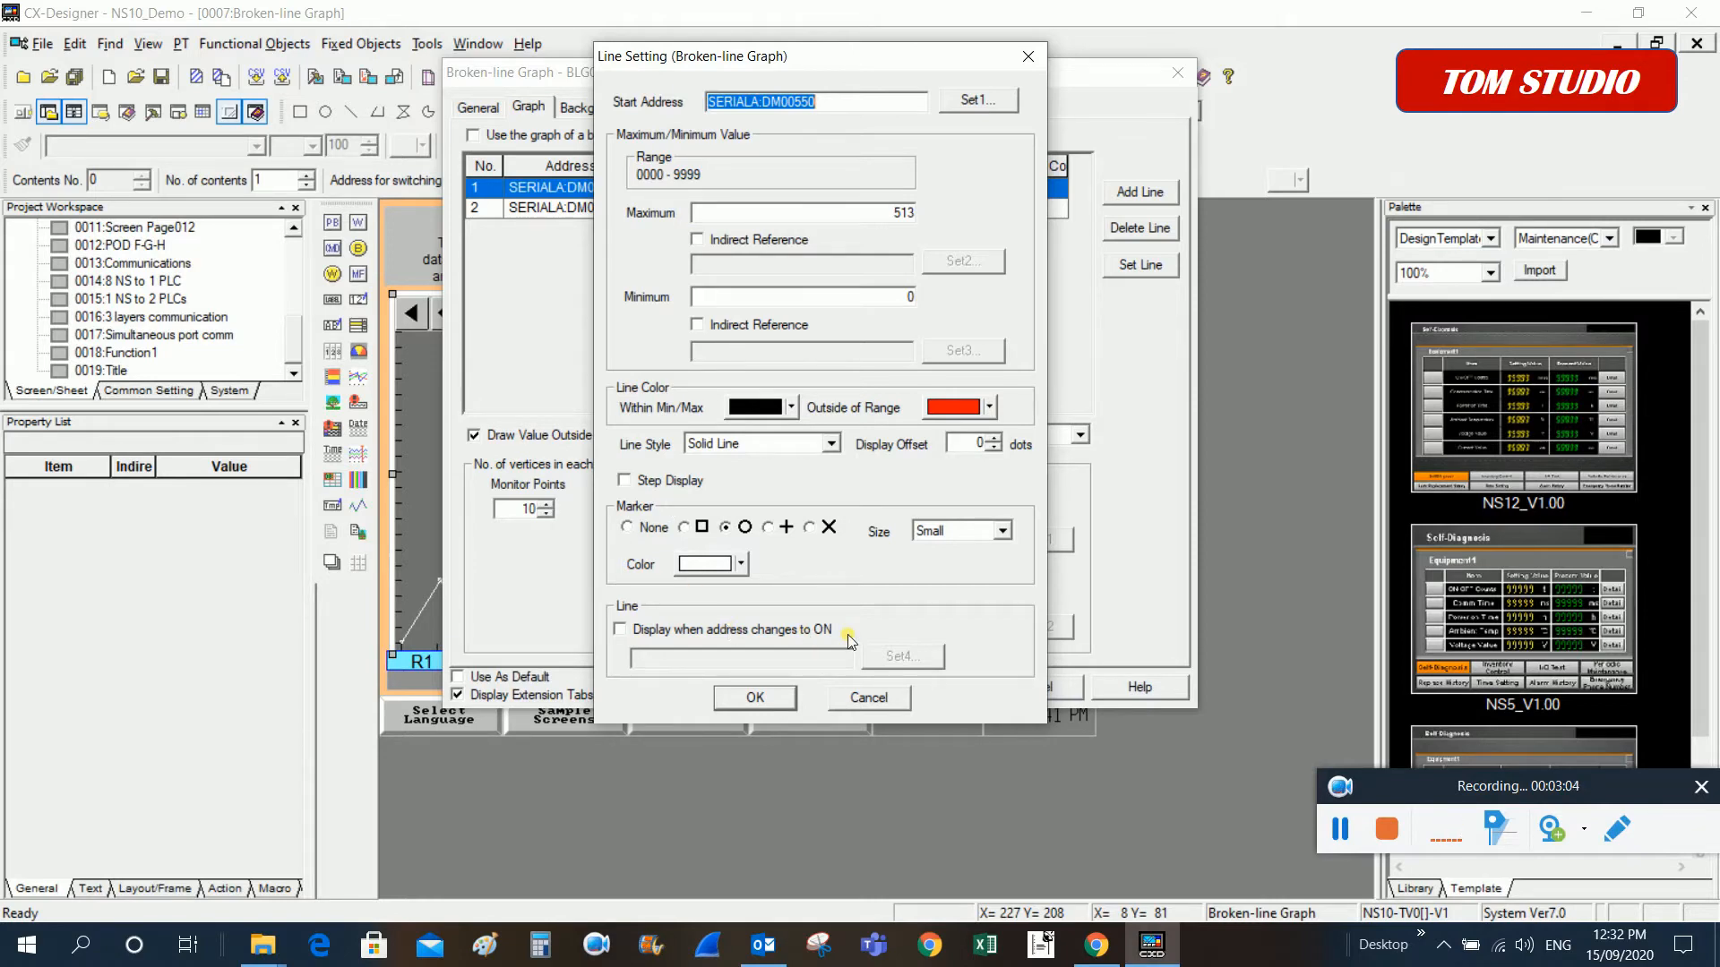
pyautogui.moveTo(616, 170)
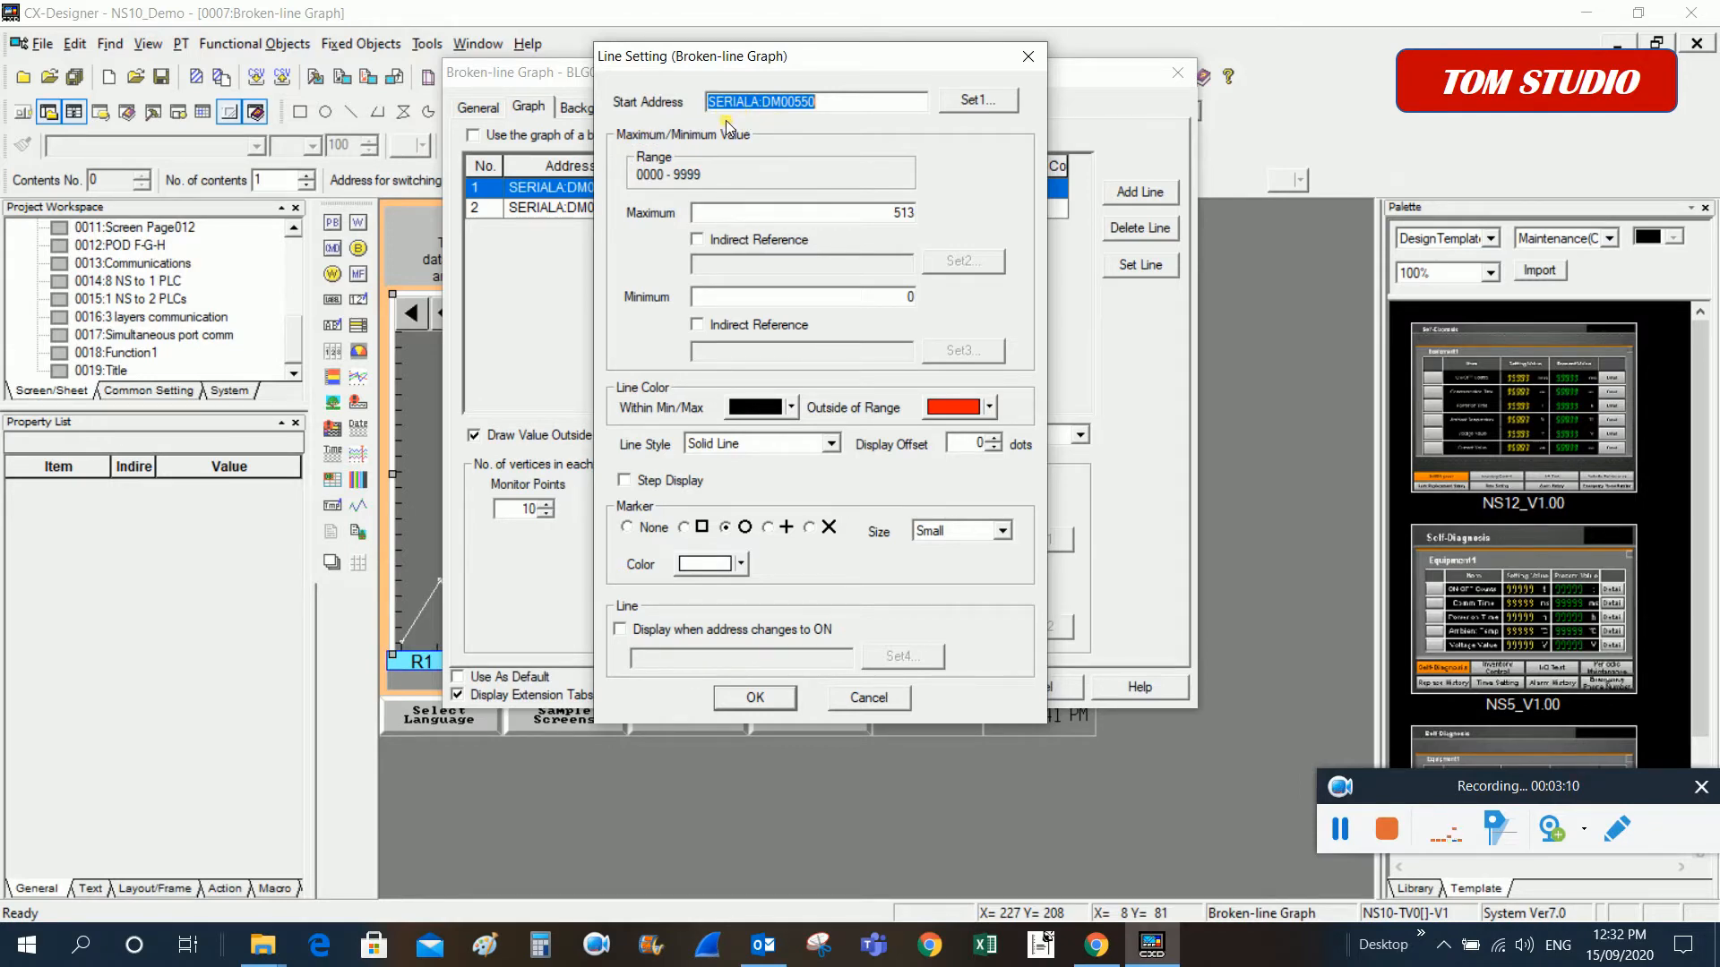
pyautogui.moveTo(1025, 162)
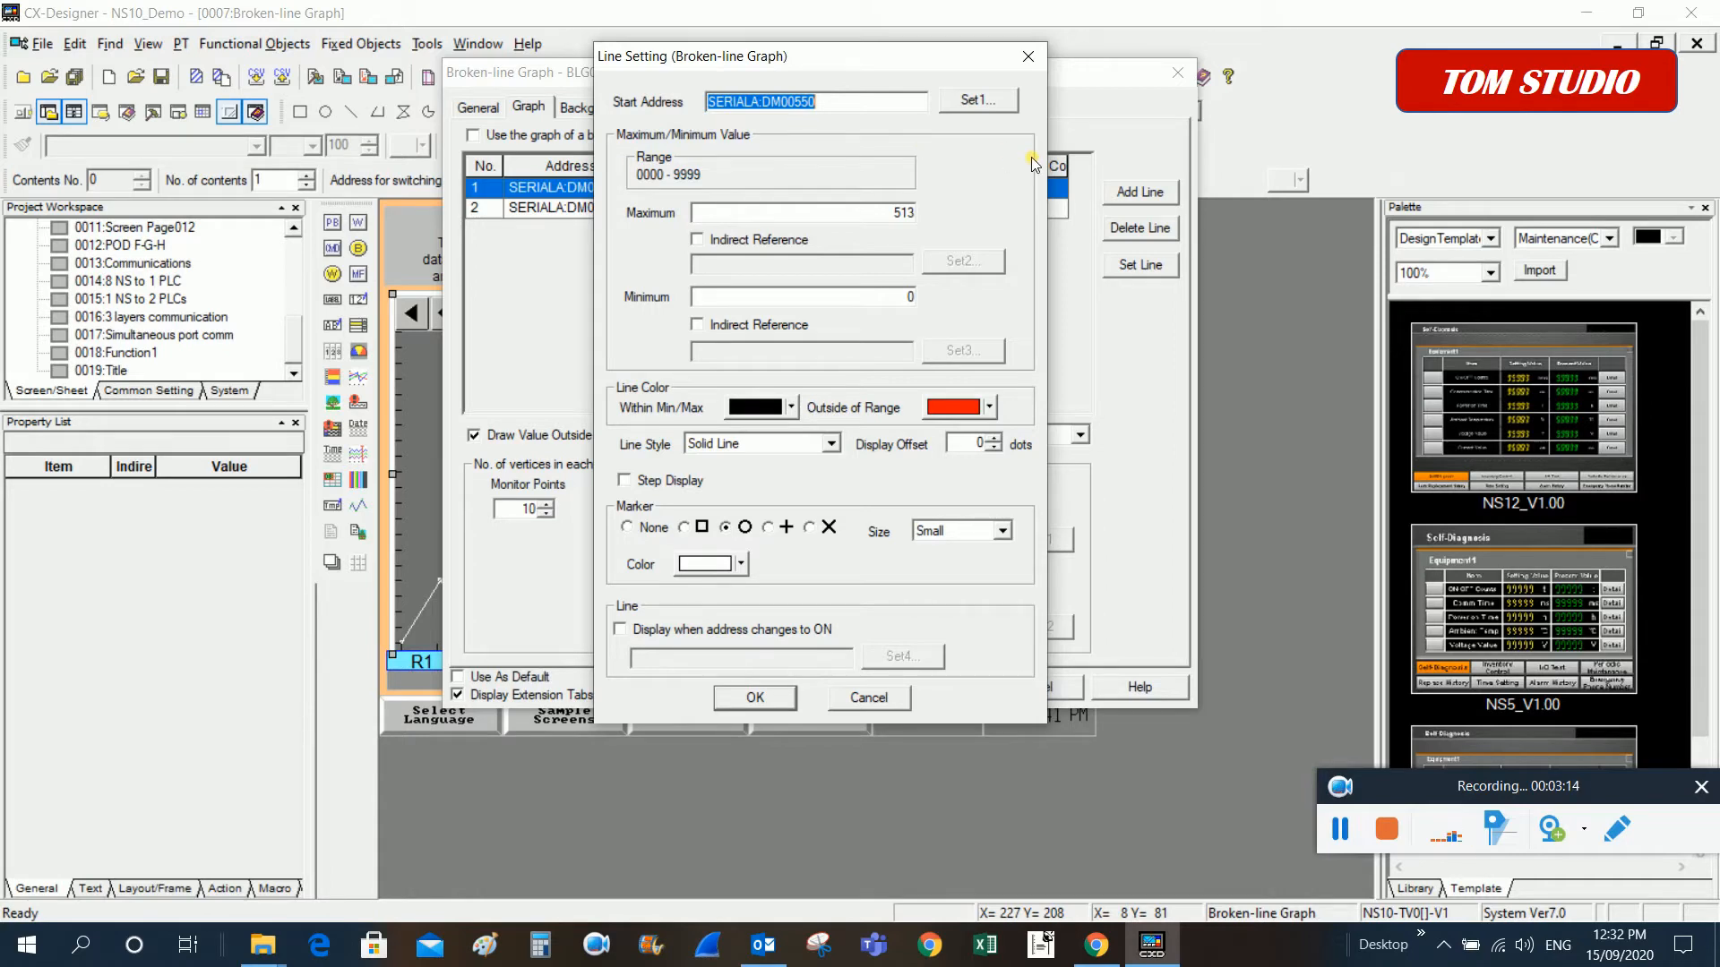
pyautogui.moveTo(1010, 163)
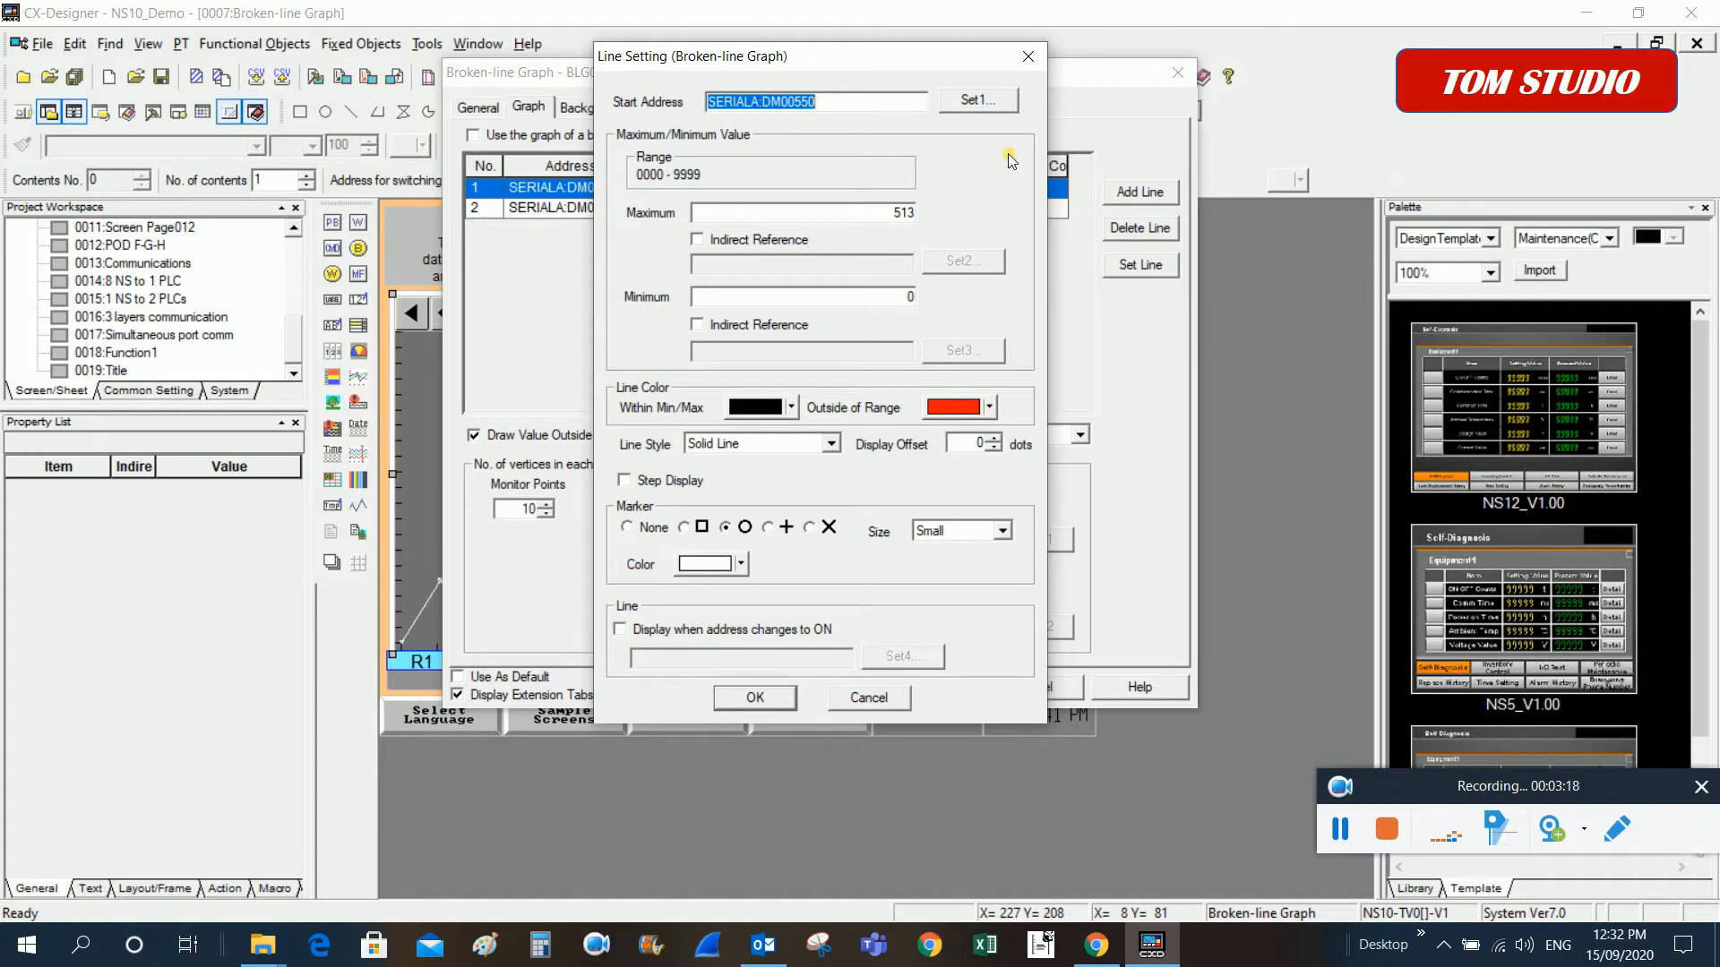
pyautogui.moveTo(646, 98)
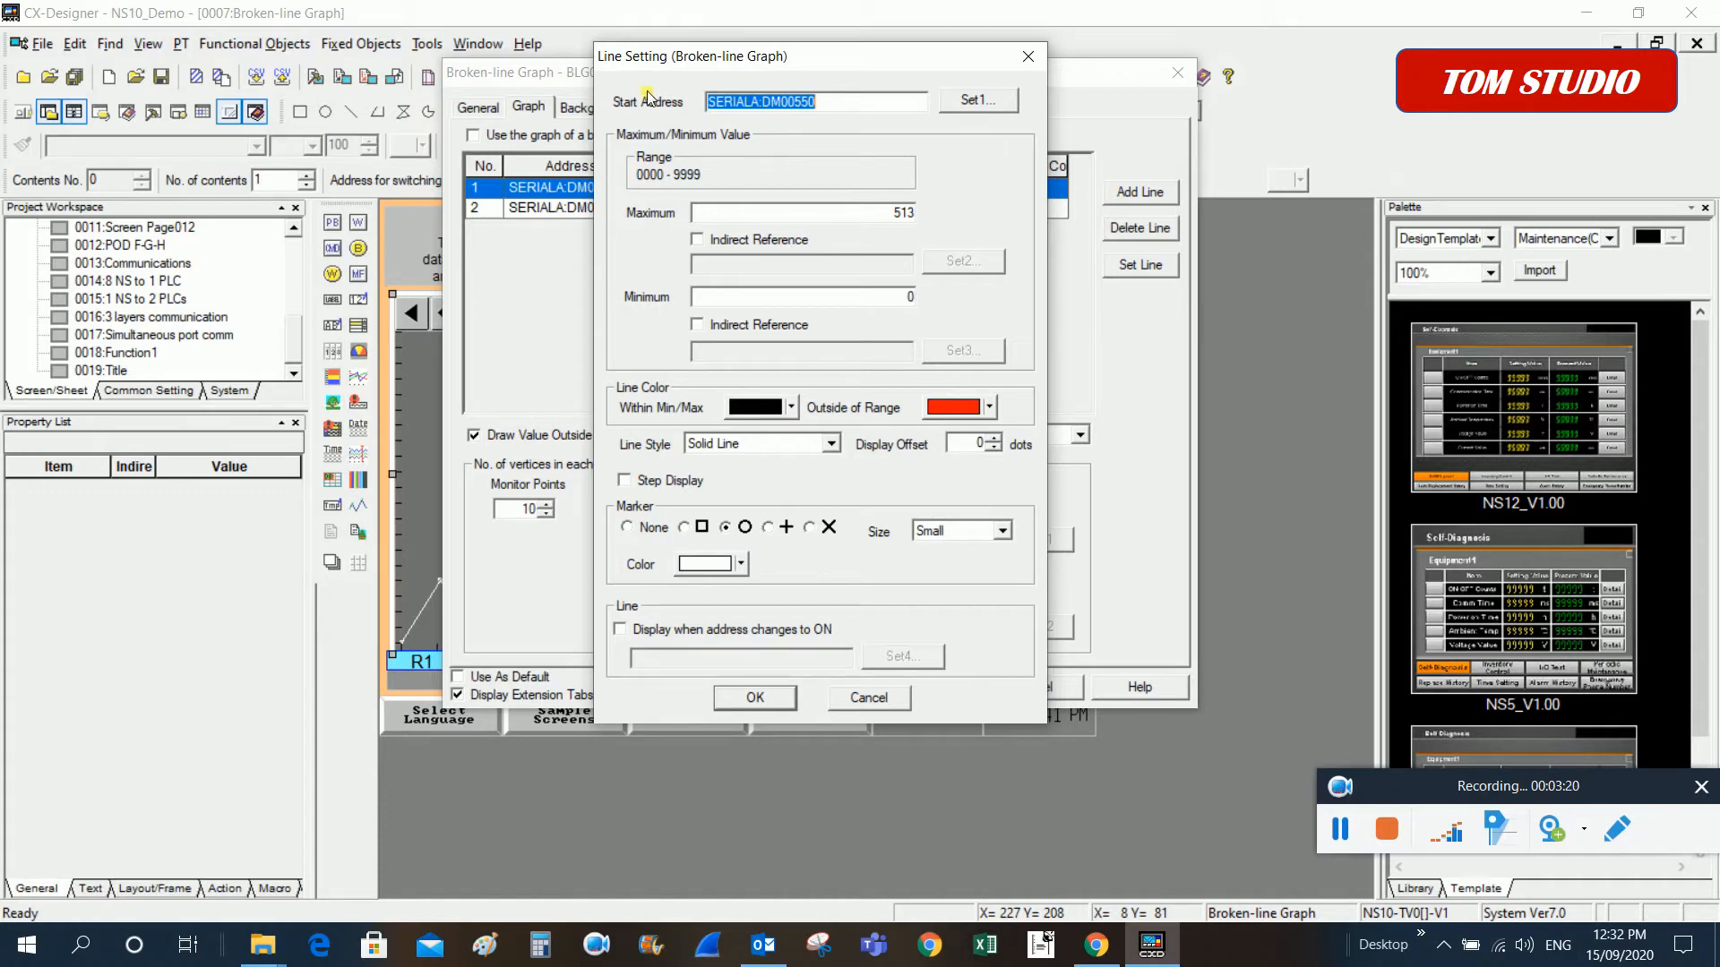
pyautogui.moveTo(647, 123)
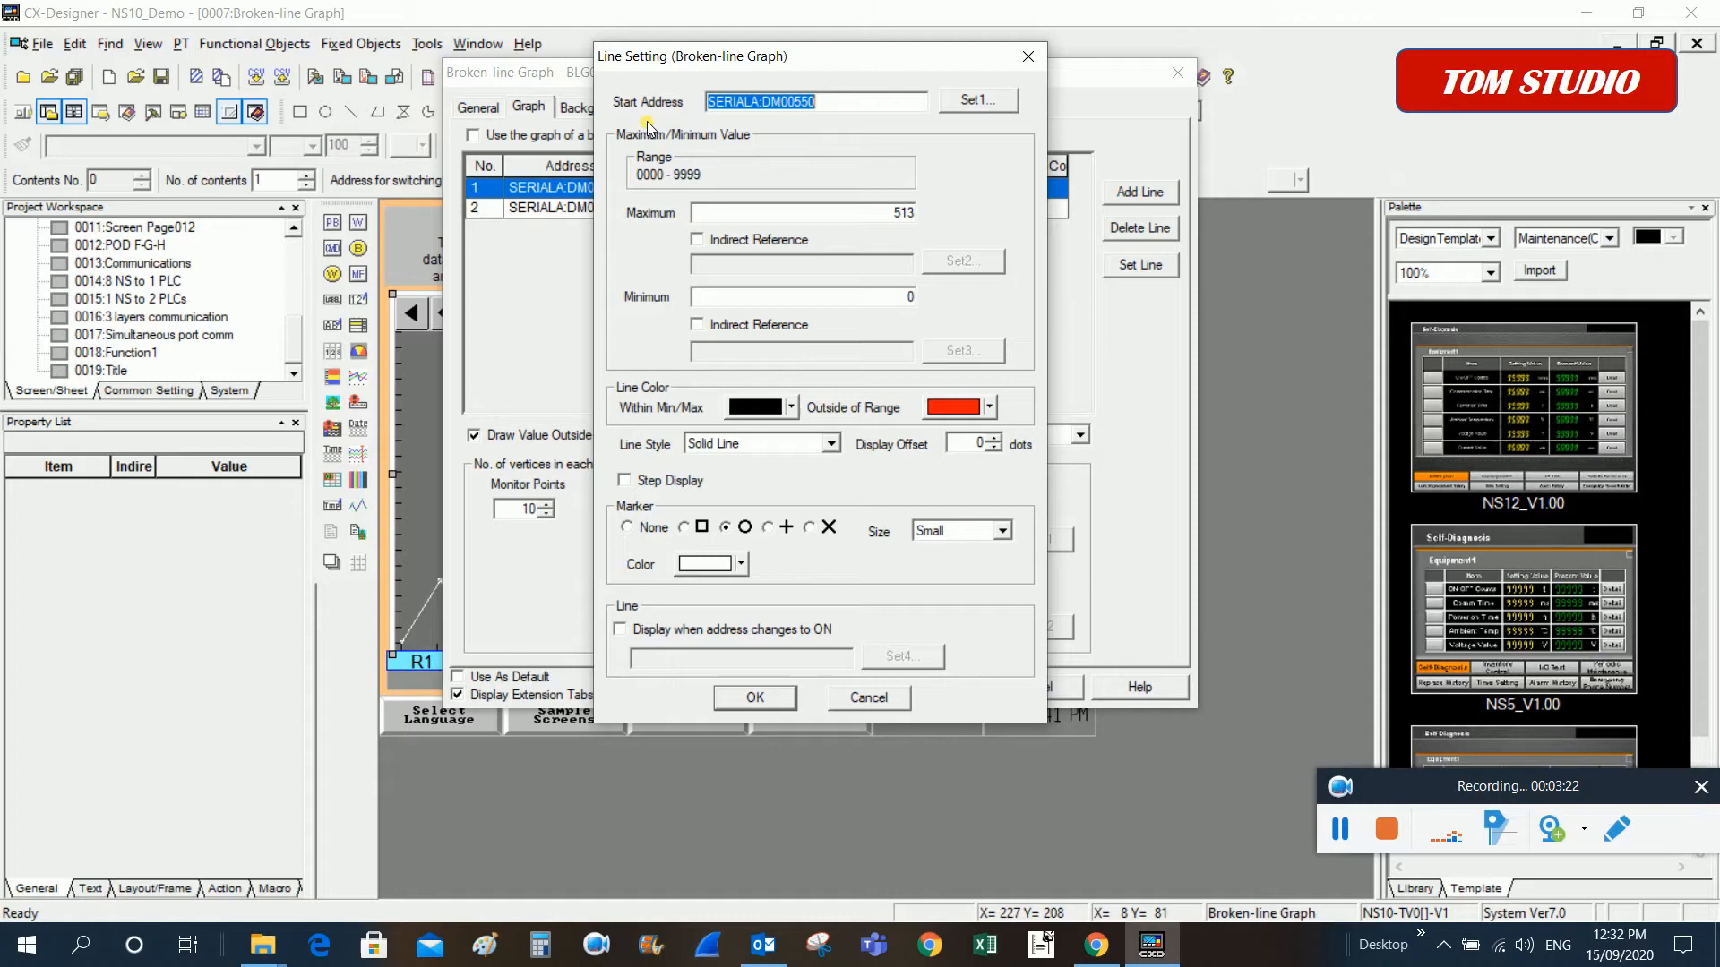
pyautogui.click(975, 100)
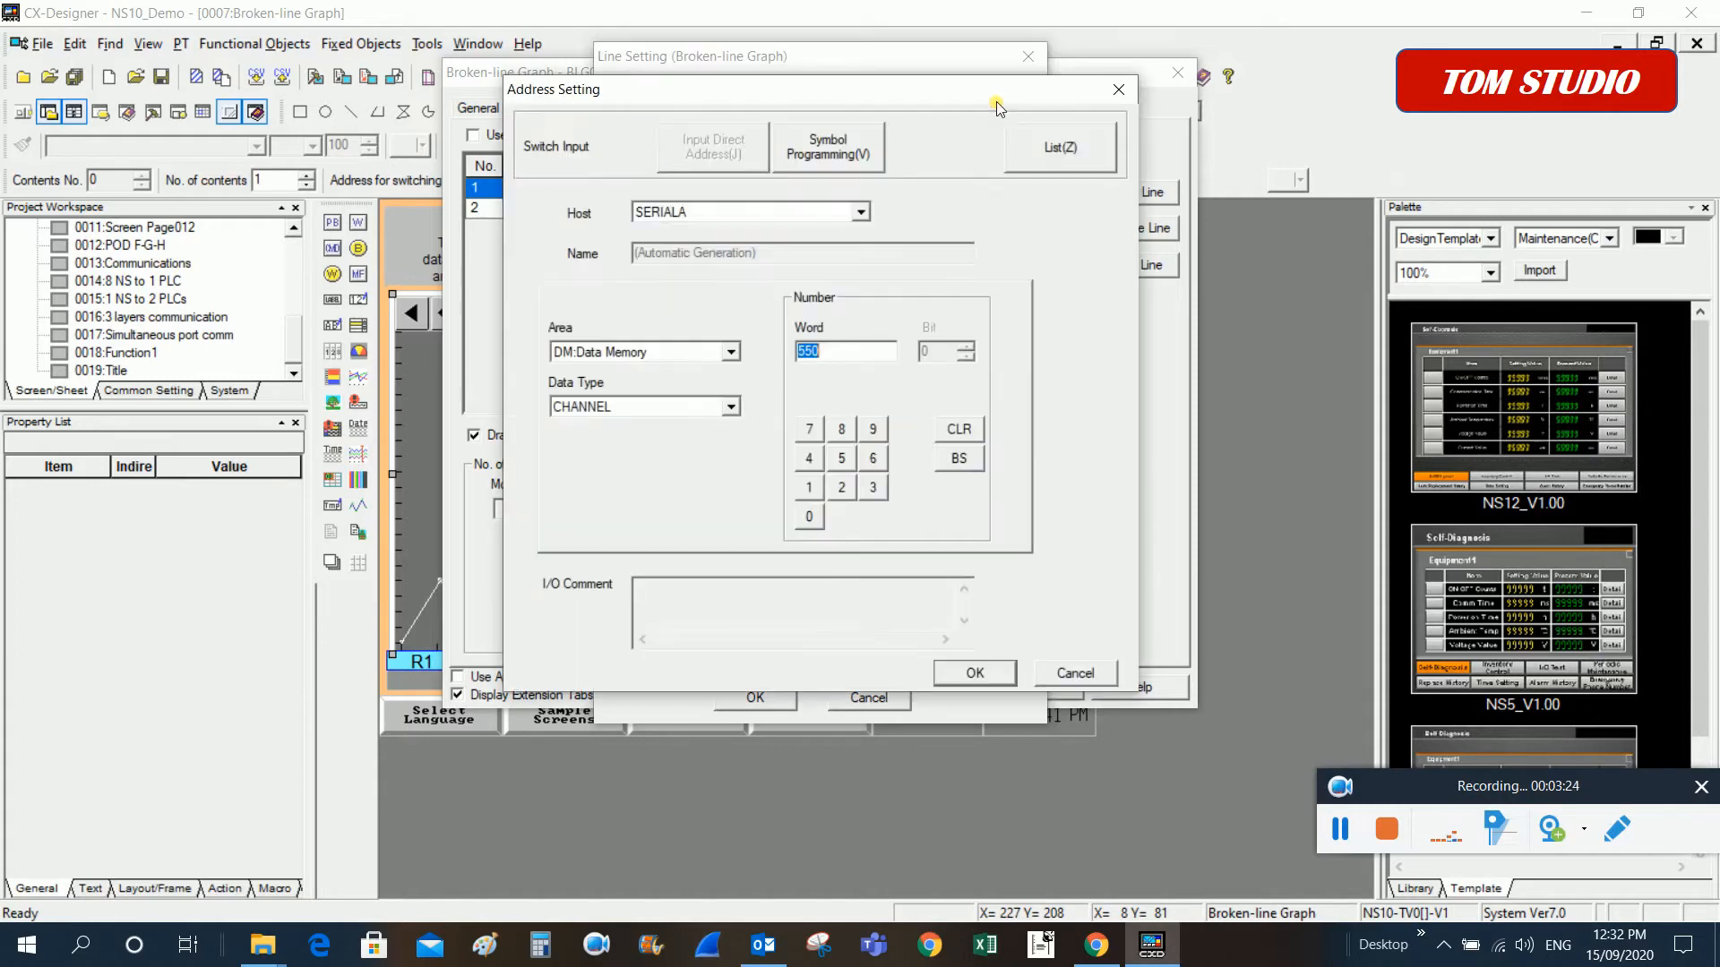
pyautogui.moveTo(601, 367)
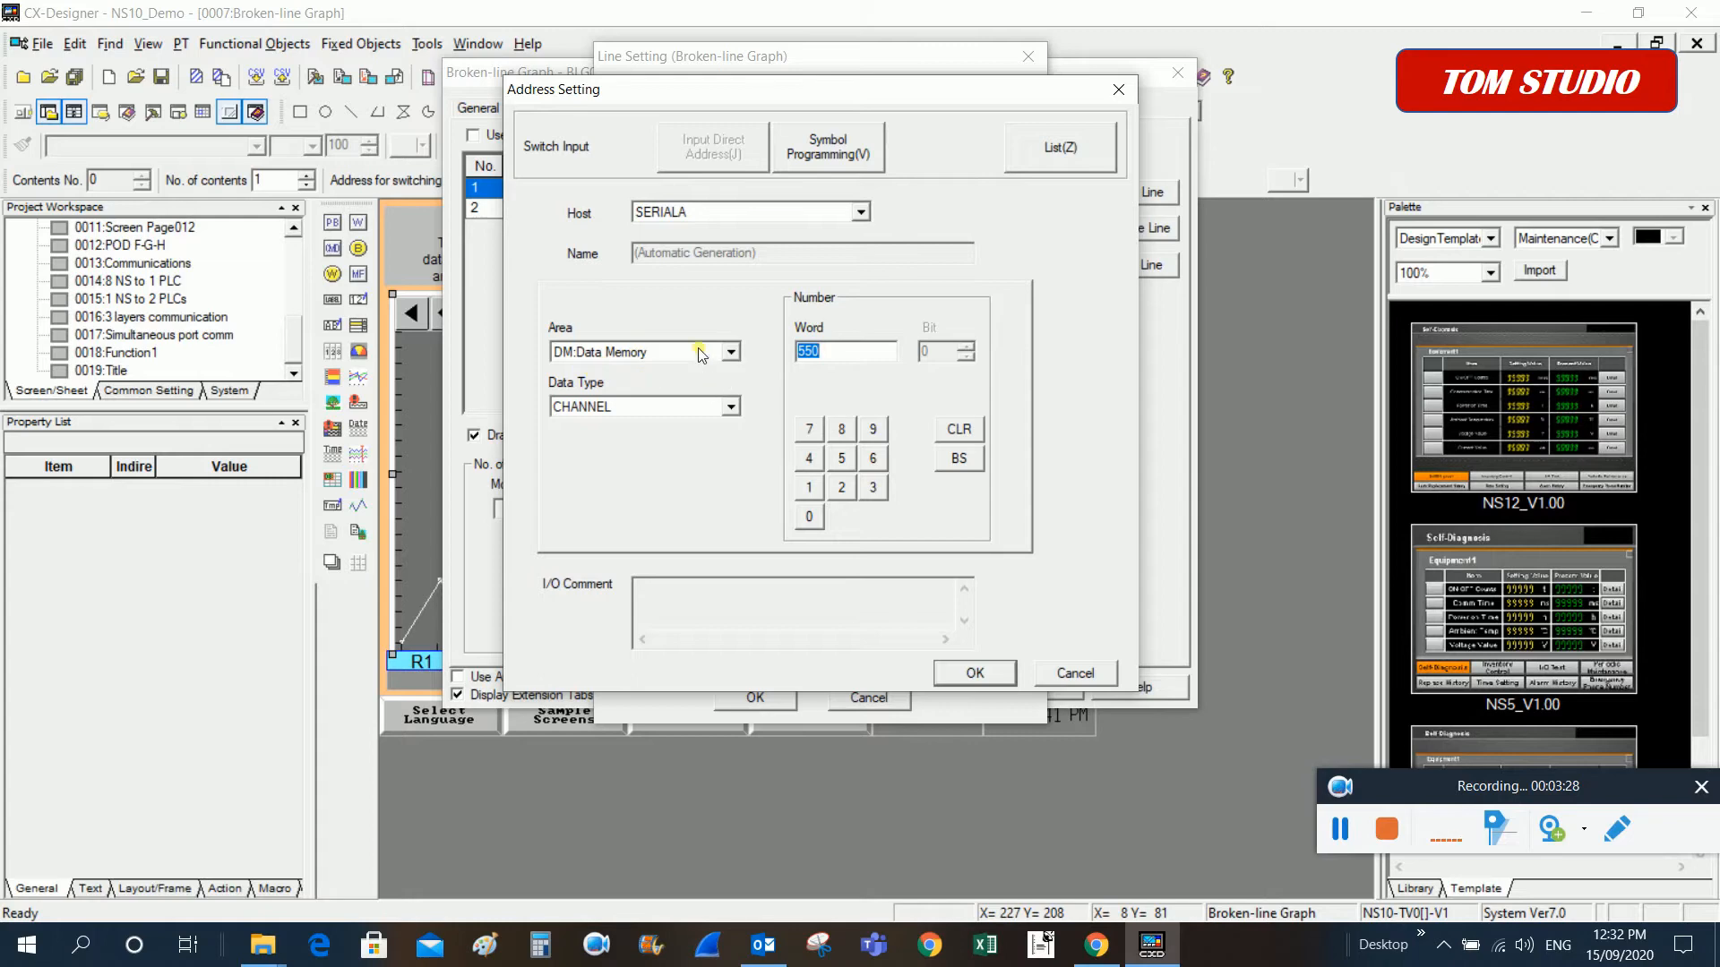
pyautogui.moveTo(563, 386)
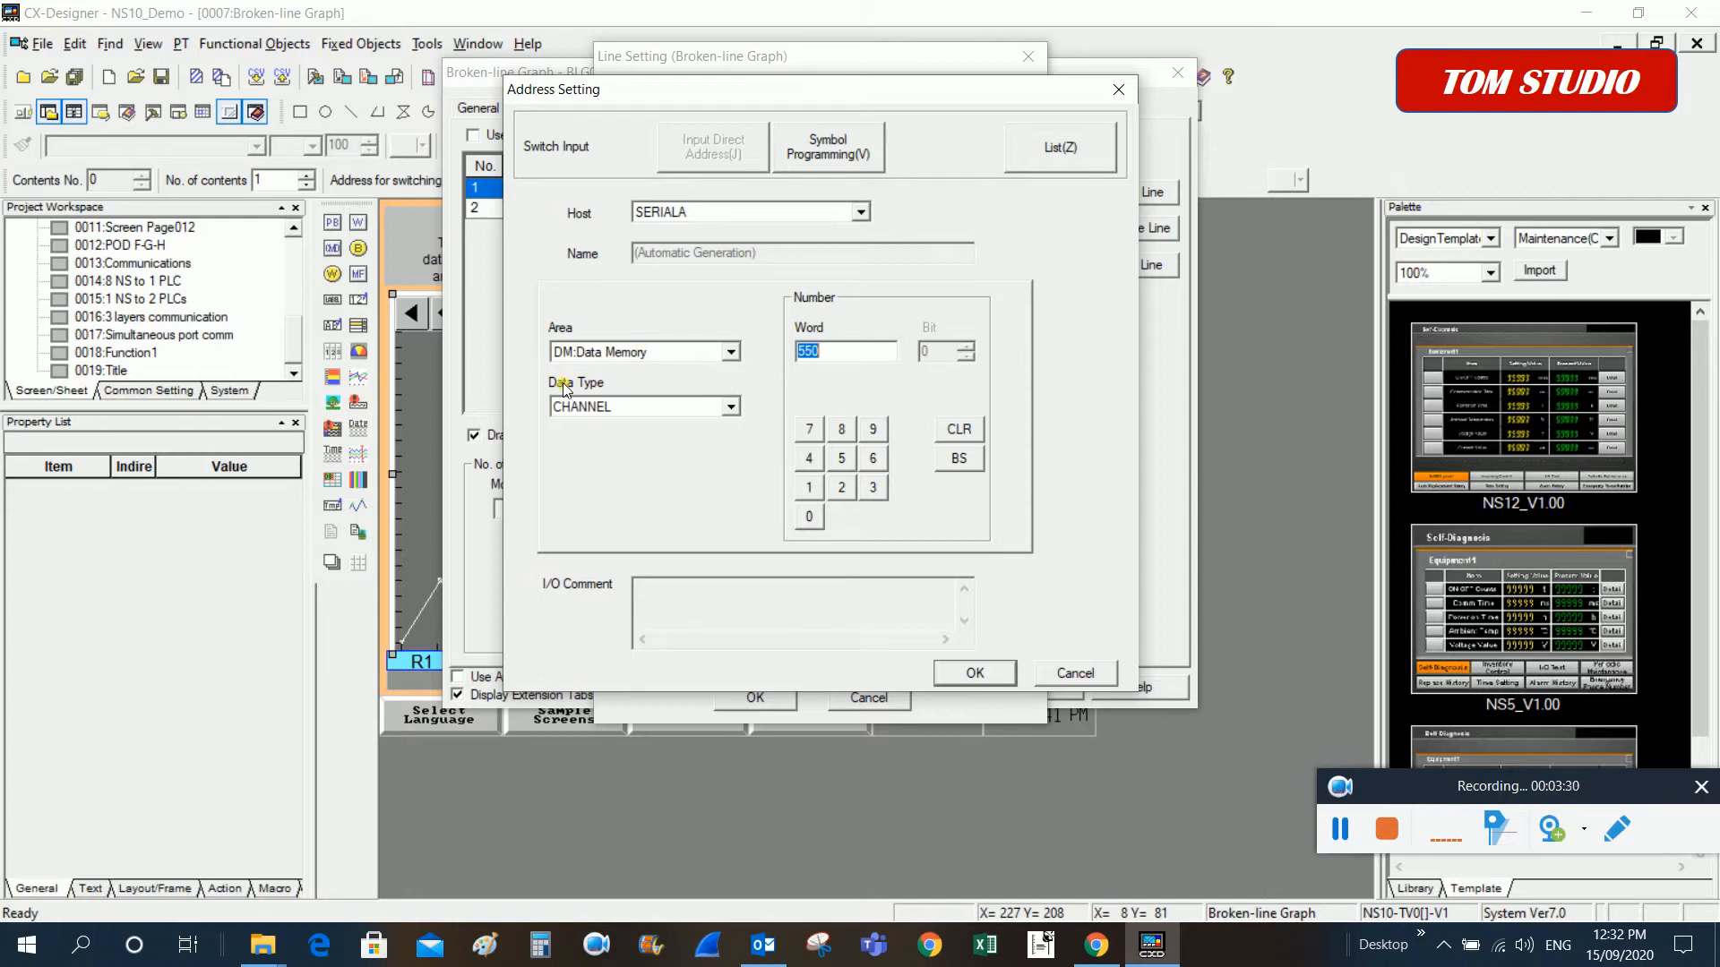
pyautogui.moveTo(622, 395)
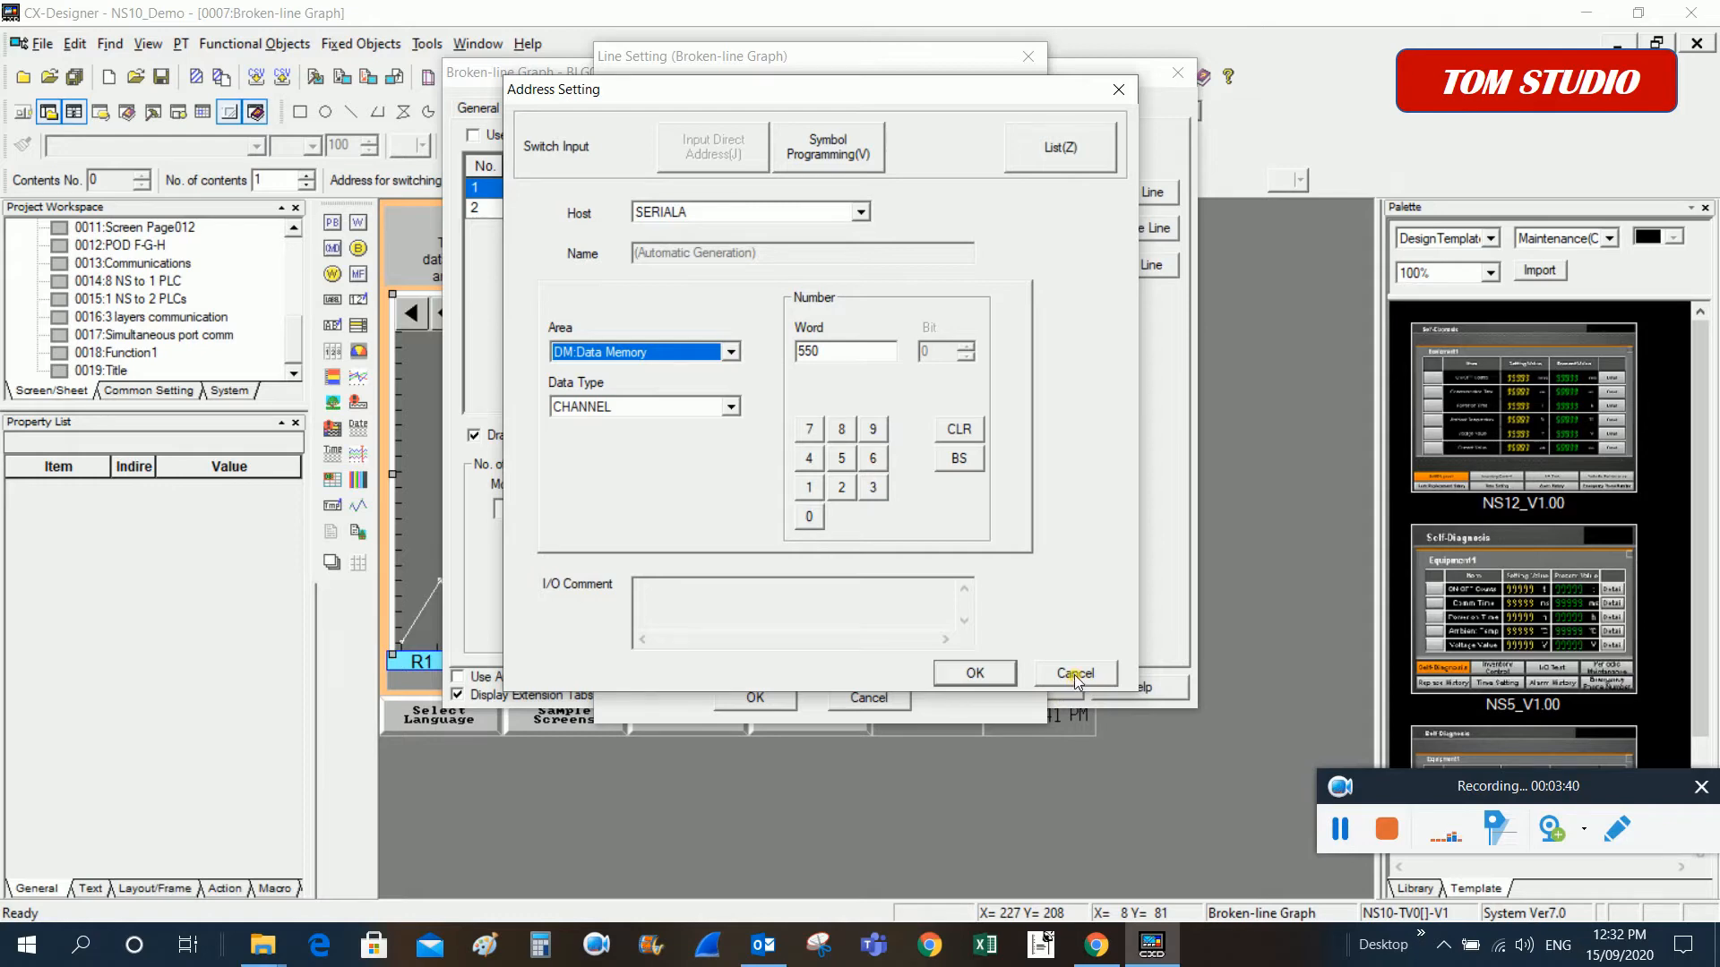
pyautogui.click(1073, 673)
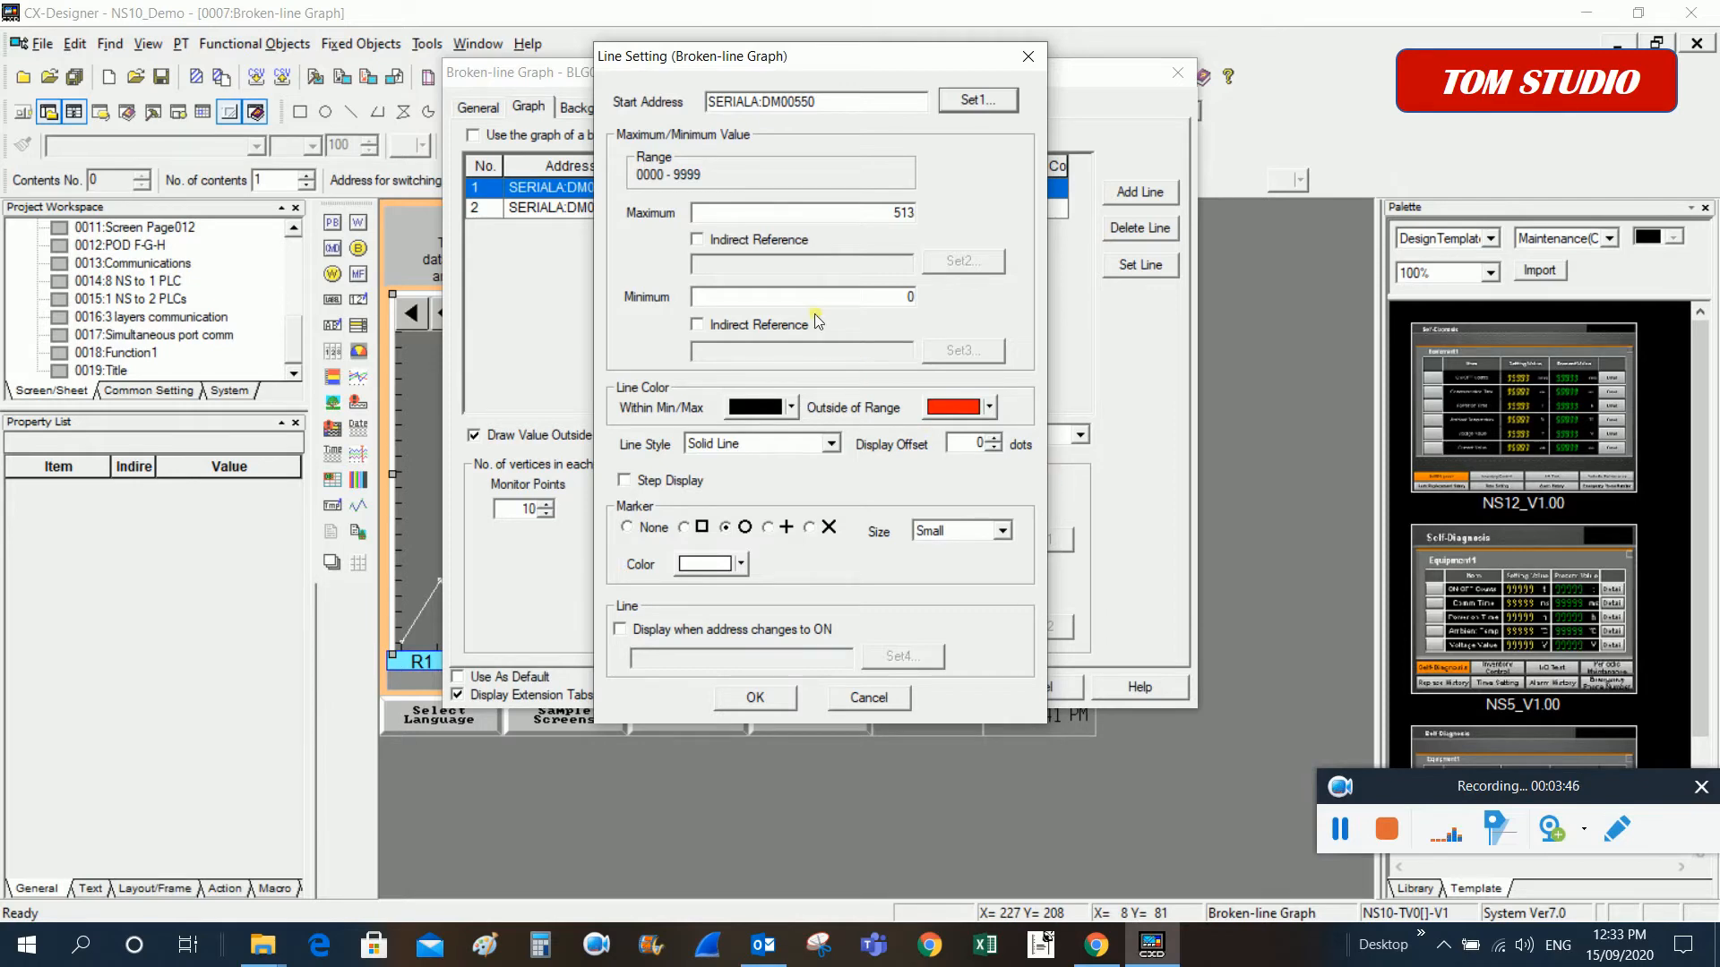
pyautogui.moveTo(924, 226)
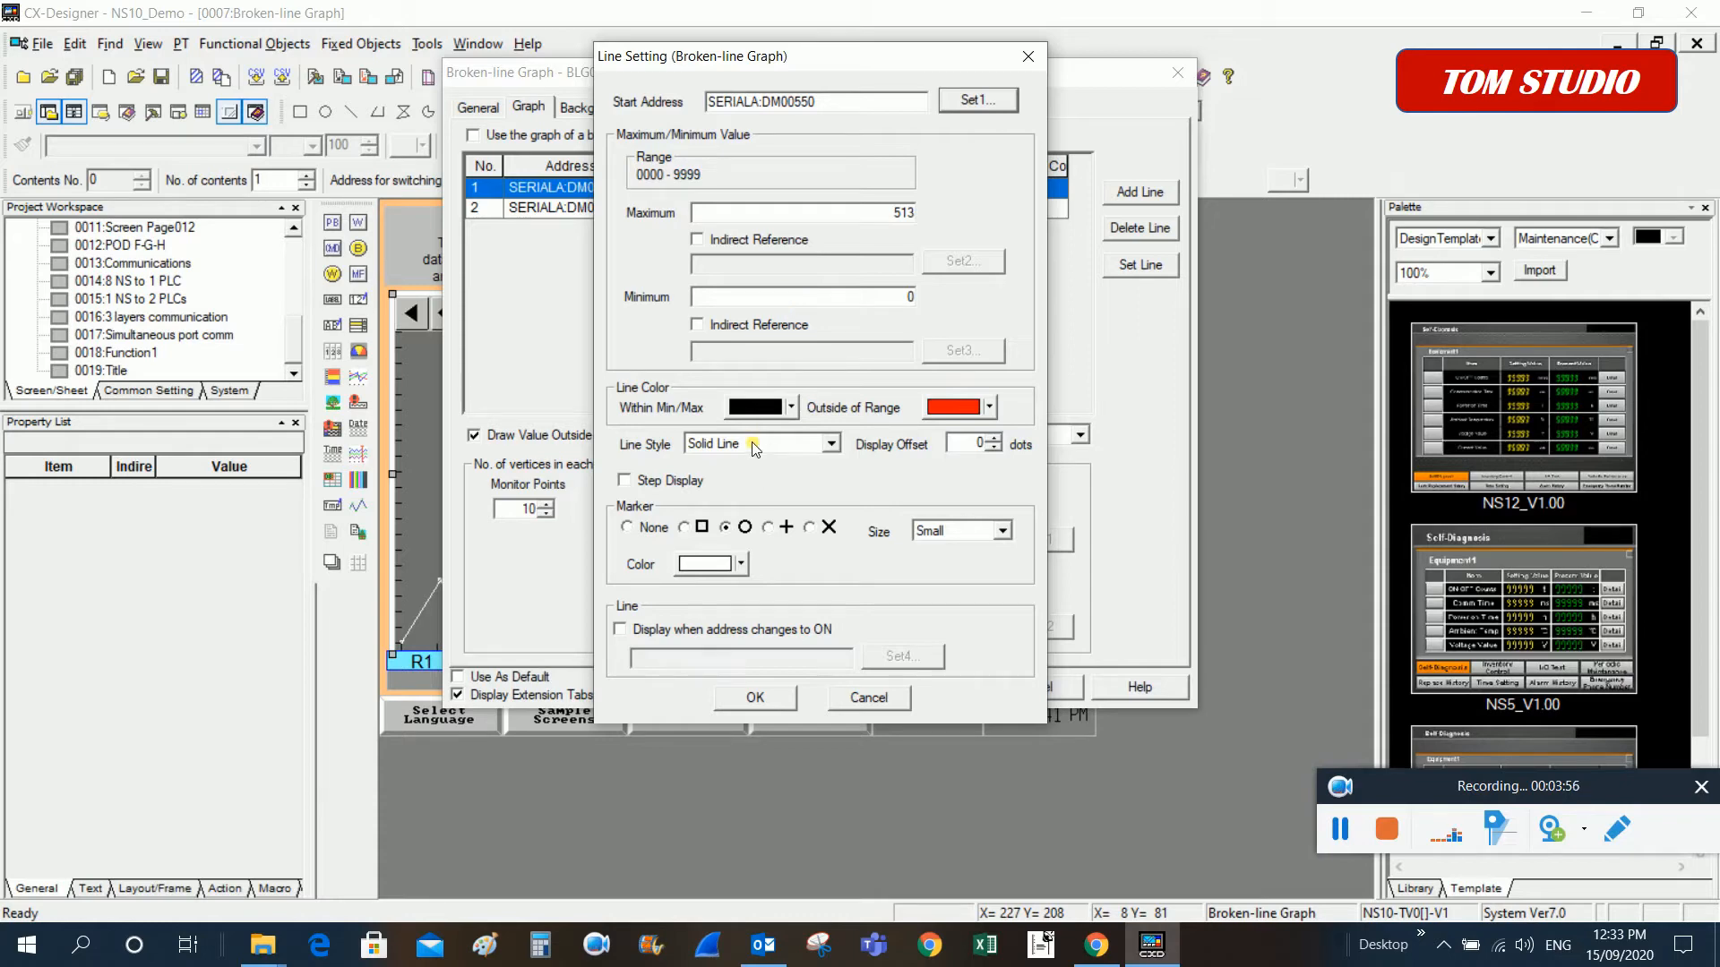
# Try an indirect maximum, cancel its address picker, and keep line 1's maximum fixed at 513
pyautogui.click(698, 239)
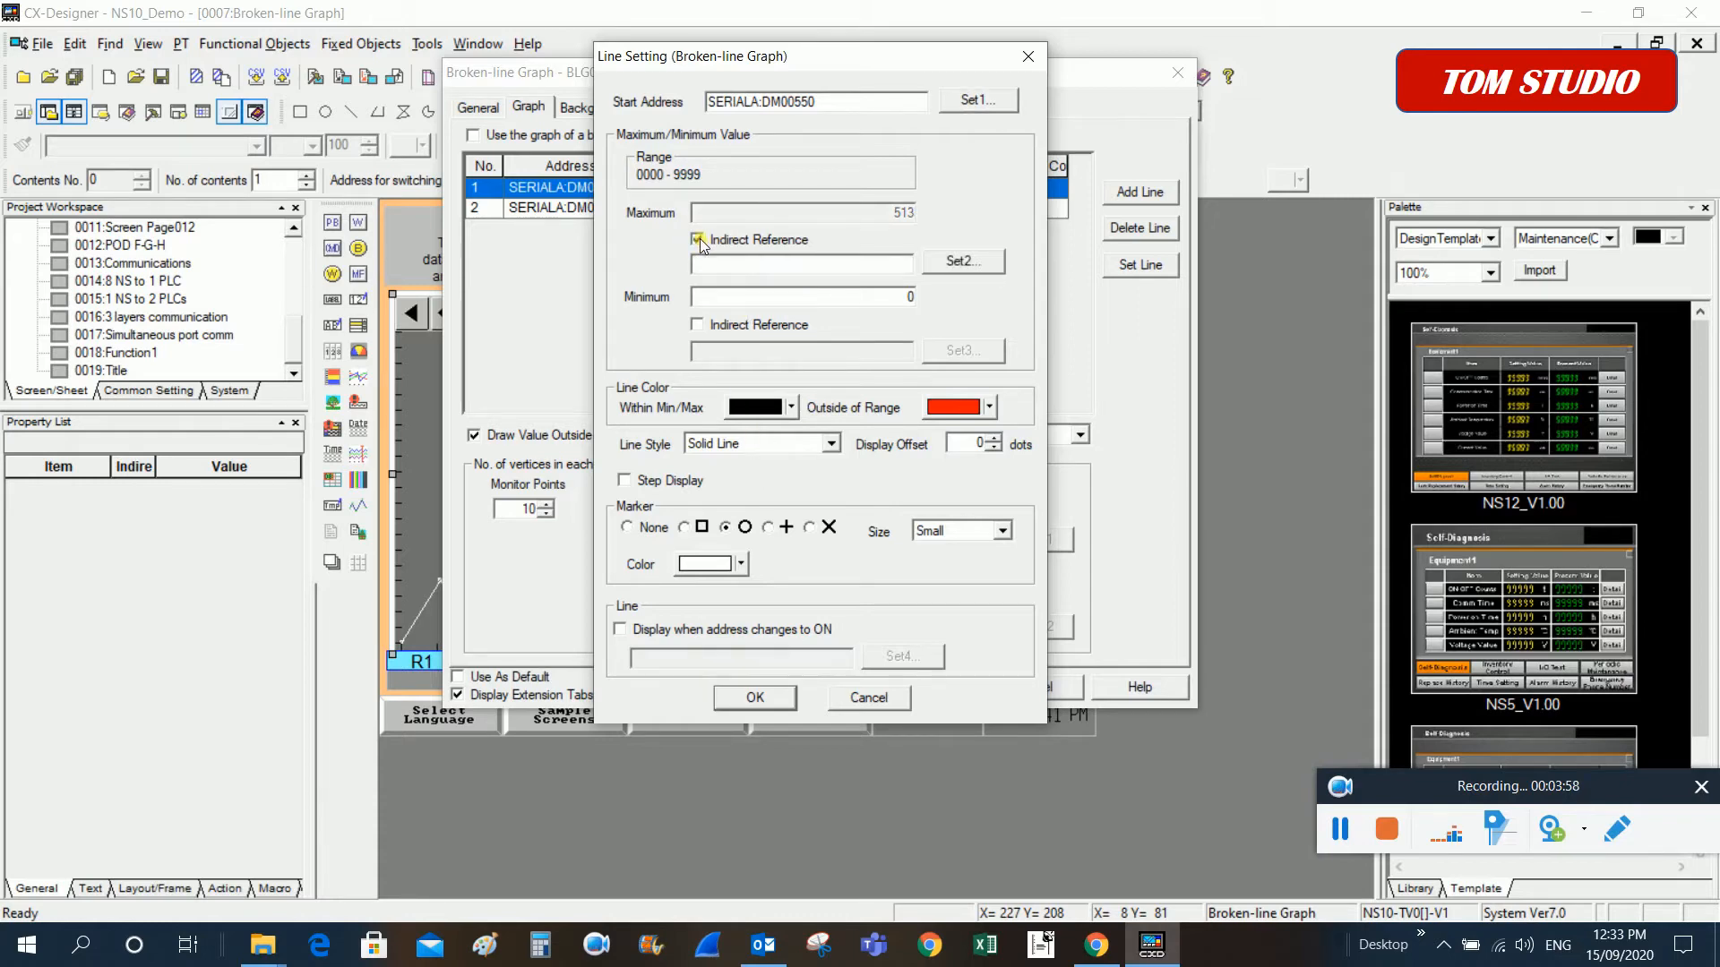
pyautogui.click(697, 240)
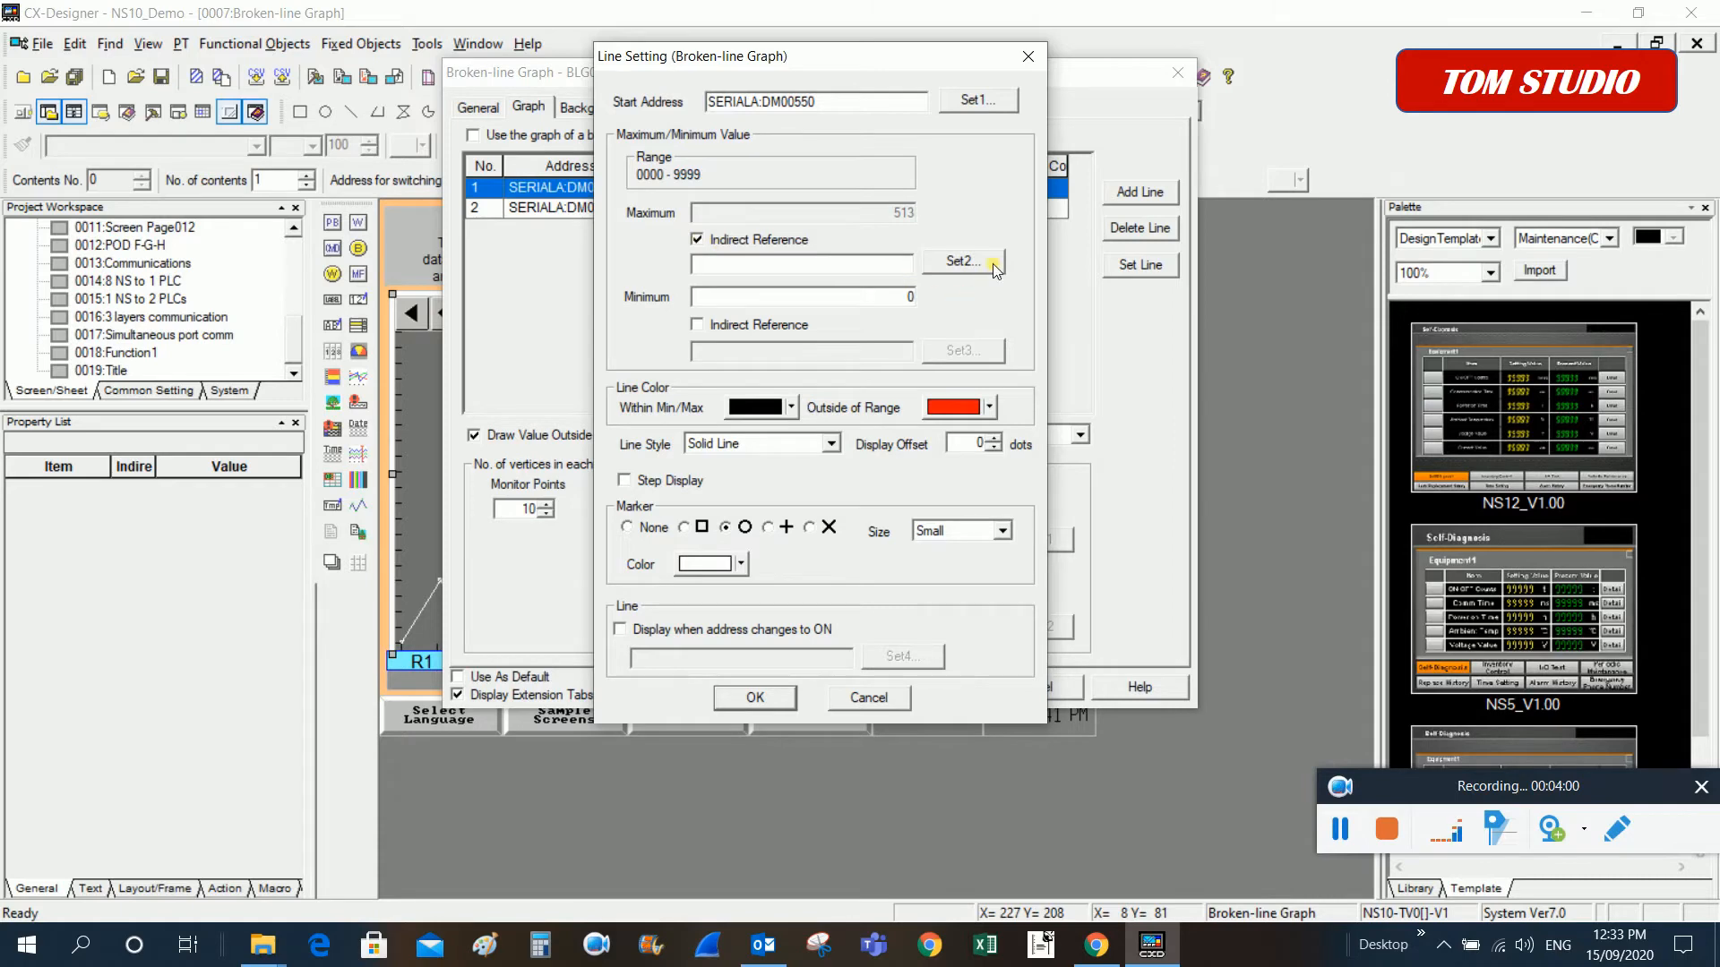
pyautogui.click(957, 261)
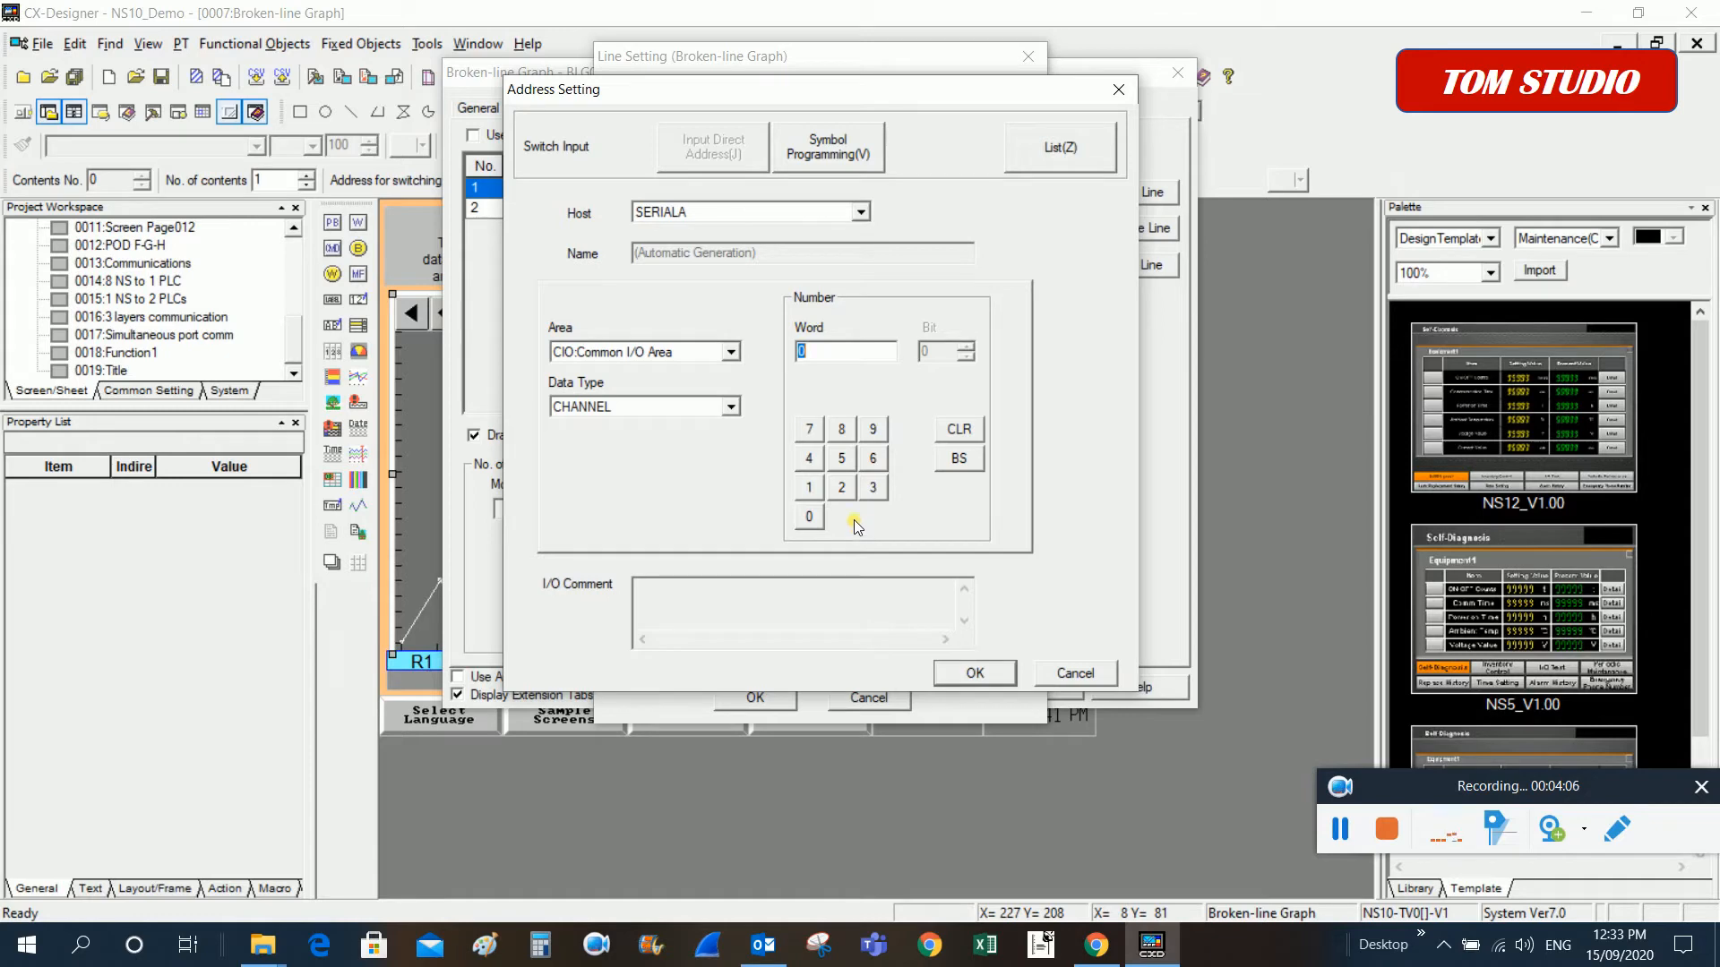
pyautogui.moveTo(946, 529)
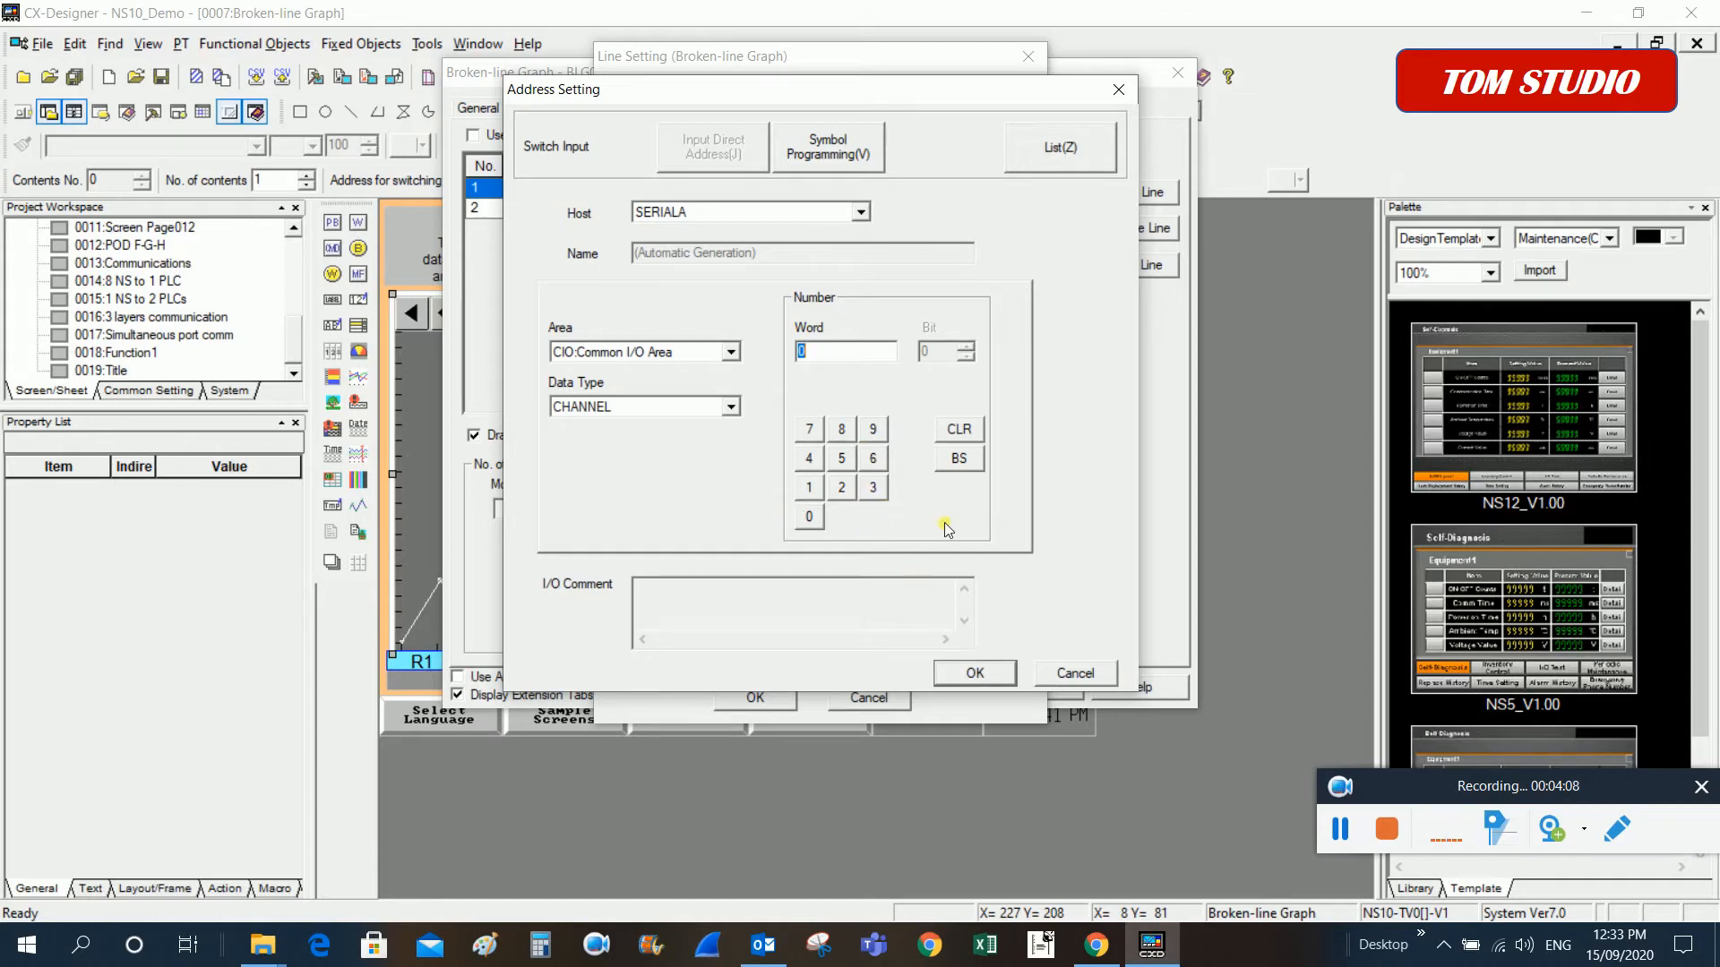
pyautogui.moveTo(1080, 658)
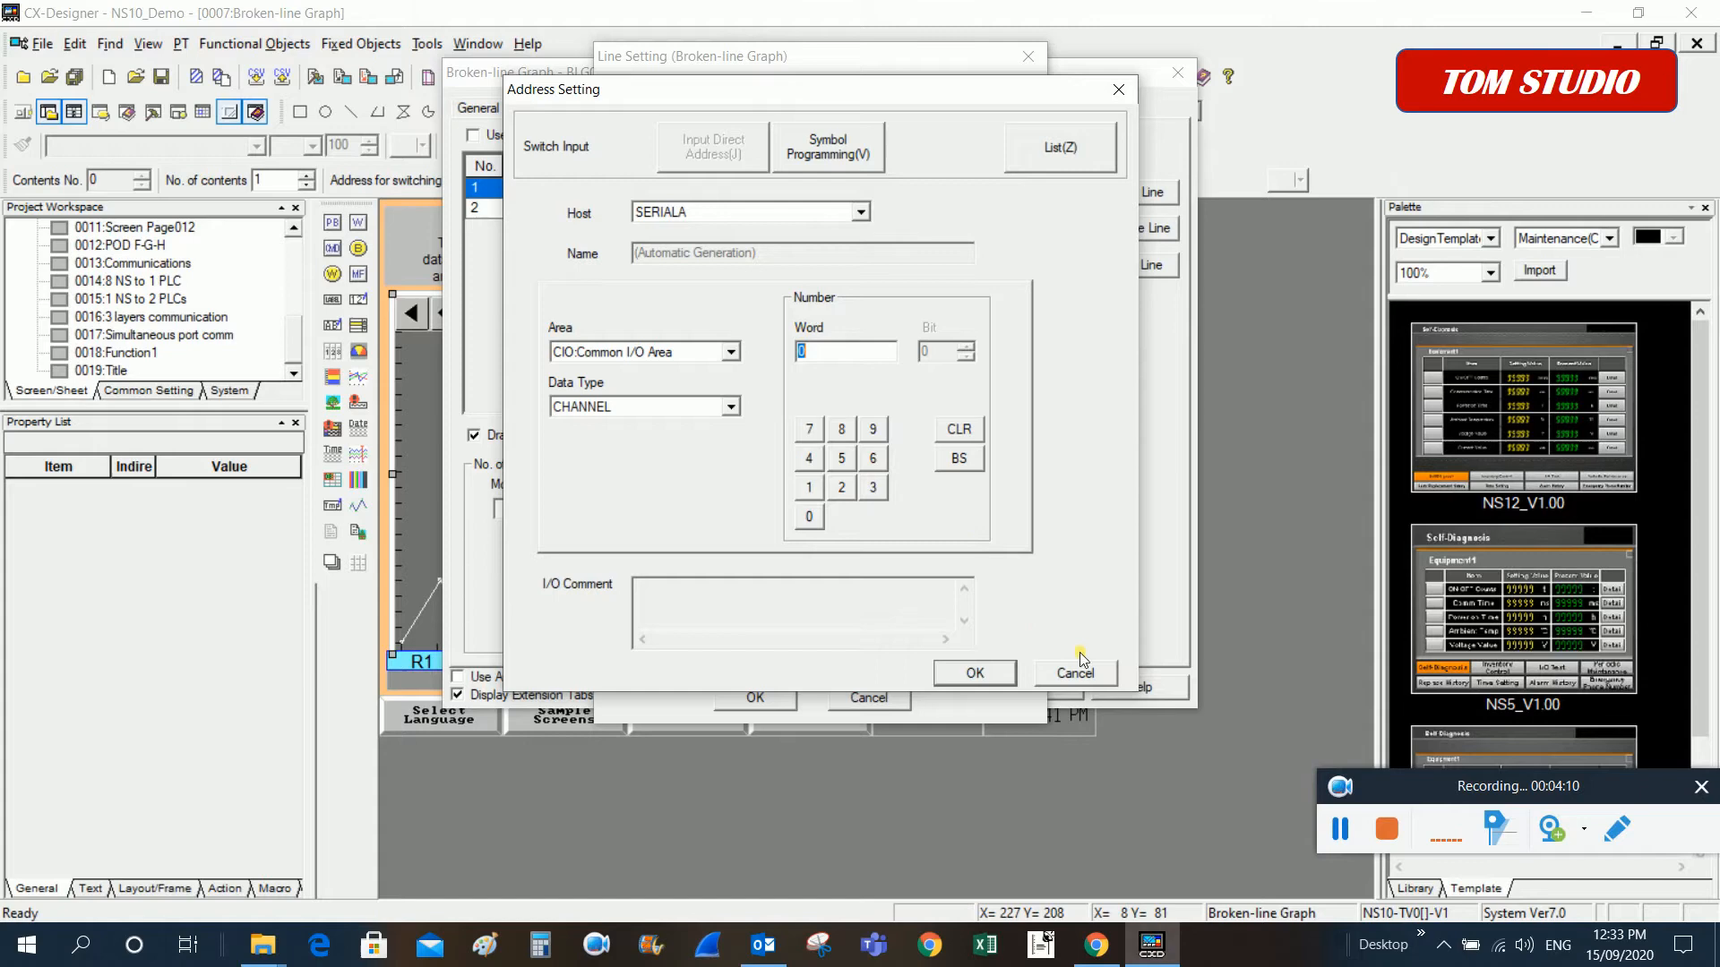
pyautogui.click(972, 672)
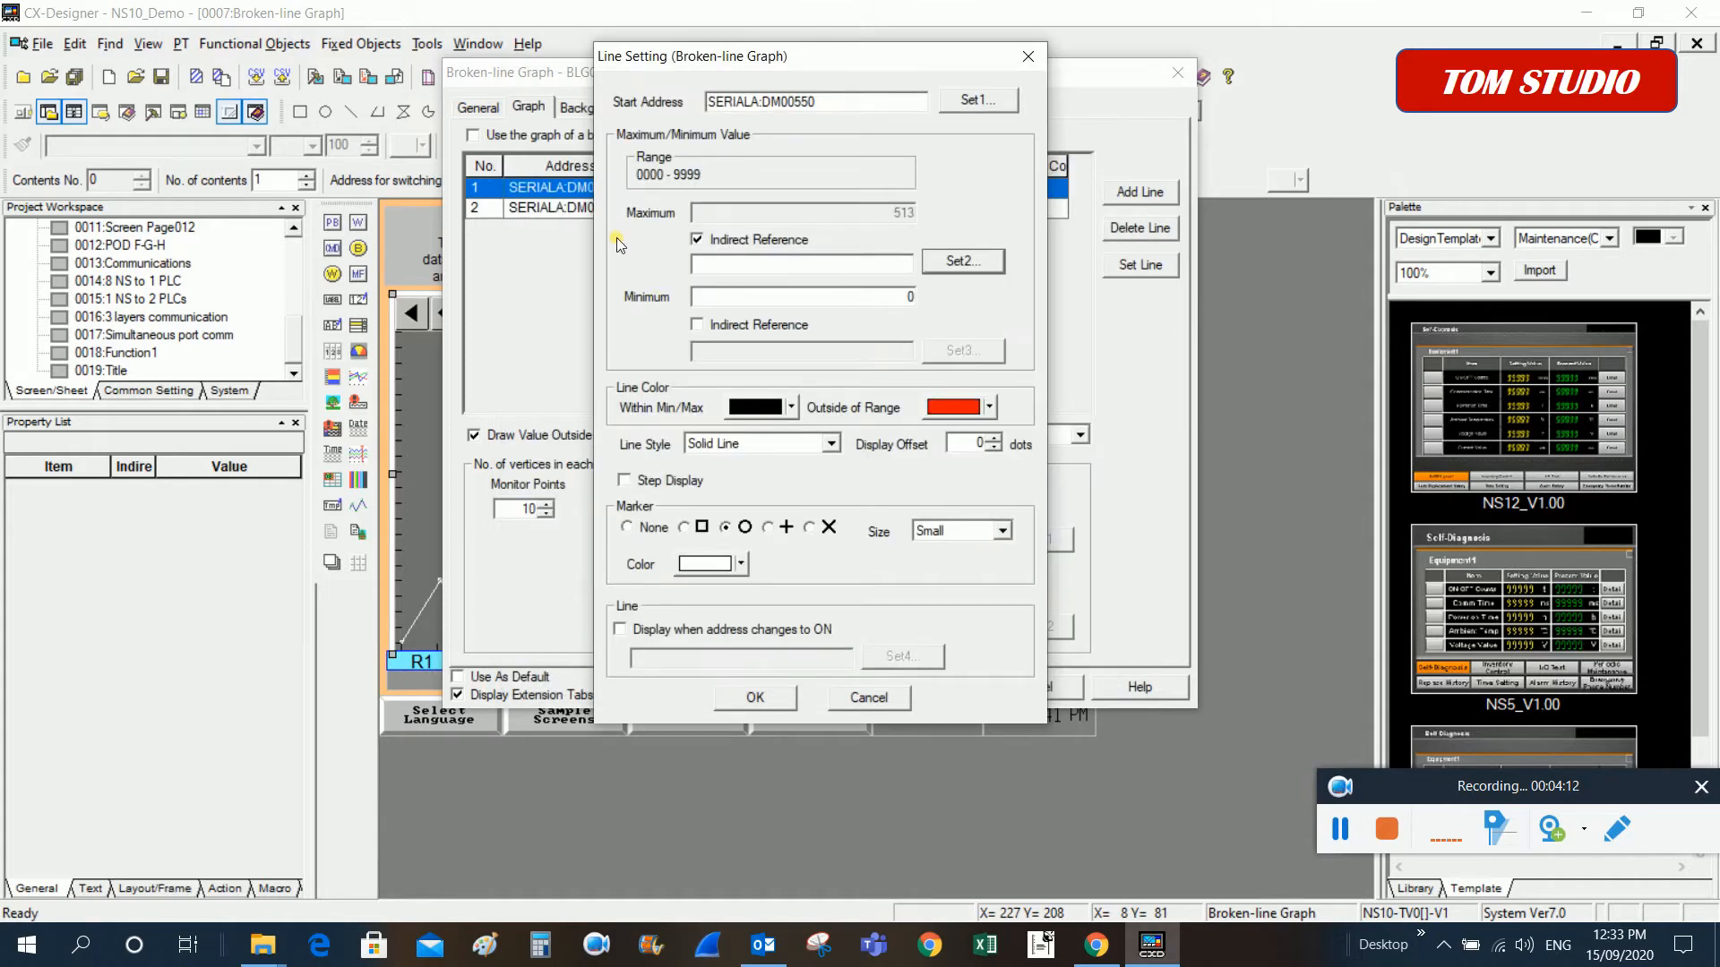
pyautogui.moveTo(983, 234)
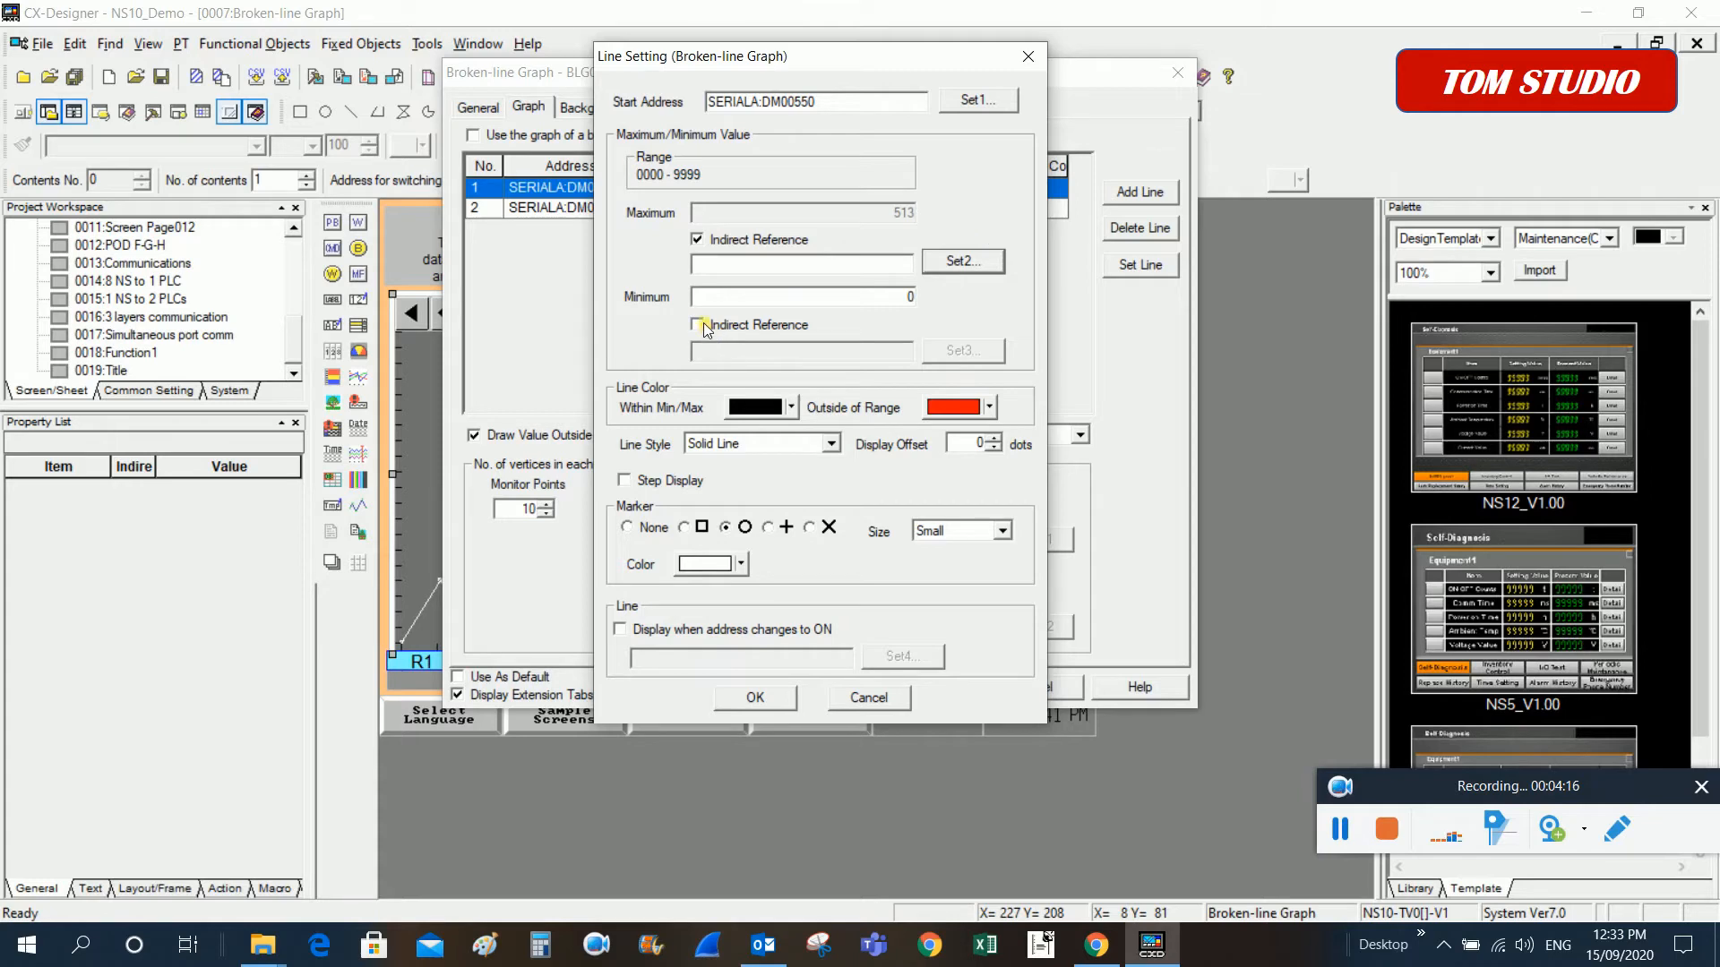
pyautogui.click(698, 240)
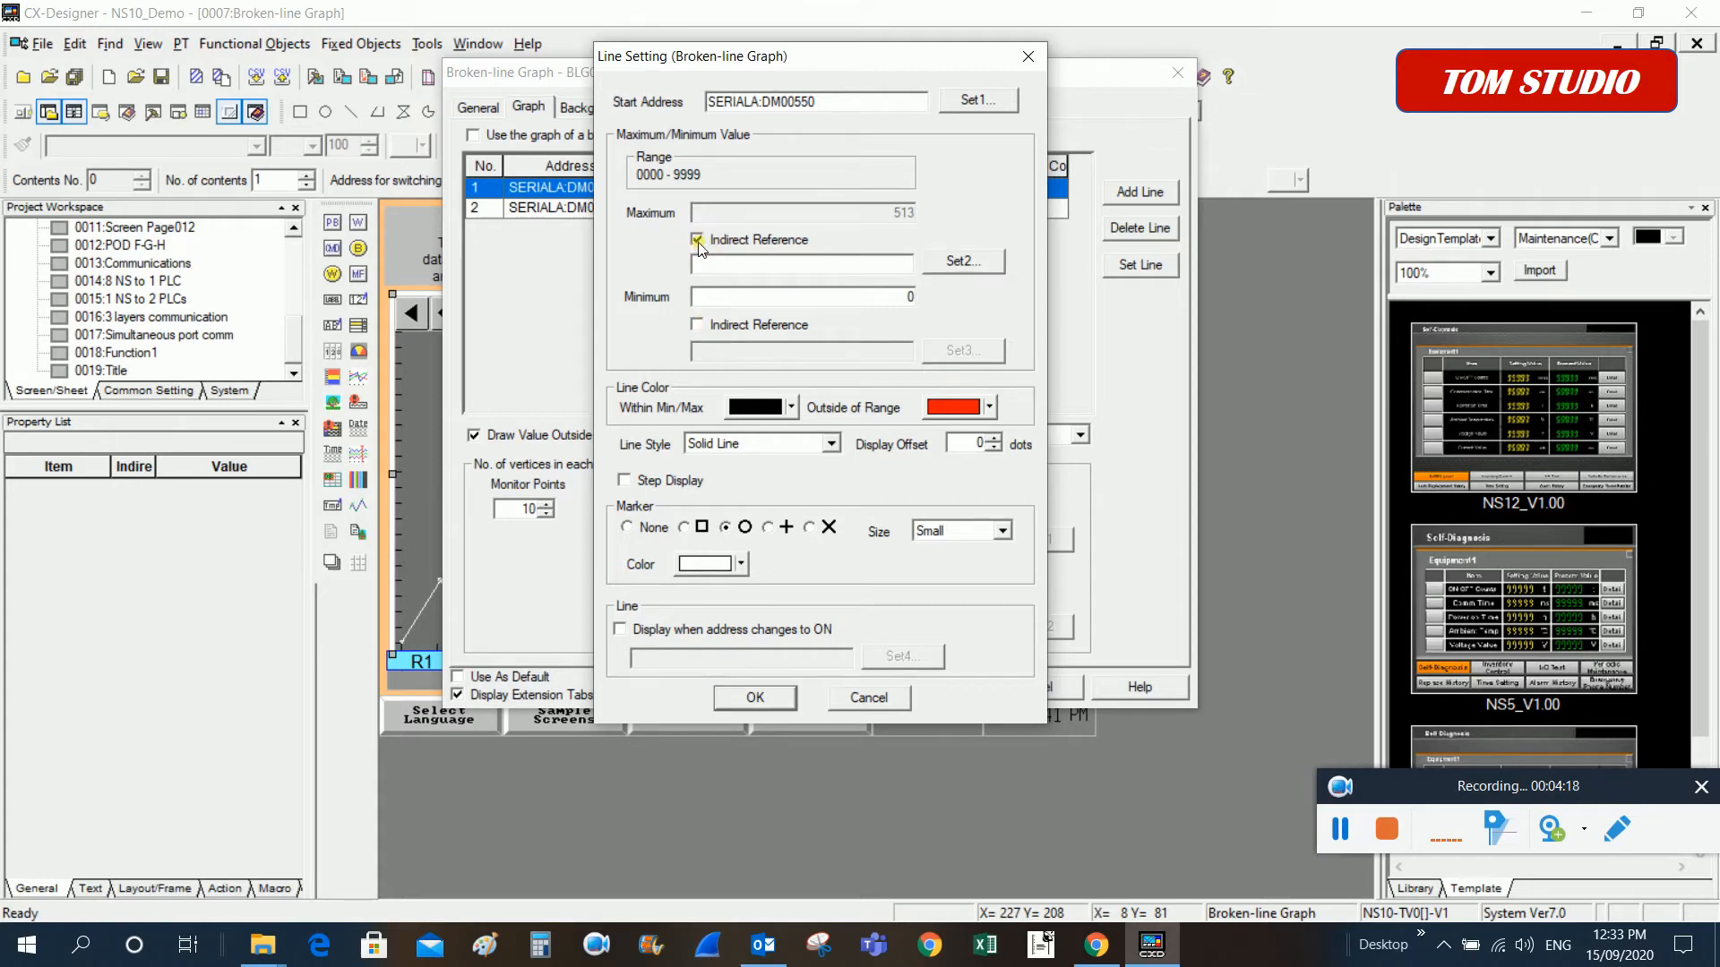
pyautogui.click(698, 240)
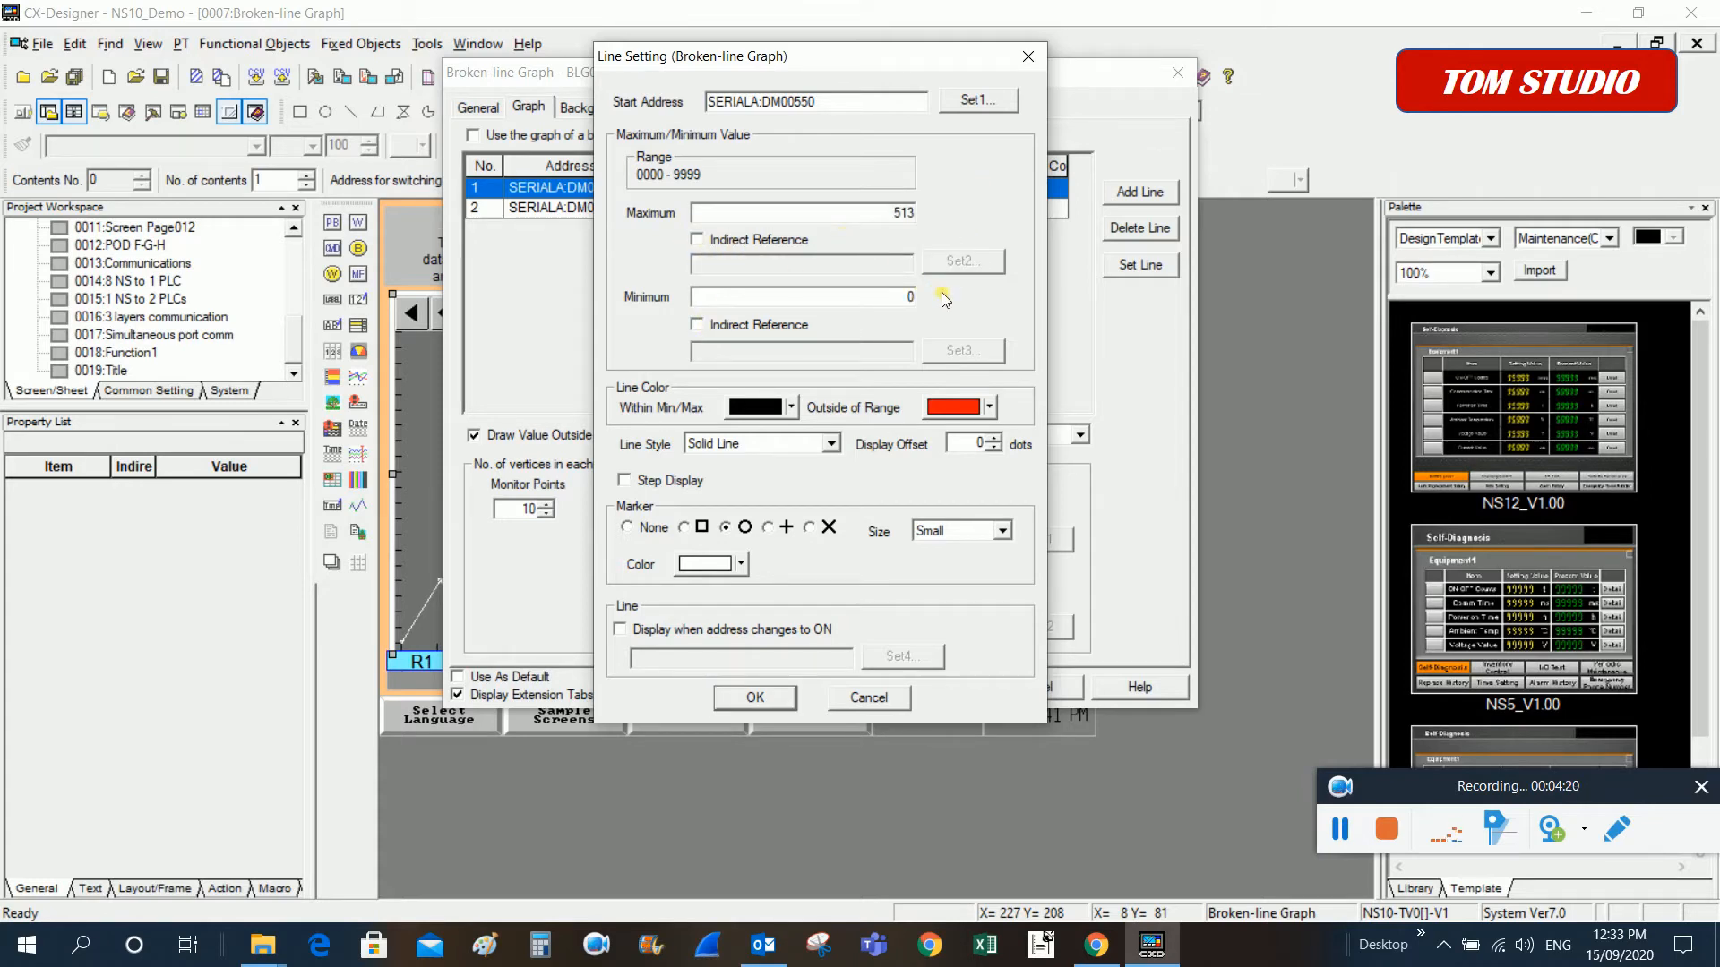
pyautogui.moveTo(915, 367)
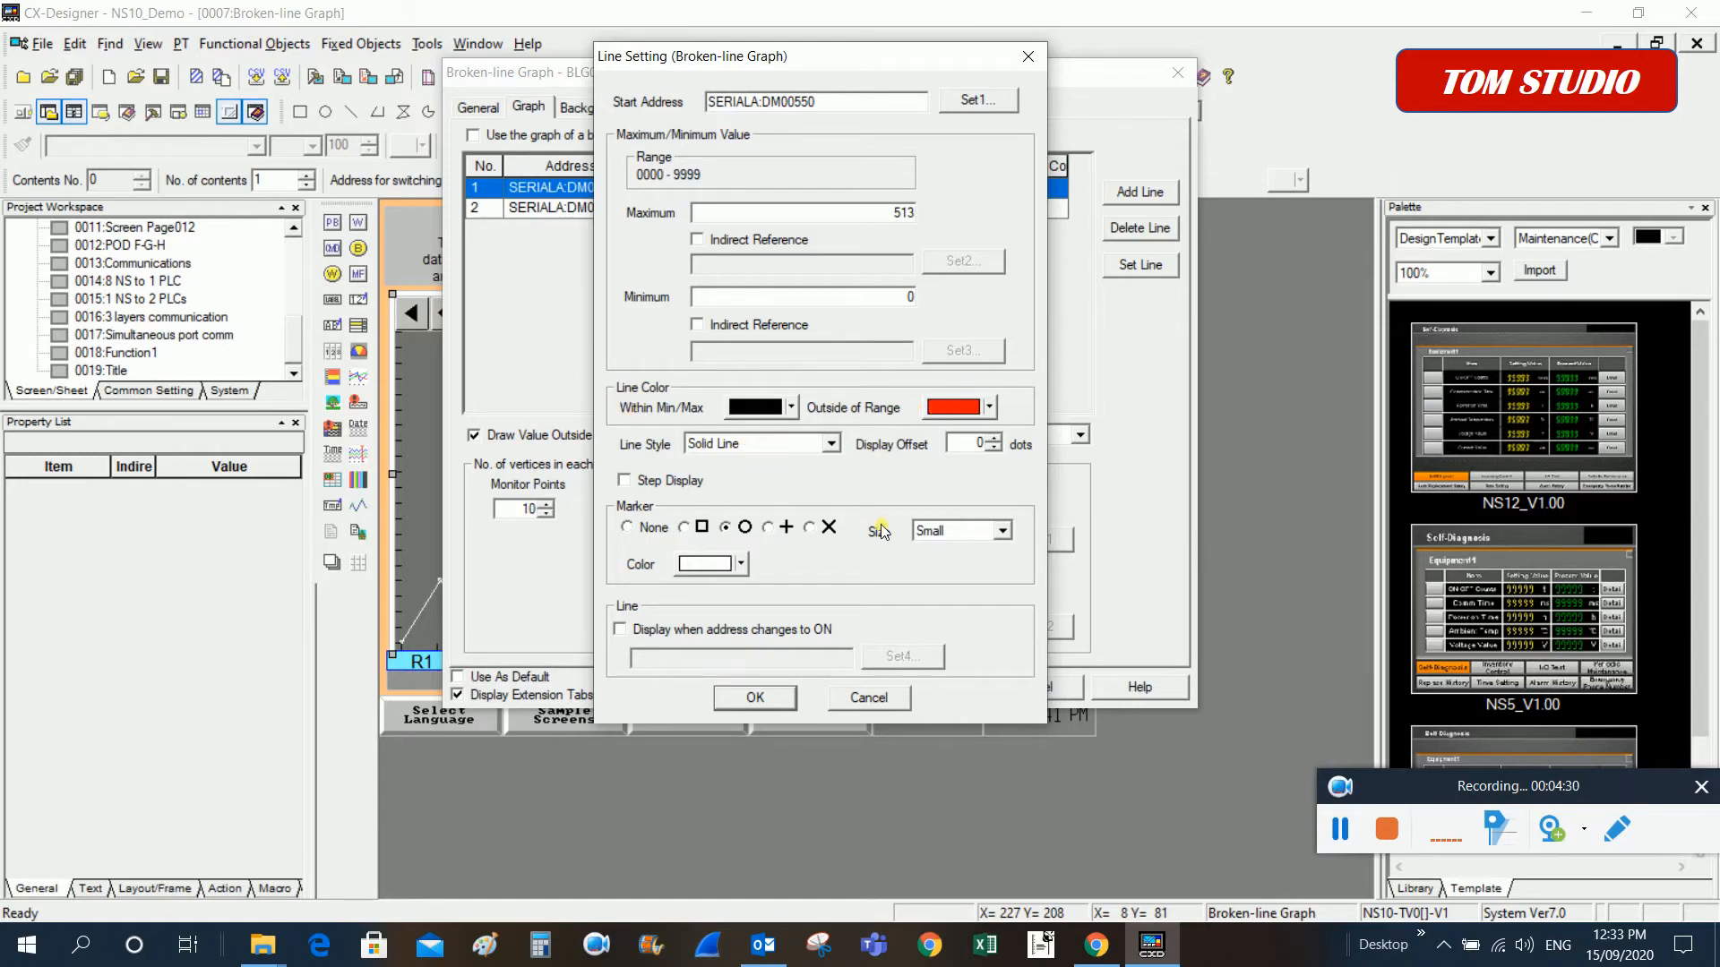
# Keep red for out-of-range, leave 'display when address ON' unchecked, and confirm line 1
pyautogui.click(988, 406)
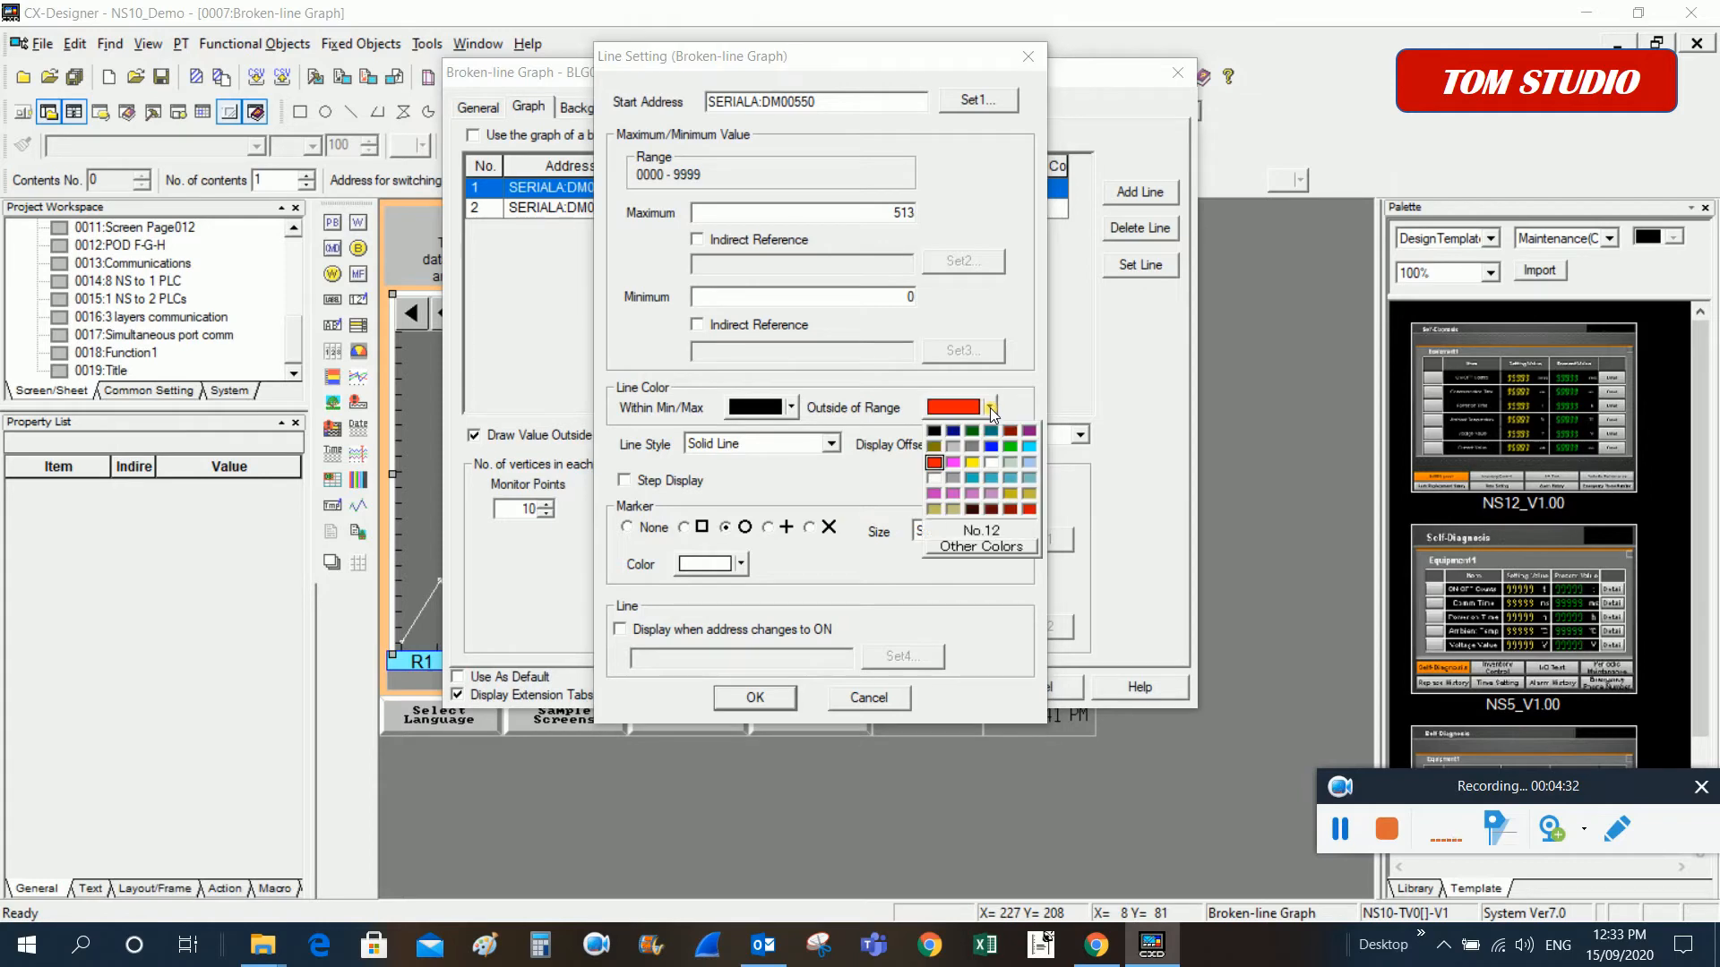
pyautogui.click(953, 407)
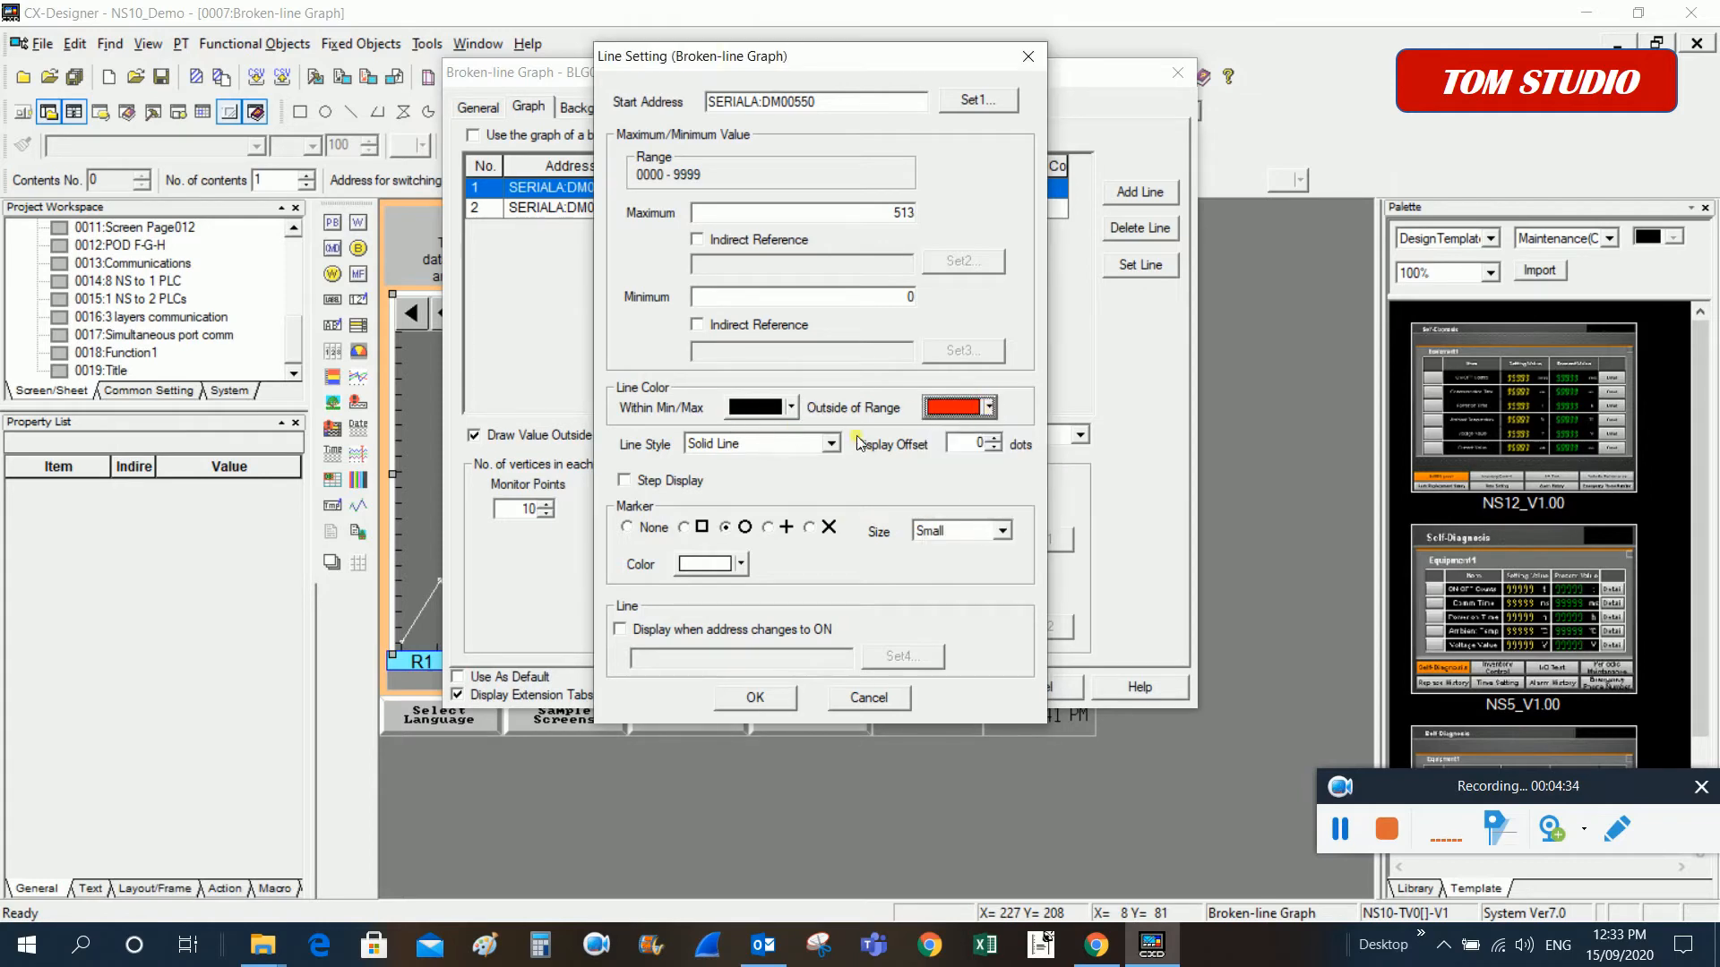
pyautogui.moveTo(1001, 481)
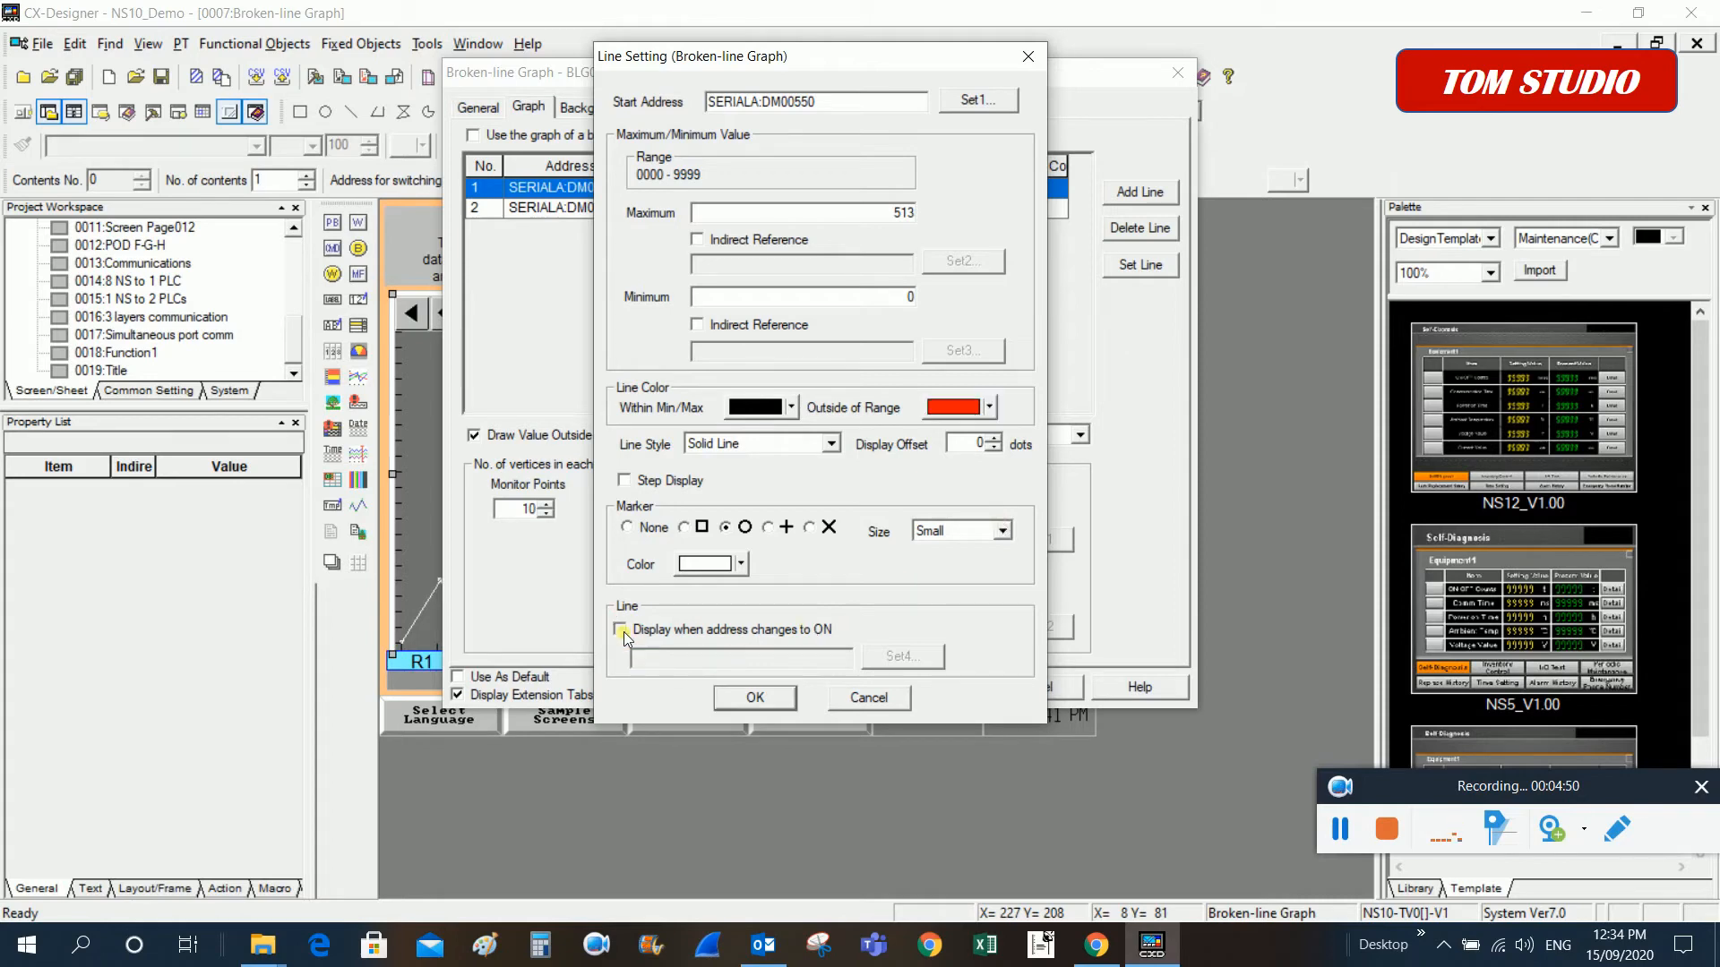
pyautogui.click(621, 630)
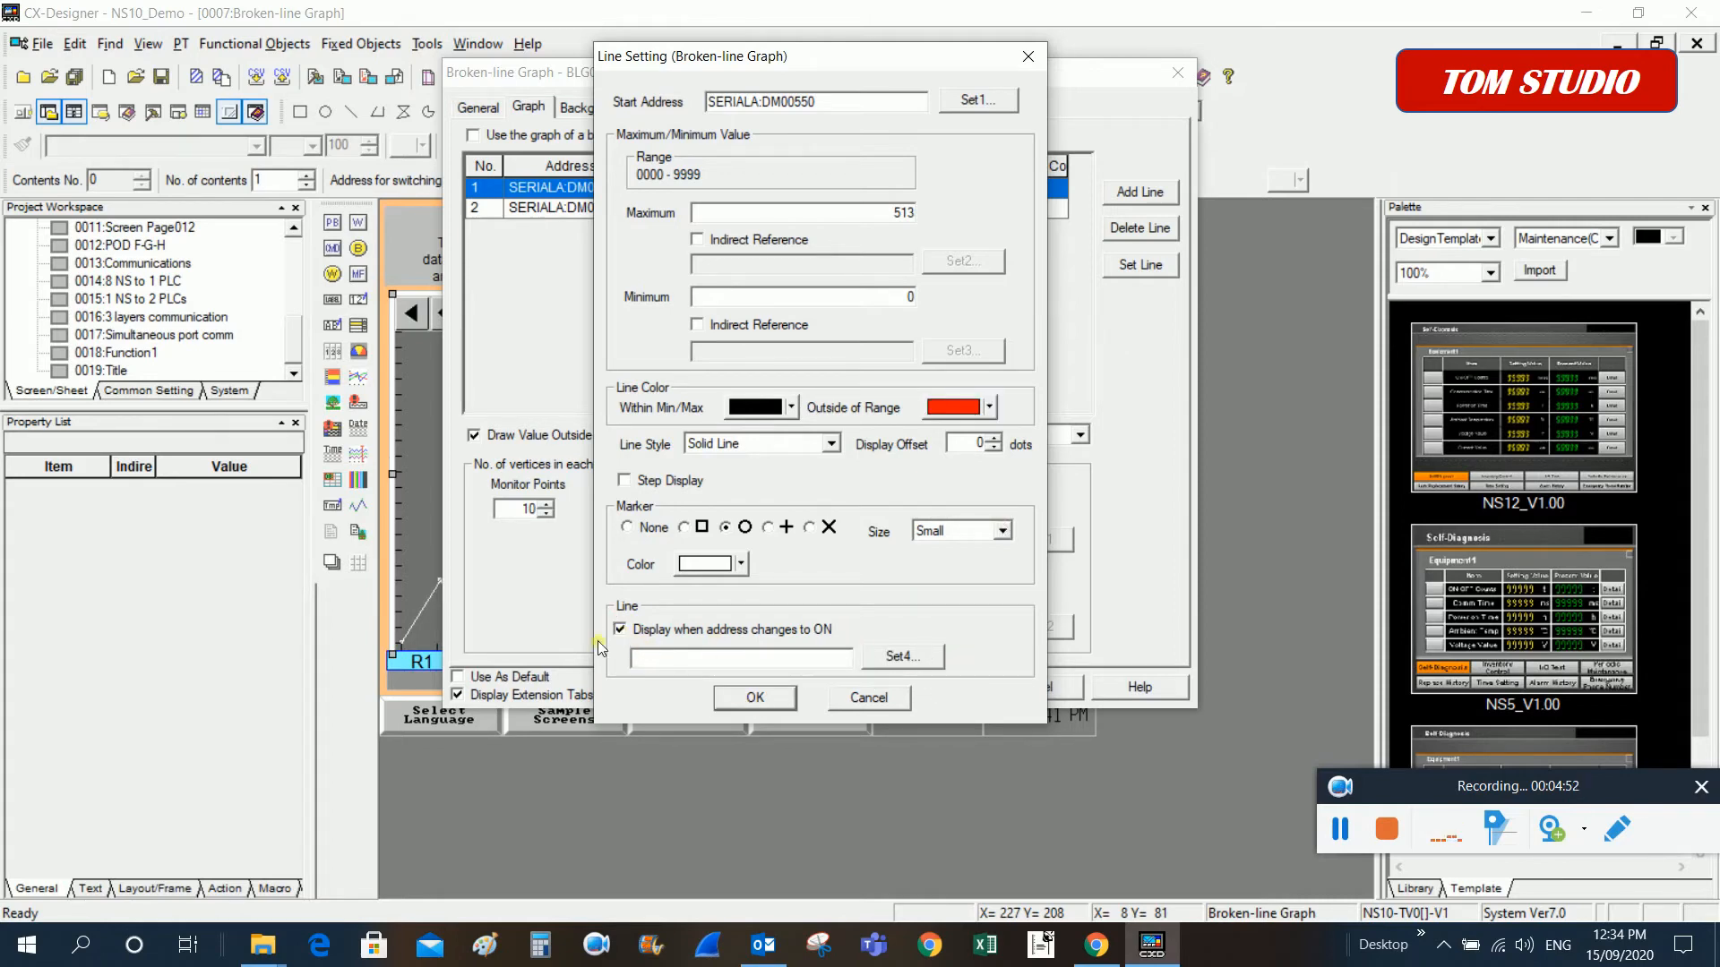
pyautogui.click(620, 629)
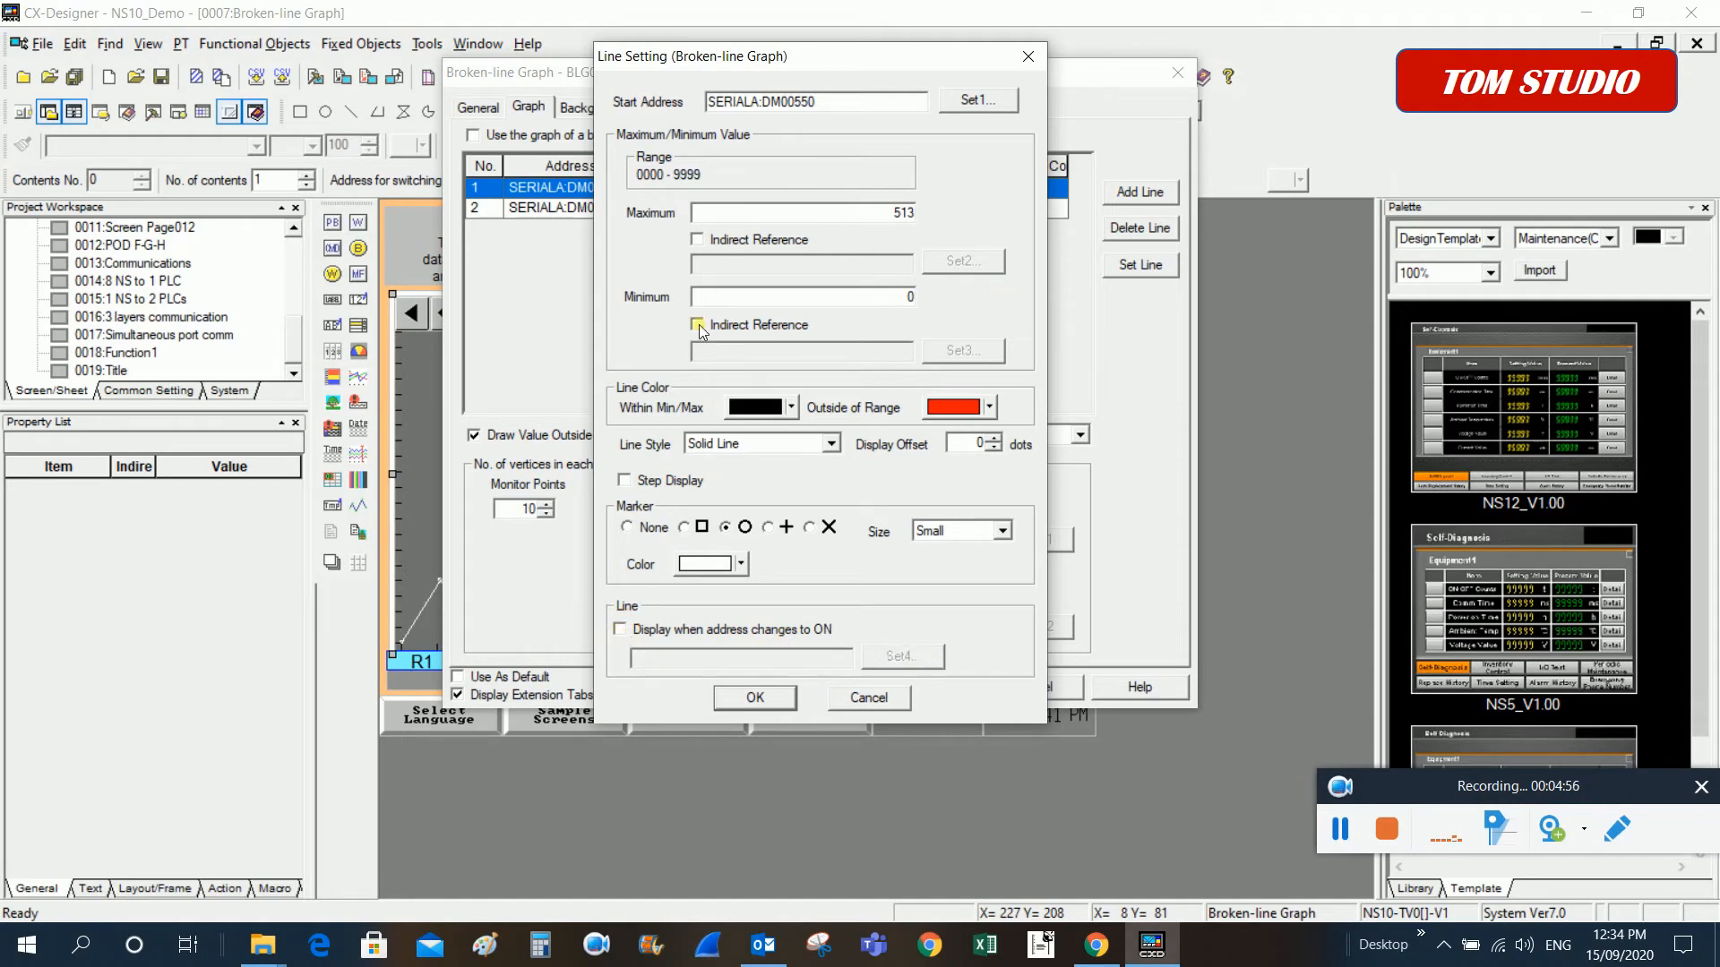
pyautogui.click(753, 696)
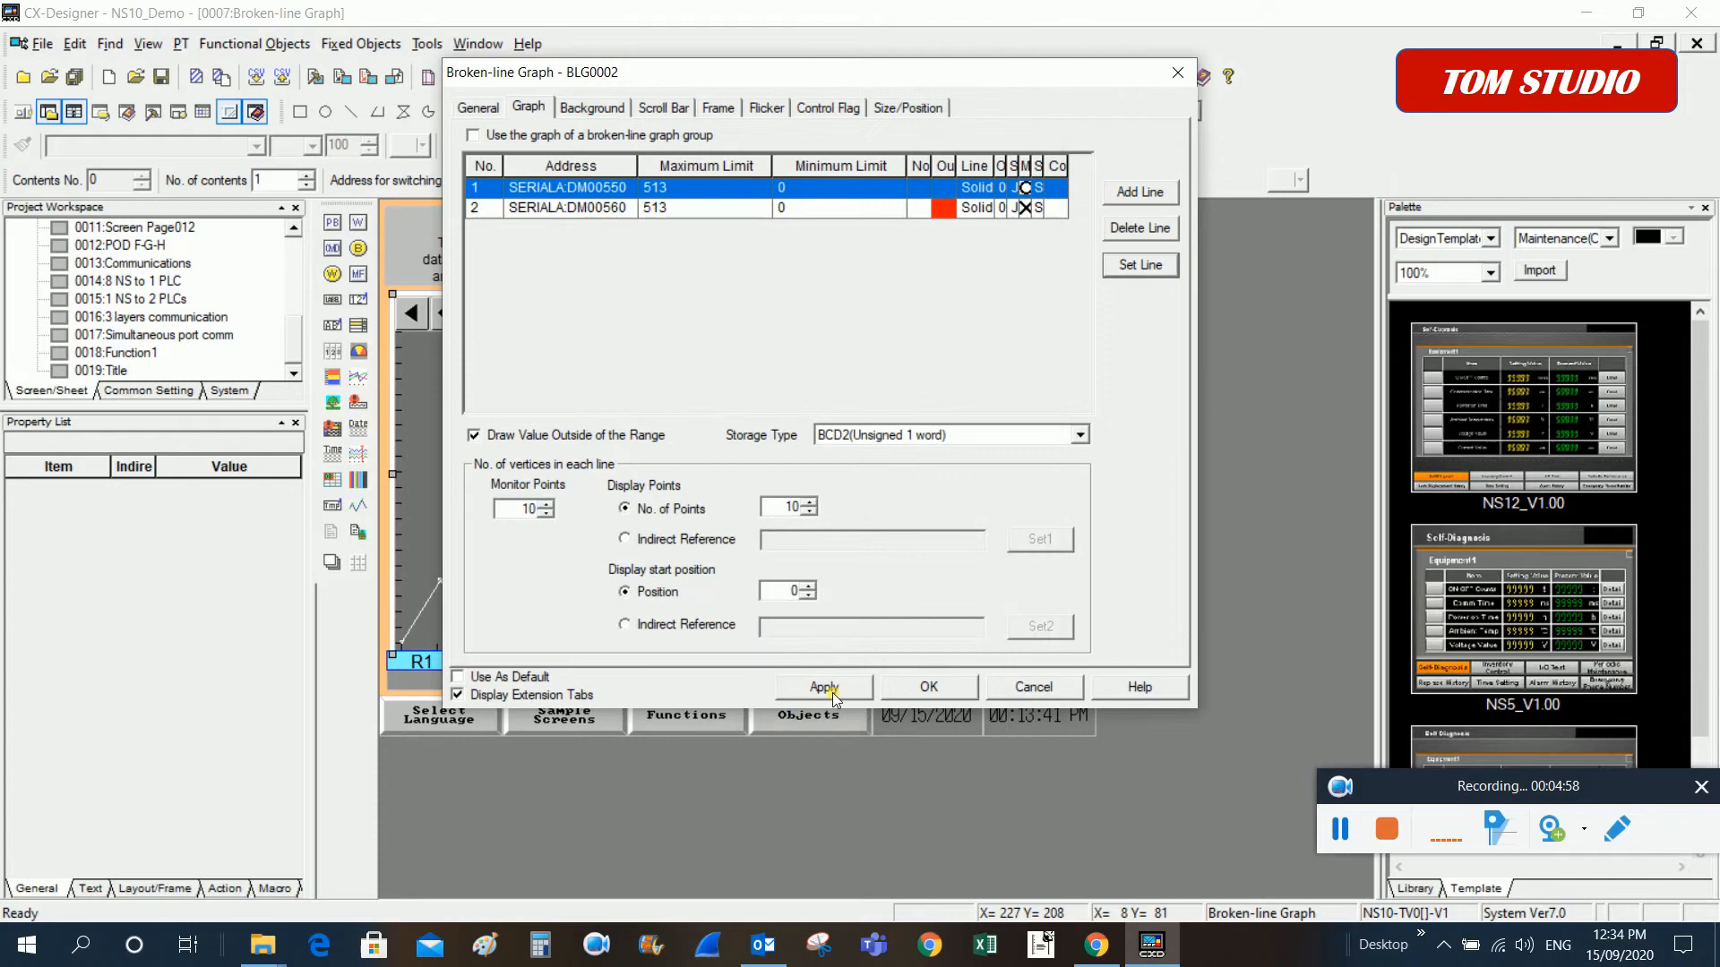
pyautogui.moveTo(929, 687)
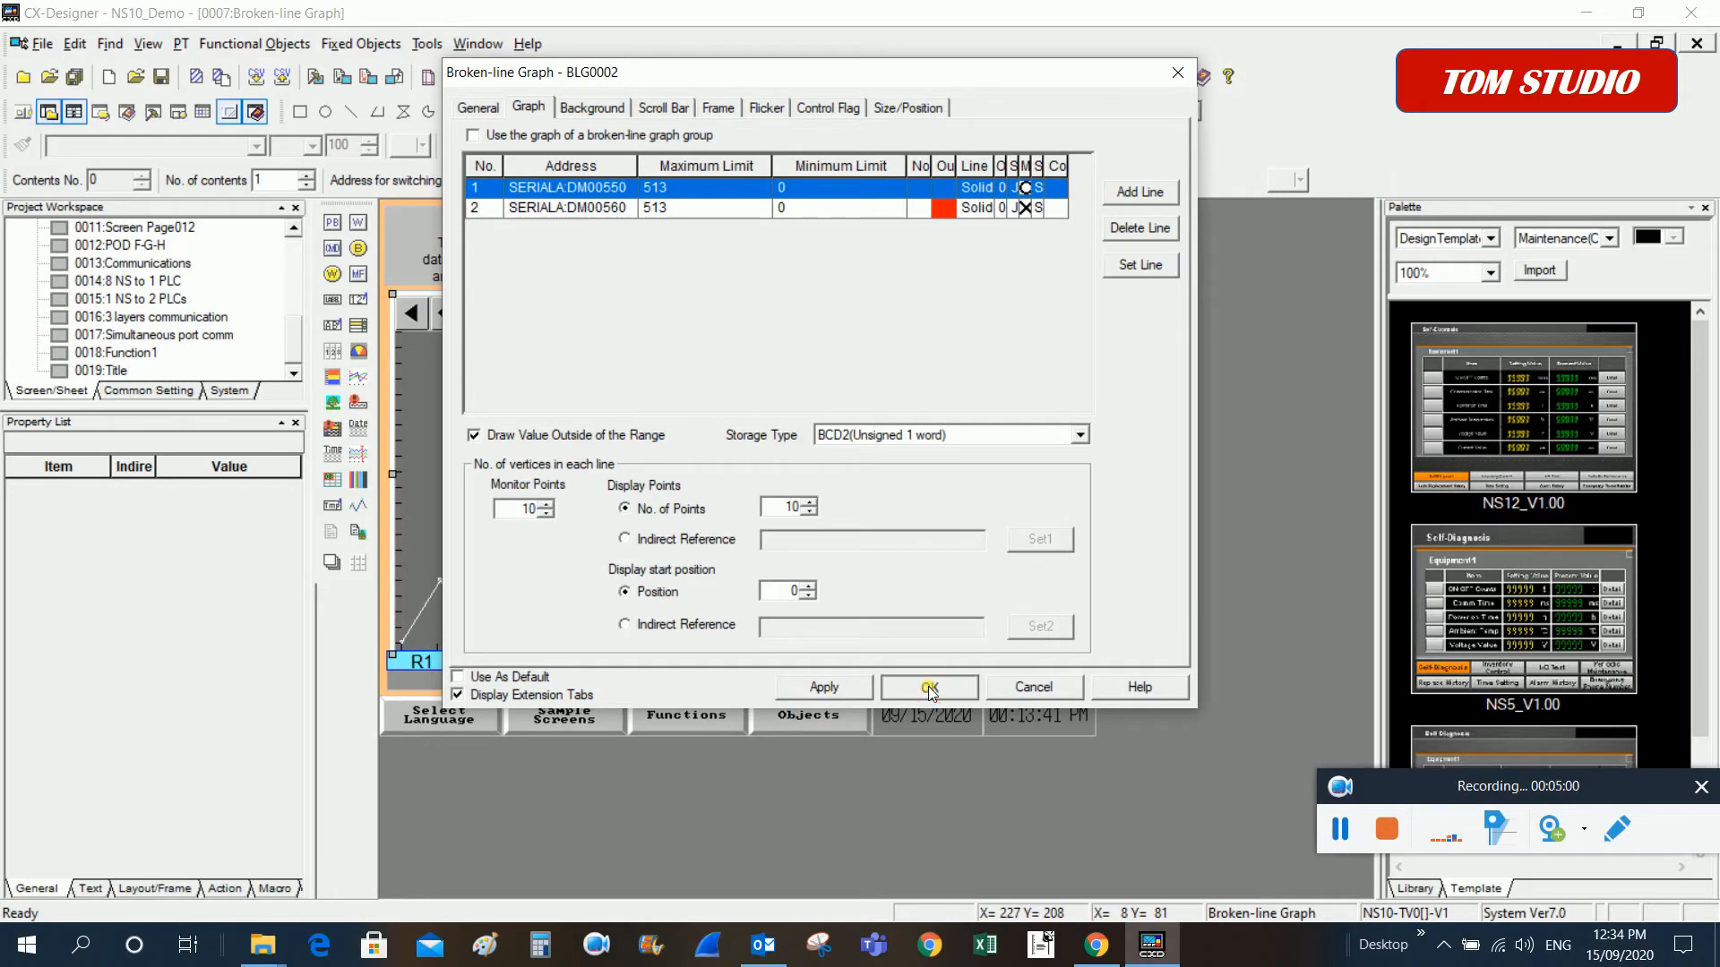
# Confirm the BLG0002 properties and return to the graph screen with its ten-row table
pyautogui.click(927, 688)
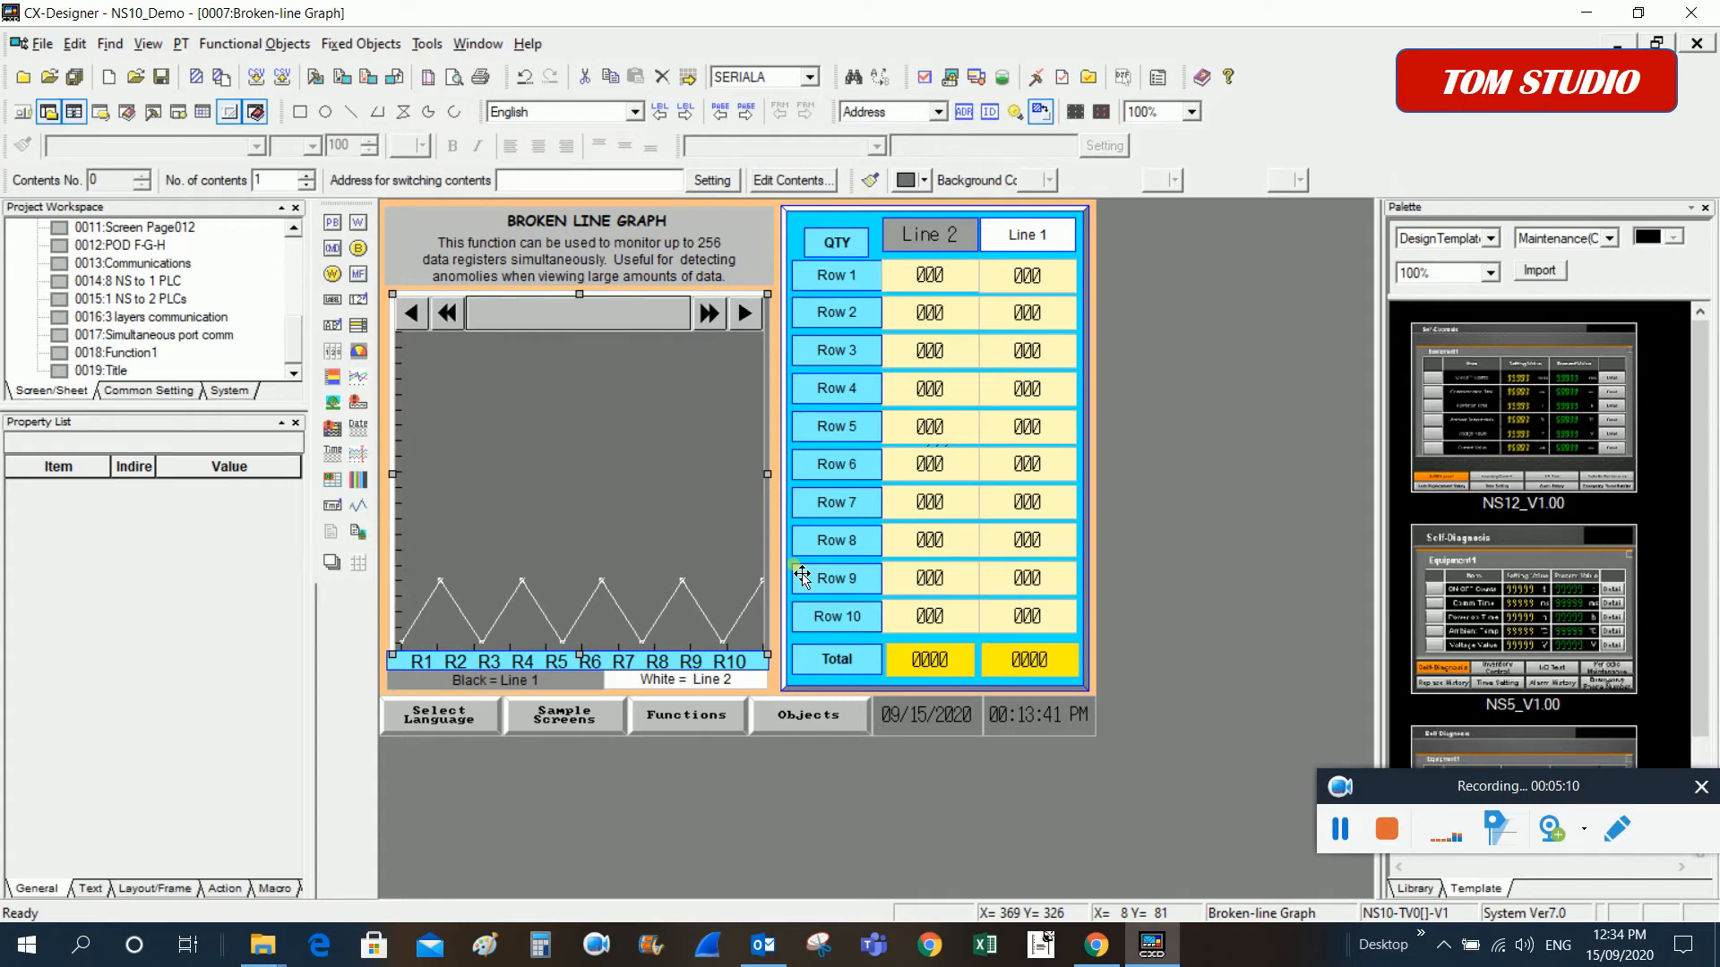
pyautogui.moveTo(801, 239)
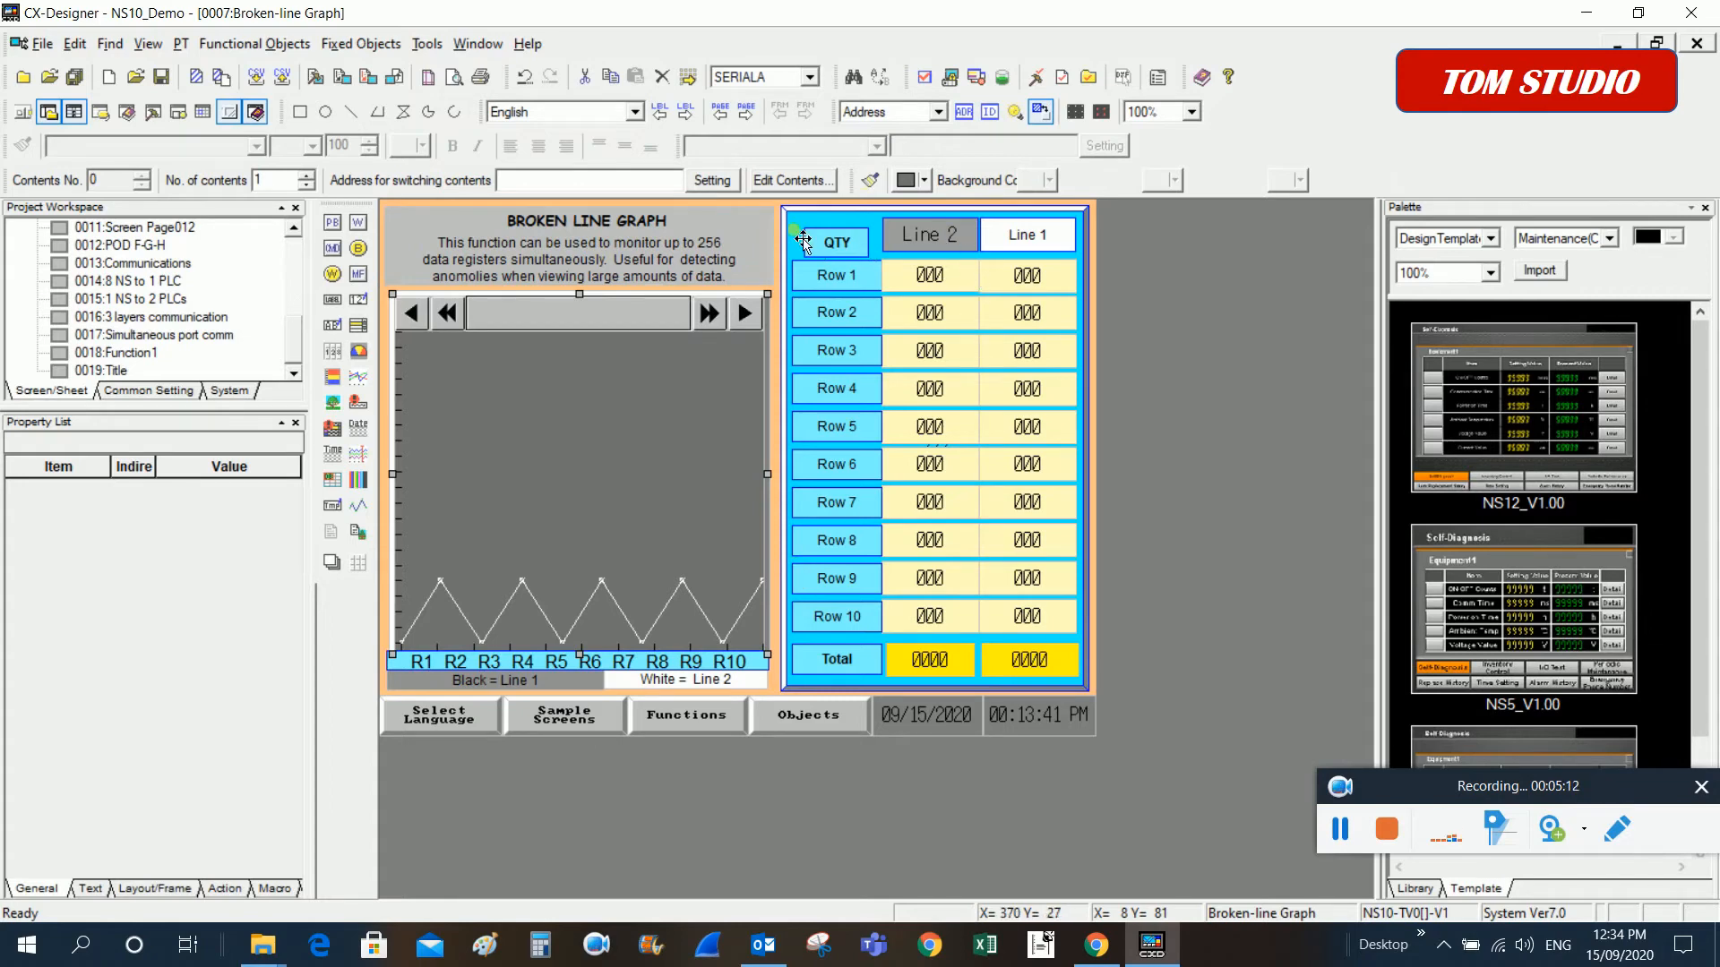
pyautogui.moveTo(855, 472)
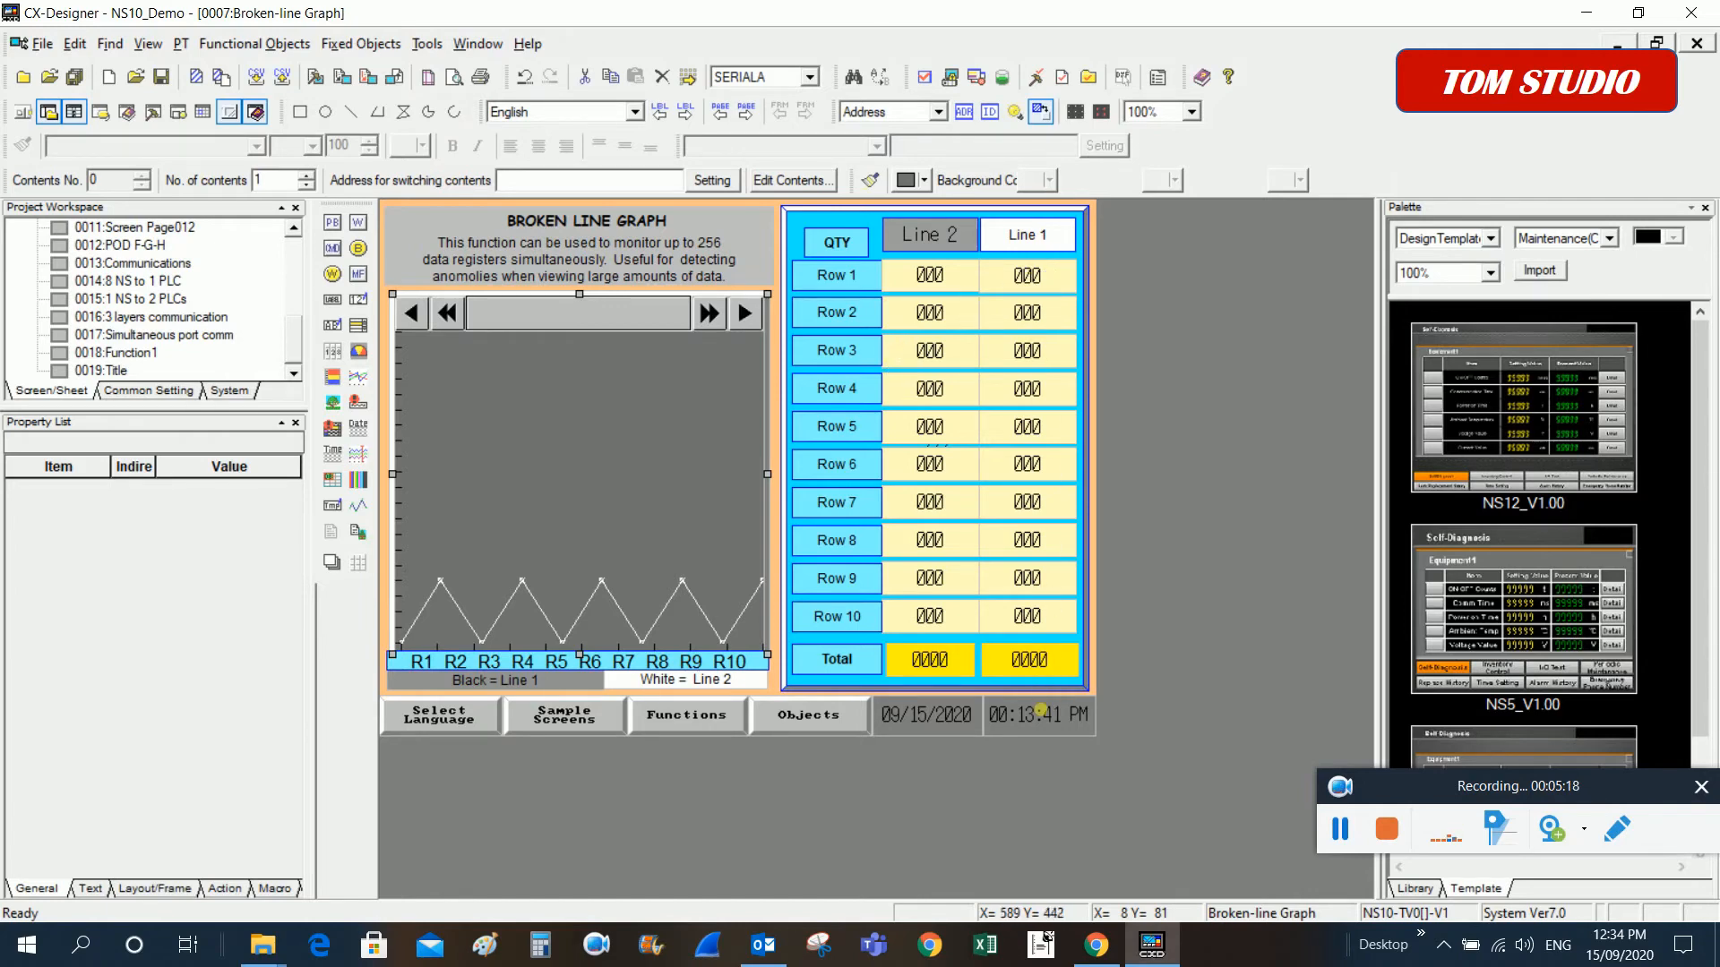
pyautogui.moveTo(1039, 727)
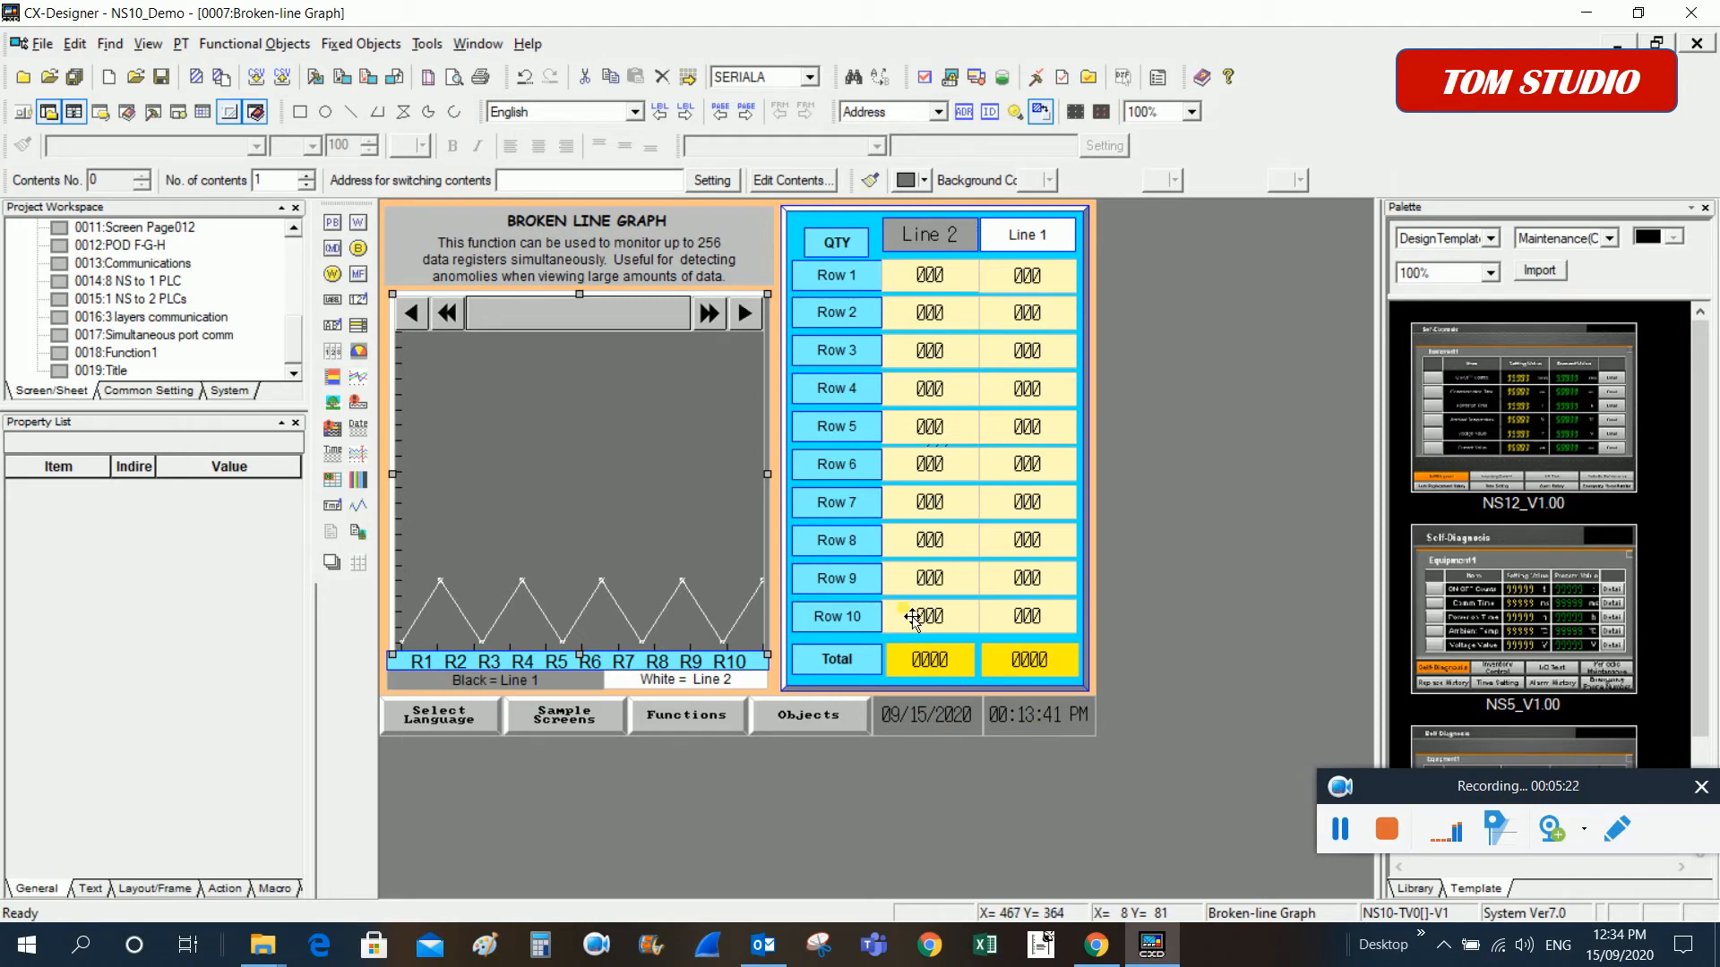
pyautogui.moveTo(878, 288)
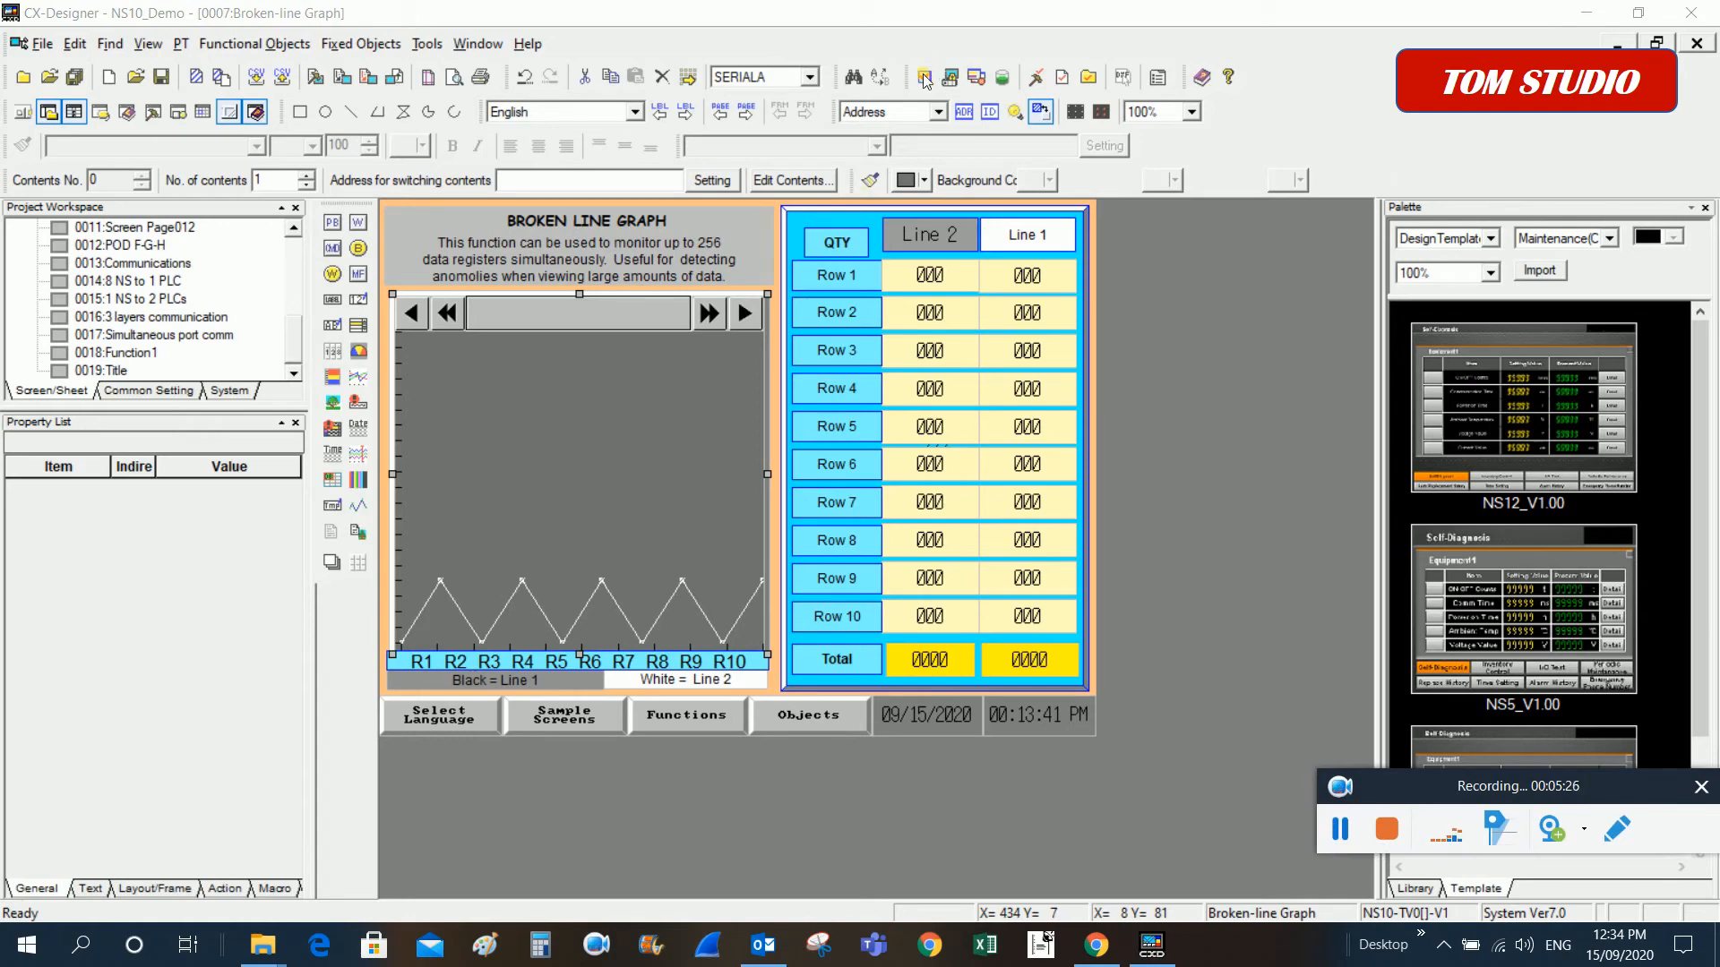
# Start the offline Test simulation, bringing up the save prompt for screen 0007
pyautogui.click(924, 77)
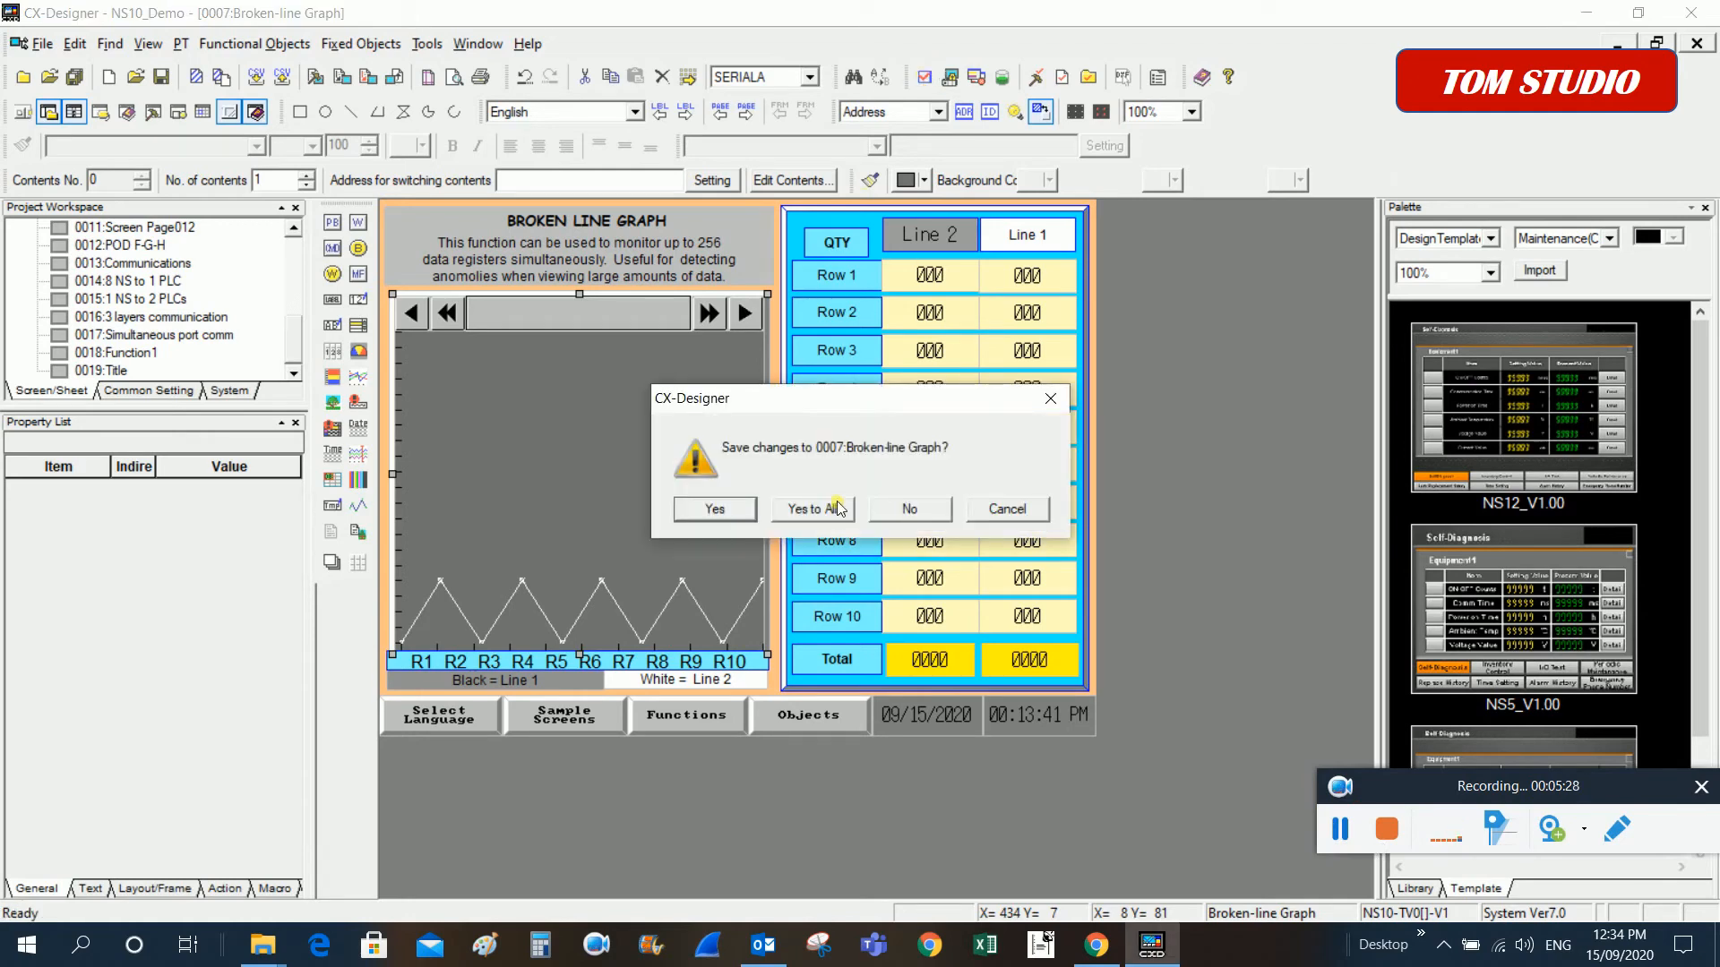
pyautogui.moveTo(816, 515)
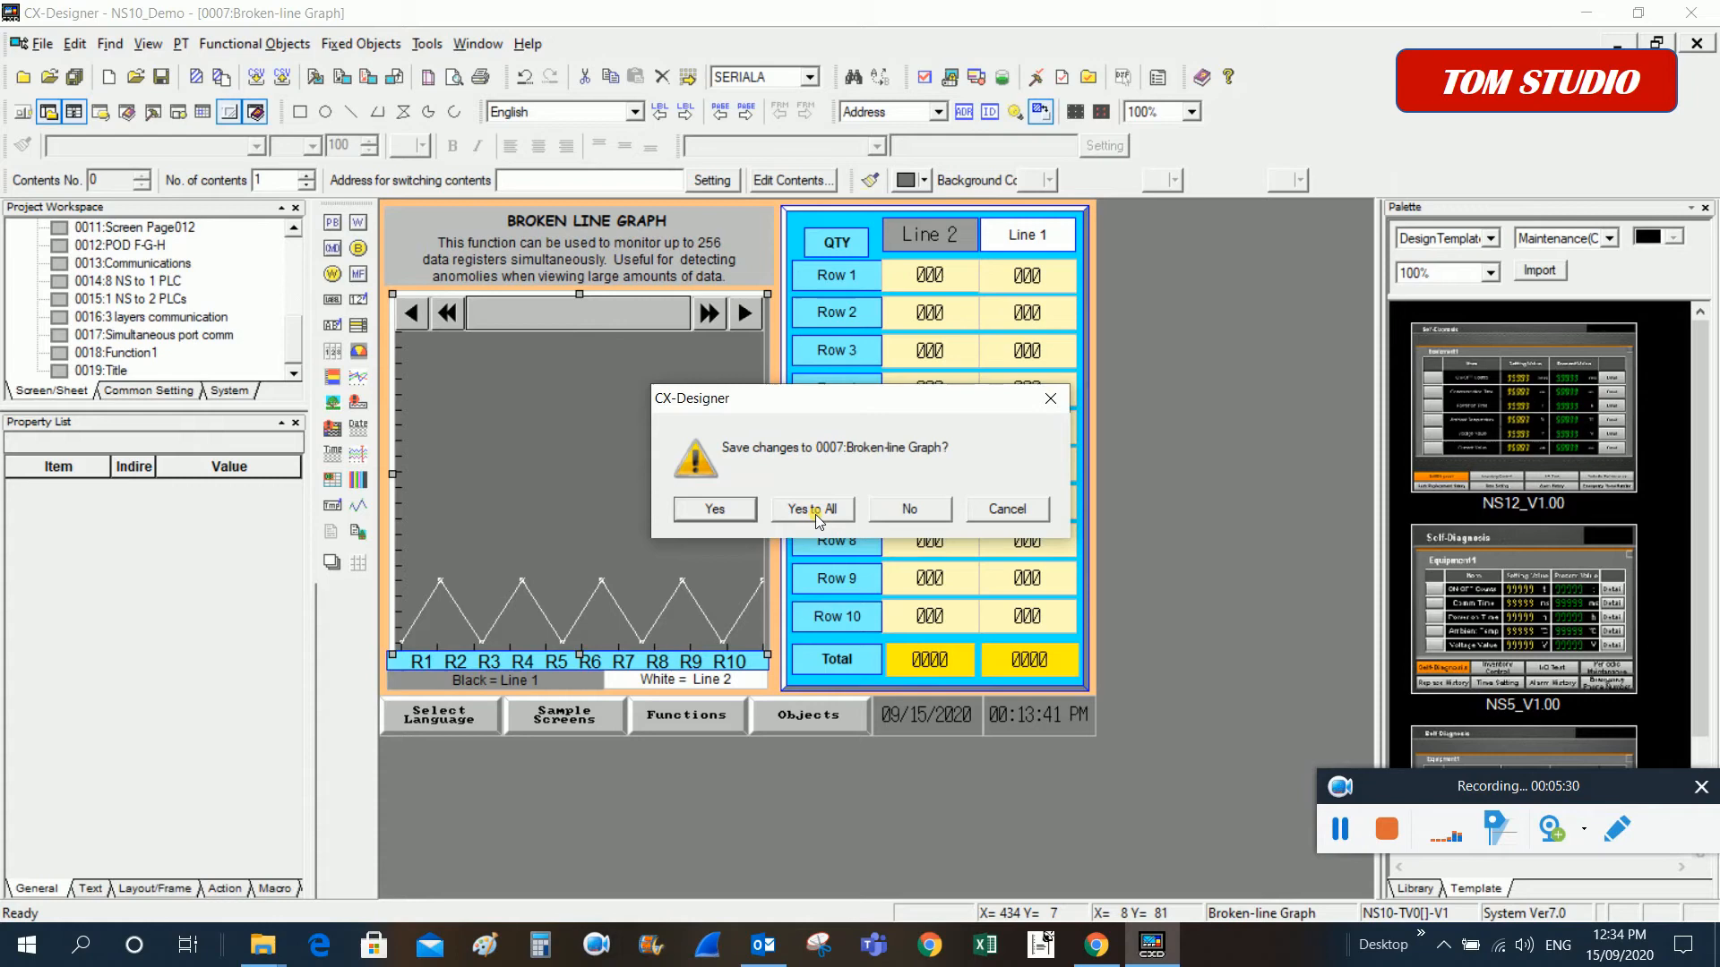
pyautogui.moveTo(932, 71)
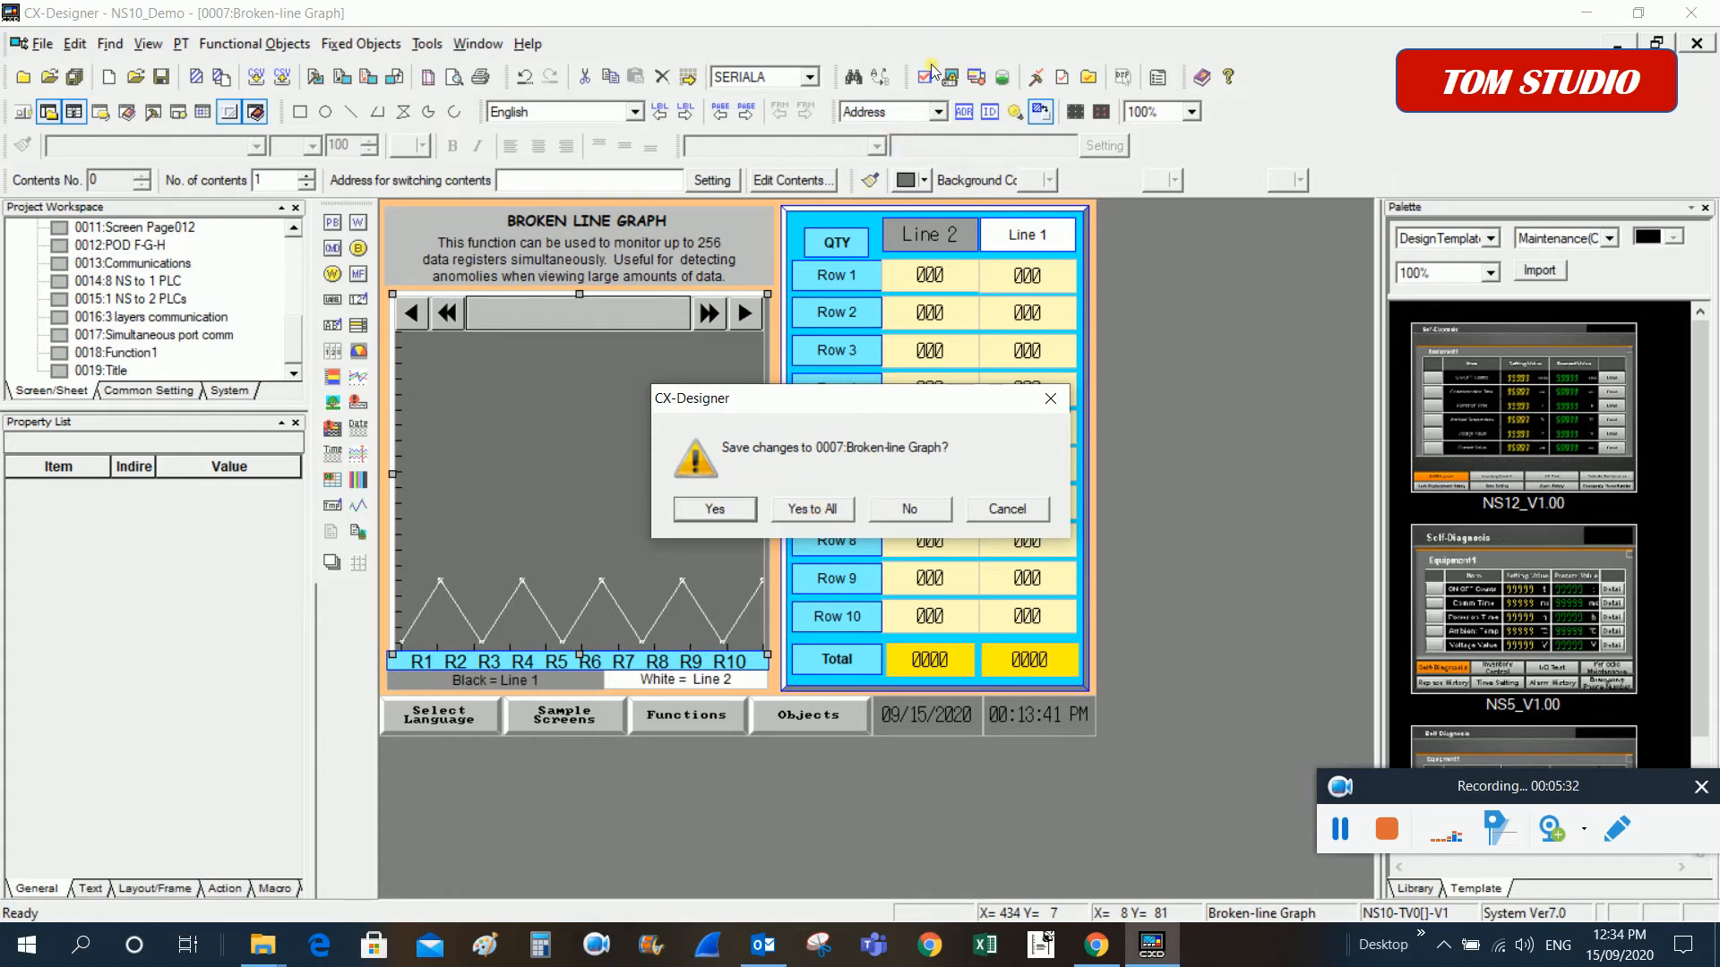
pyautogui.moveTo(821, 528)
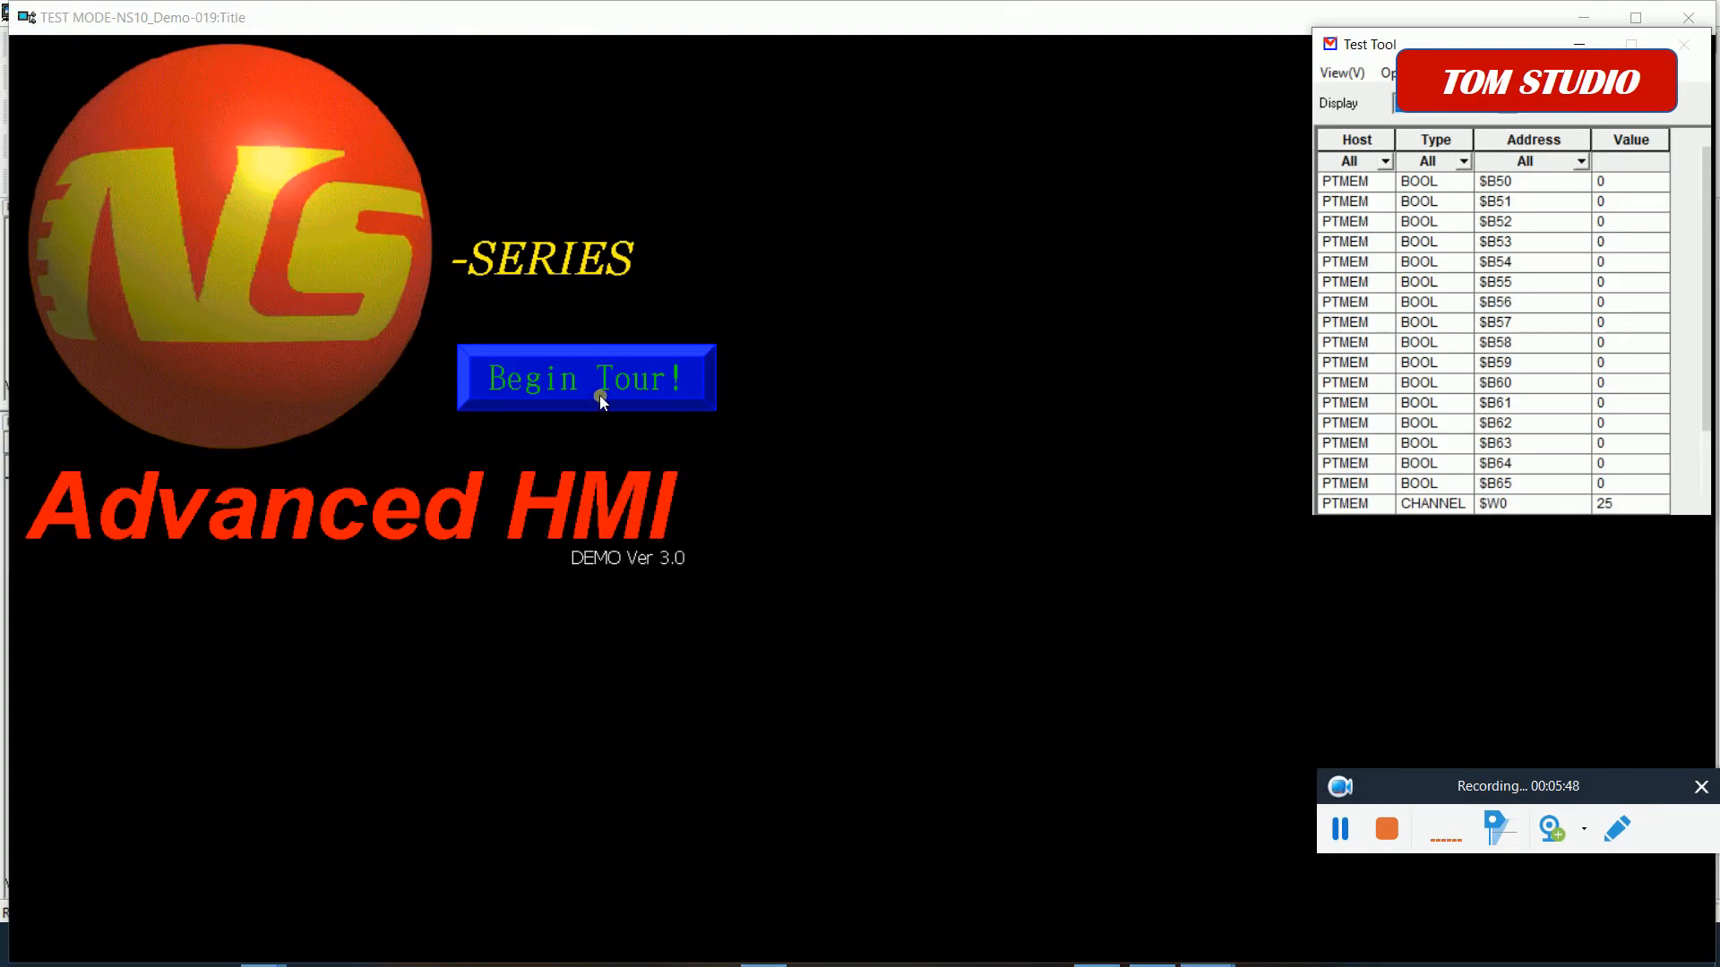
# Begin the tour in NS10 Test Mode and open the Objects menu listing Broken Line Graph
pyautogui.click(586, 377)
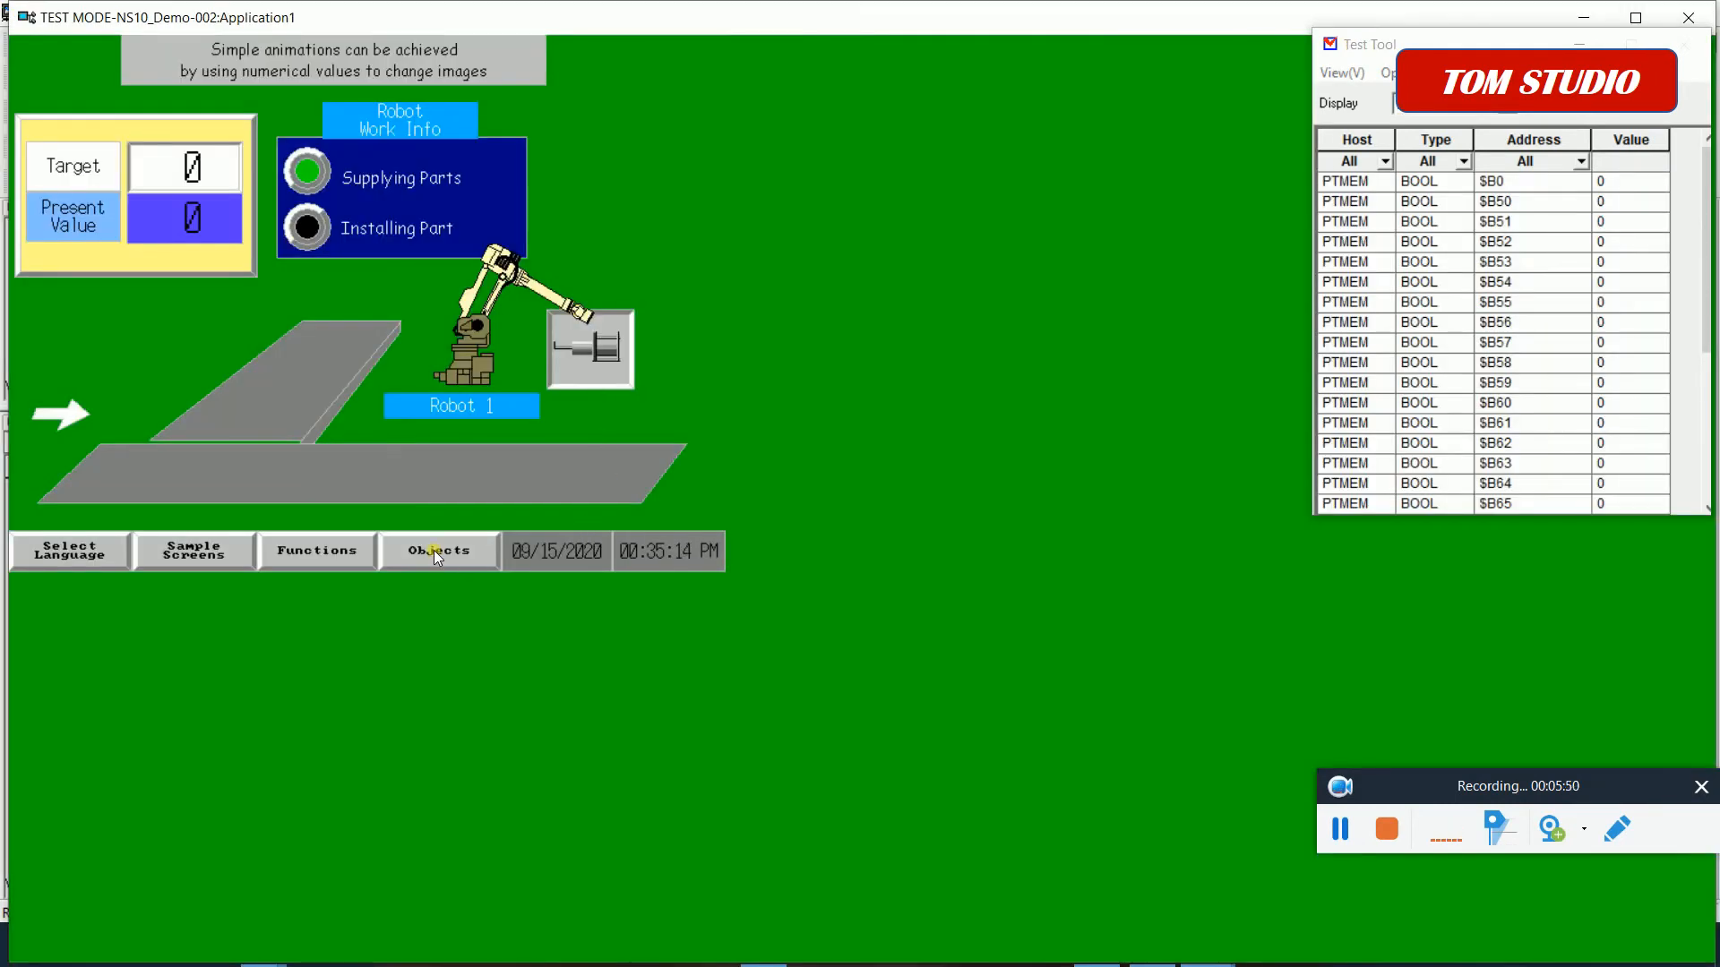
pyautogui.click(438, 549)
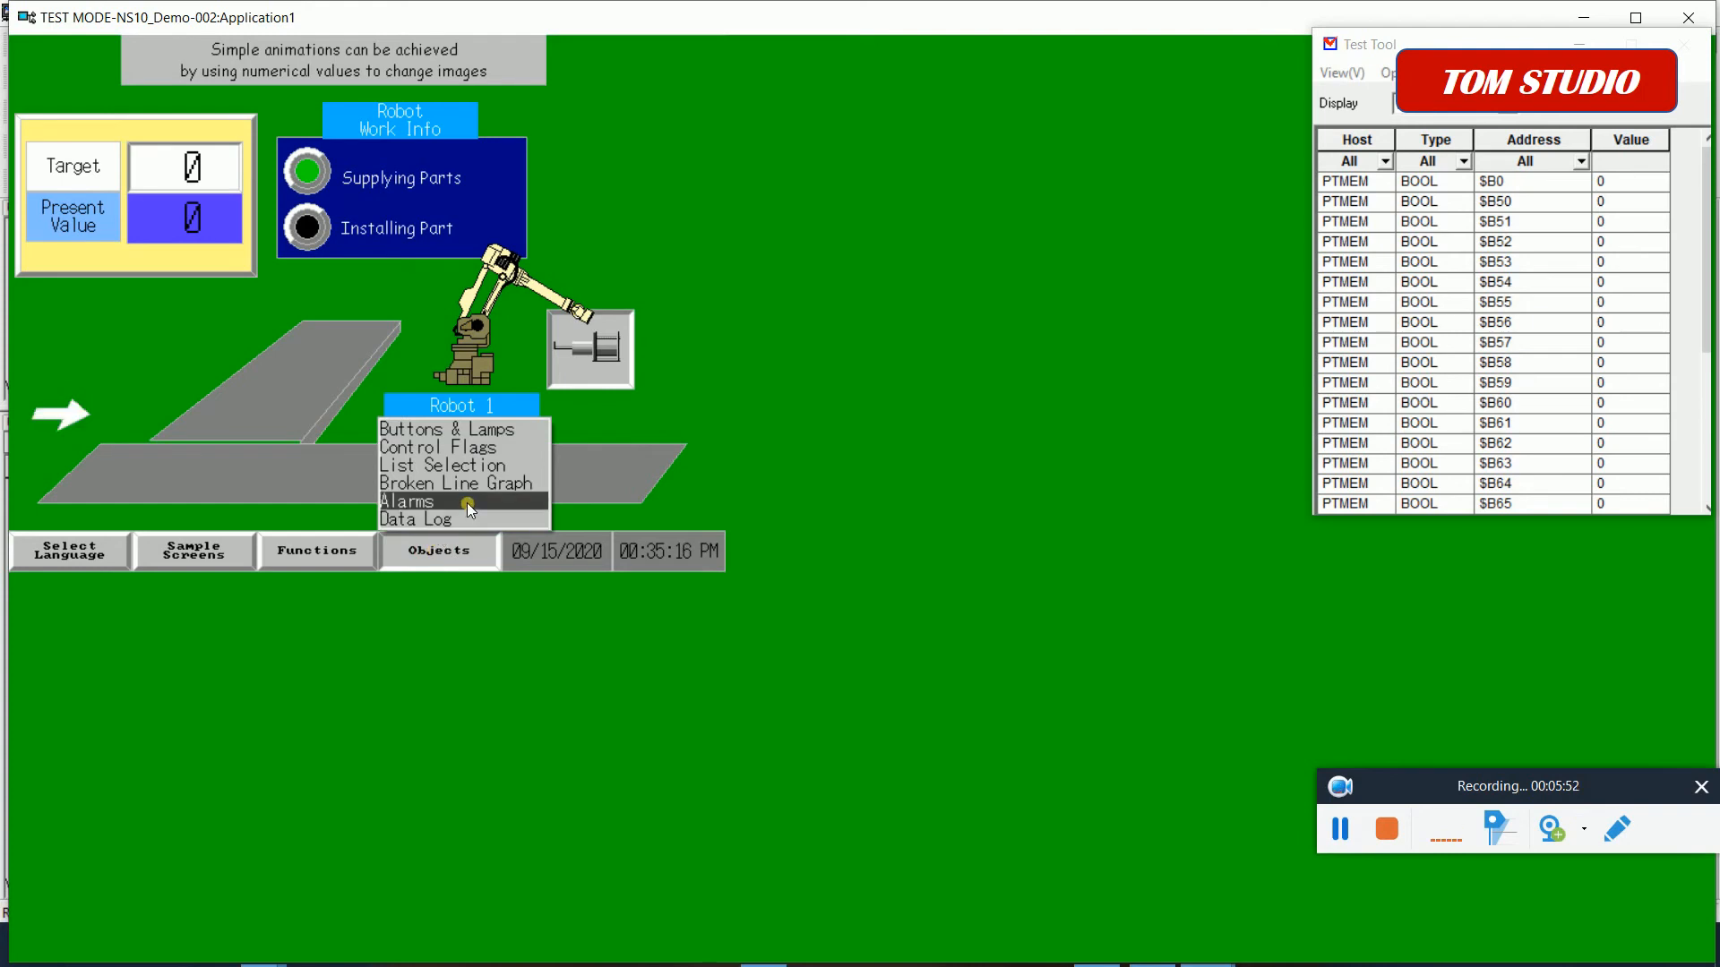
pyautogui.moveTo(503, 484)
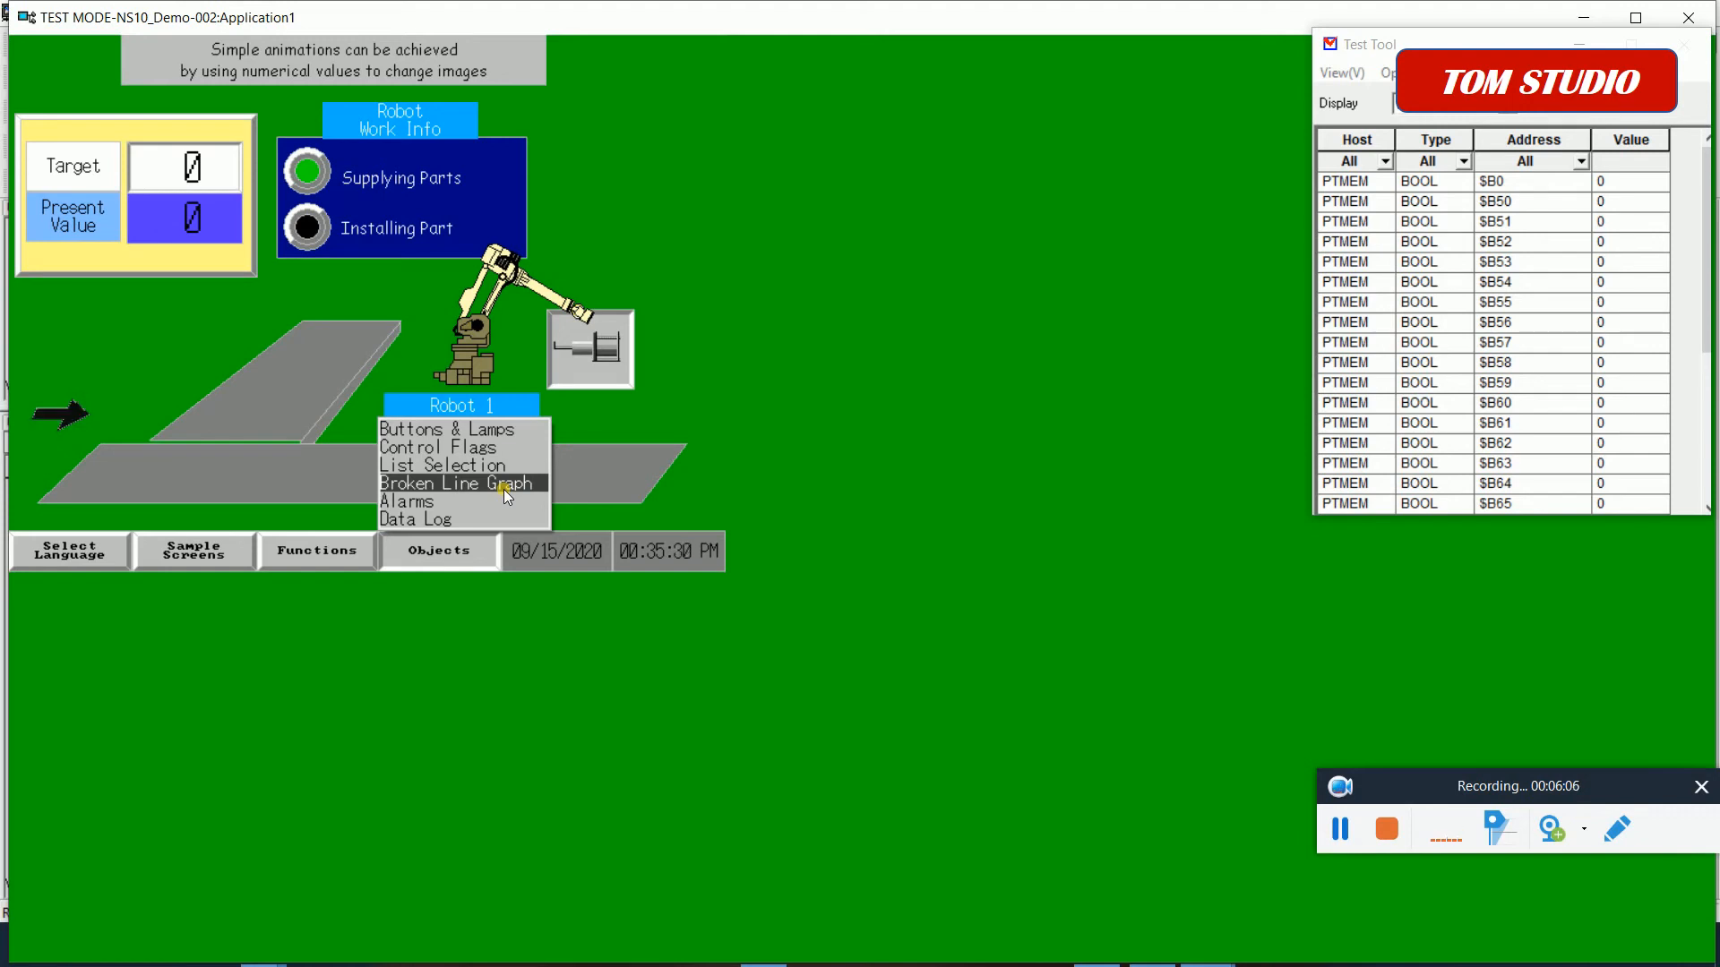
pyautogui.click(459, 482)
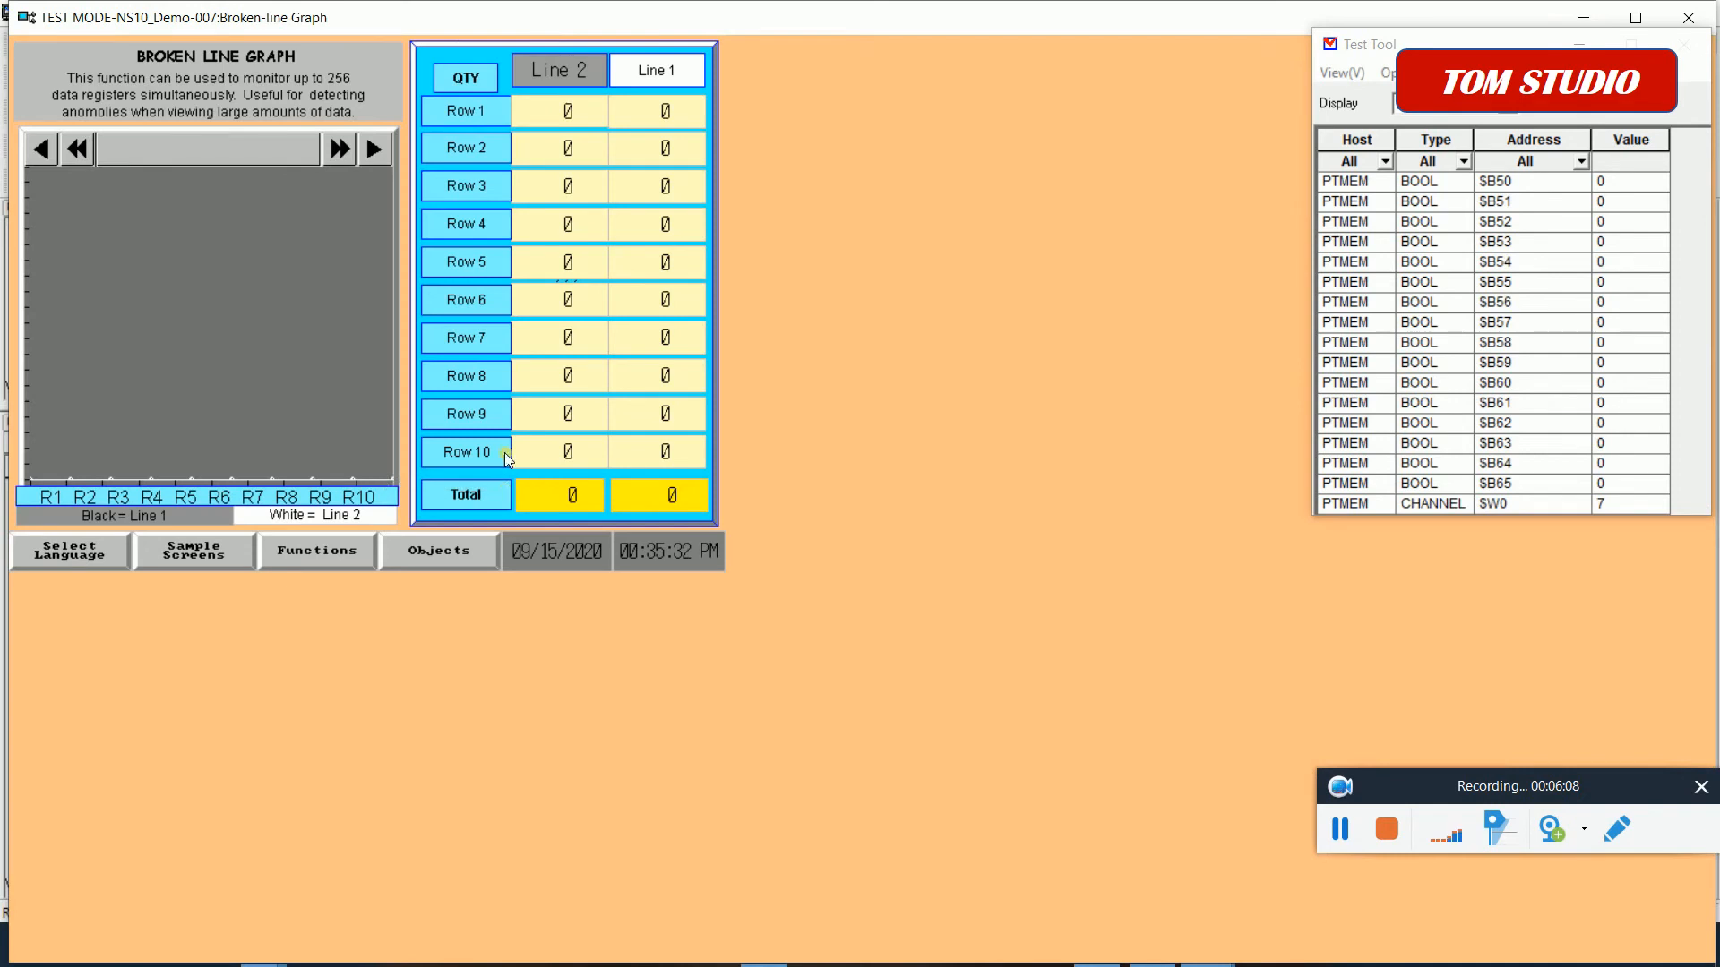
pyautogui.moveTo(537, 615)
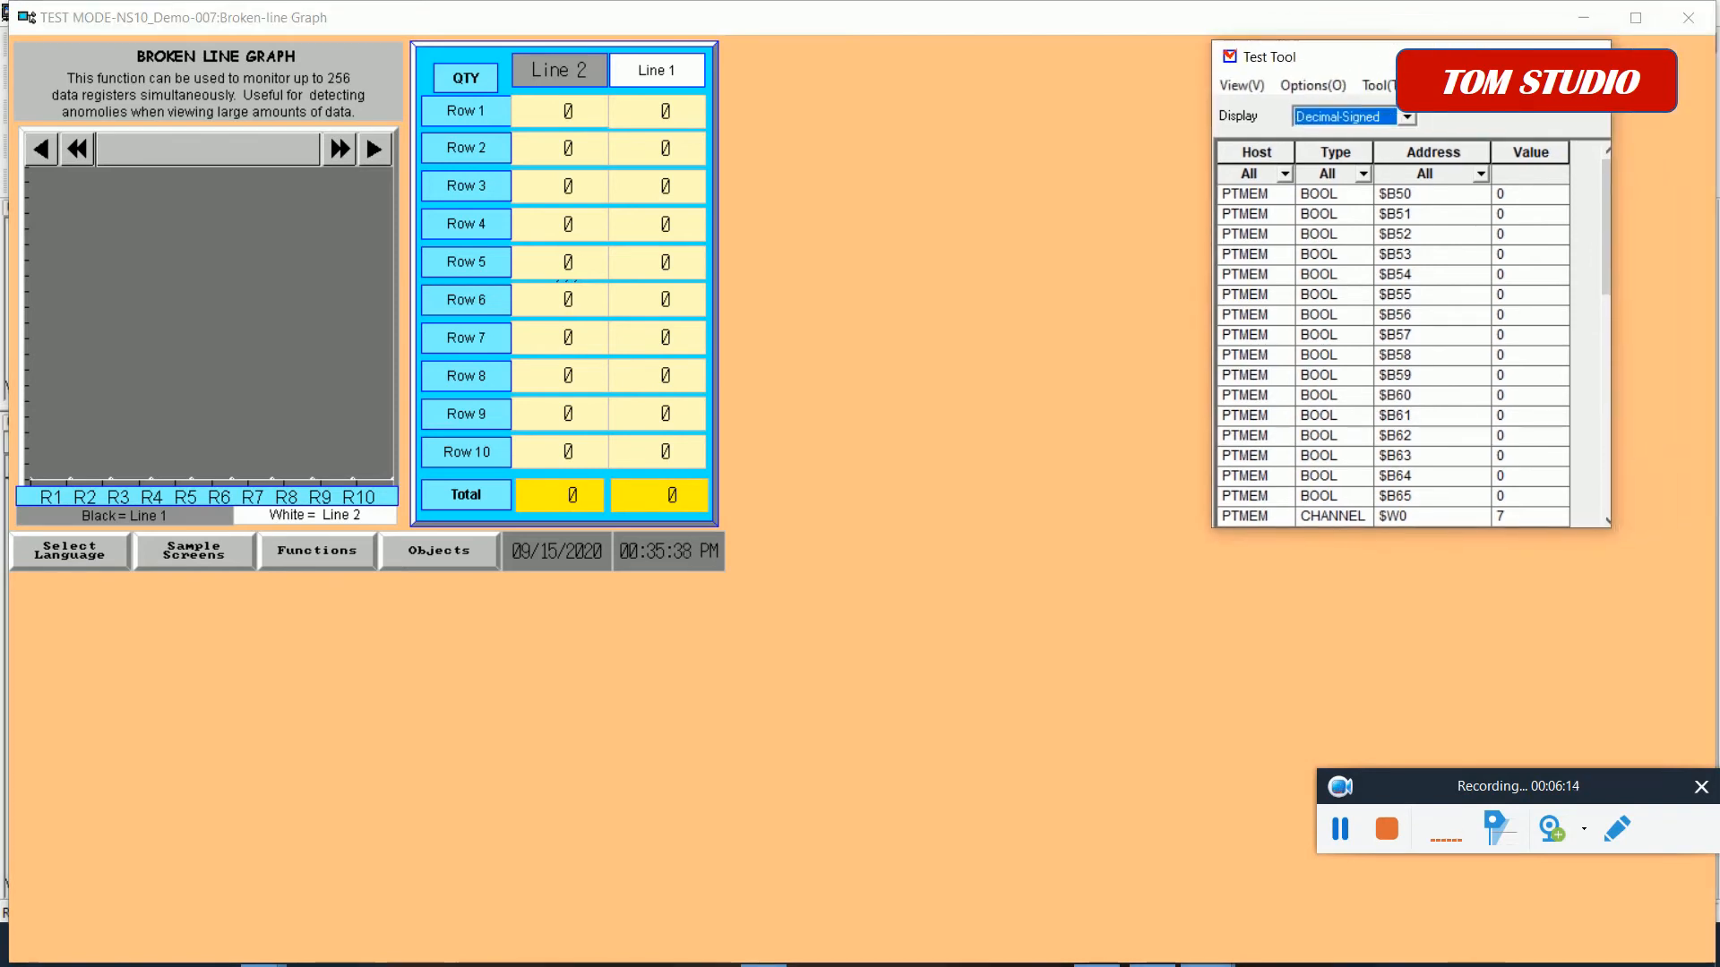
pyautogui.scroll(-3)
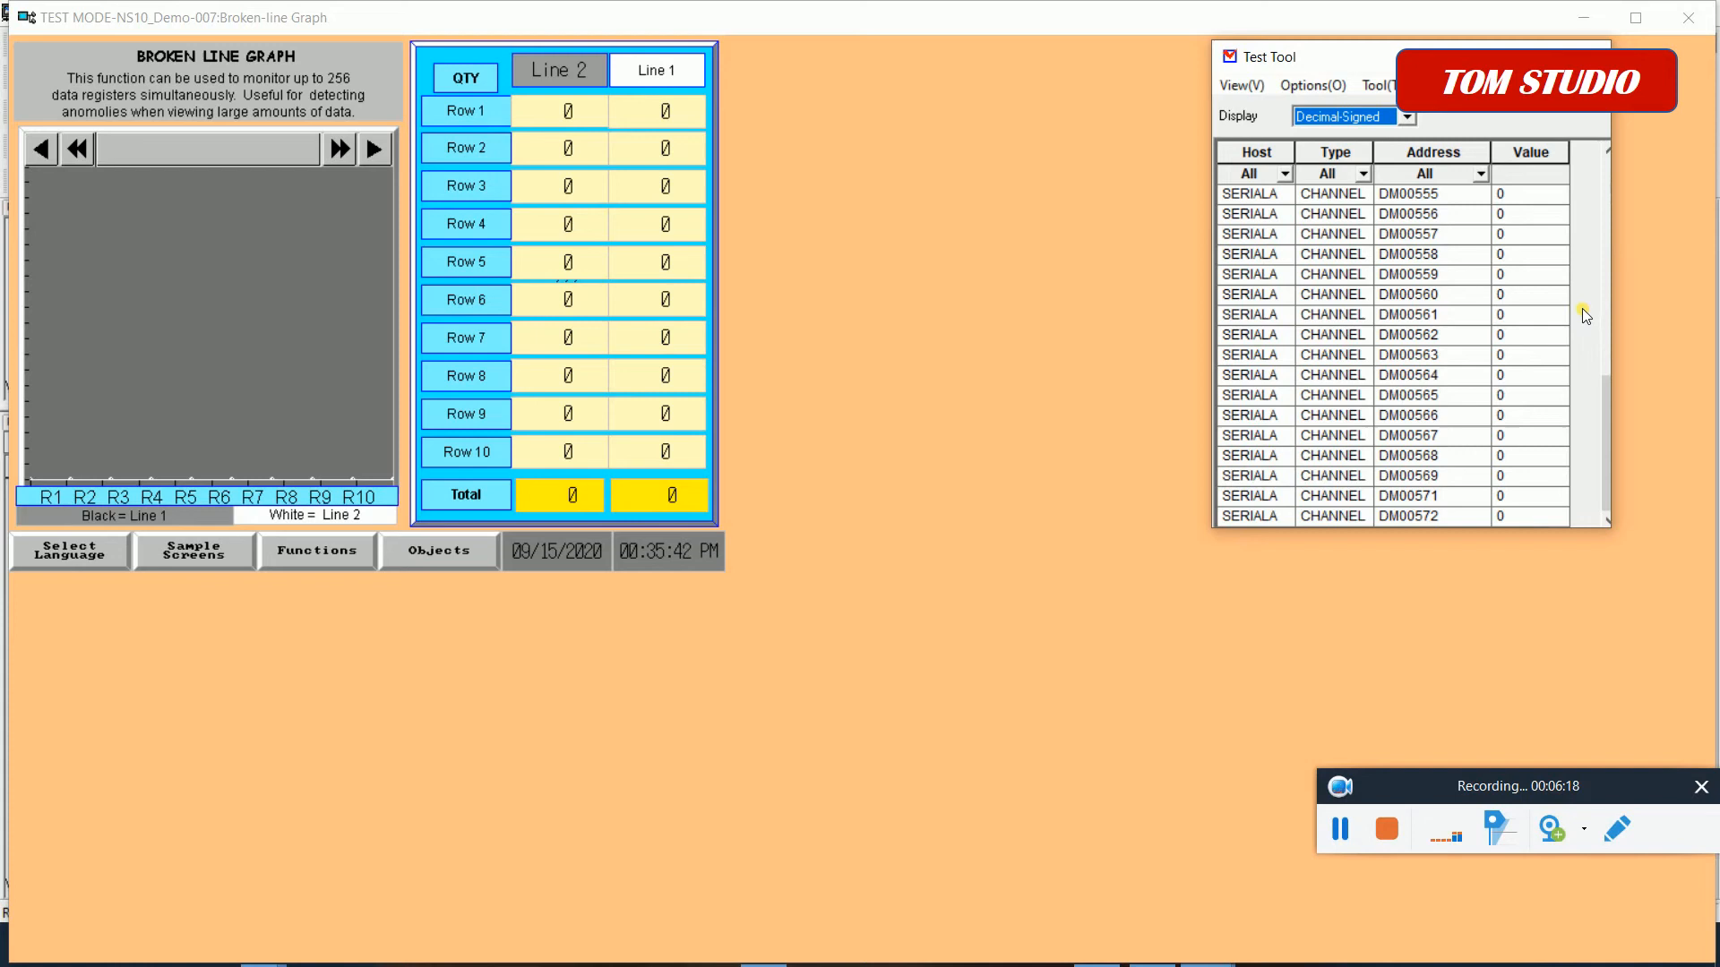
pyautogui.scroll(3)
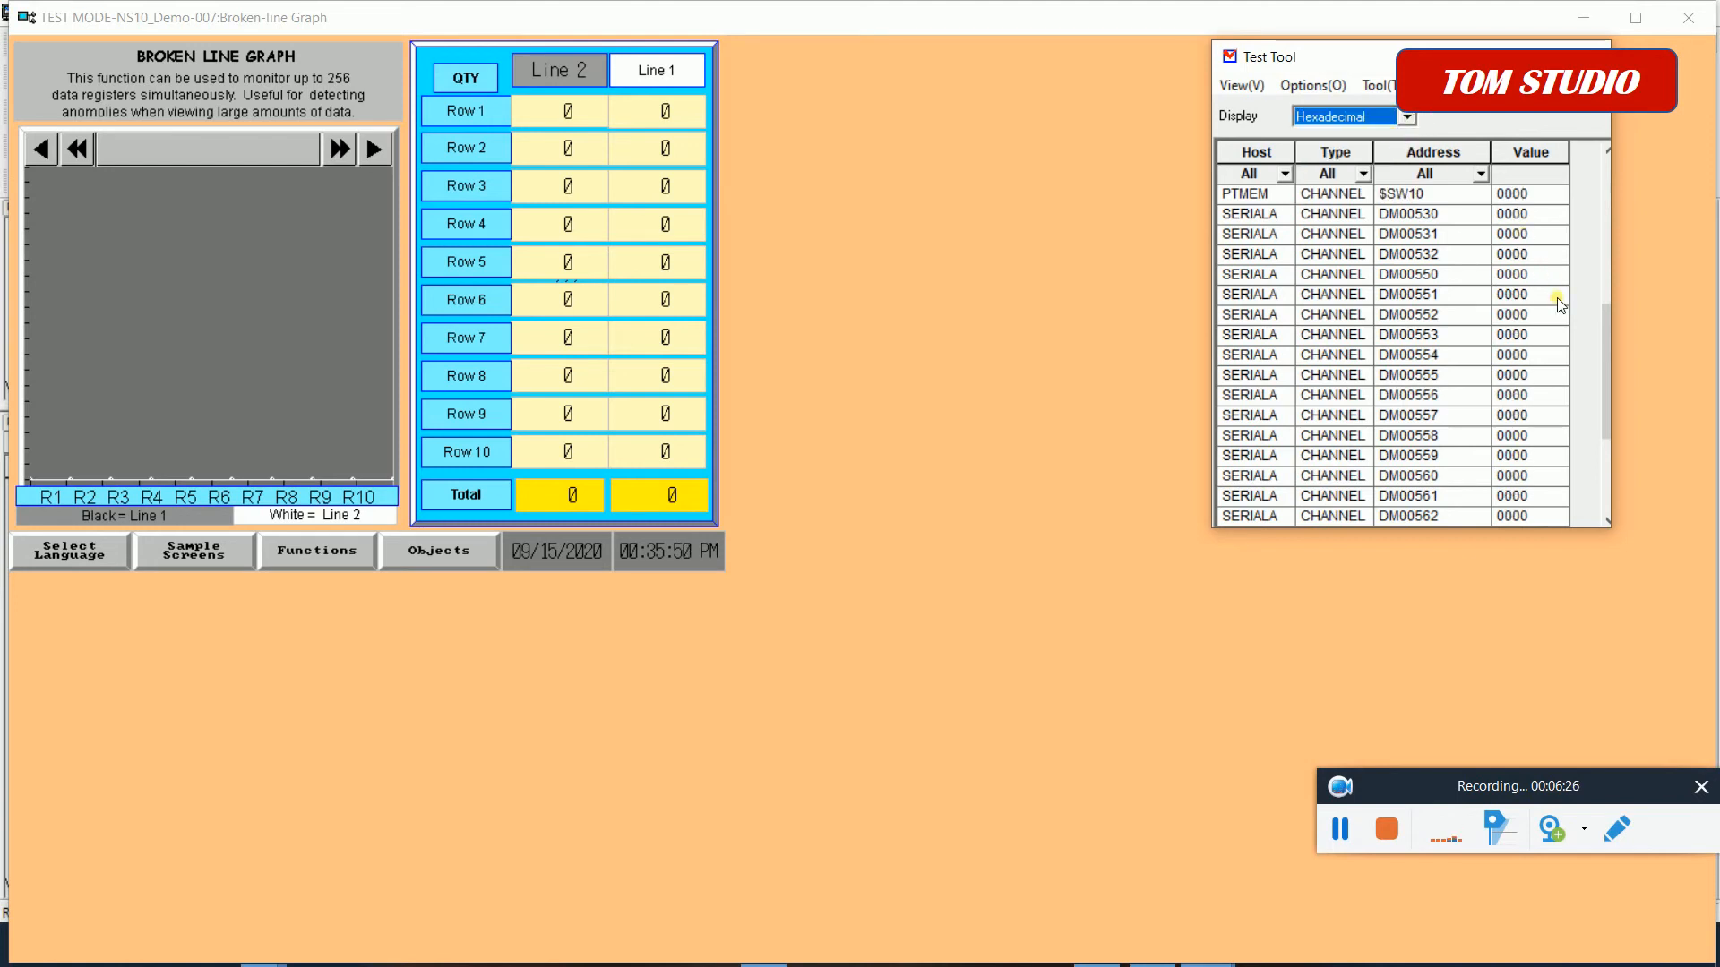
pyautogui.scroll(3)
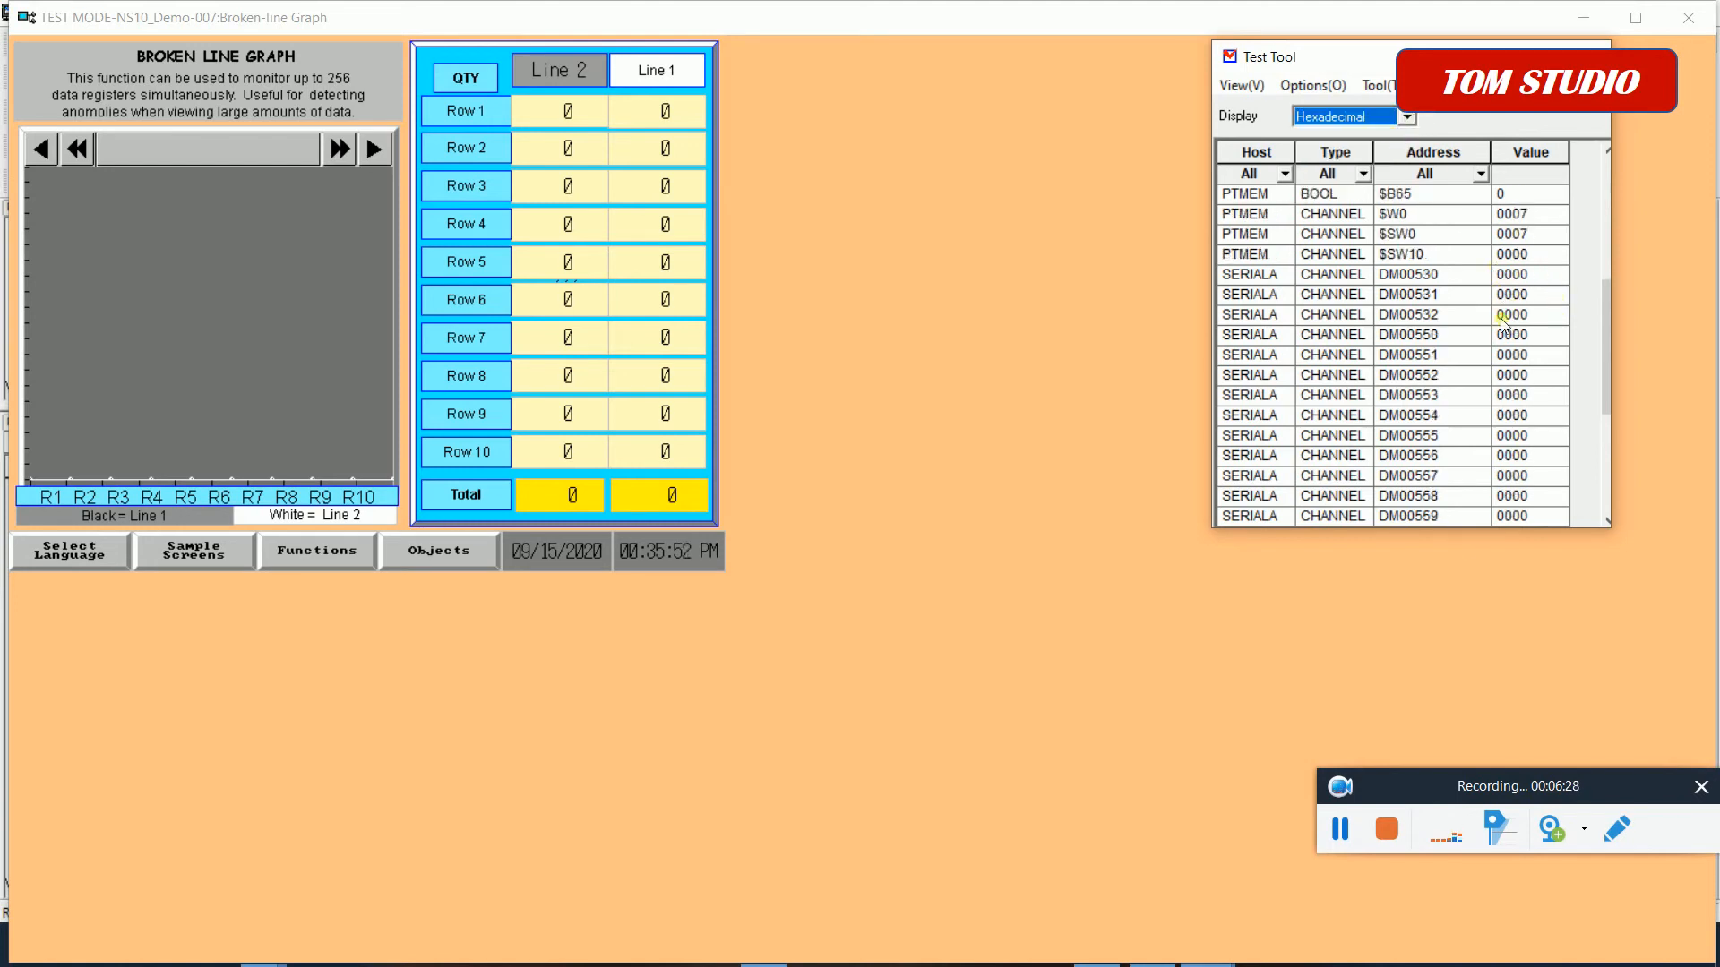
pyautogui.scroll(-3)
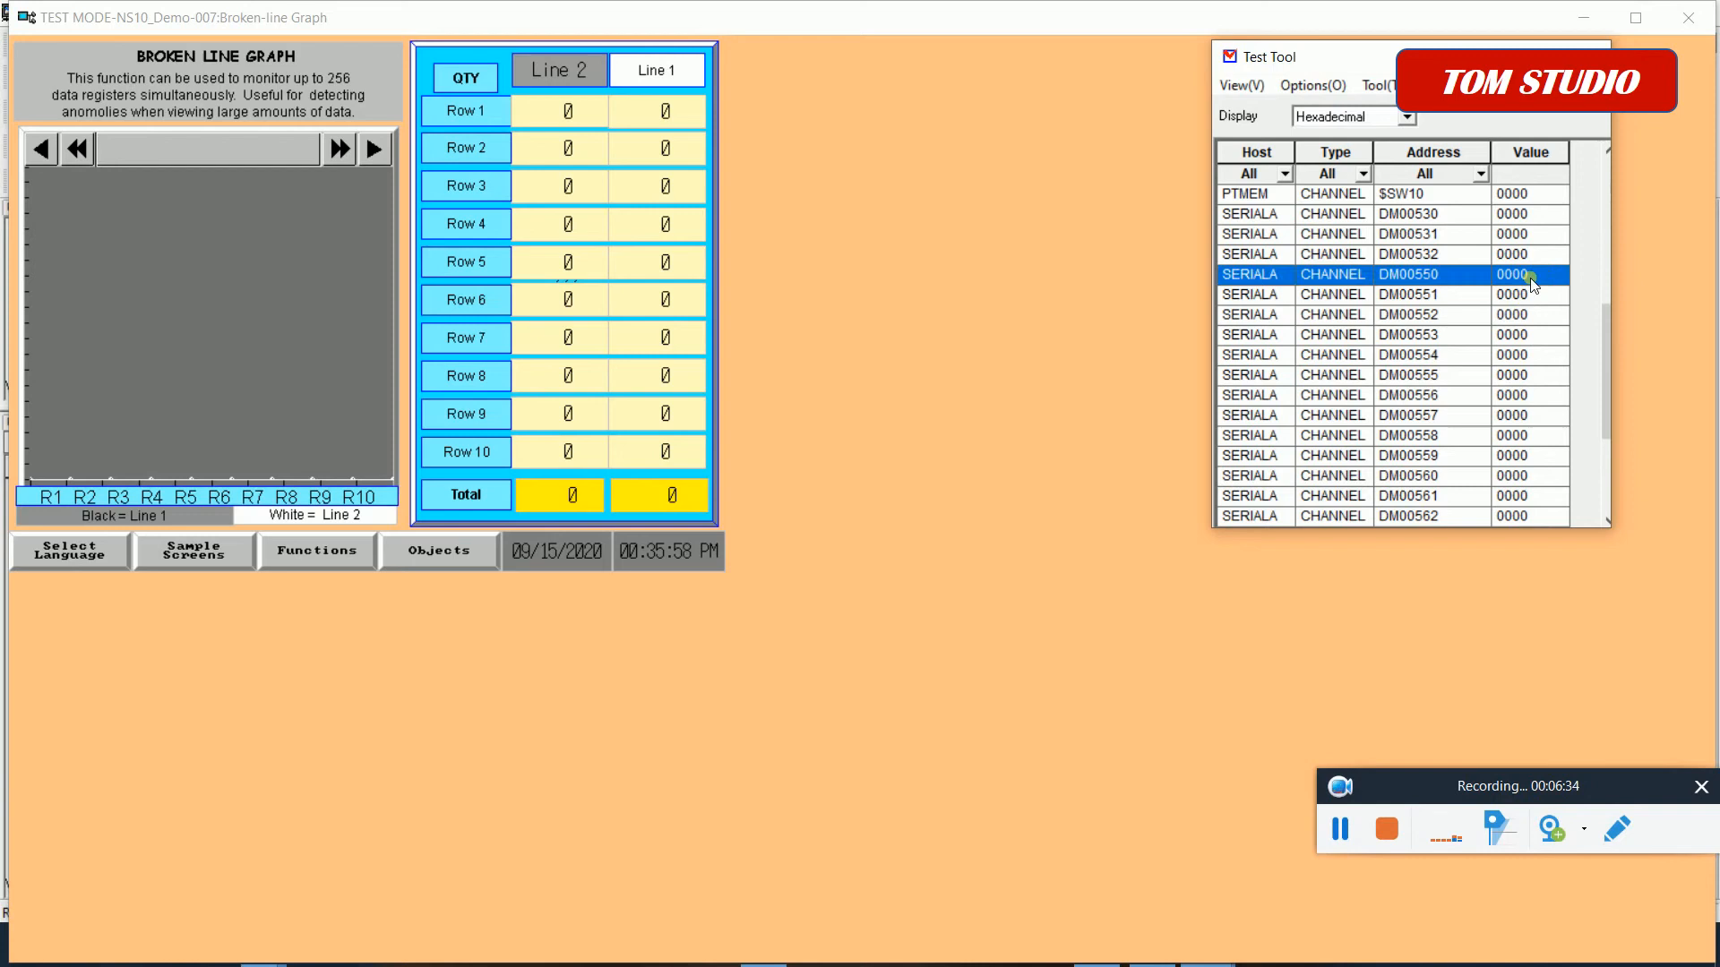
# Set DM00550 to 234 and DM00551 to 345 in the Test Tool
pyautogui.doubleClick(1510, 274)
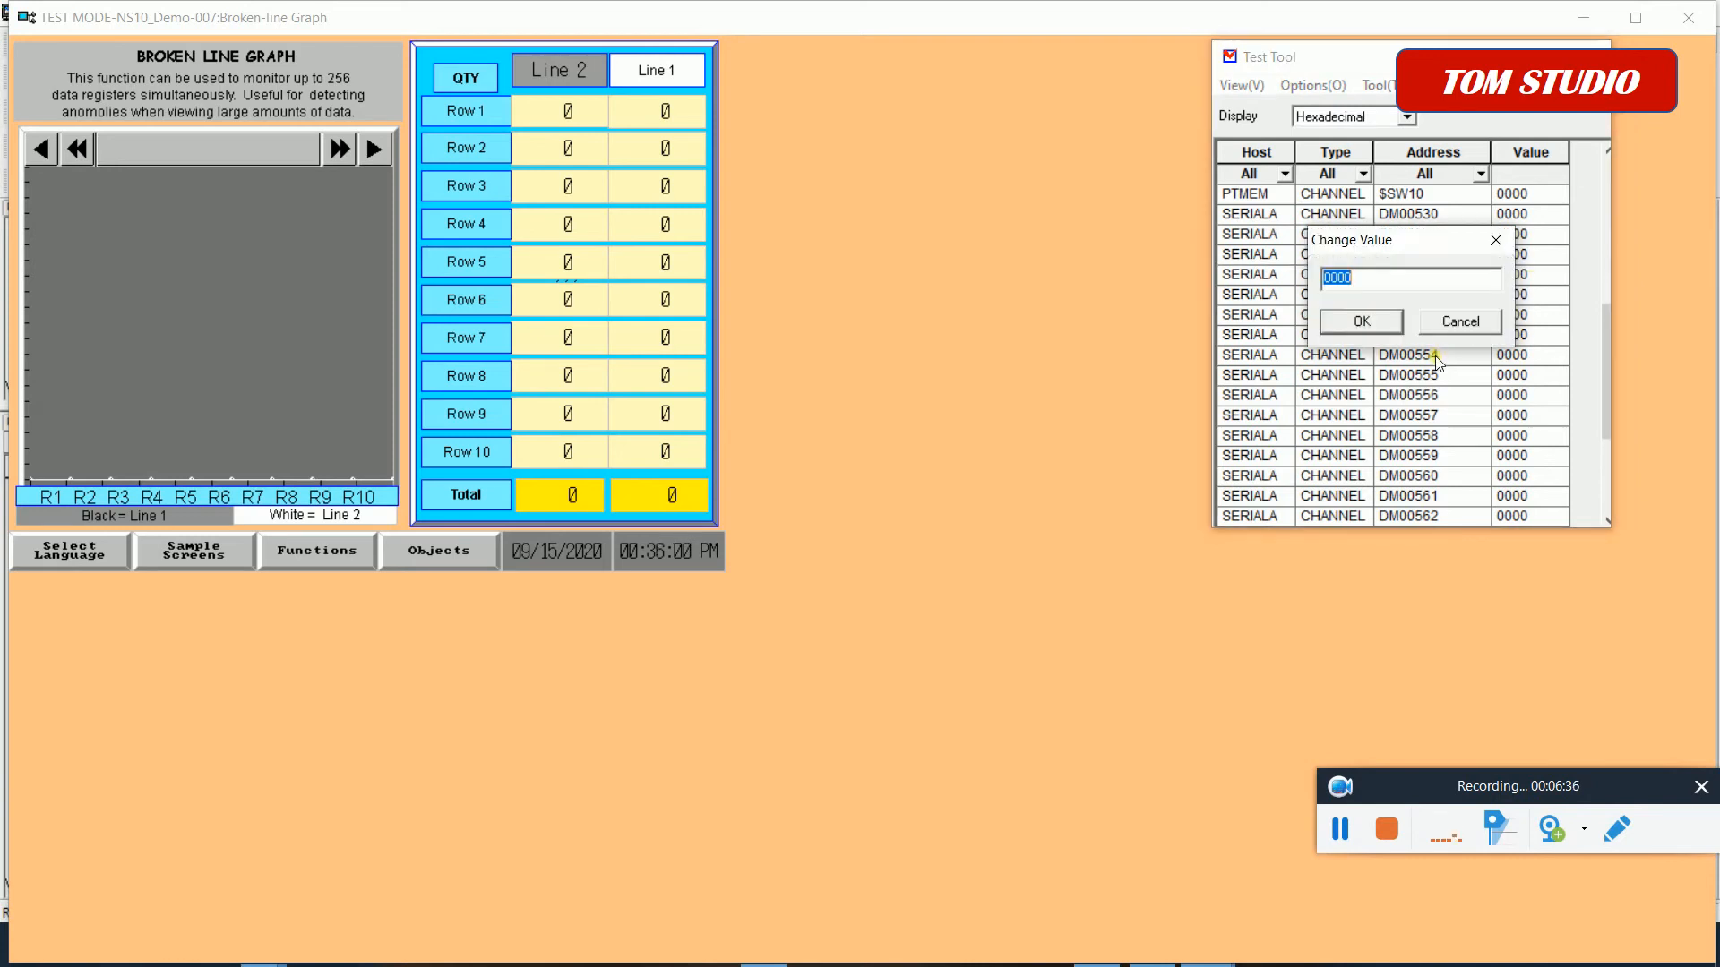
pyautogui.write('234')
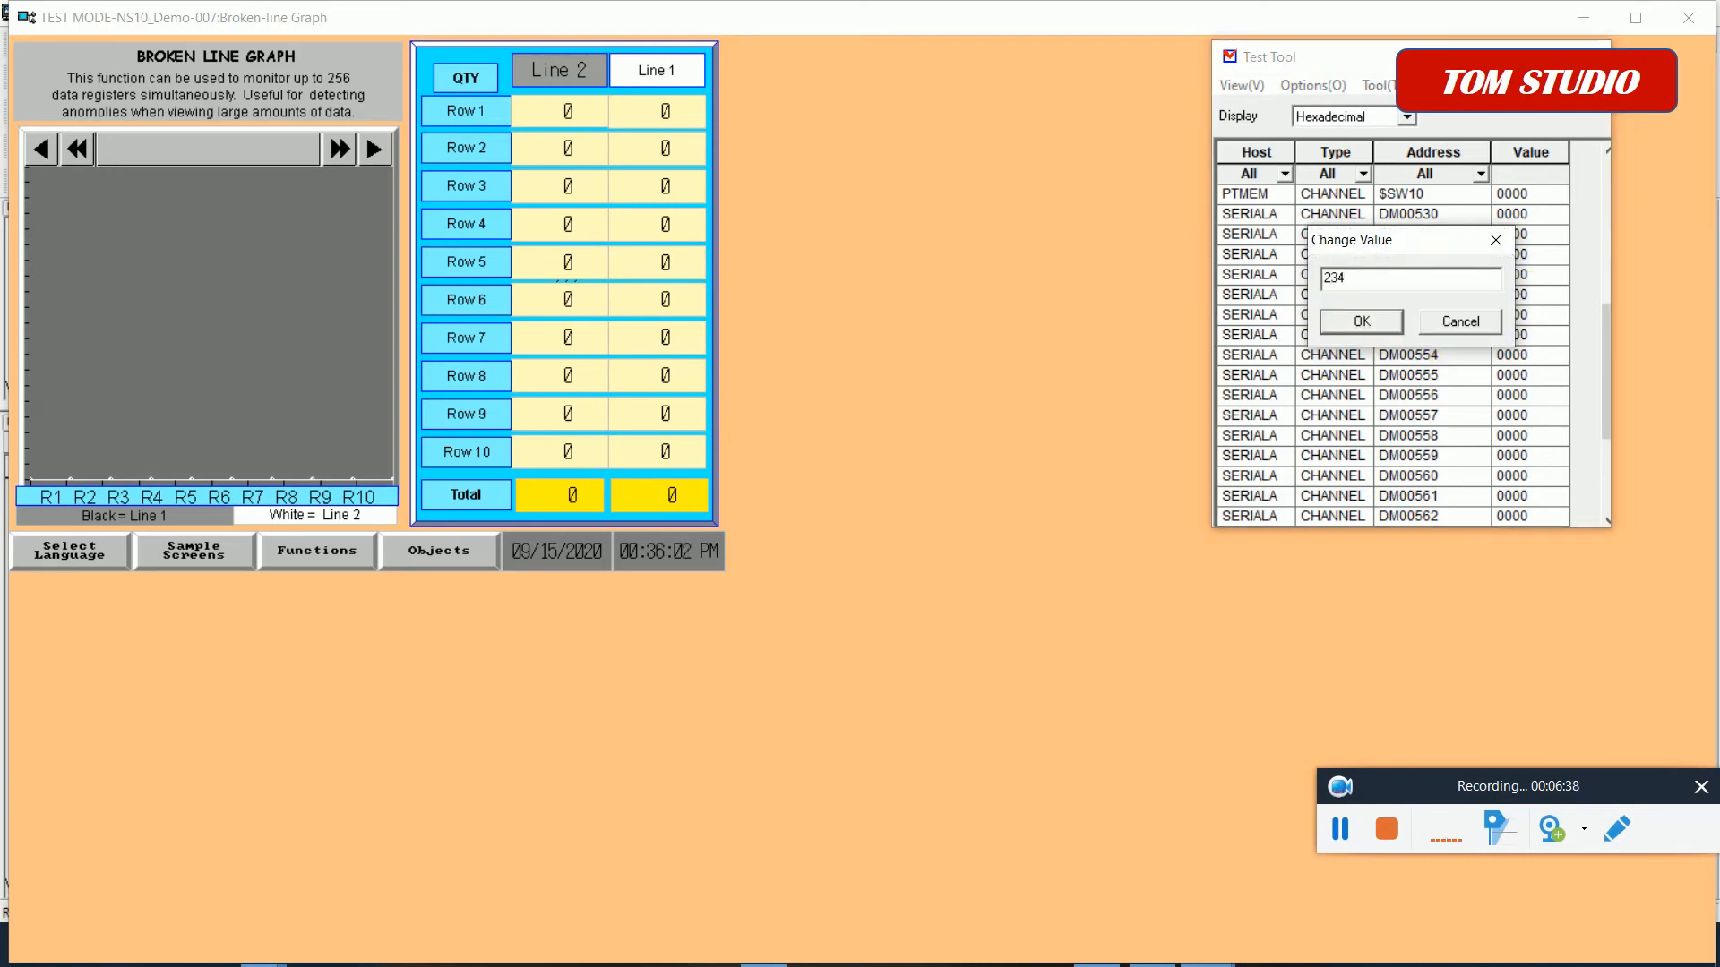
pyautogui.click(1358, 321)
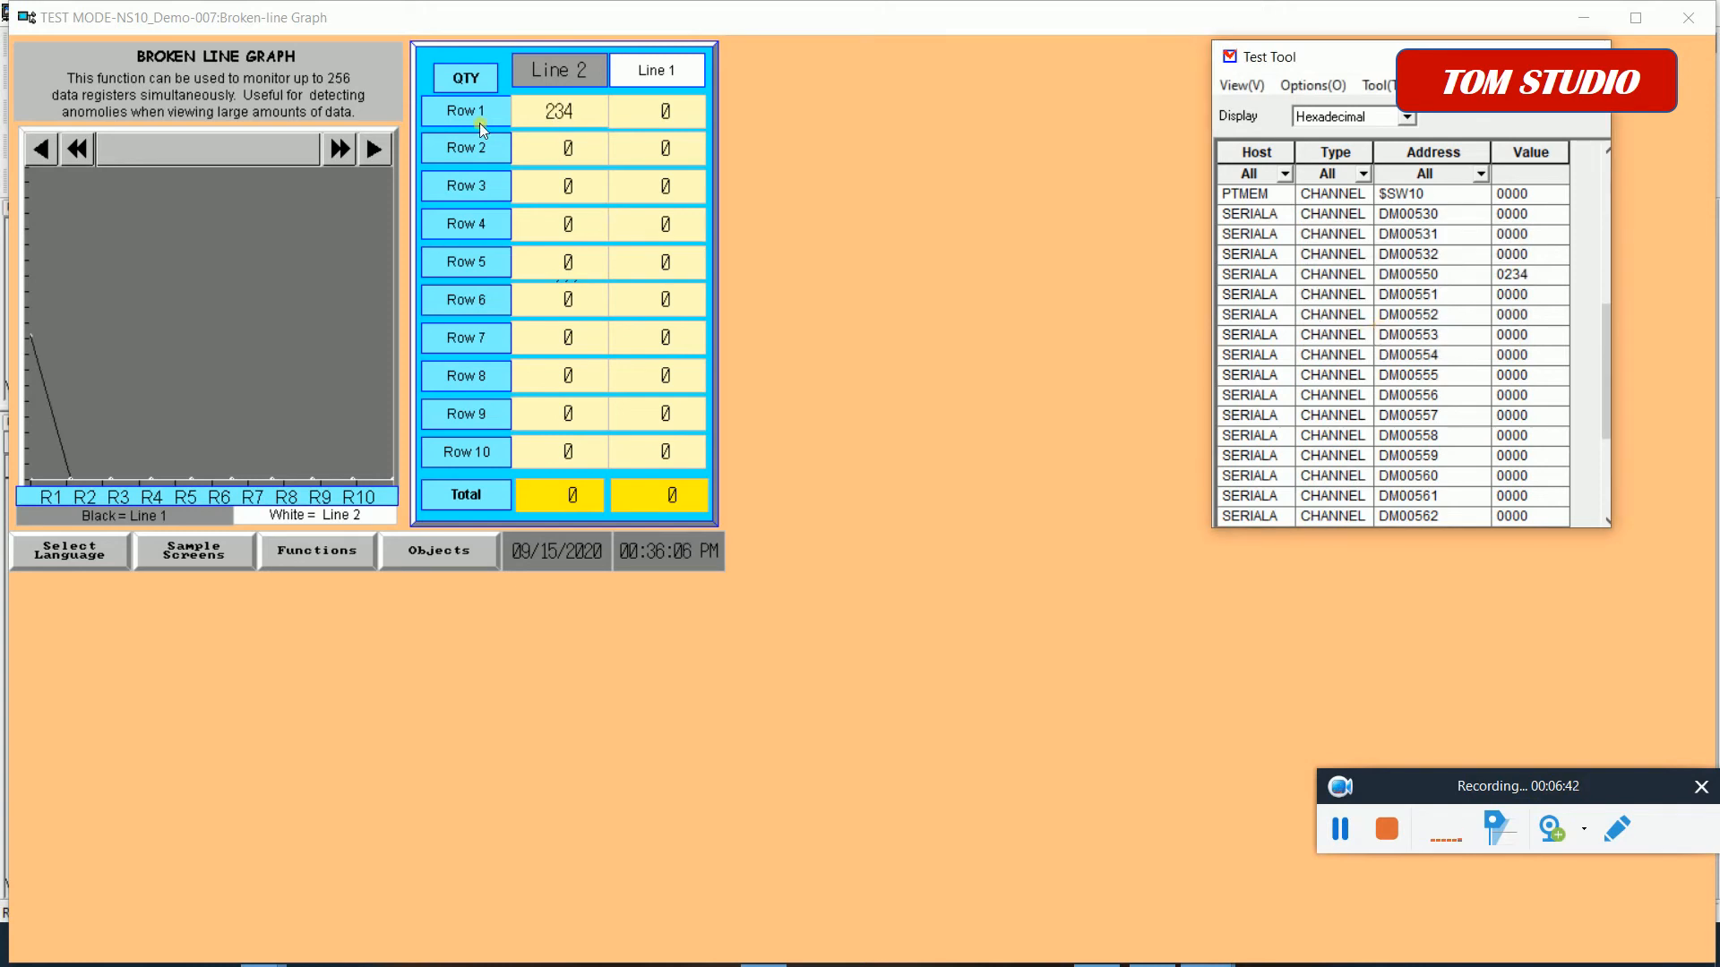
pyautogui.moveTo(170, 344)
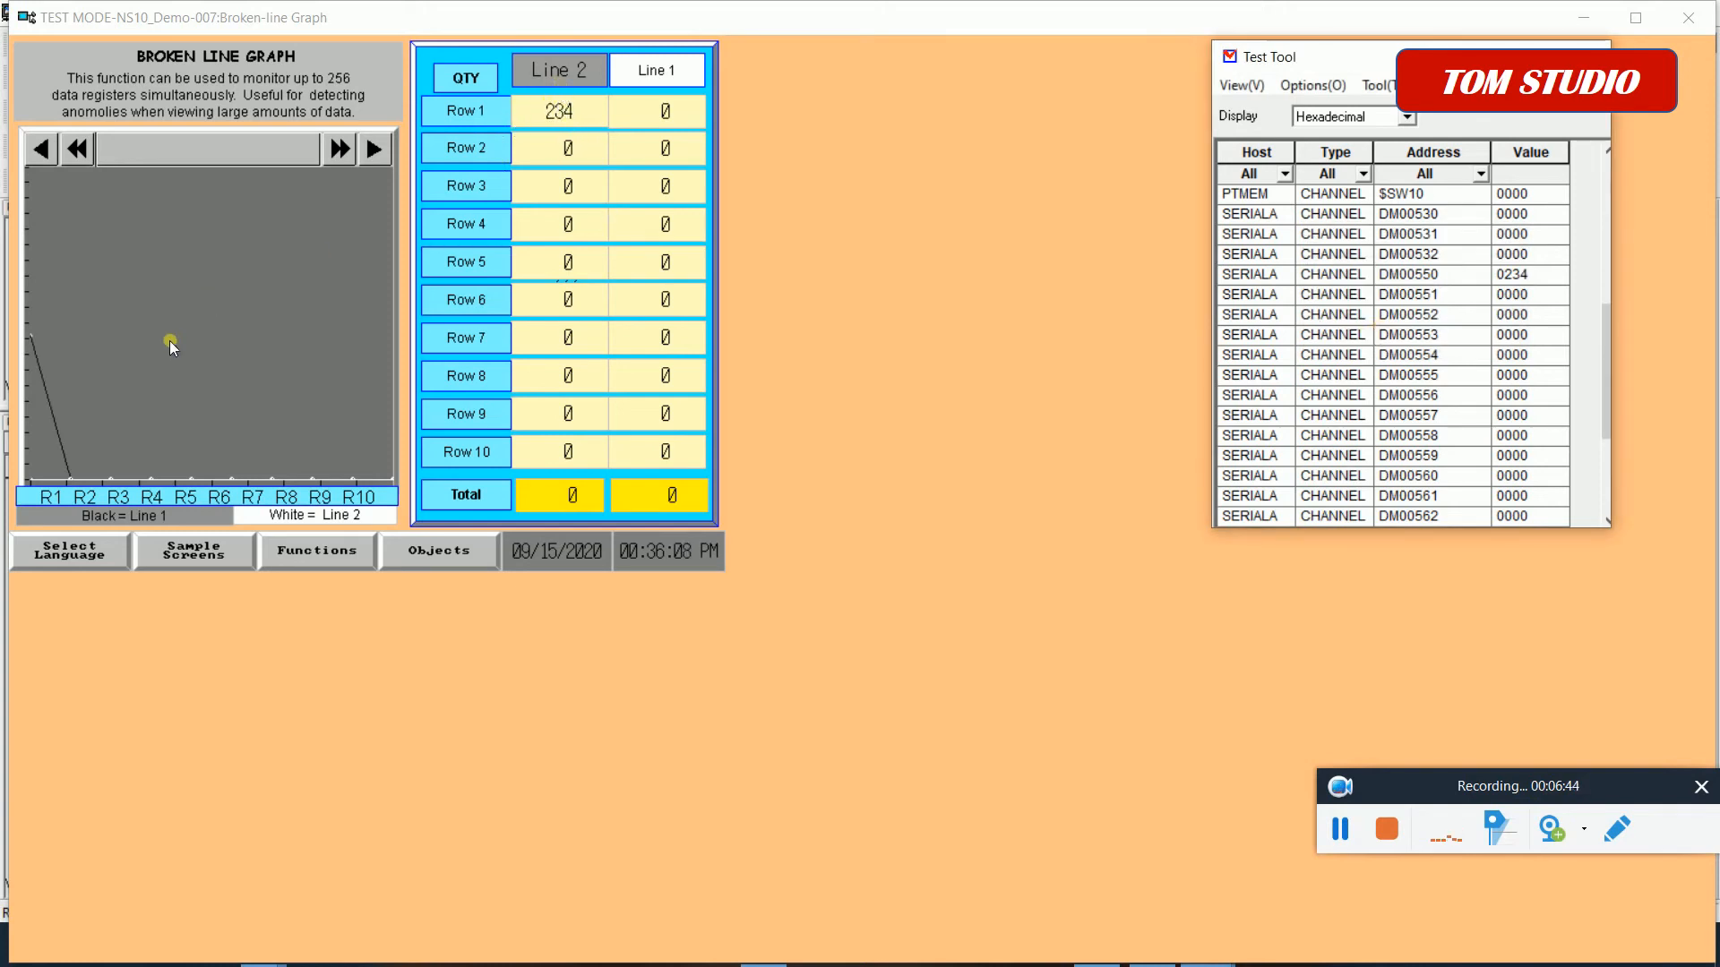
pyautogui.moveTo(102, 458)
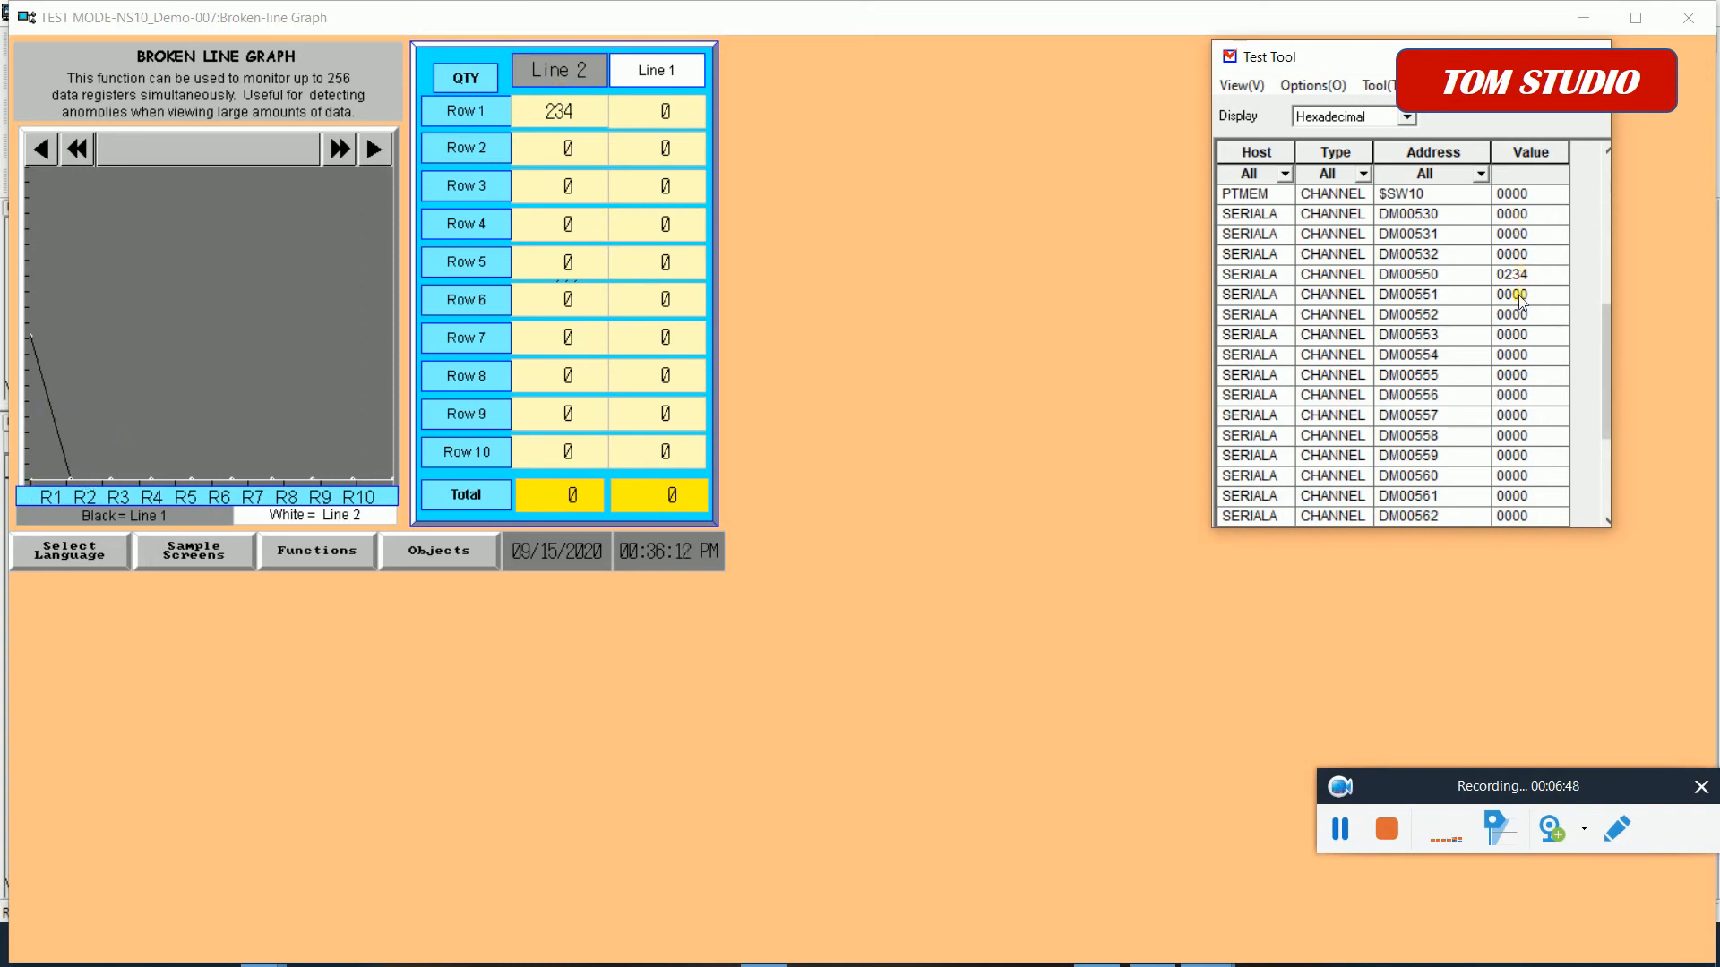
pyautogui.doubleClick(1523, 294)
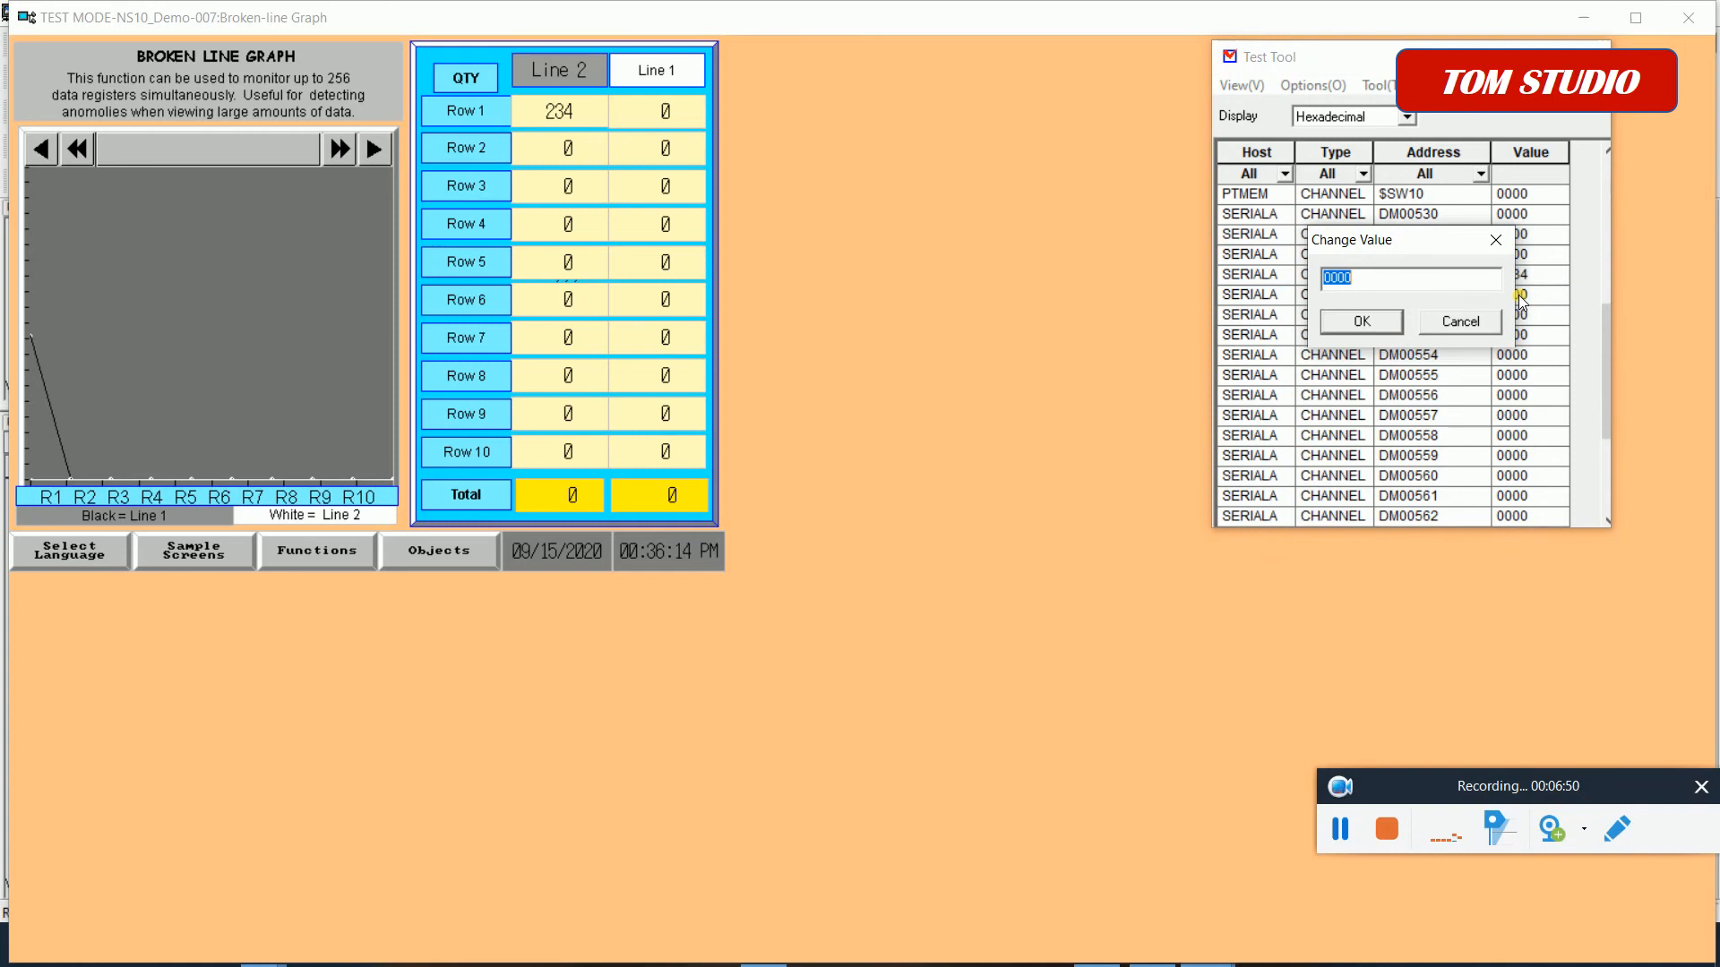
pyautogui.write('345')
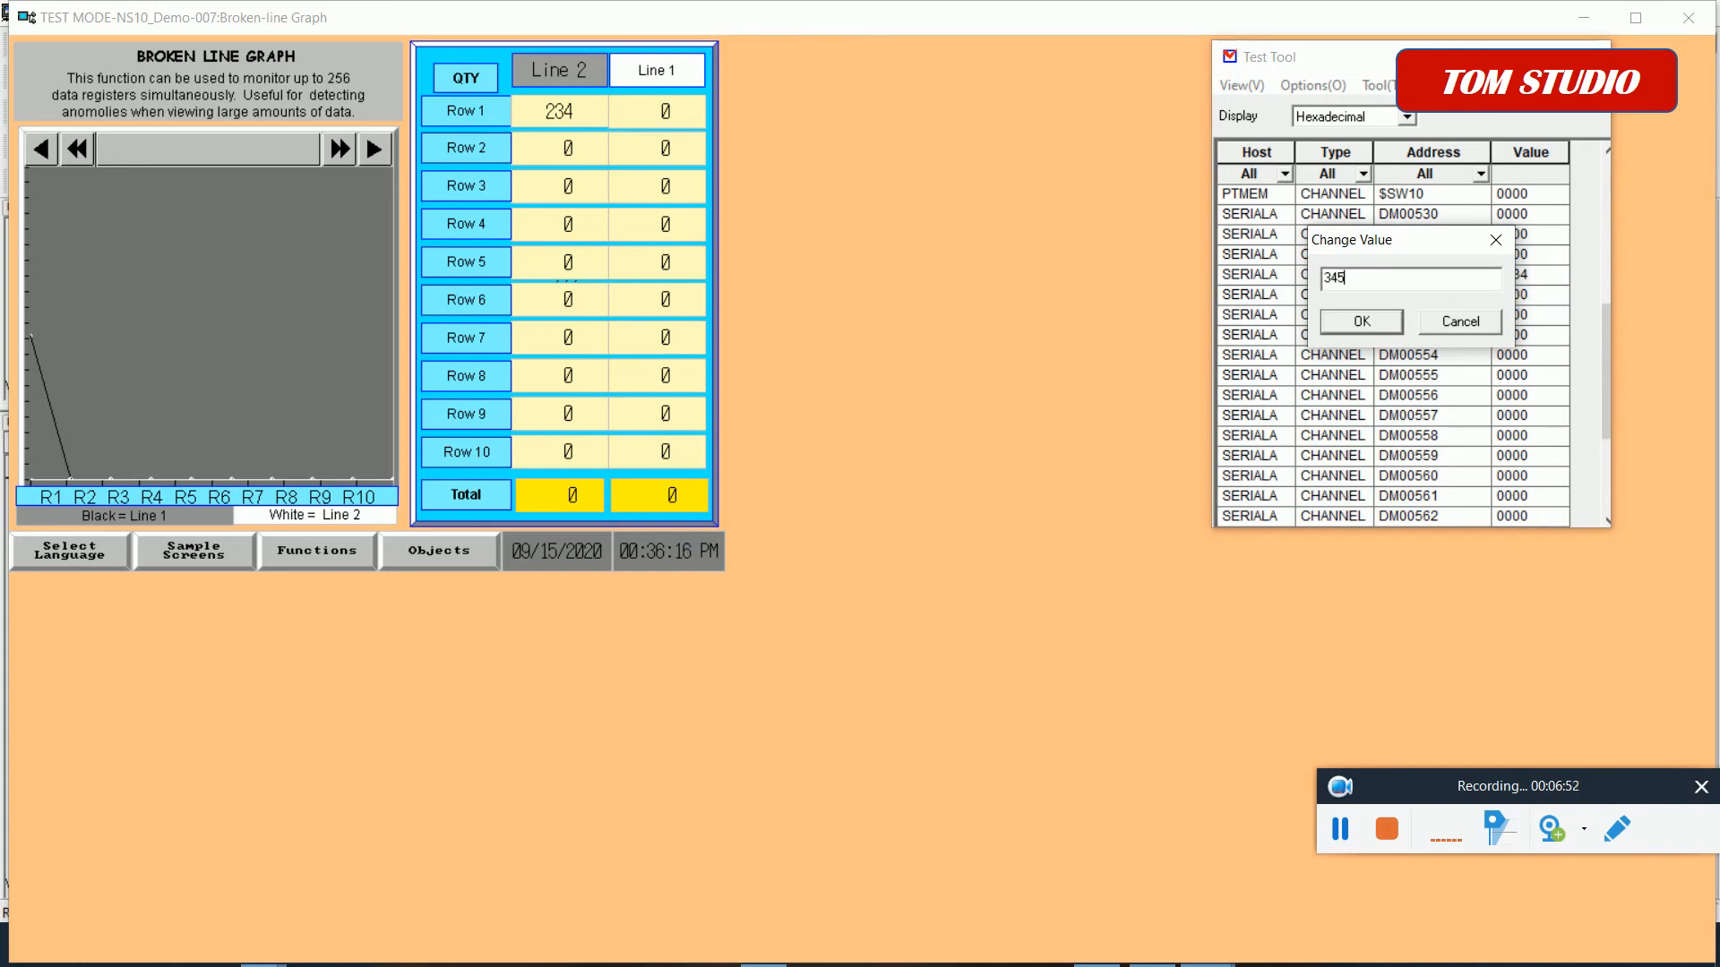
pyautogui.click(1359, 322)
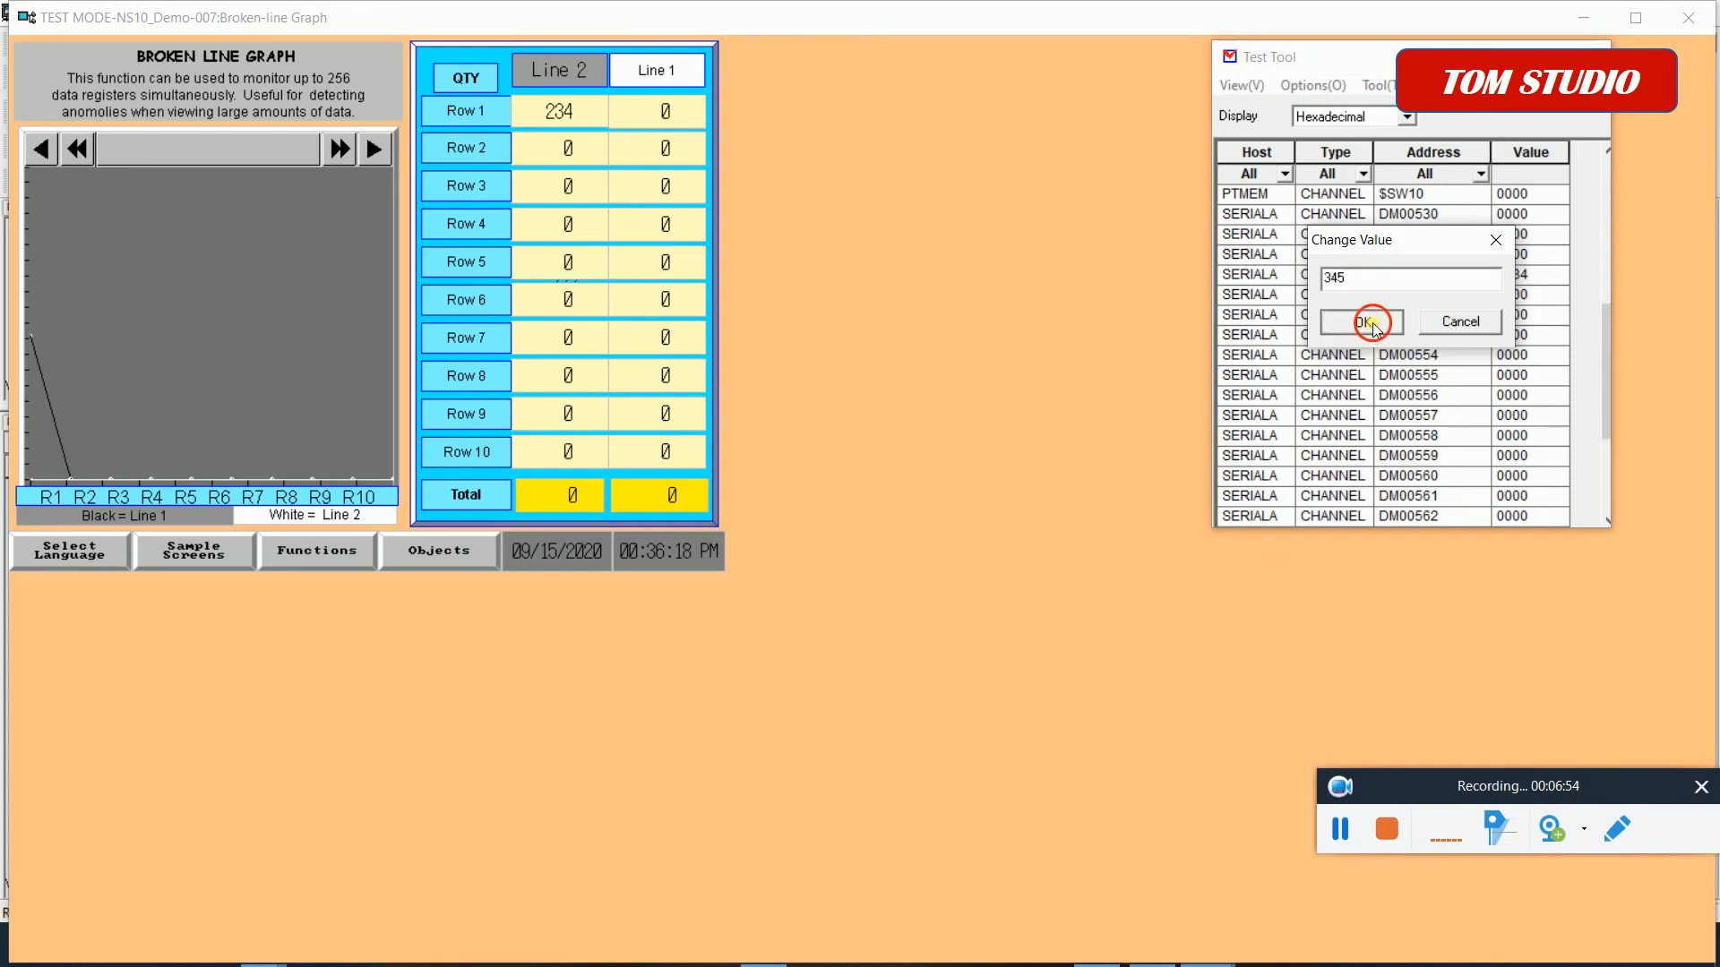
pyautogui.click(1359, 321)
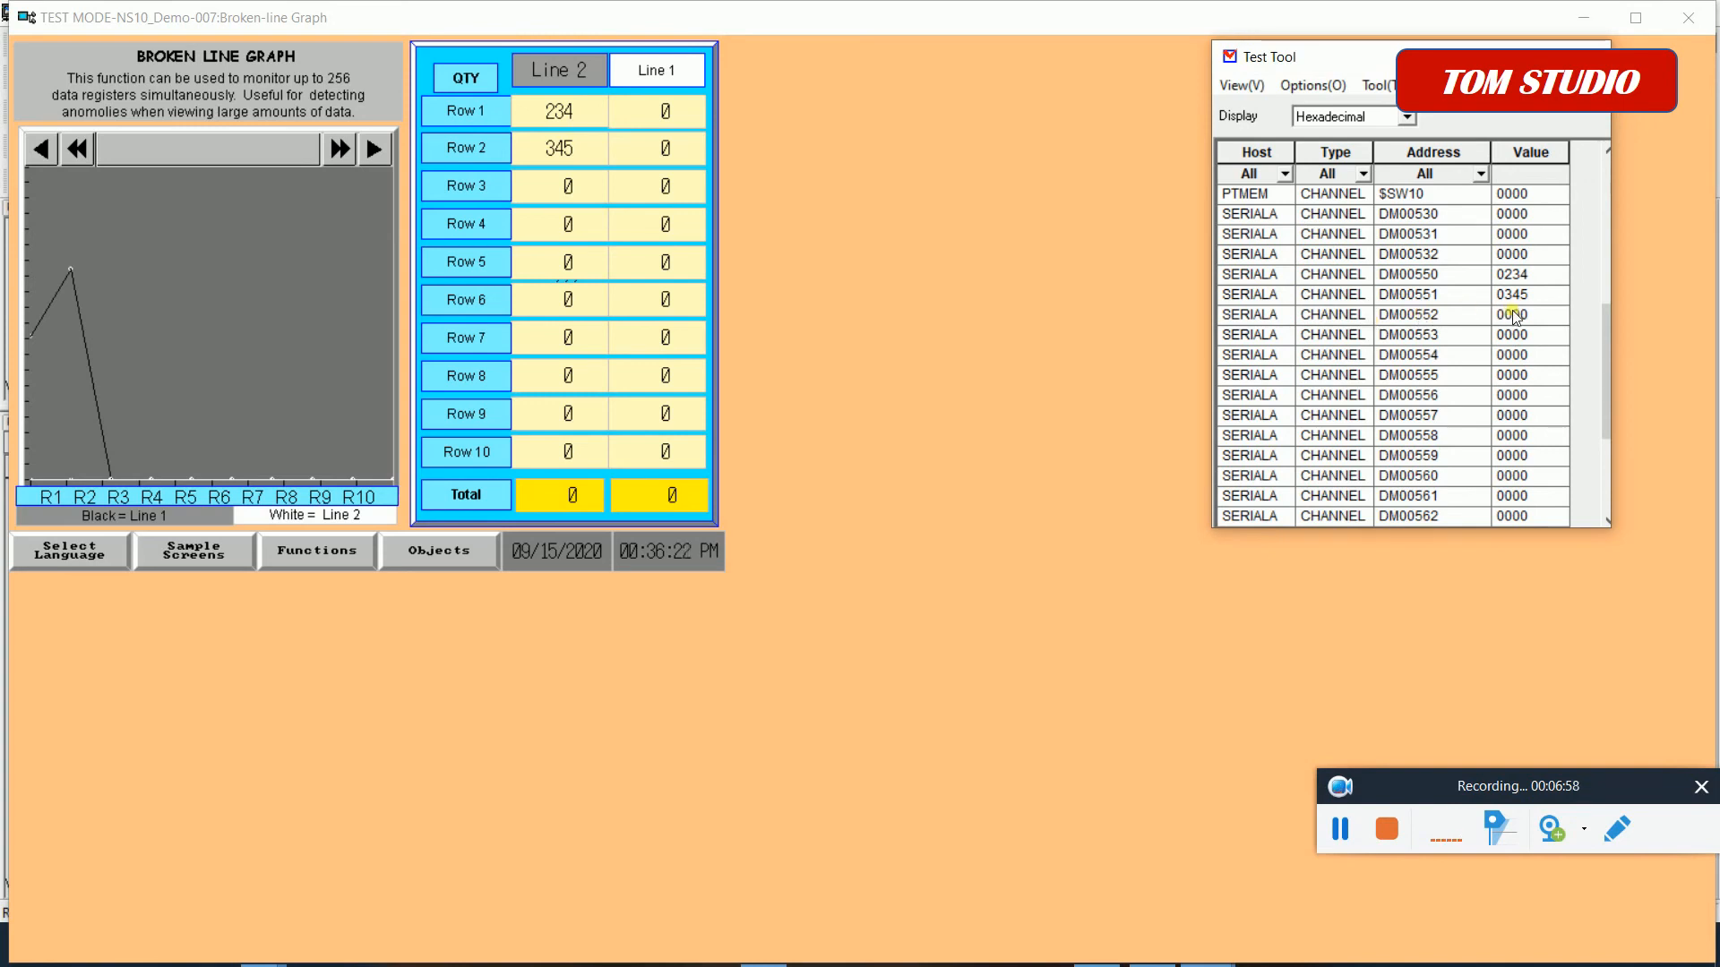
# Set DM00552 to 34 and DM00553 to 367
pyautogui.doubleClick(1513, 314)
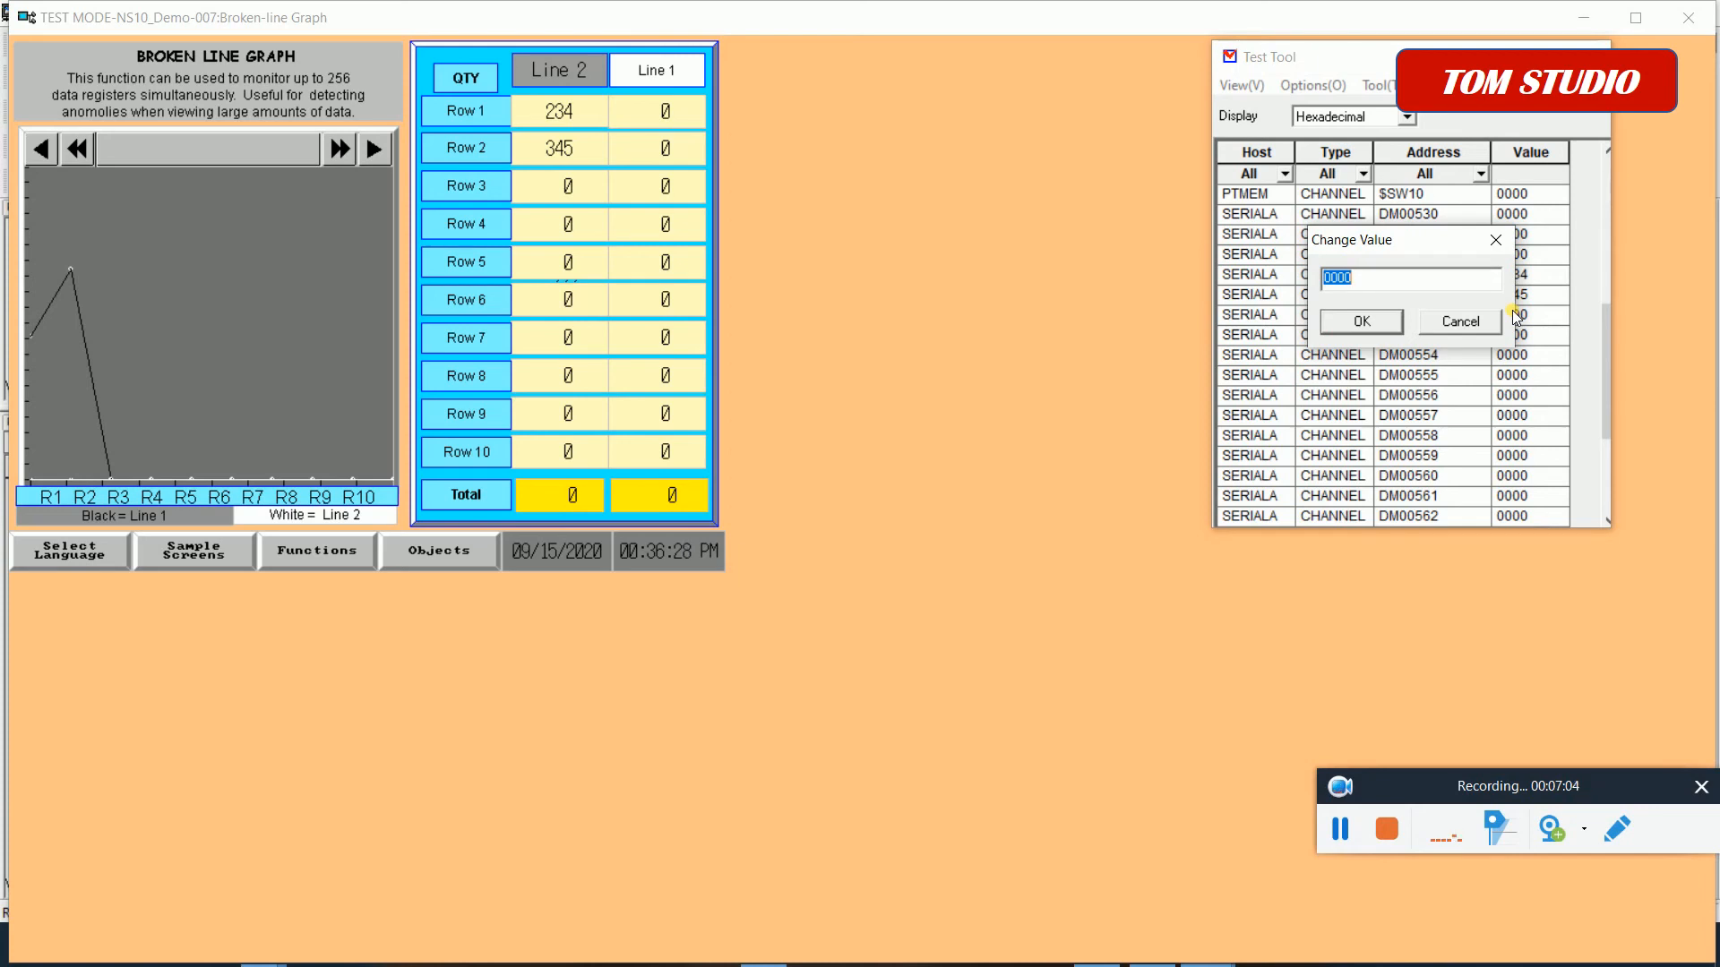
pyautogui.write('3')
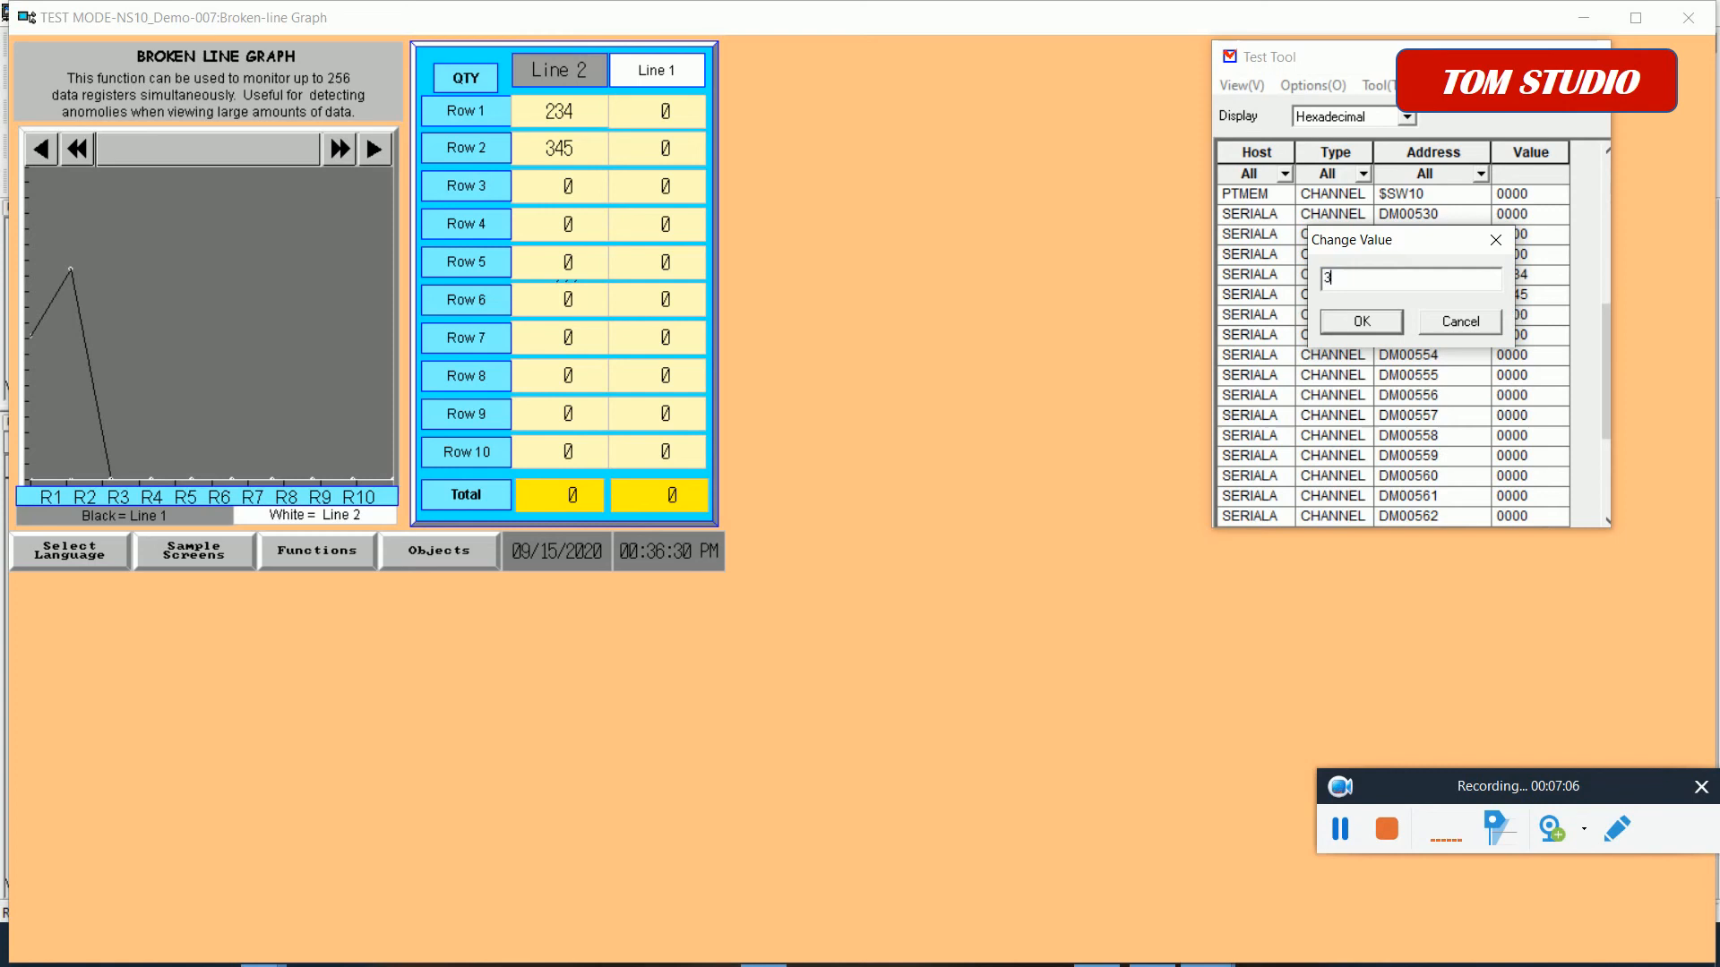
pyautogui.write('4')
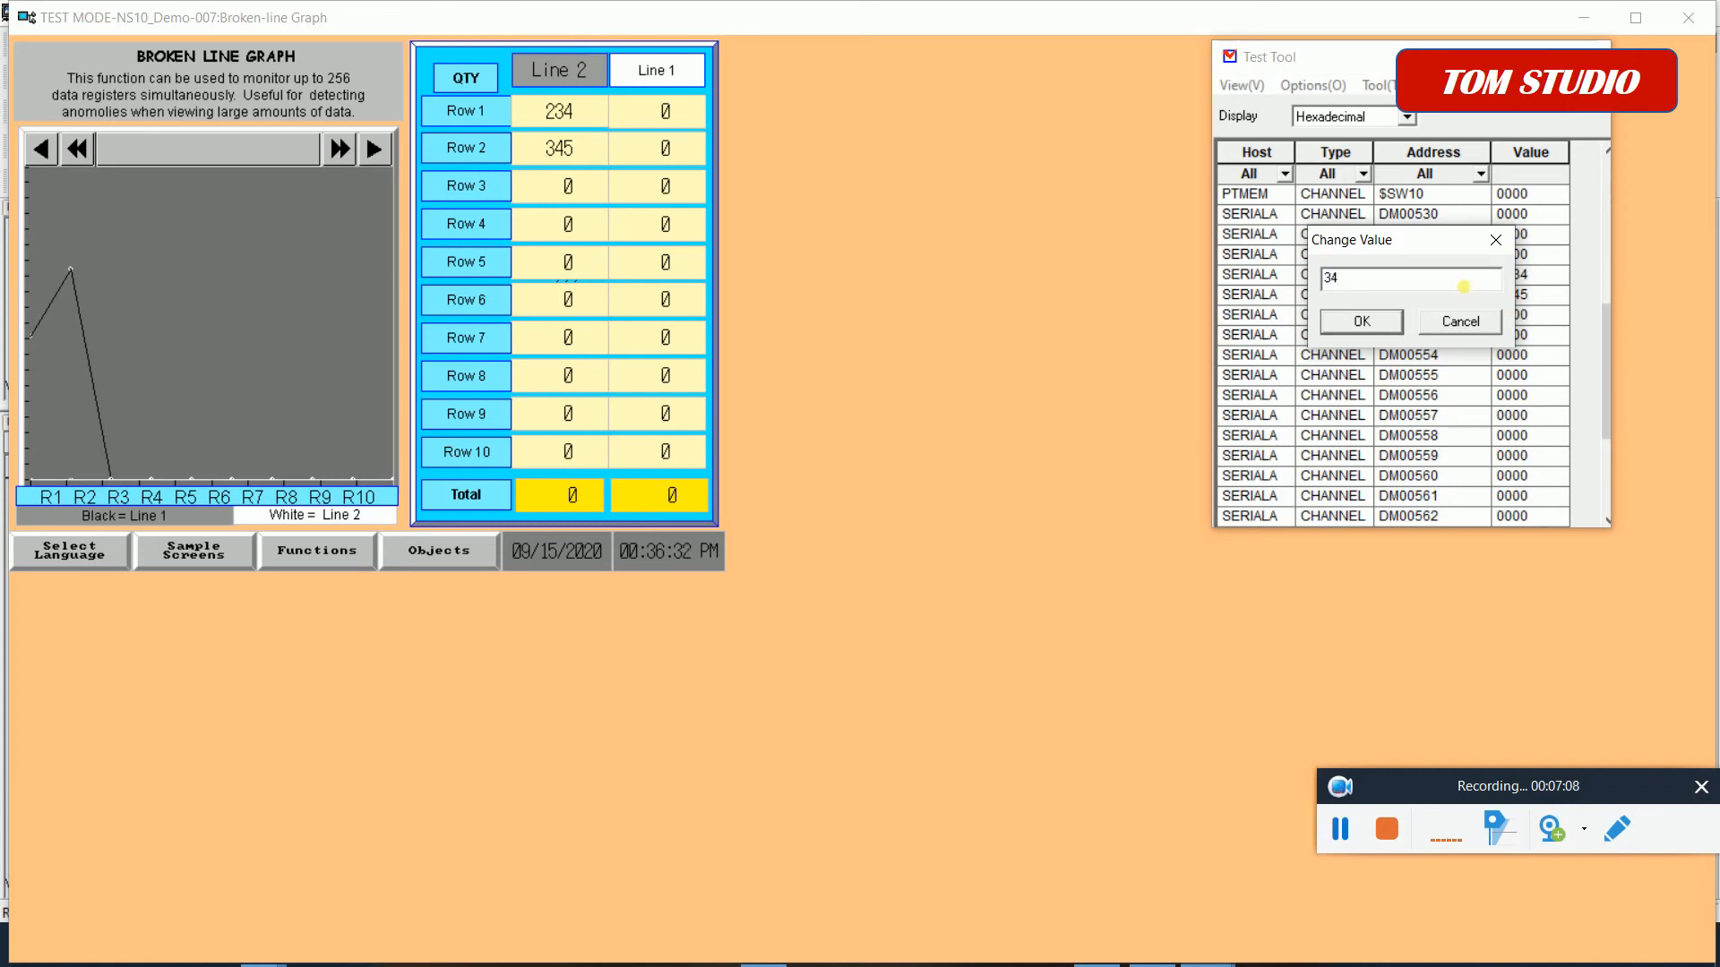
pyautogui.click(1357, 322)
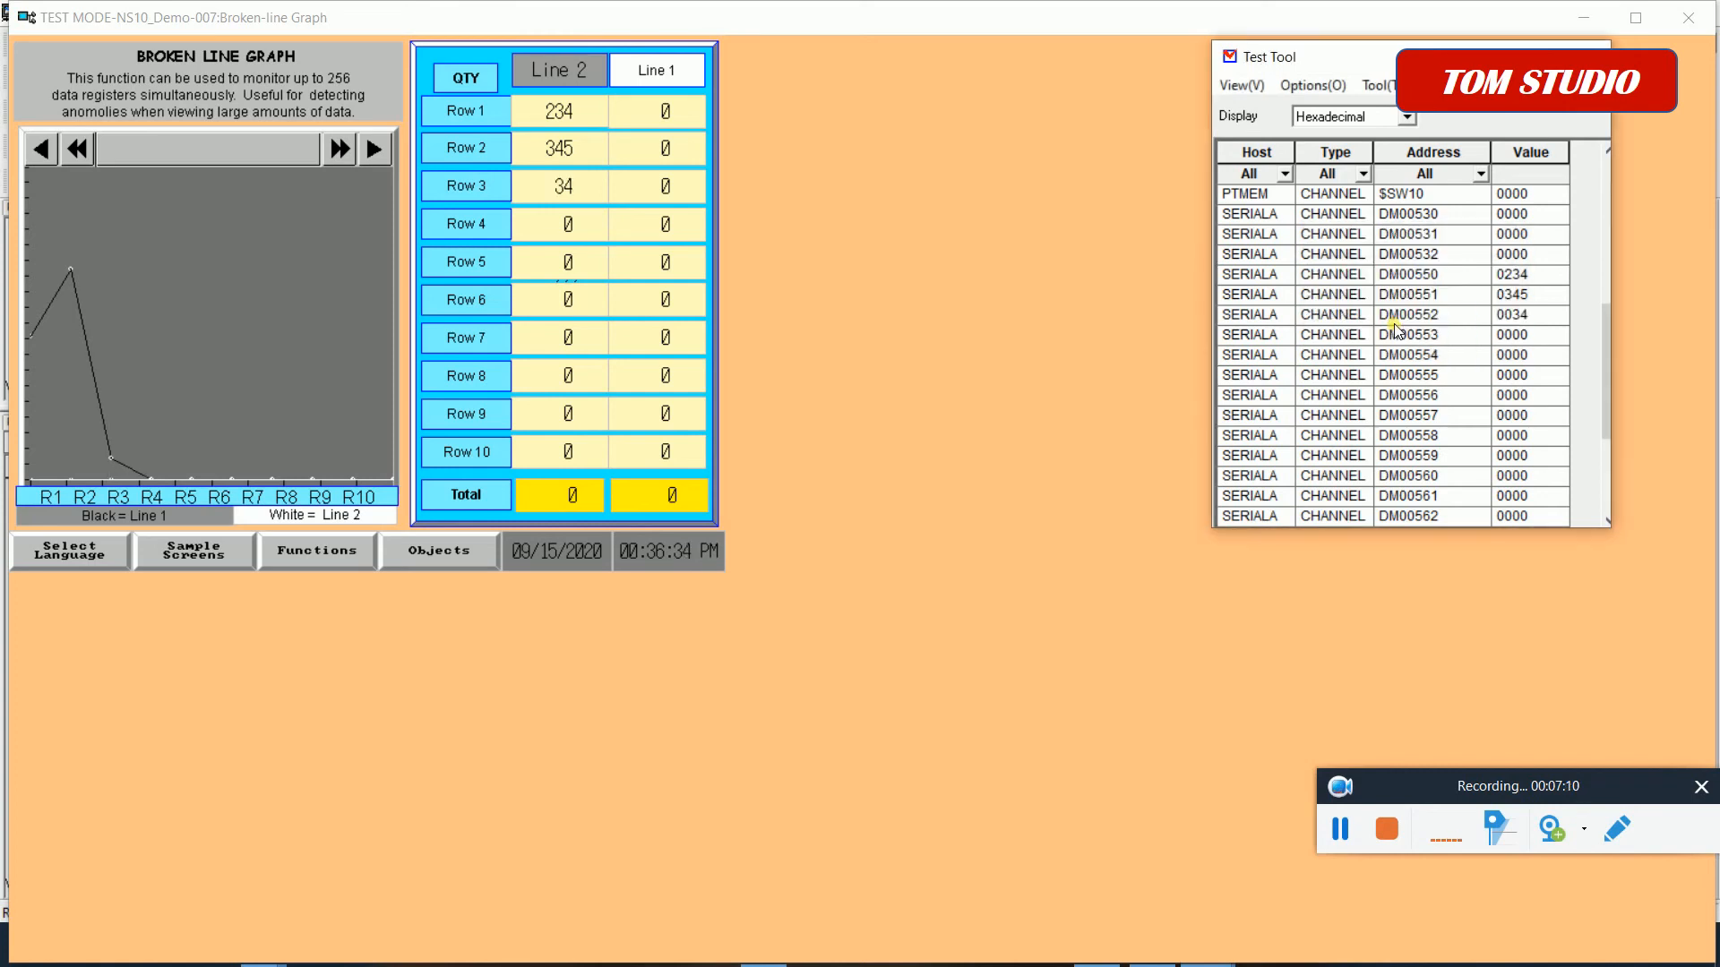
pyautogui.moveTo(1484, 392)
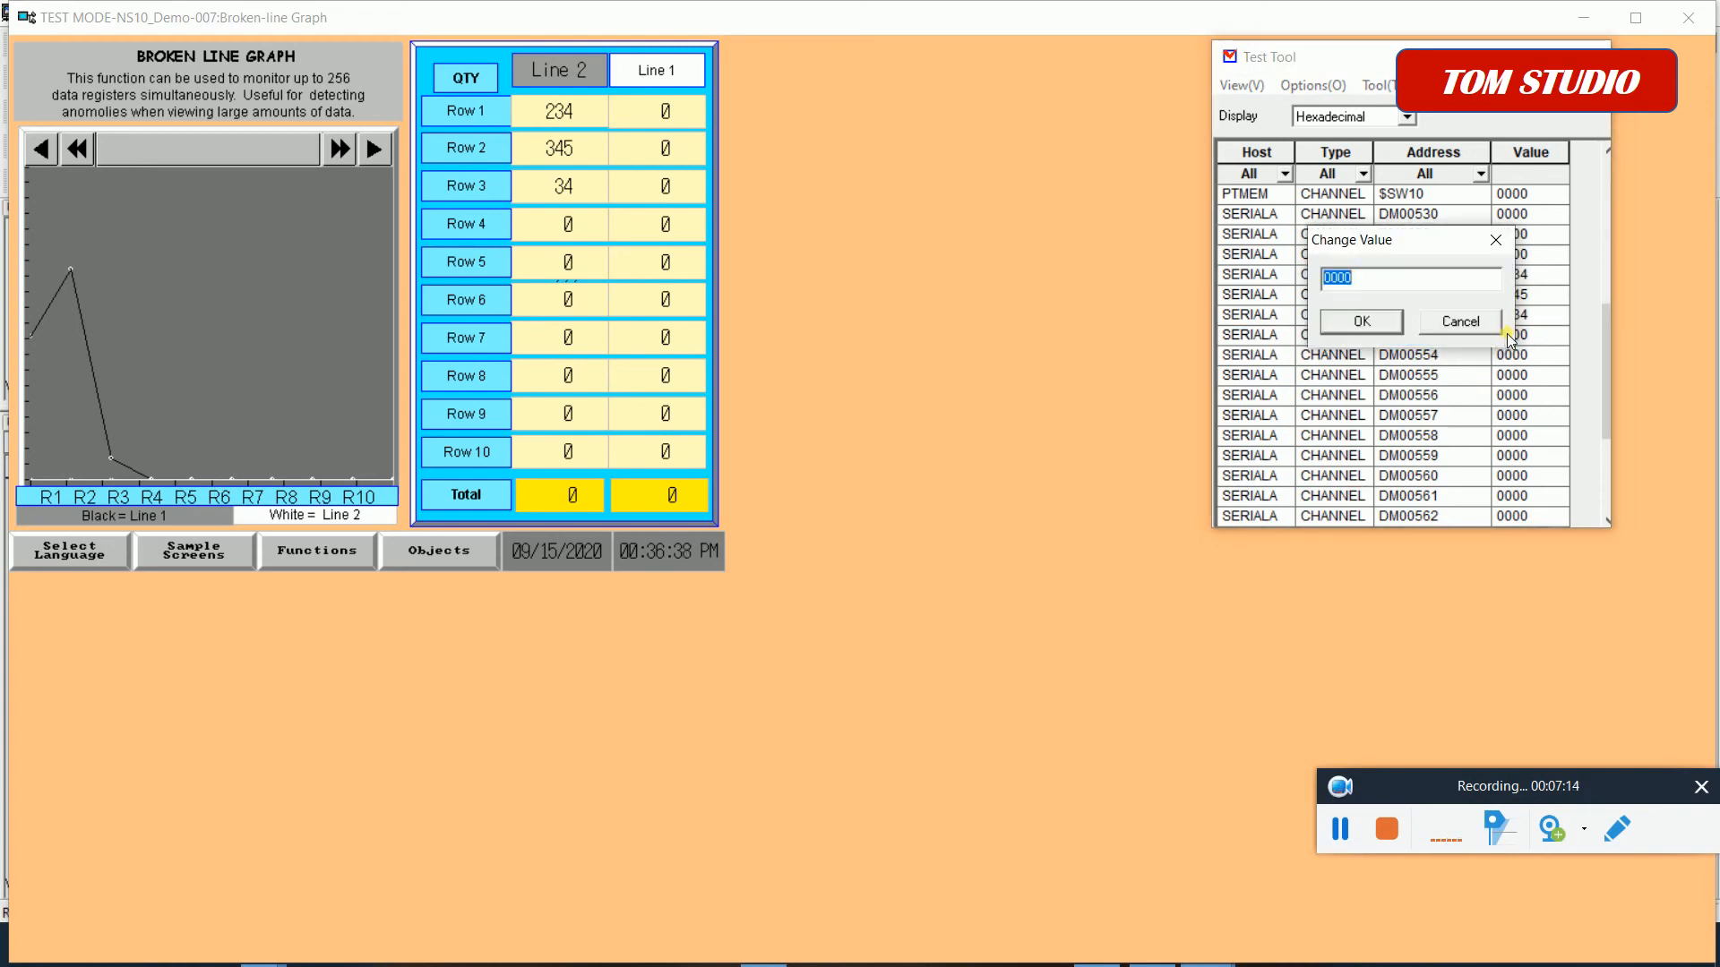
pyautogui.write('34')
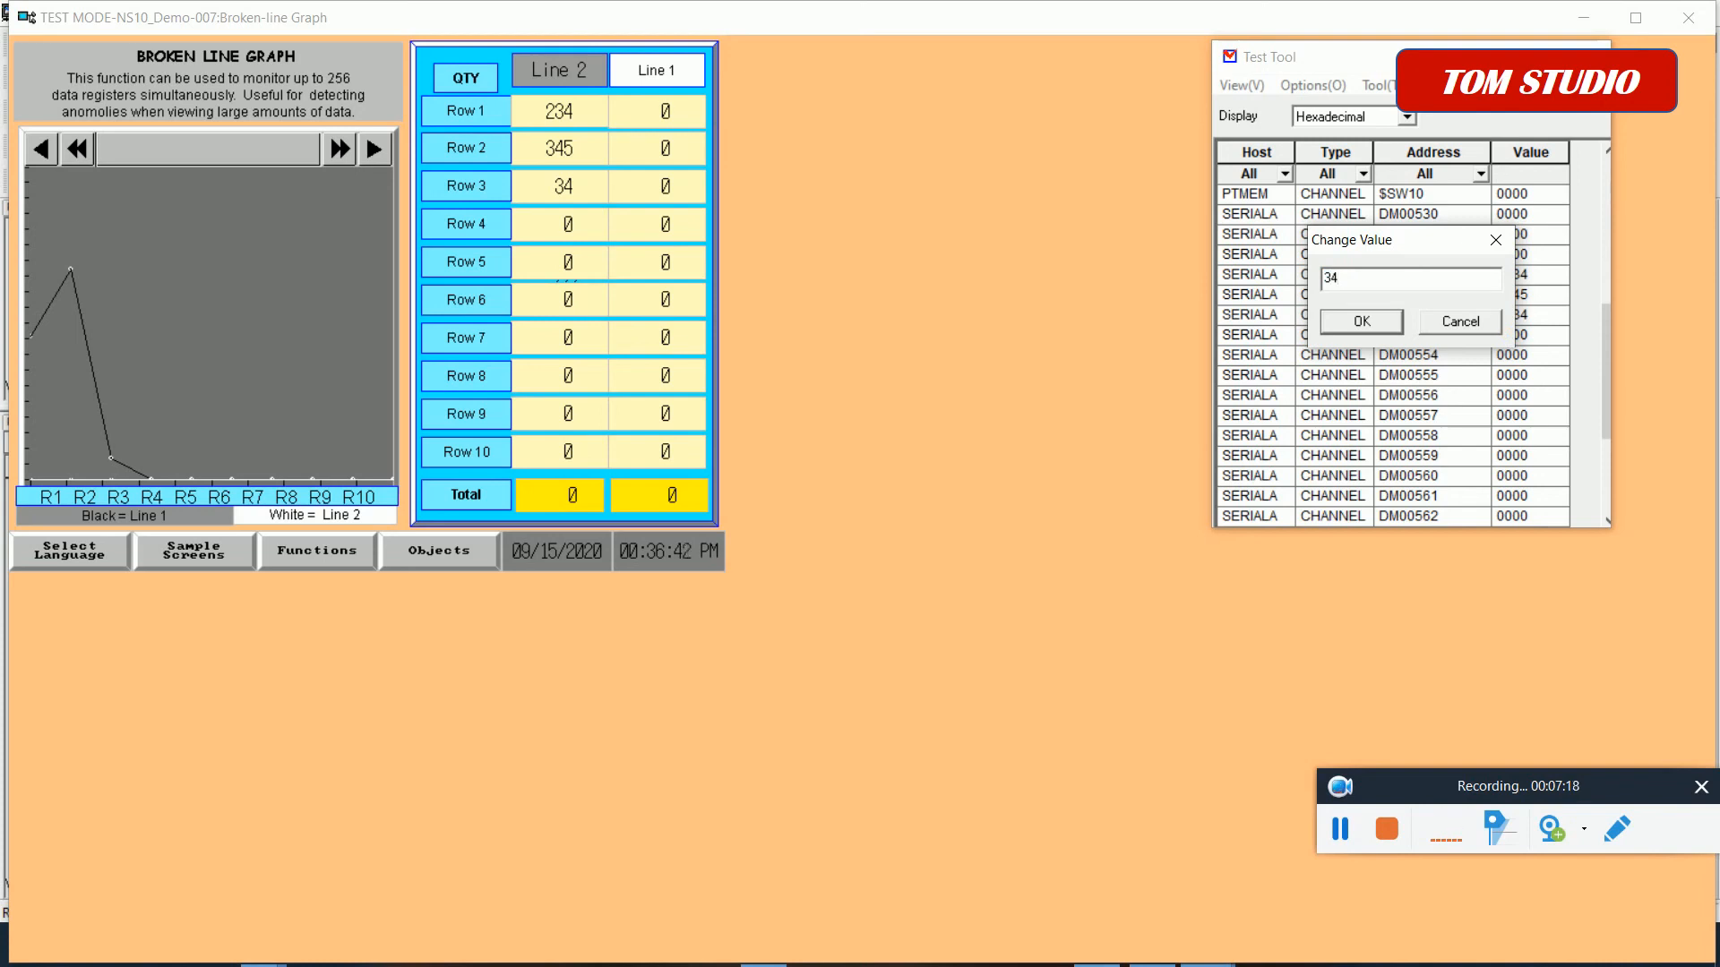
pyautogui.write('367')
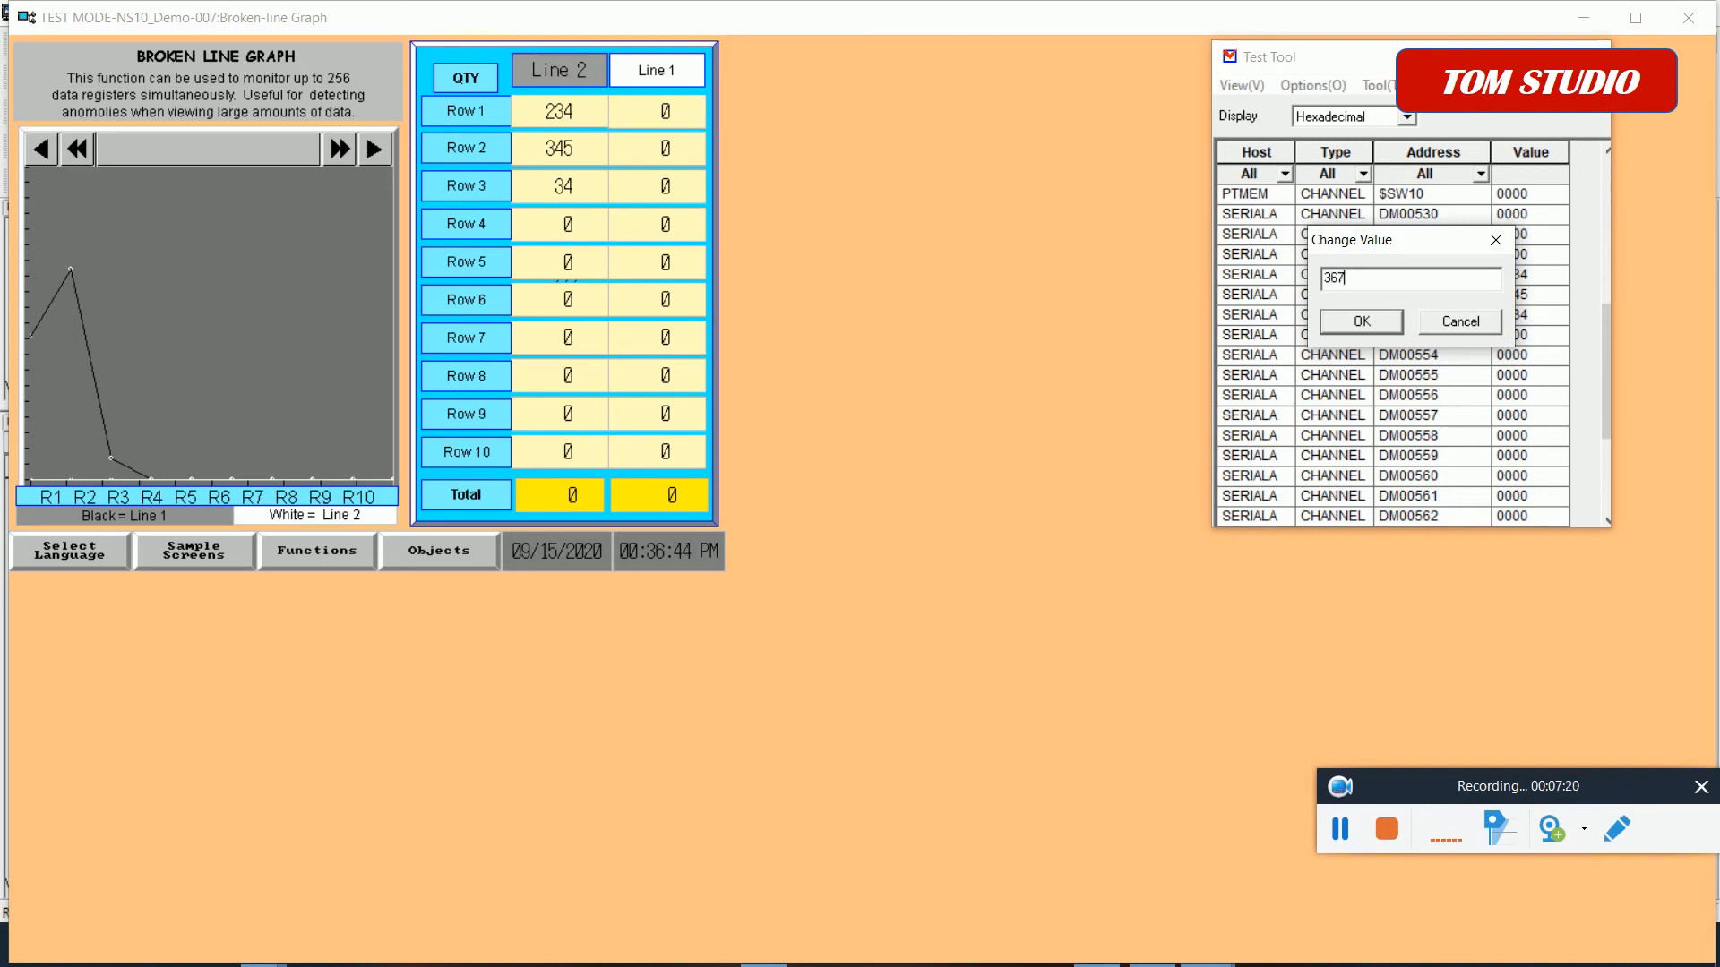
pyautogui.click(1357, 322)
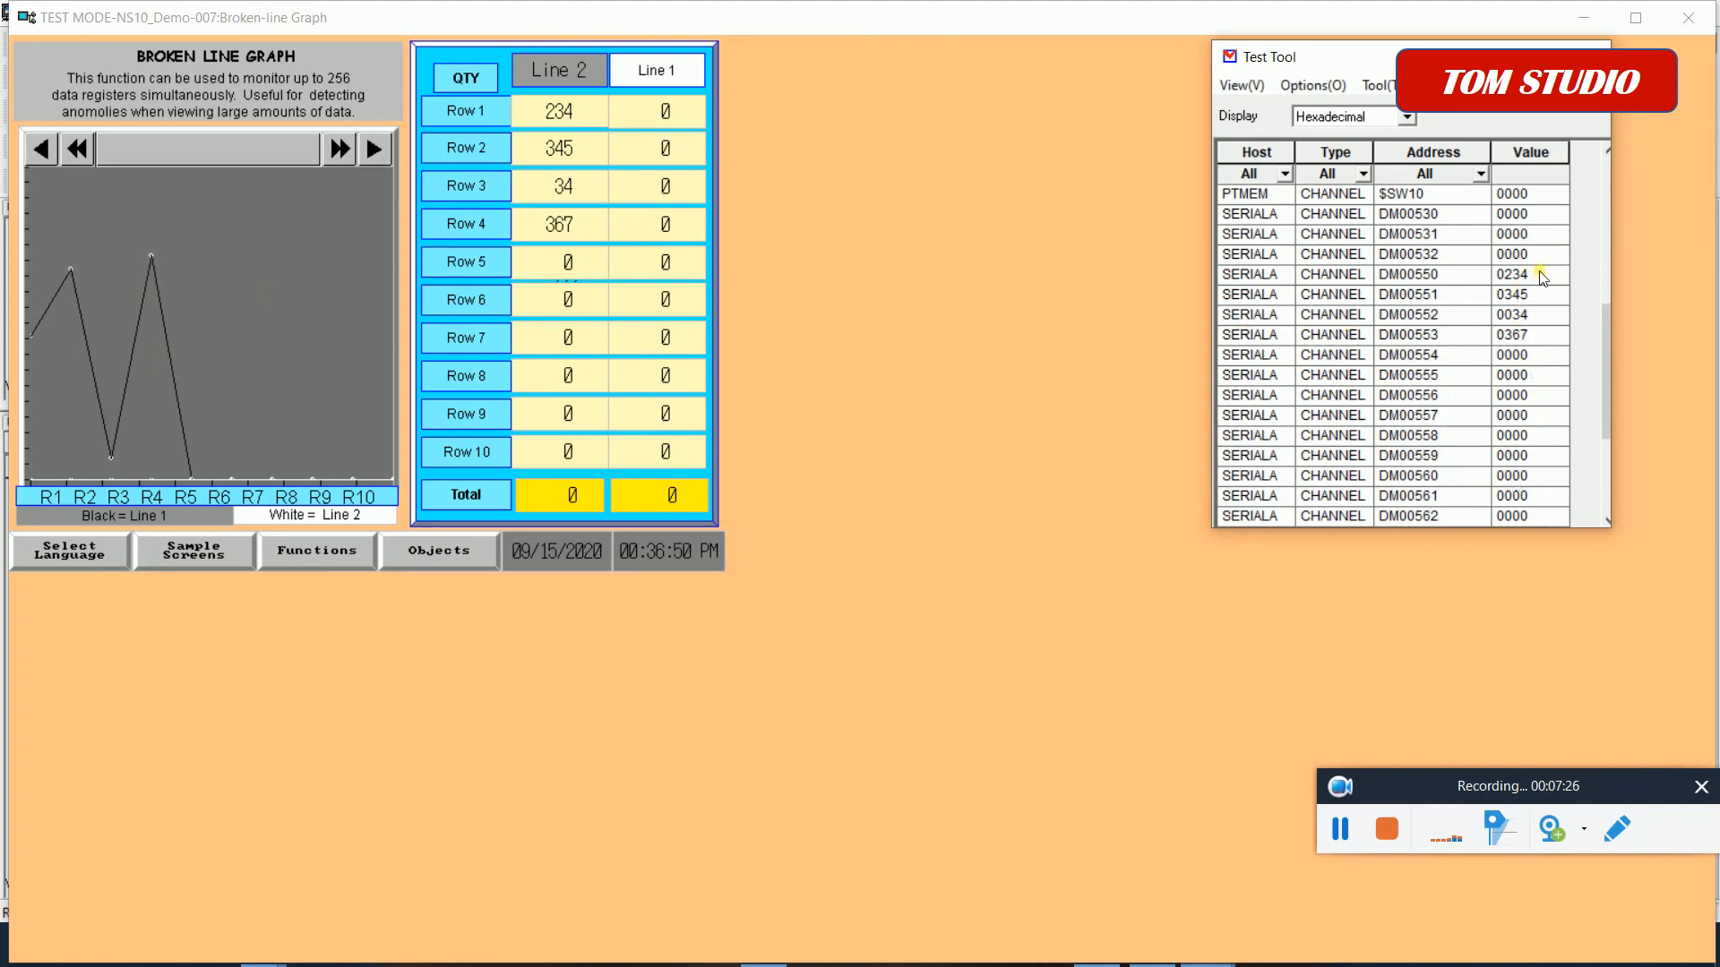
# Reset DM00550 to 0, then change it to 345
pyautogui.doubleClick(1511, 274)
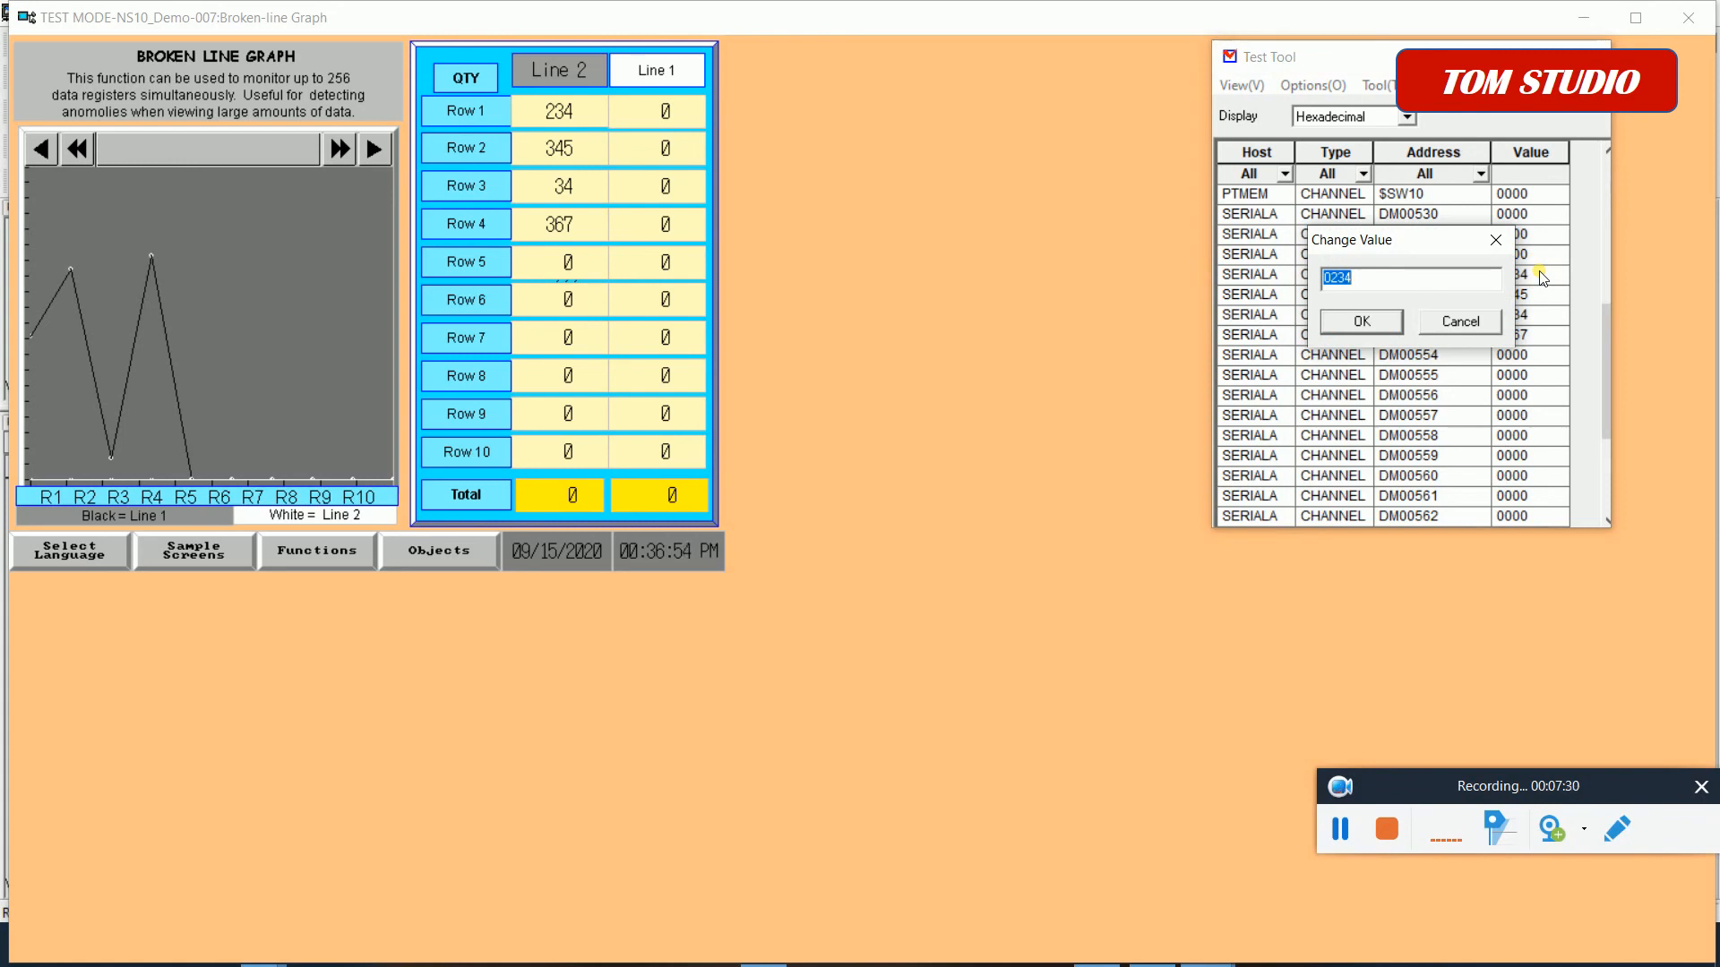
pyautogui.write('0')
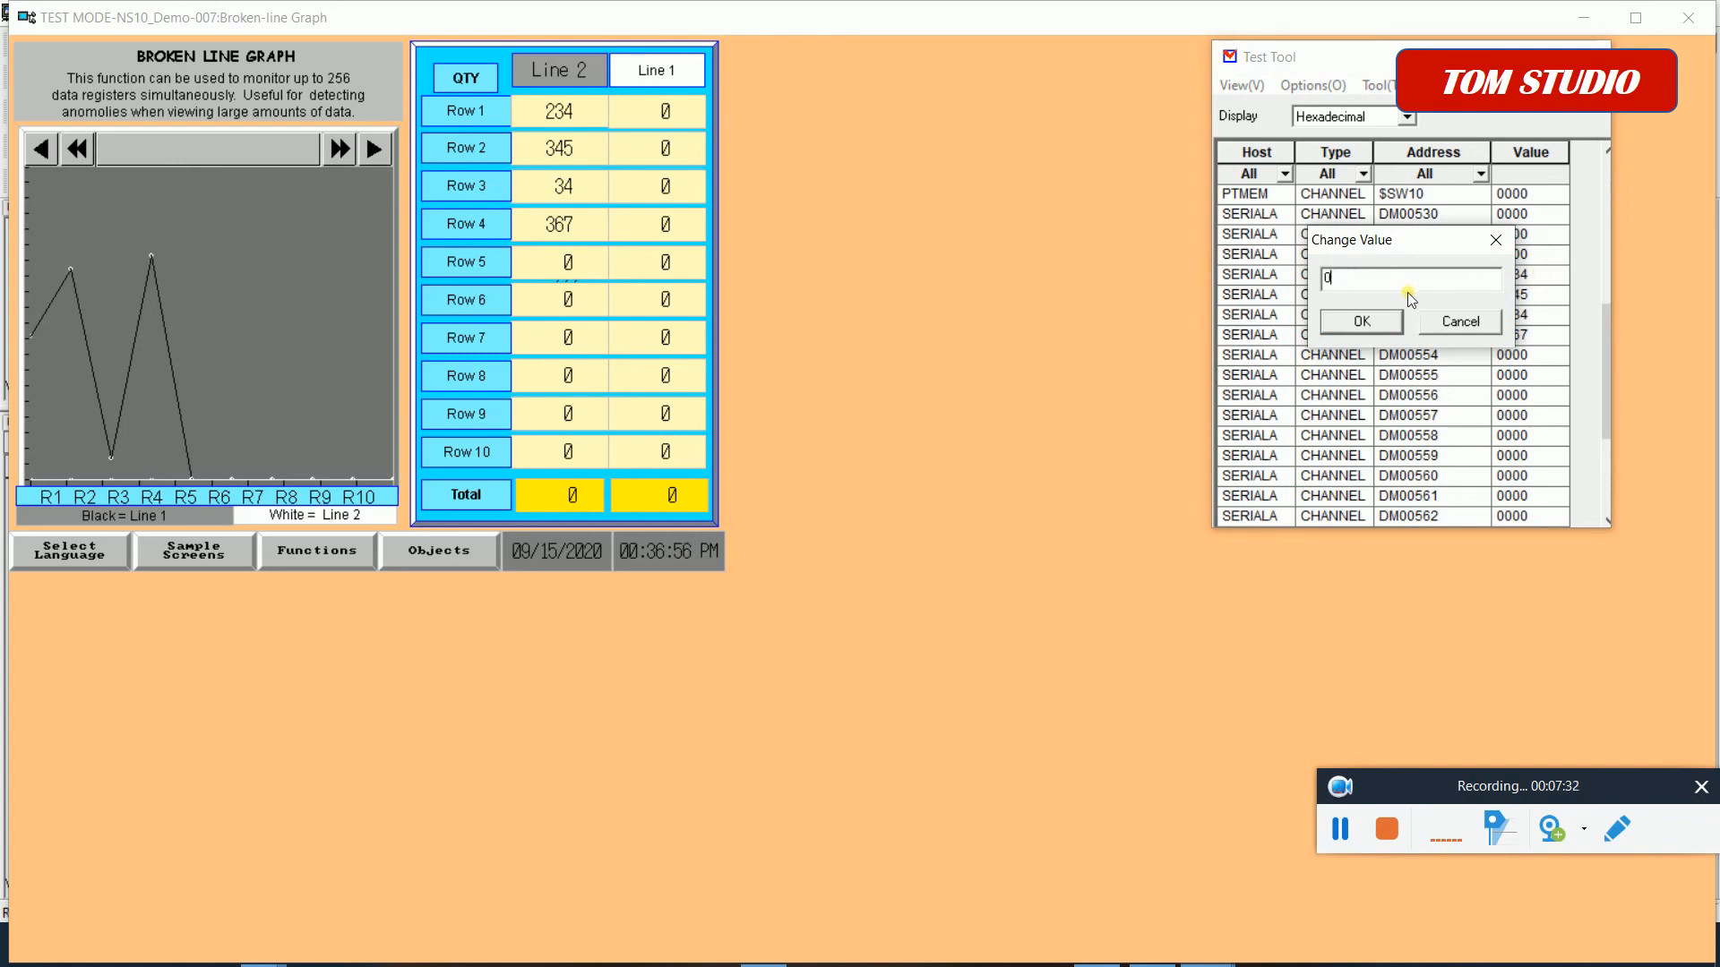
pyautogui.click(1358, 322)
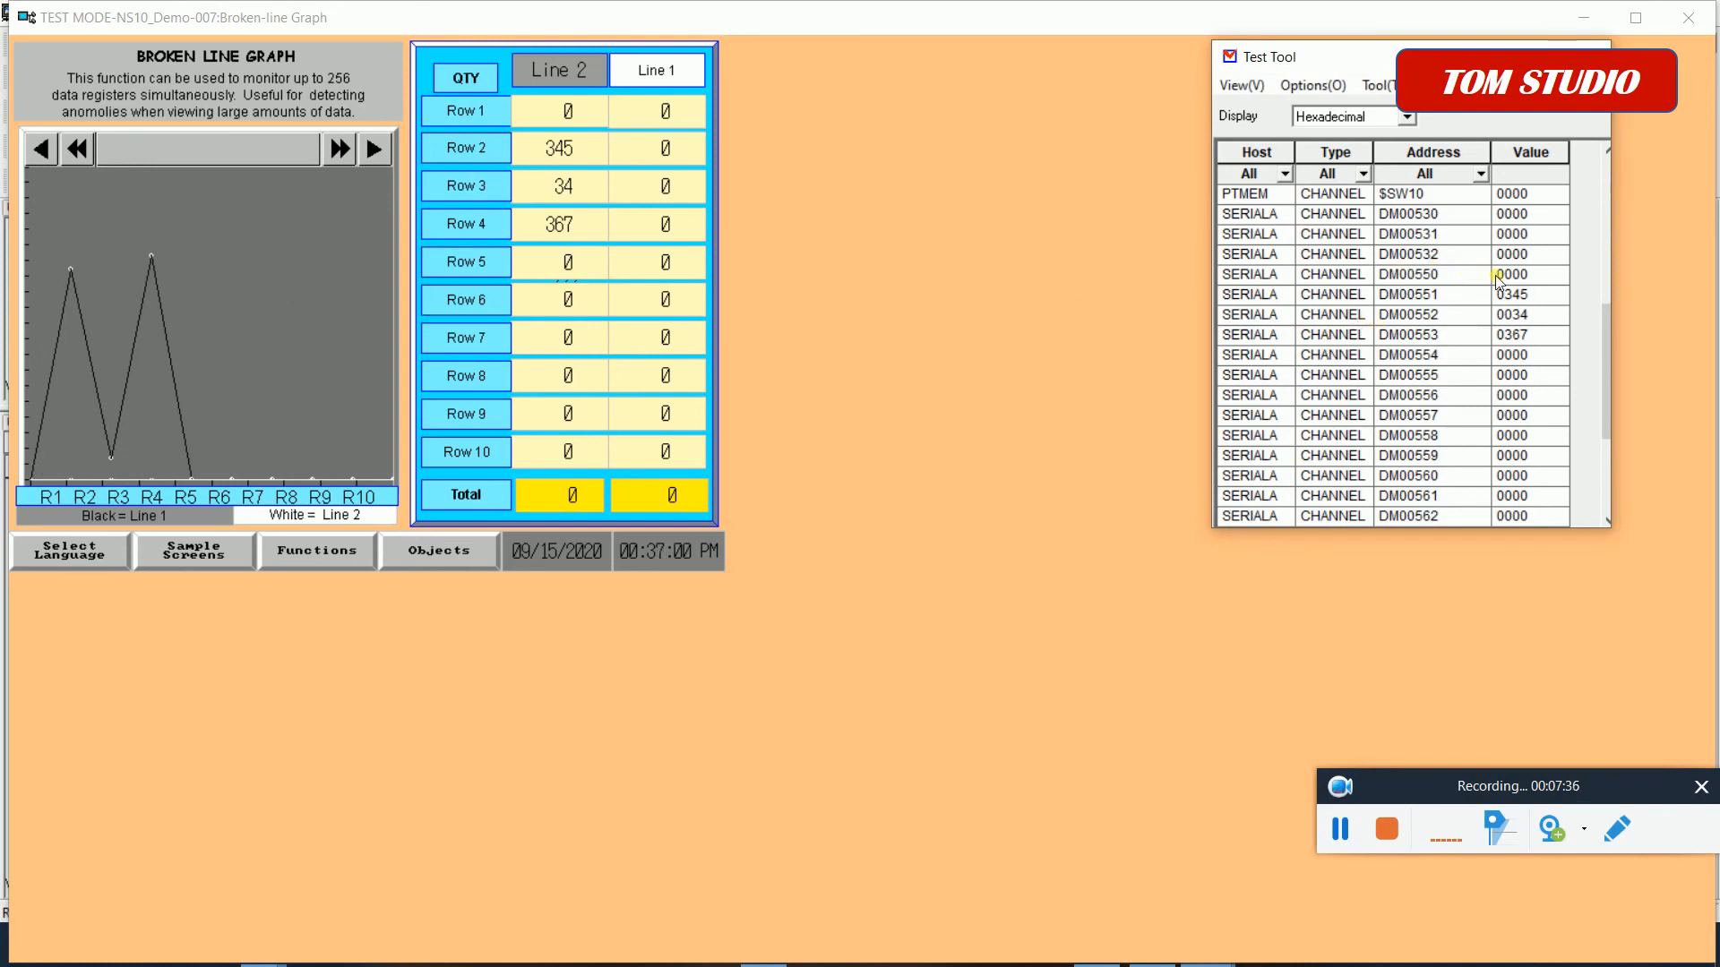
pyautogui.doubleClick(1511, 274)
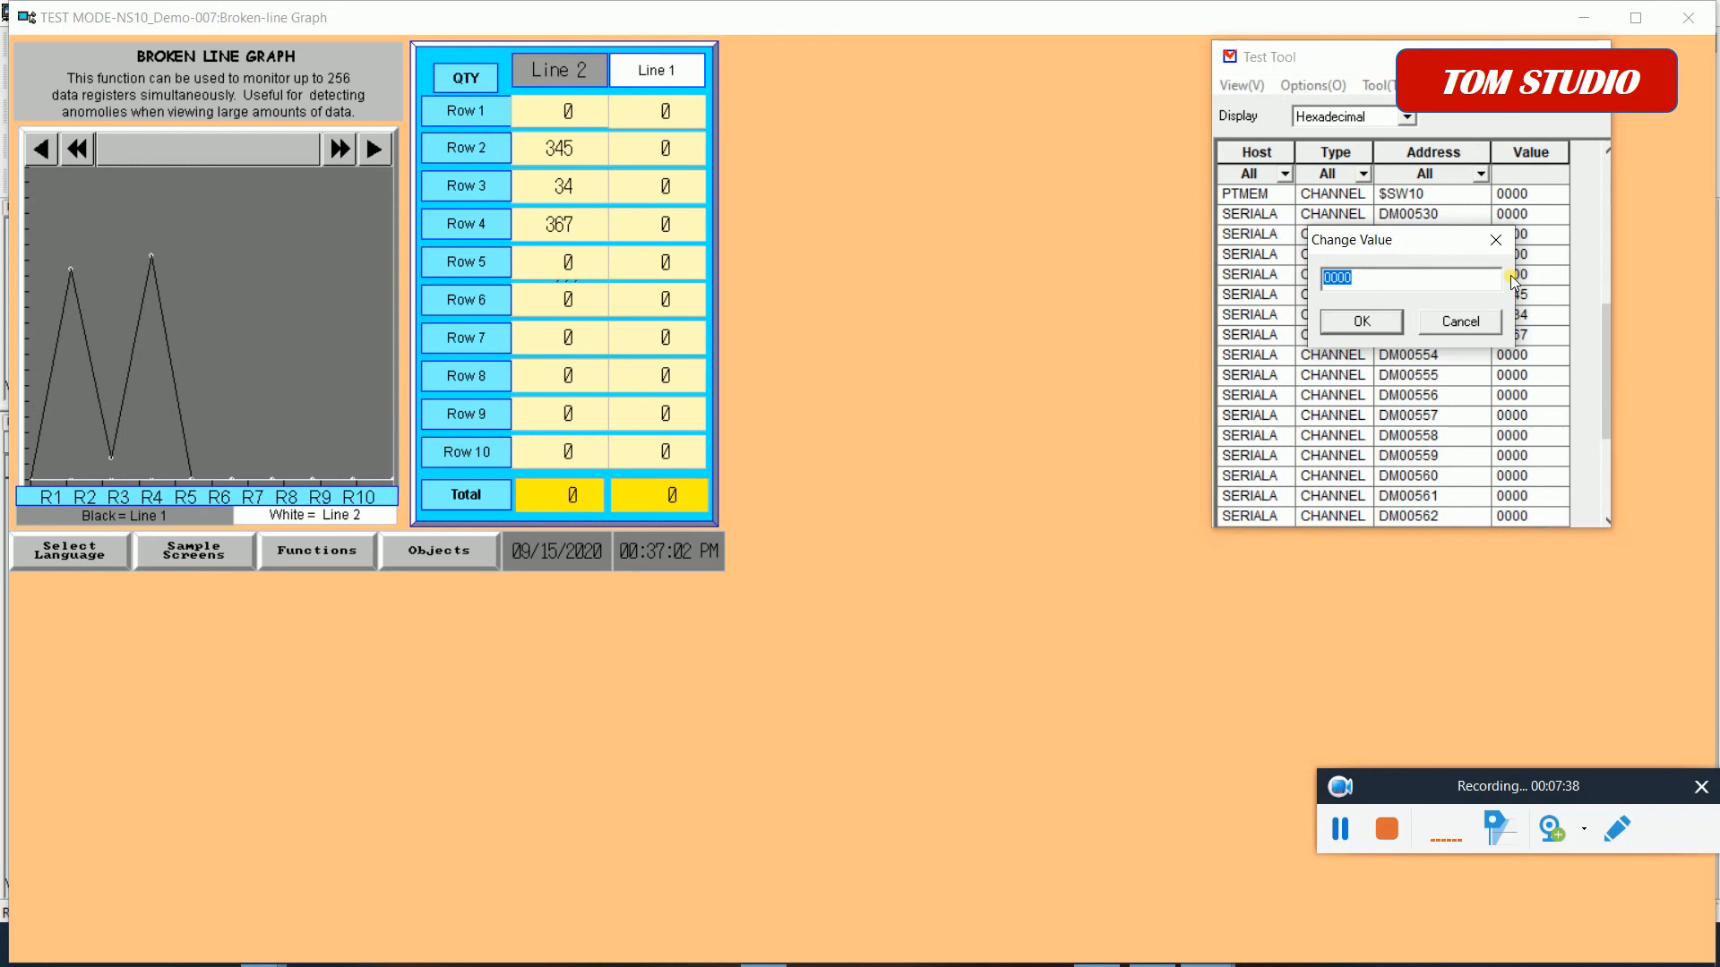
pyautogui.write('345')
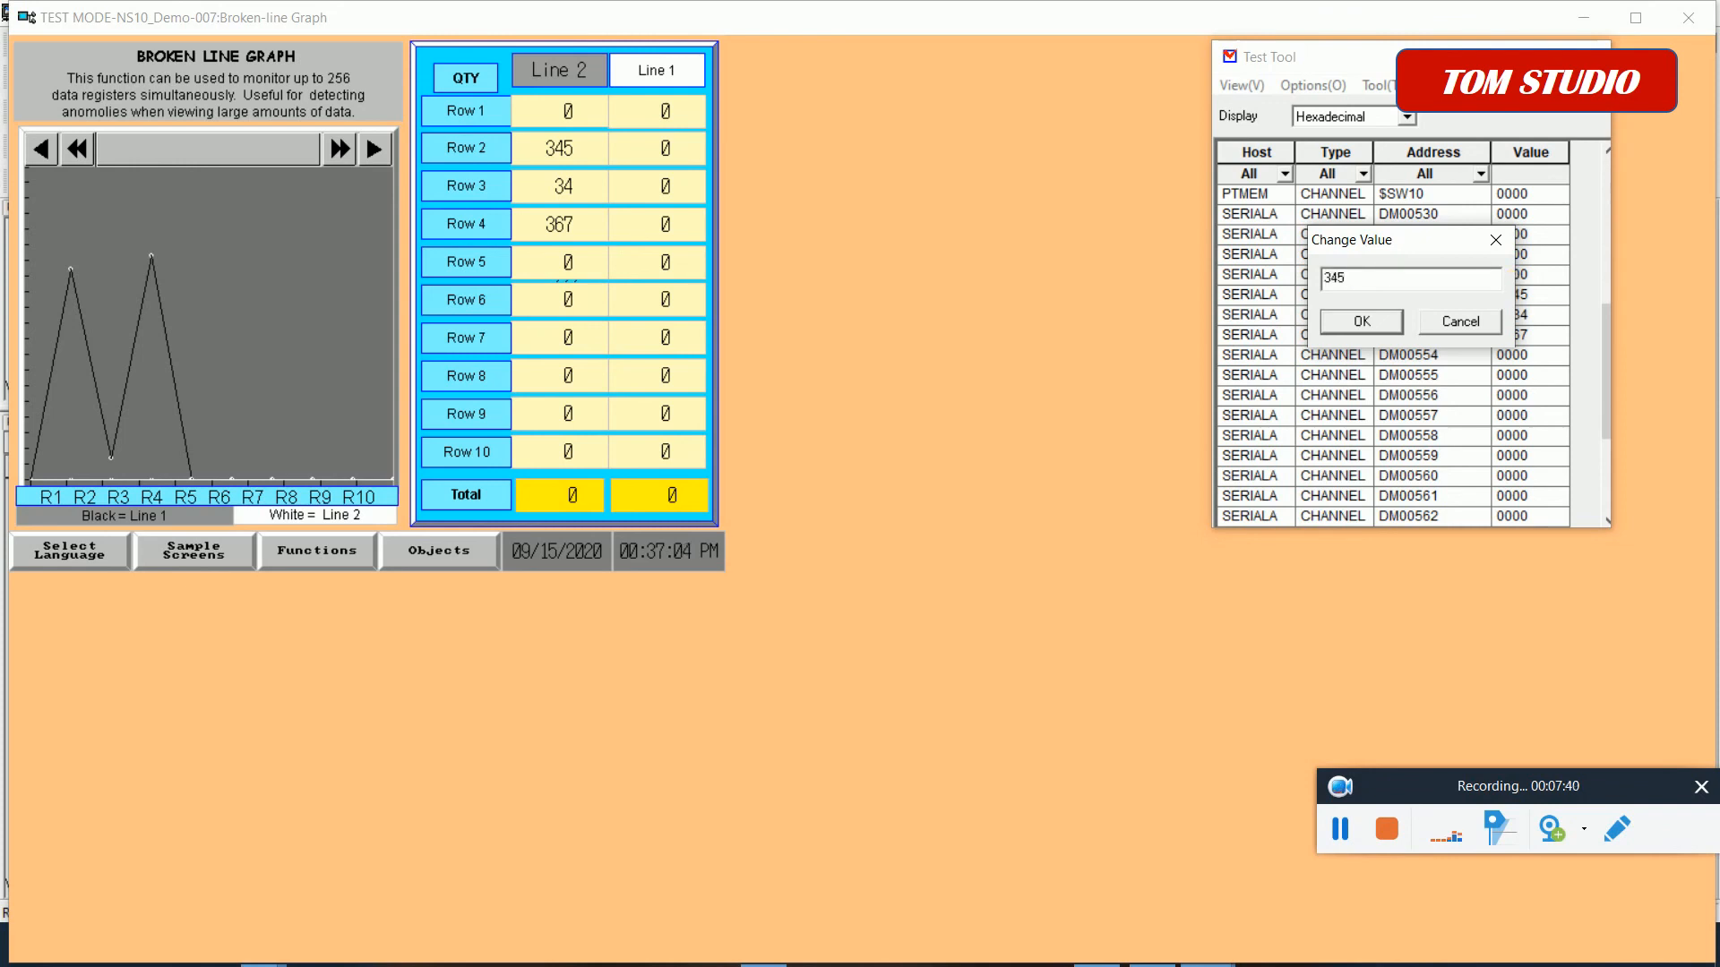
pyautogui.click(1358, 321)
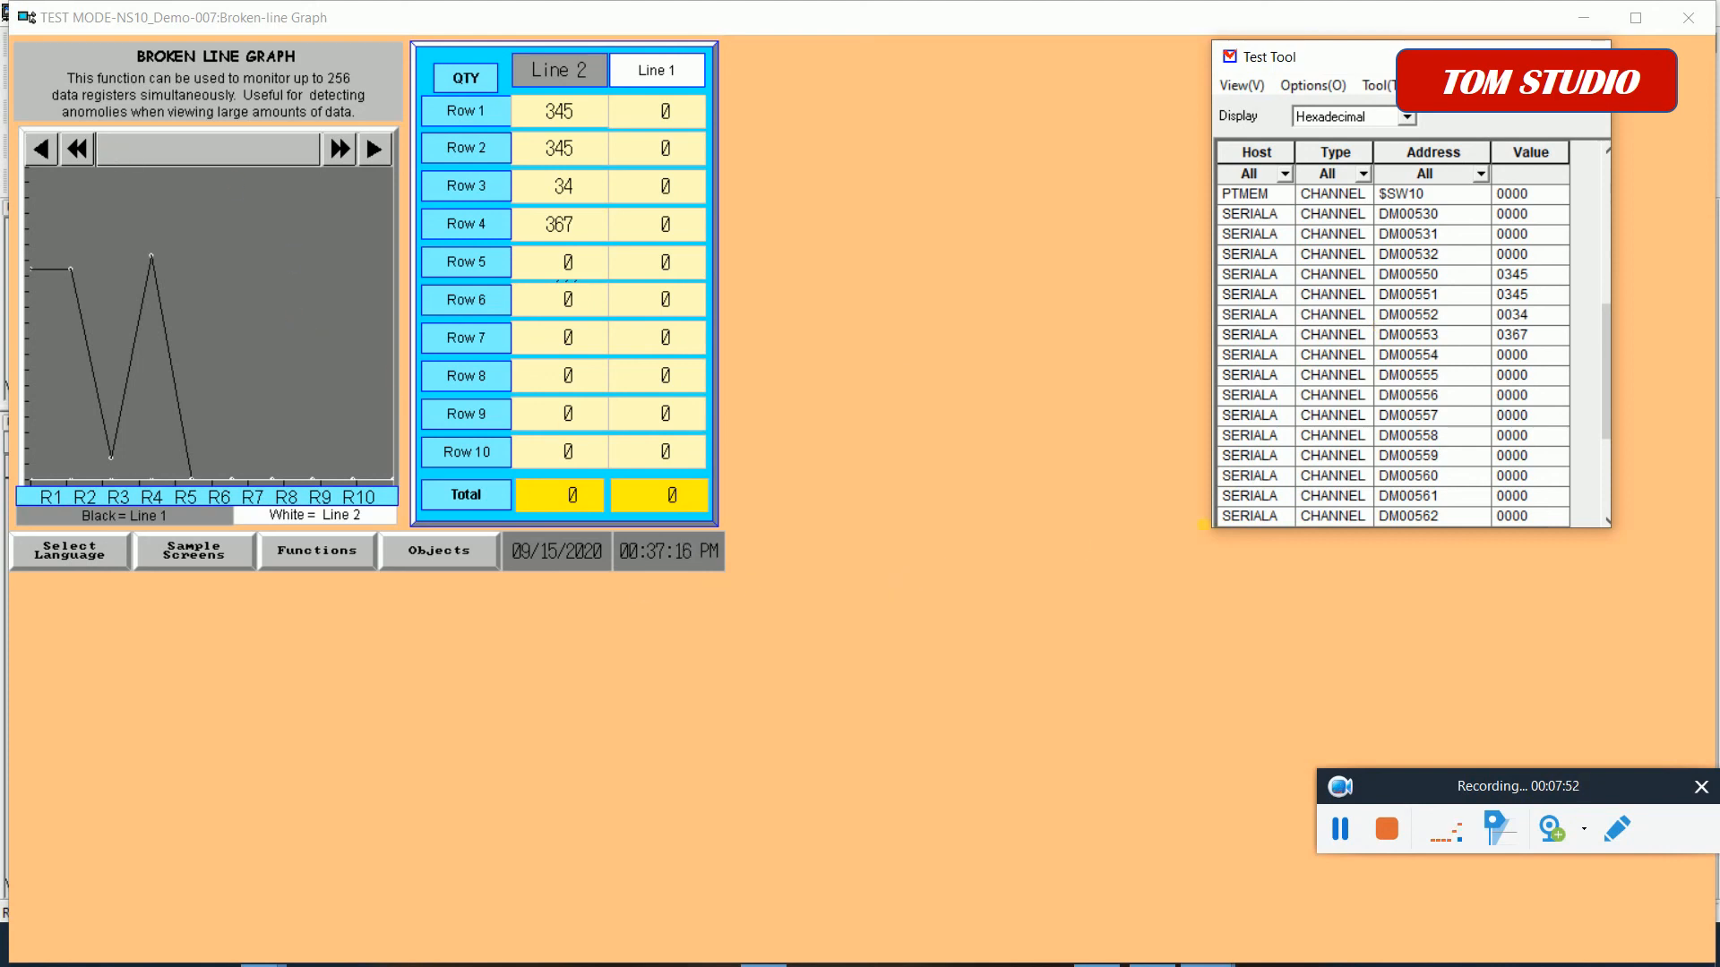
pyautogui.moveTo(1375, 752)
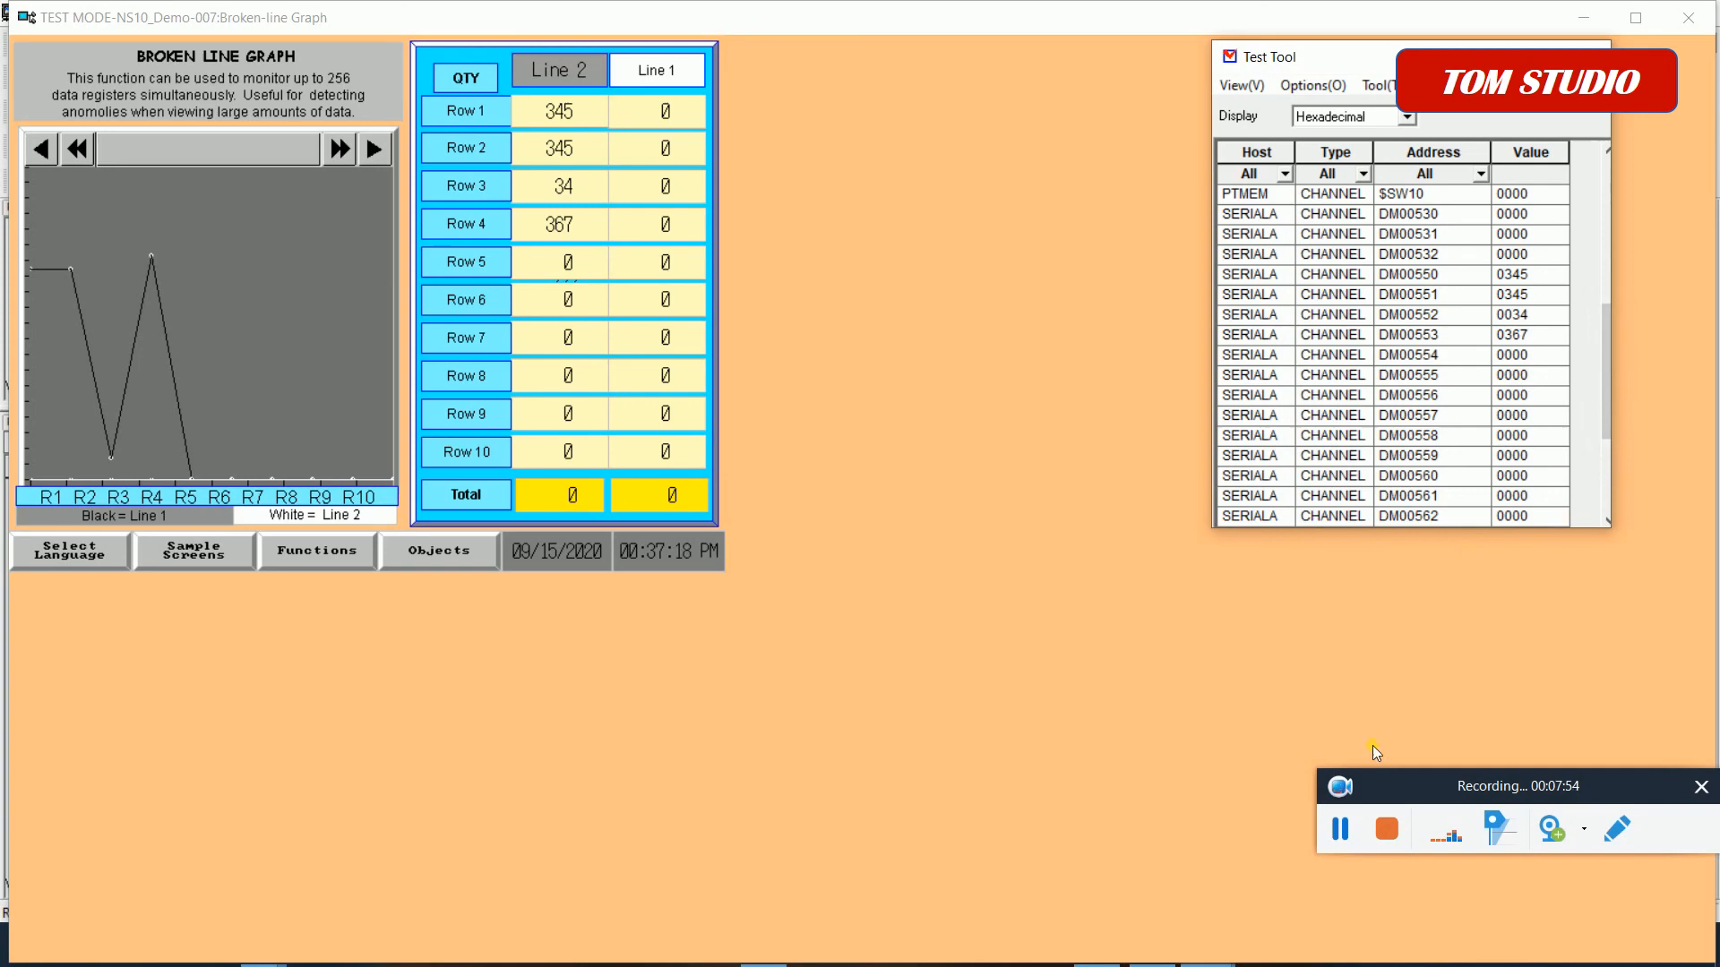